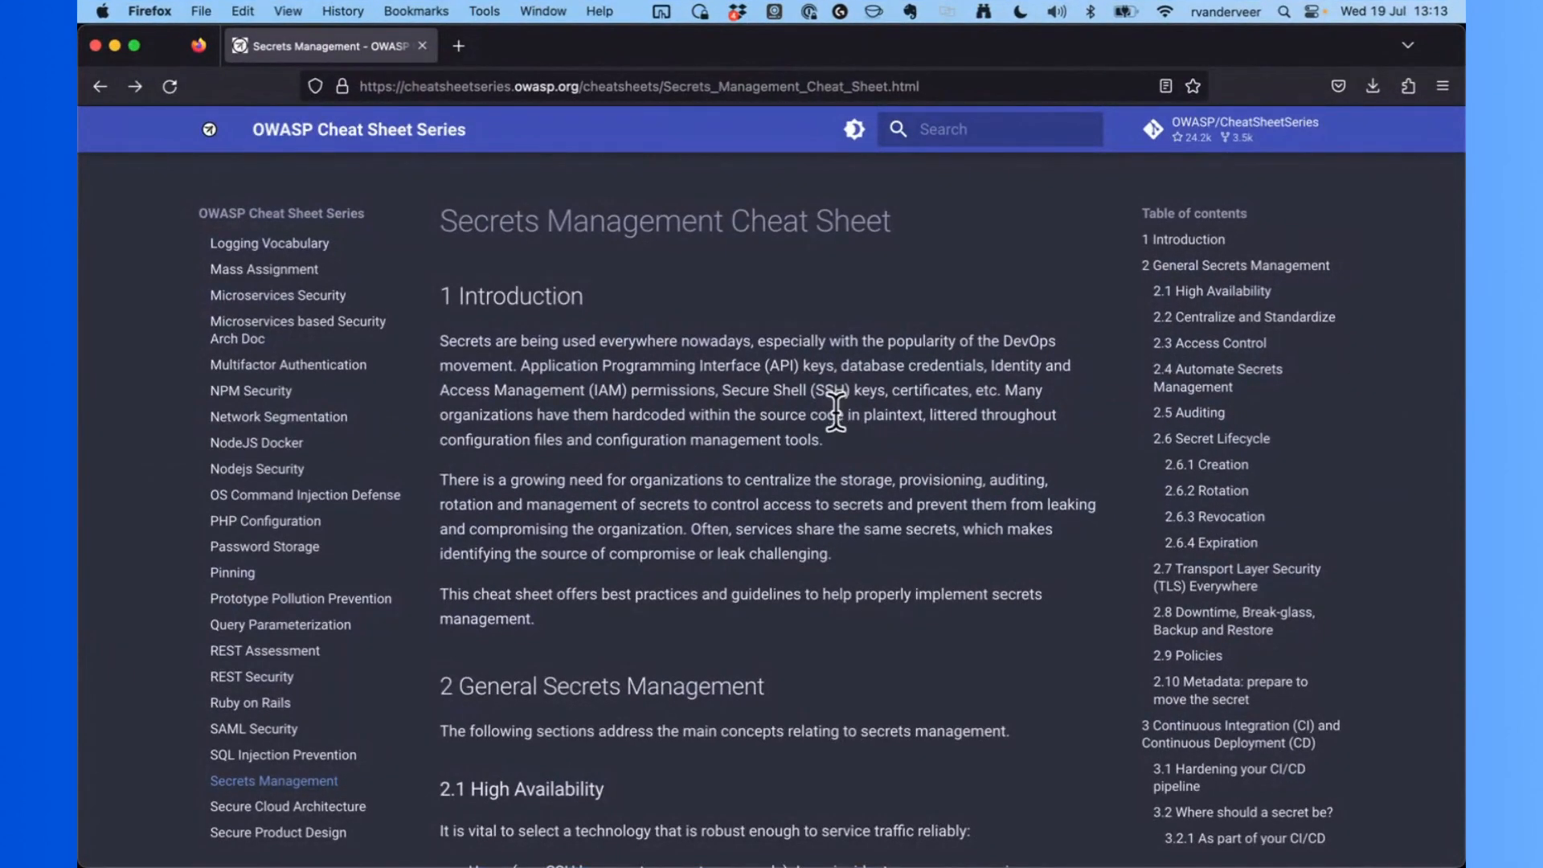
Step: Scroll the Secrets Management Cheat Sheet to 2.6.1 Creation and its 'Open CRE project on secrets lookup' link
{"action": "scroll", "scroll_direction": "down", "scroll_amount": 3}
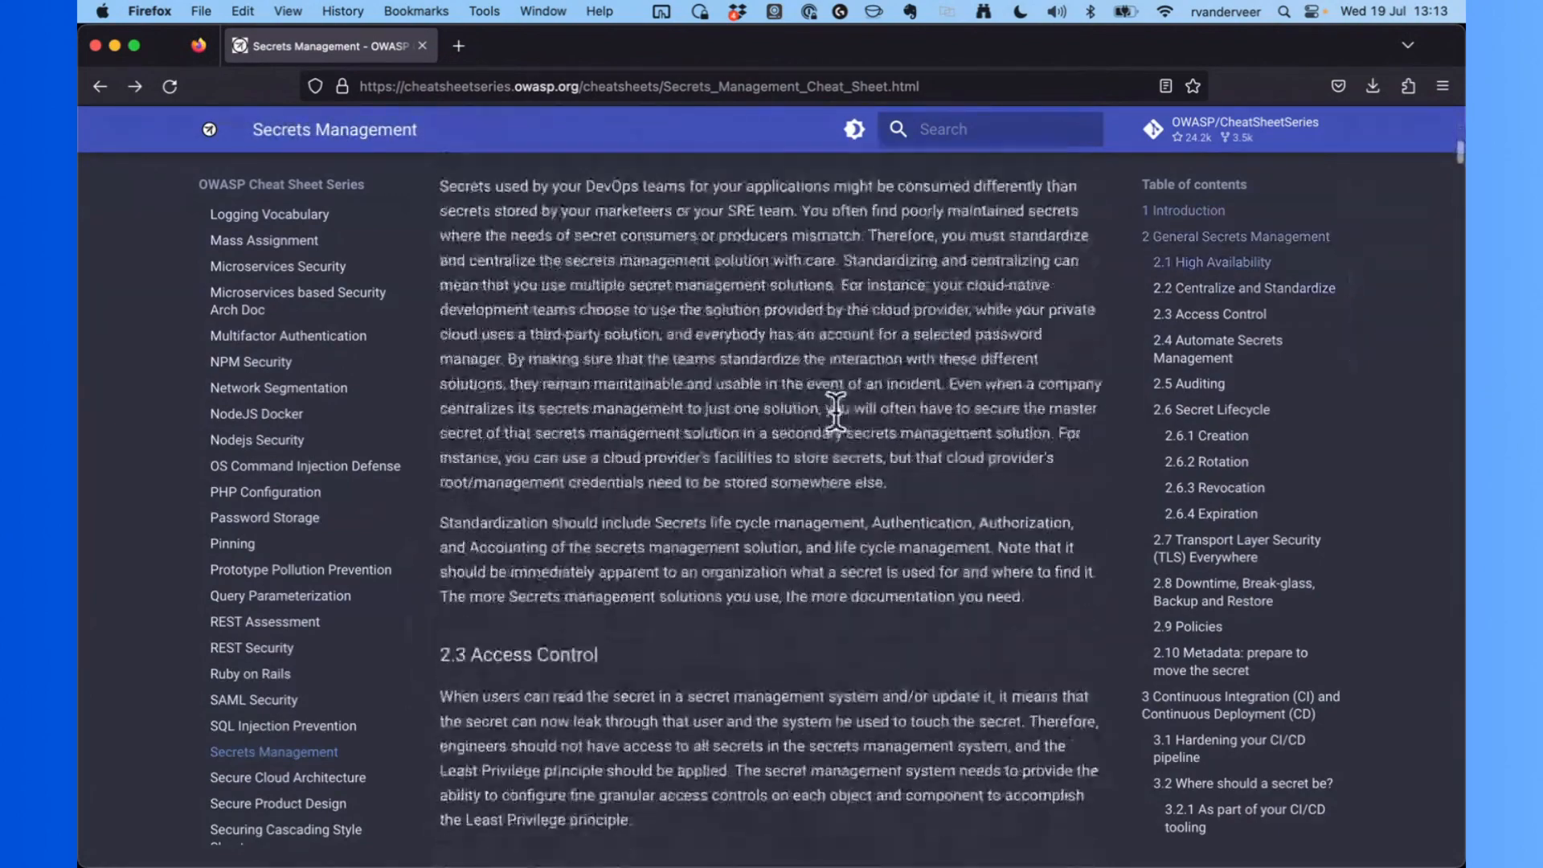
{"action": "scroll", "scroll_direction": "down", "scroll_amount": 3}
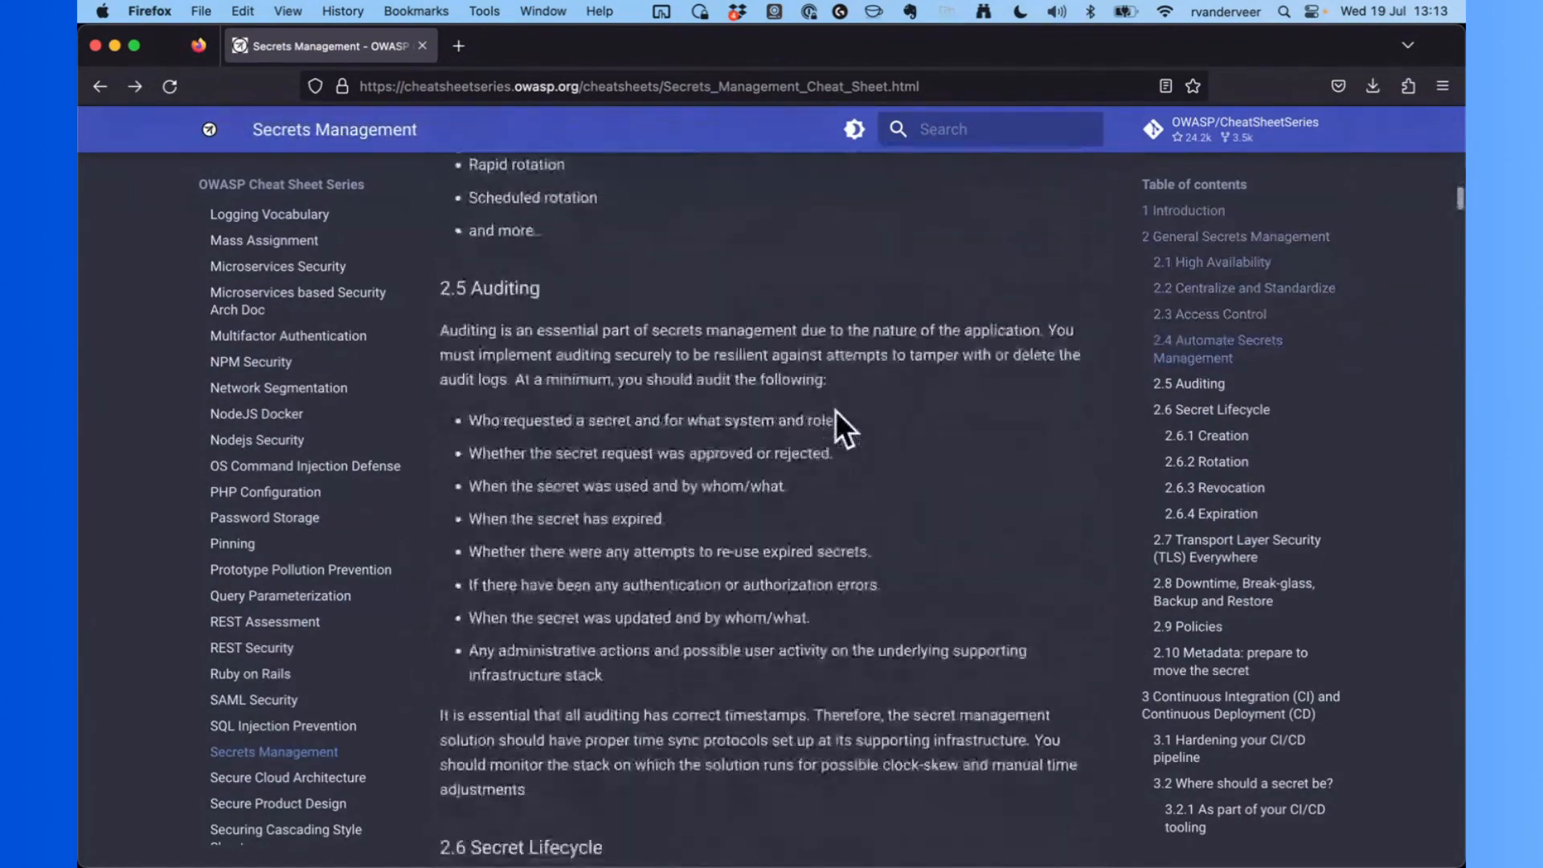
{"action": "scroll", "scroll_direction": "down", "scroll_amount": 3}
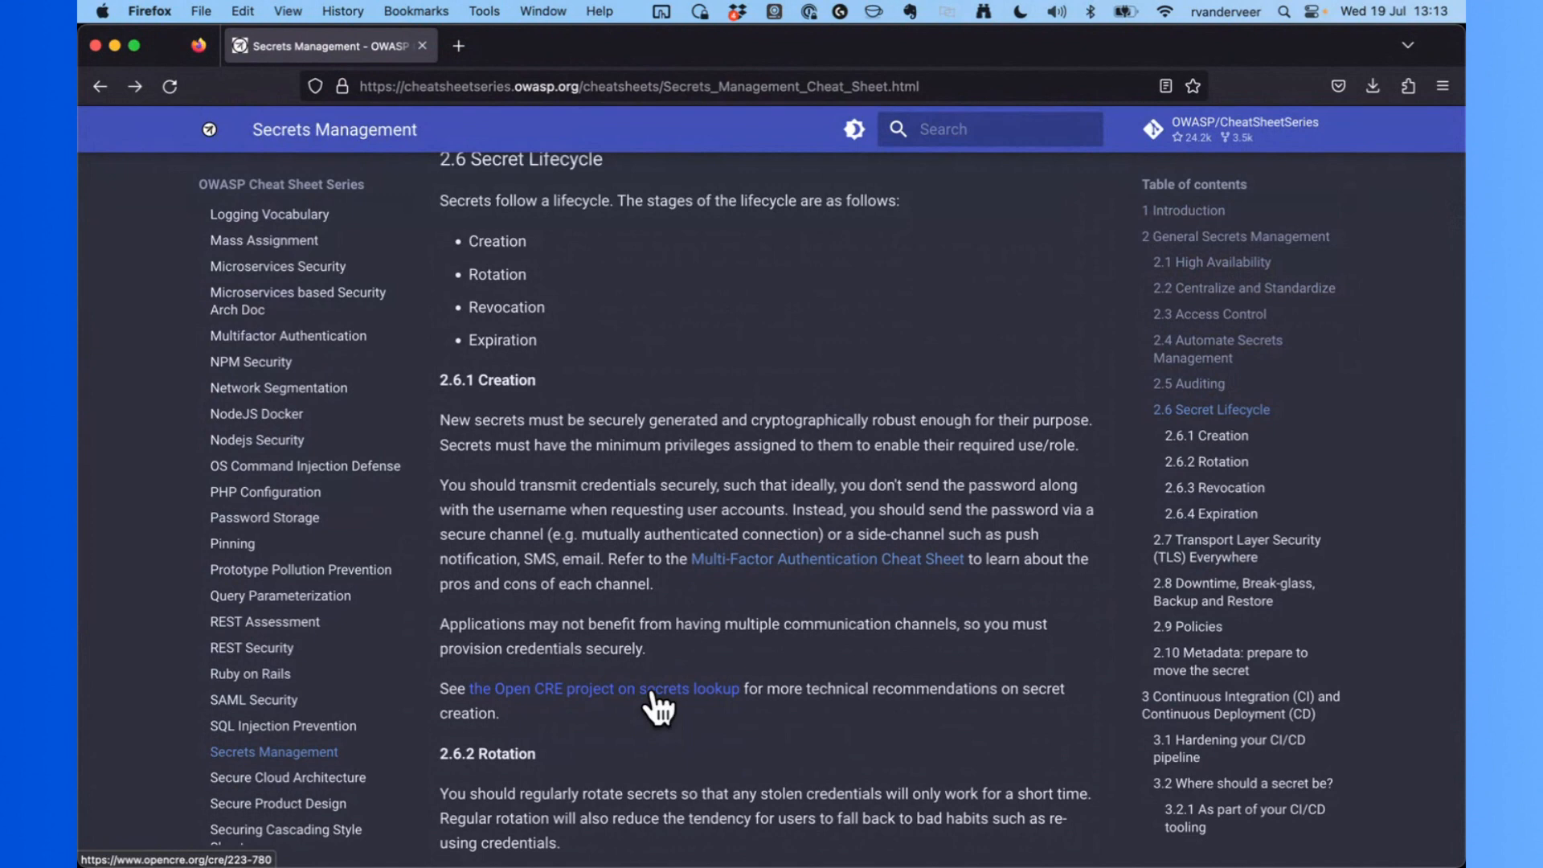
Step: Follow the Open CRE link to CRE 223-780 Secret storage and scroll to 'Which is linked to sources'
{"action": "left_click", "coordinate": [604, 688]}
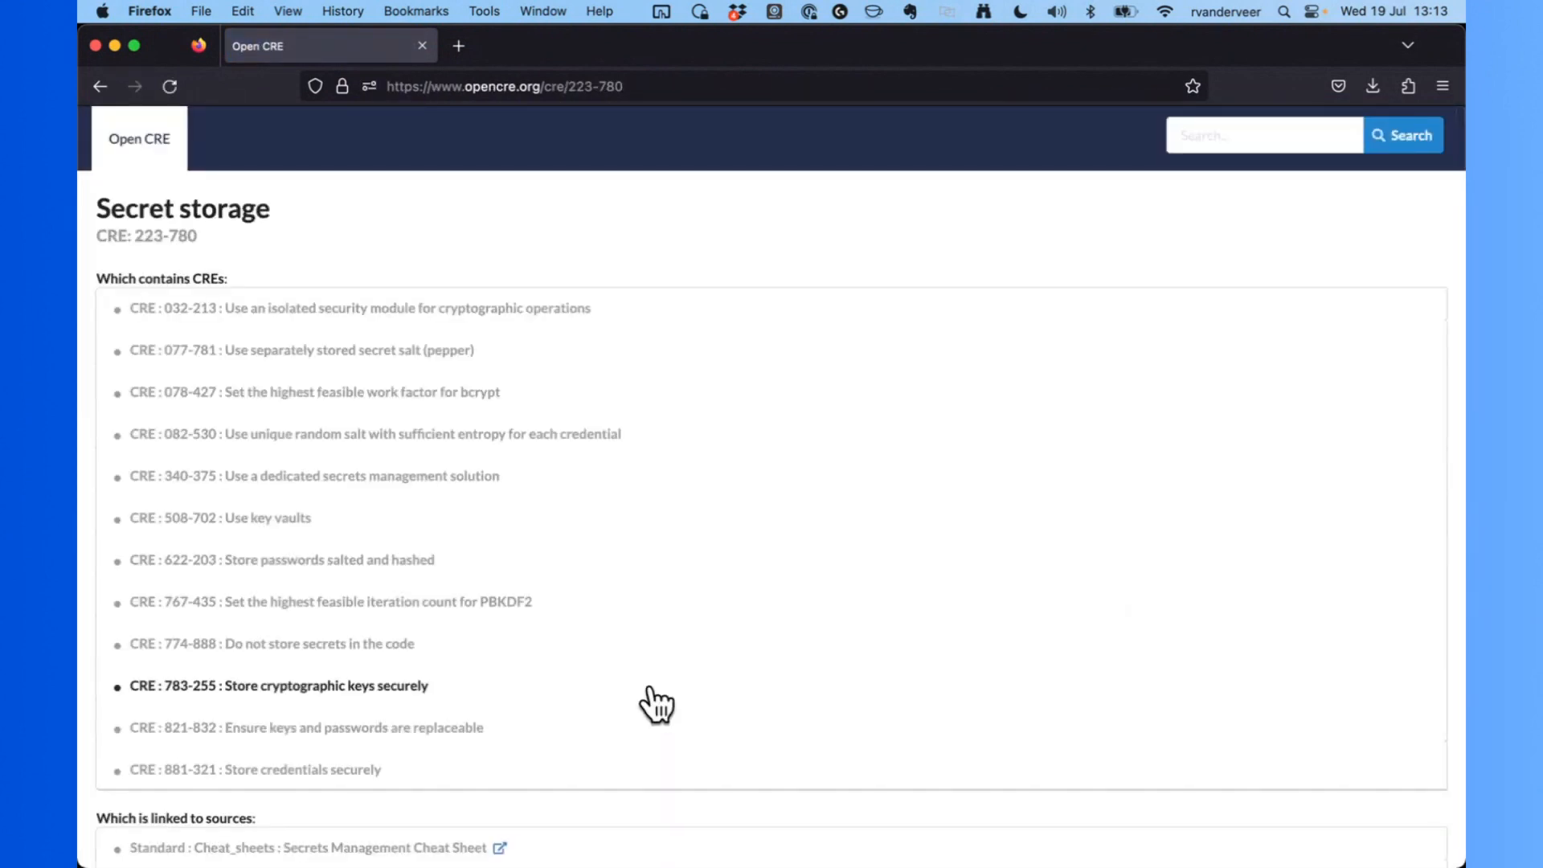
{"action": "mouse_move", "coordinate": [372, 251]}
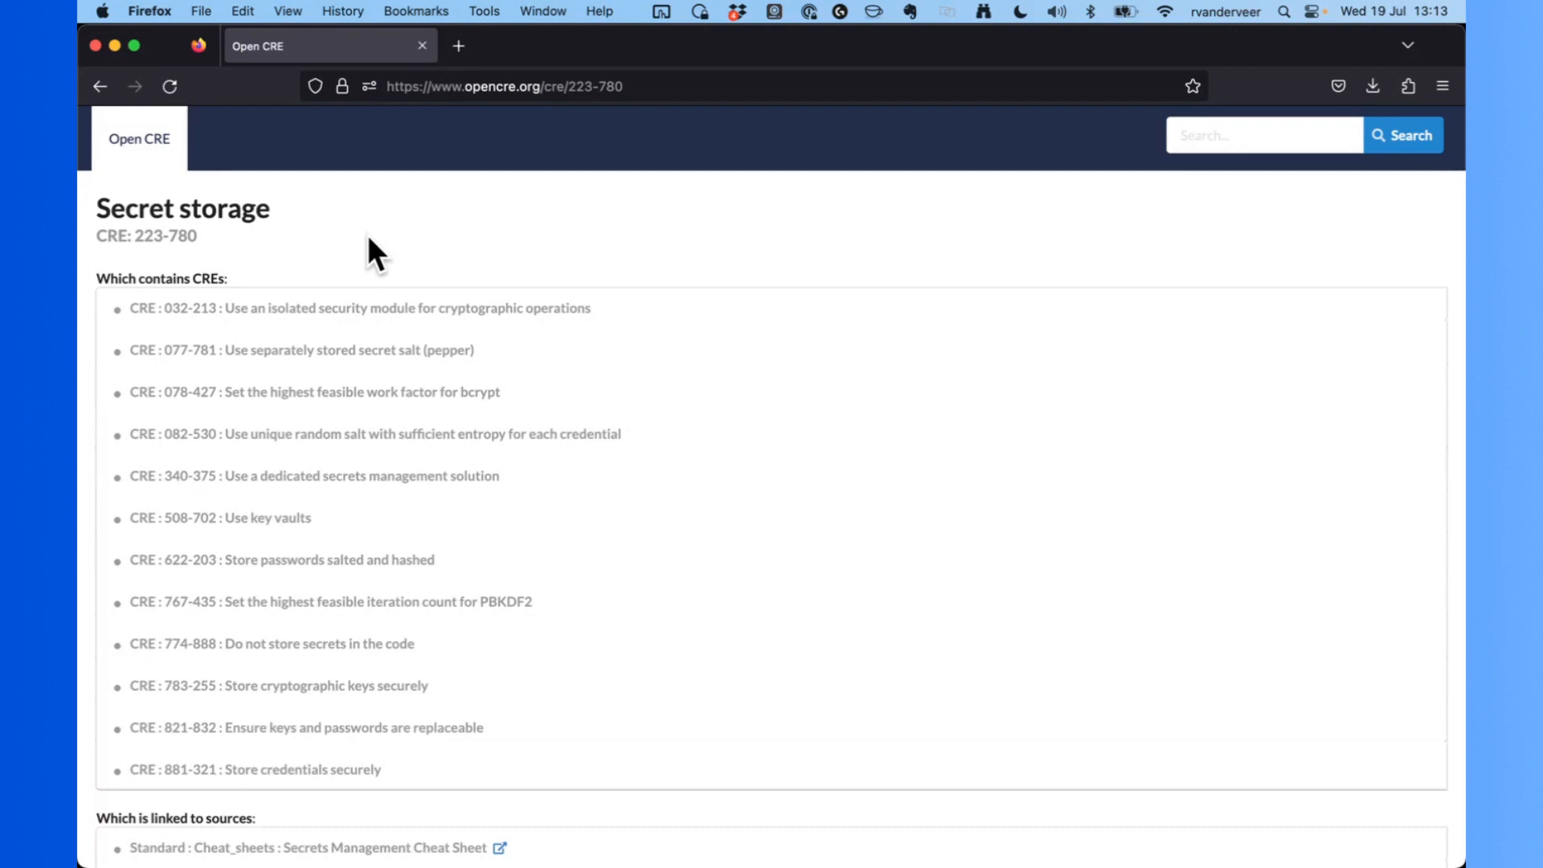
{"action": "mouse_move", "coordinate": [414, 313]}
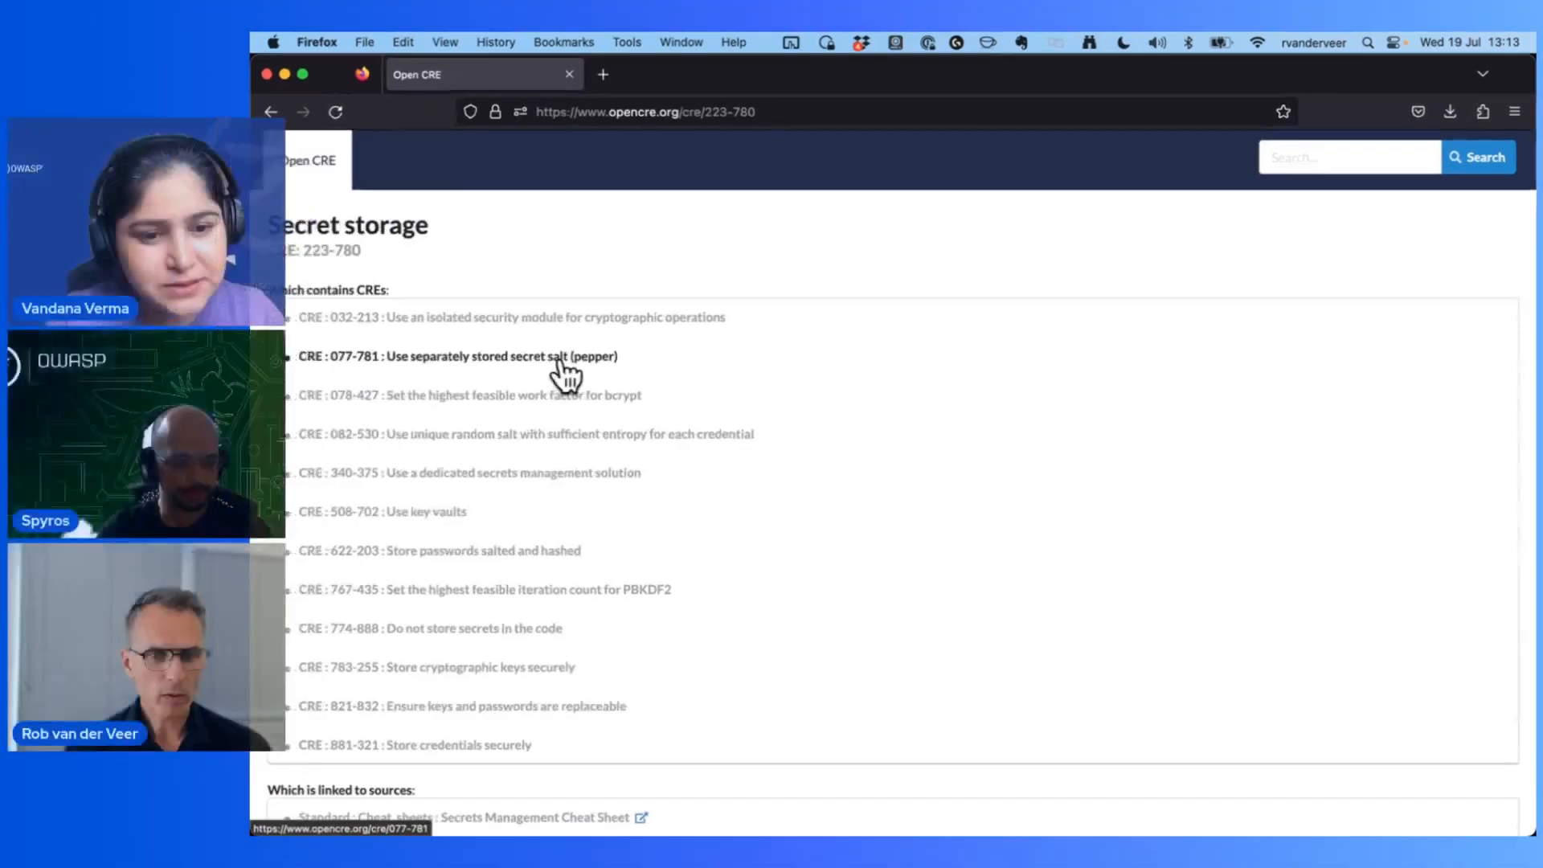
{"action": "mouse_move", "coordinate": [605, 394]}
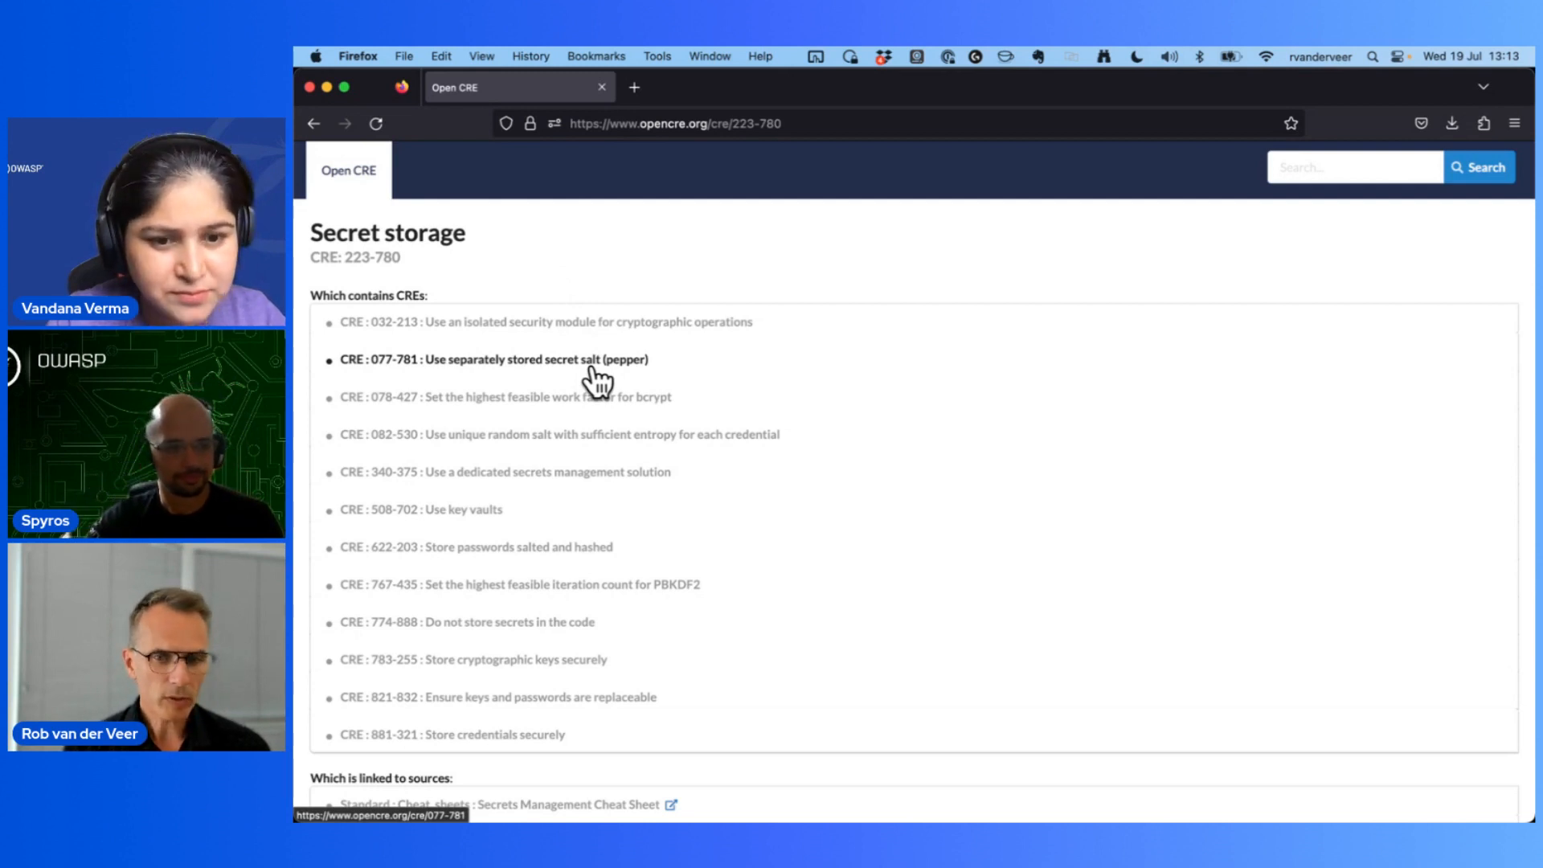
{"action": "mouse_move", "coordinate": [601, 483]}
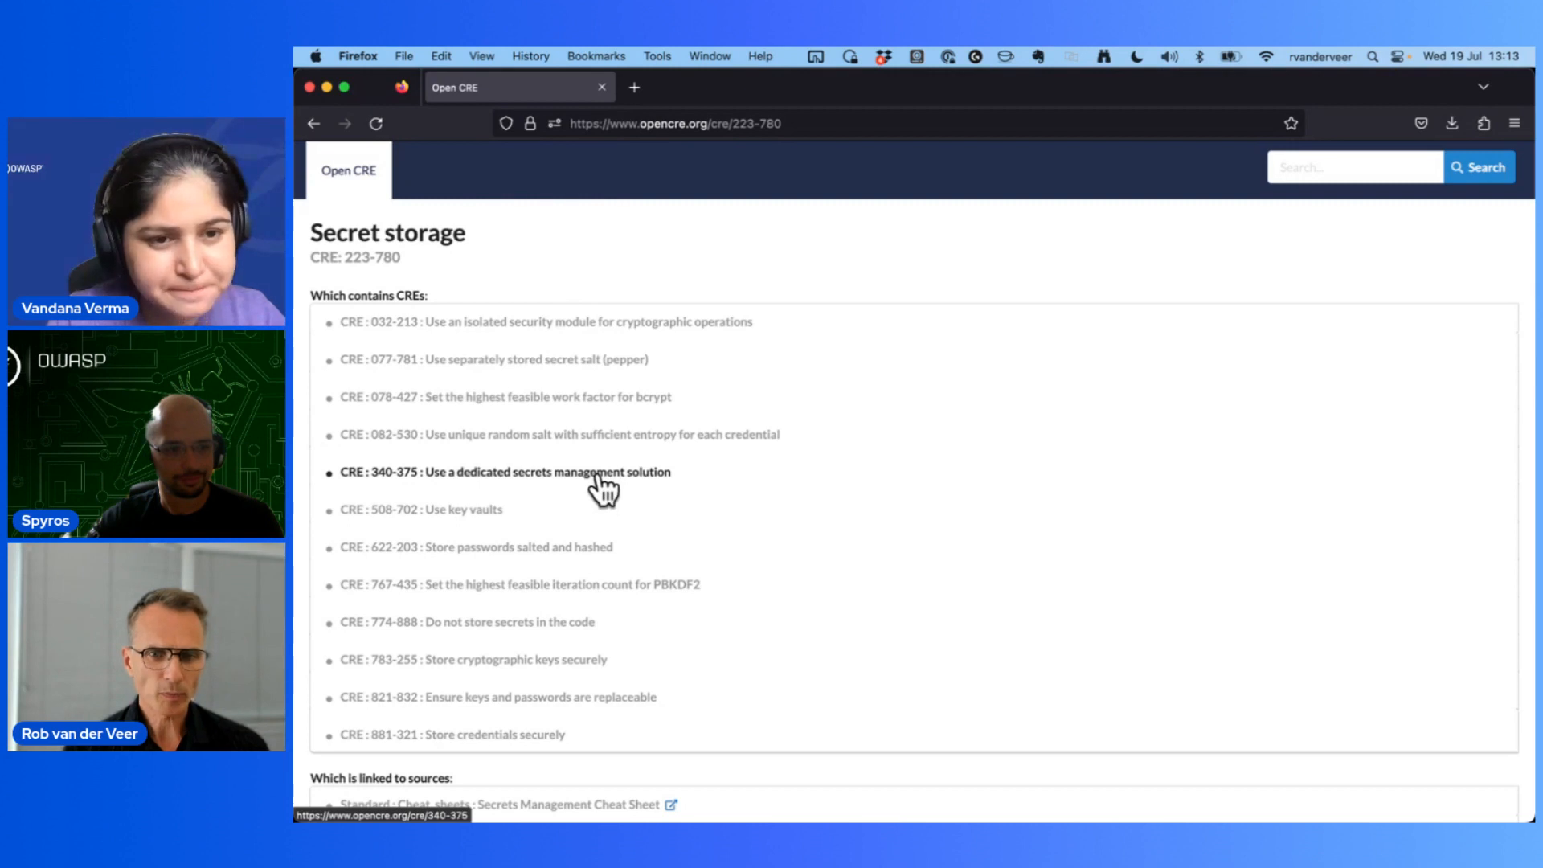
{"action": "scroll", "scroll_direction": "down", "scroll_amount": 3}
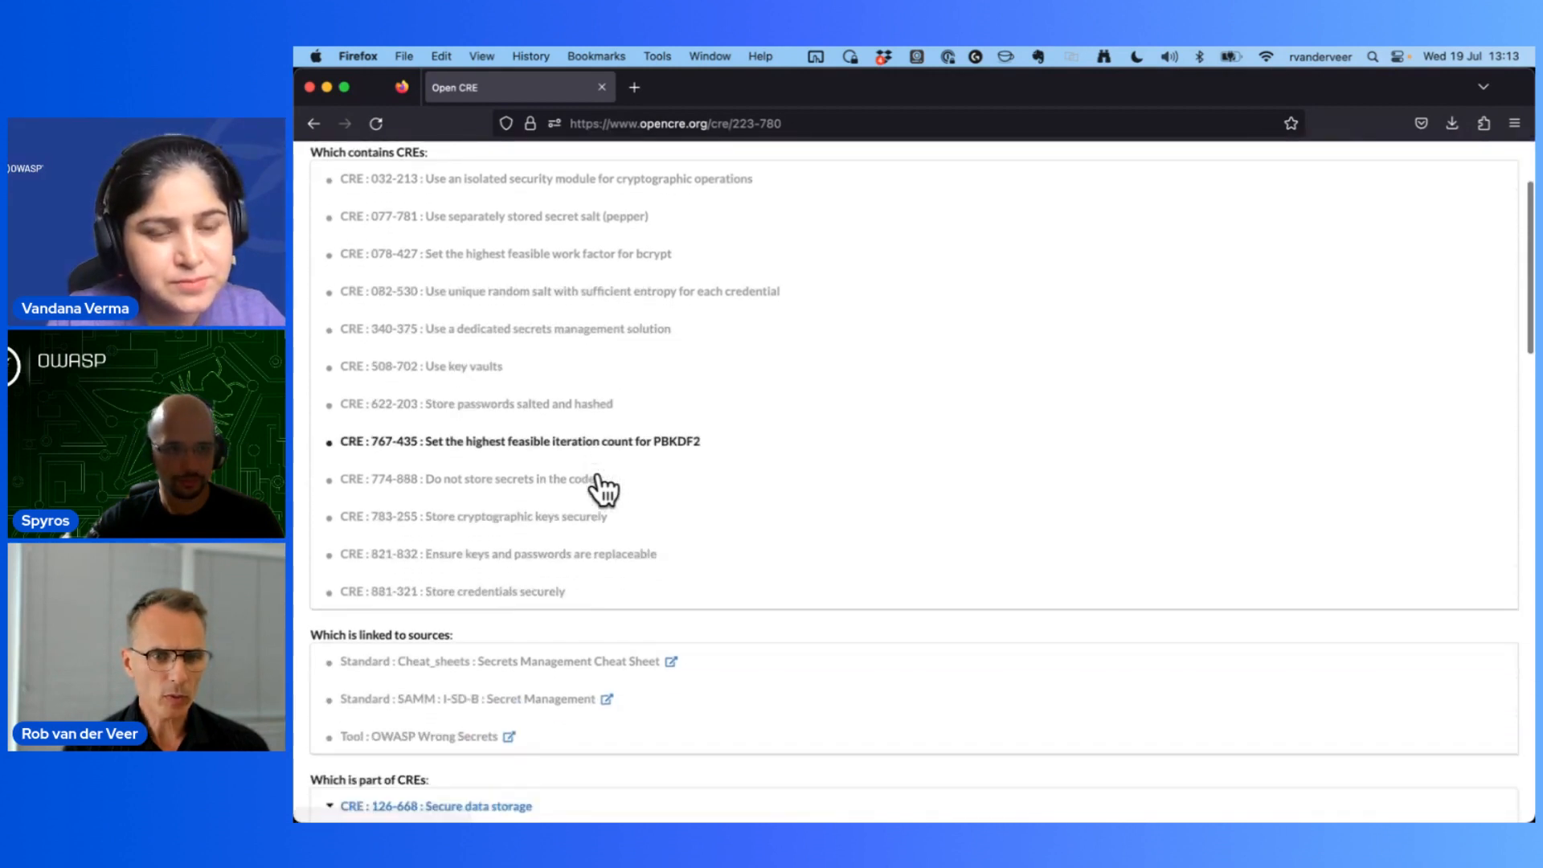
{"action": "scroll", "scroll_direction": "down", "scroll_amount": 3}
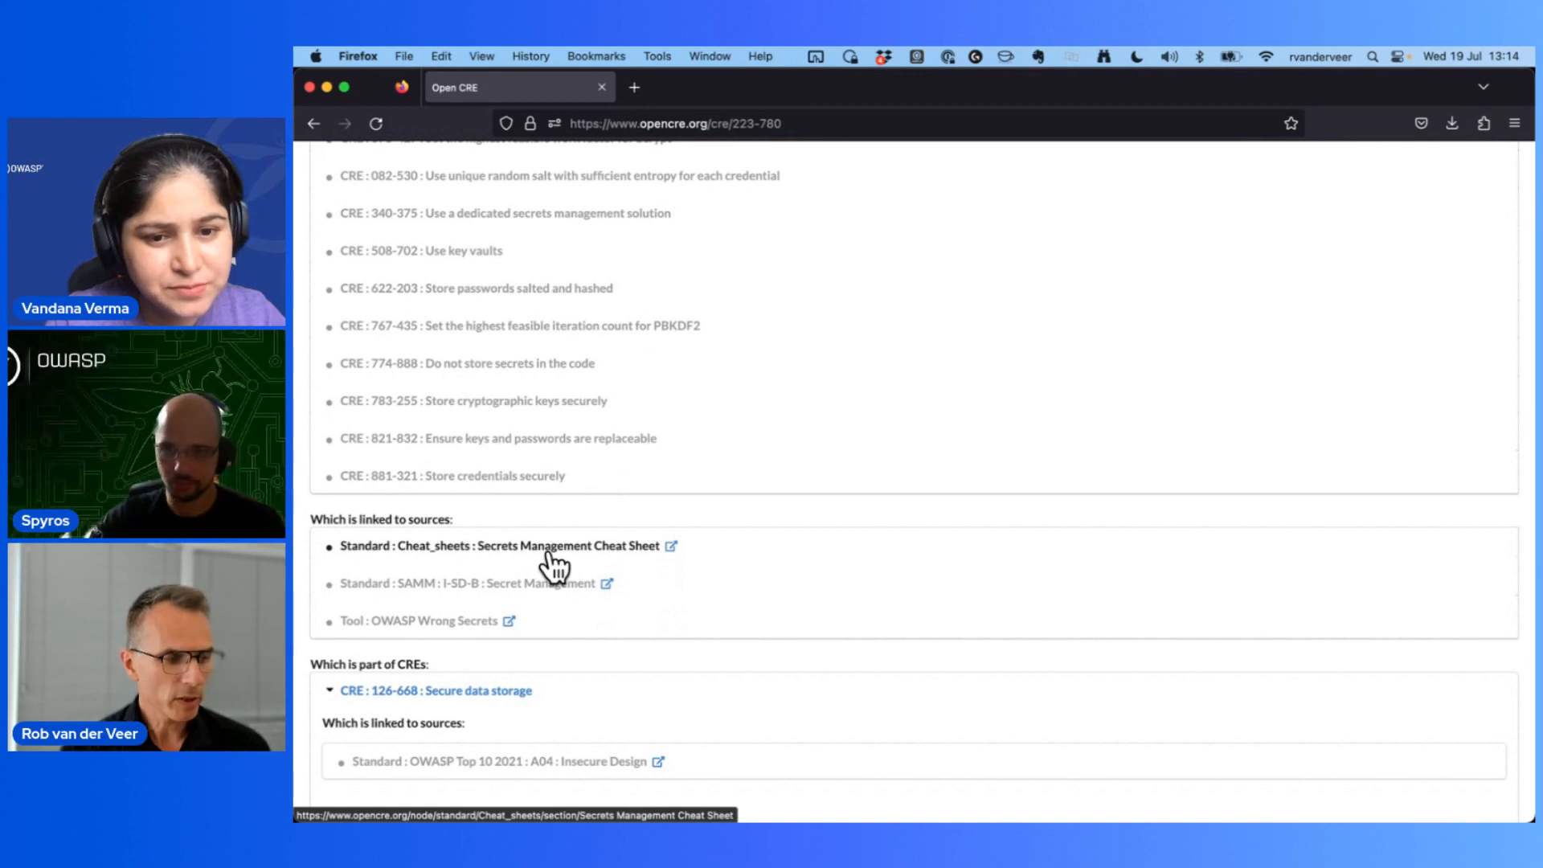
{"action": "mouse_move", "coordinate": [566, 570]}
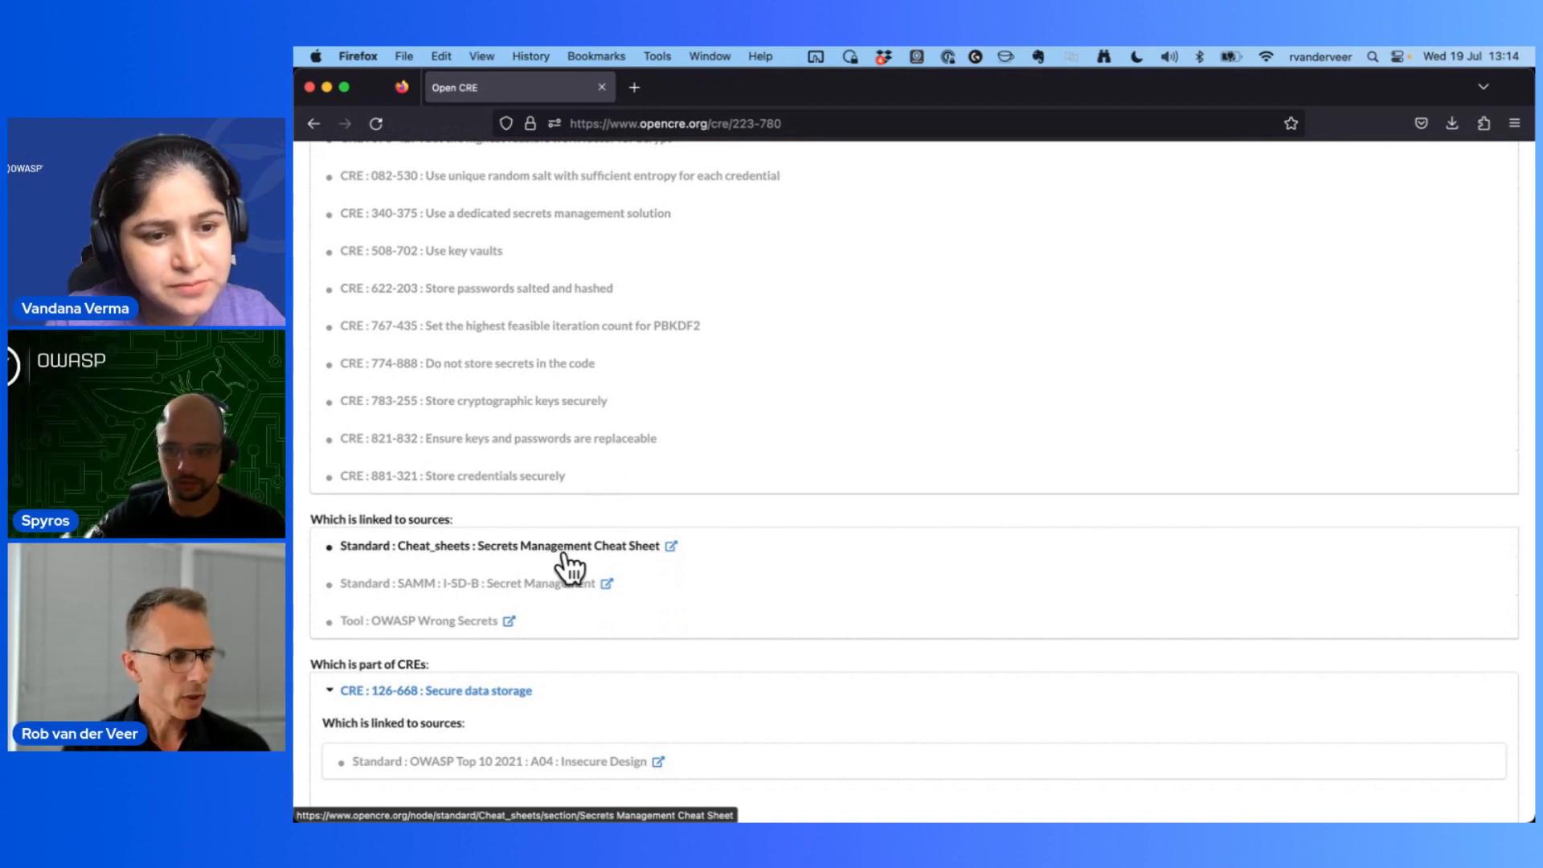
{"action": "mouse_move", "coordinate": [557, 583]}
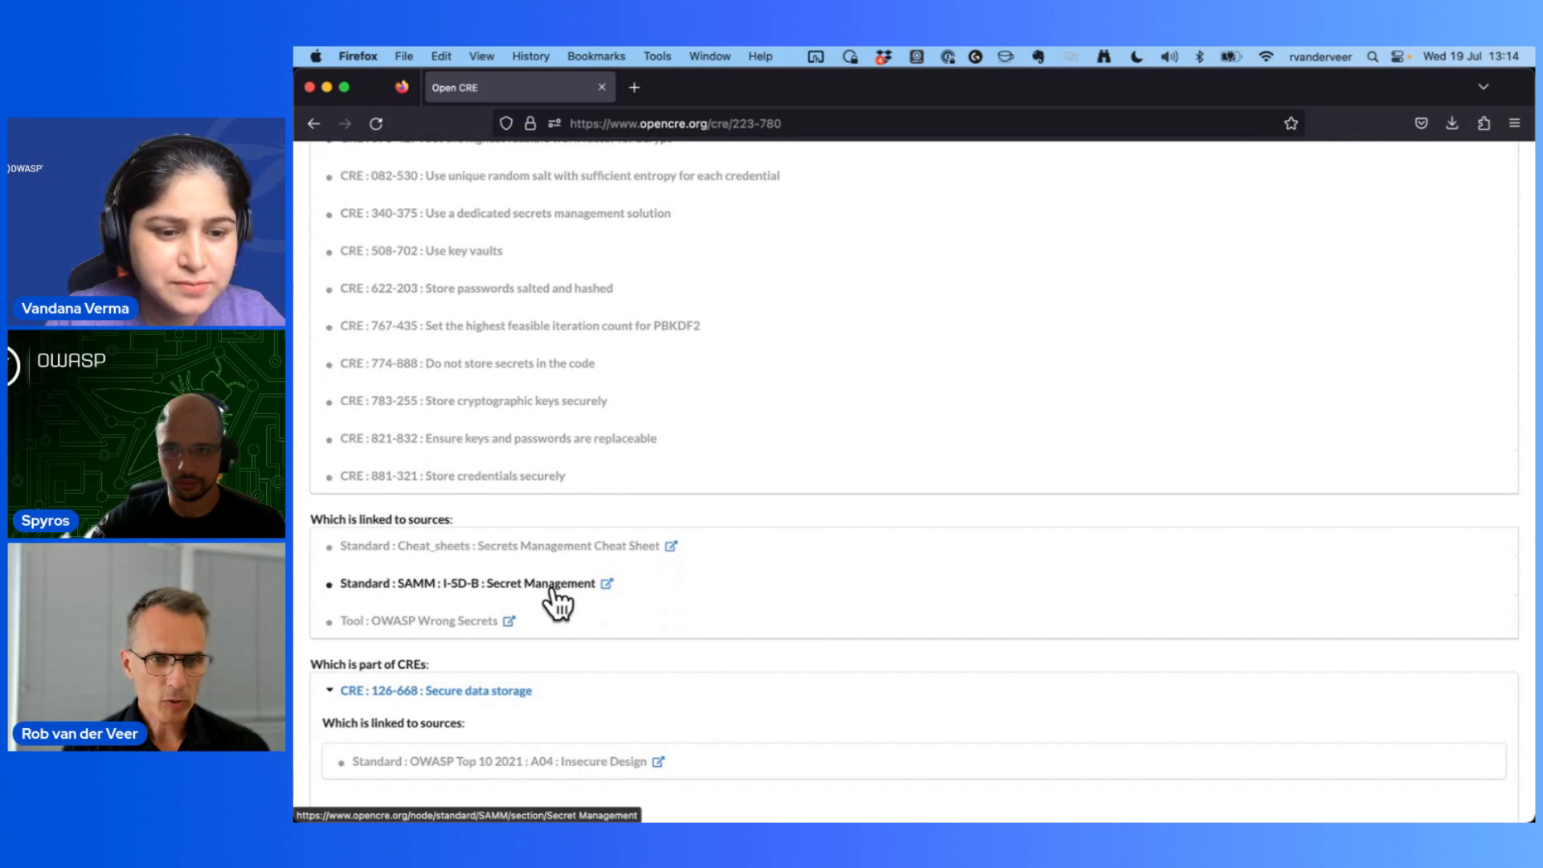
{"action": "mouse_move", "coordinate": [446, 600]}
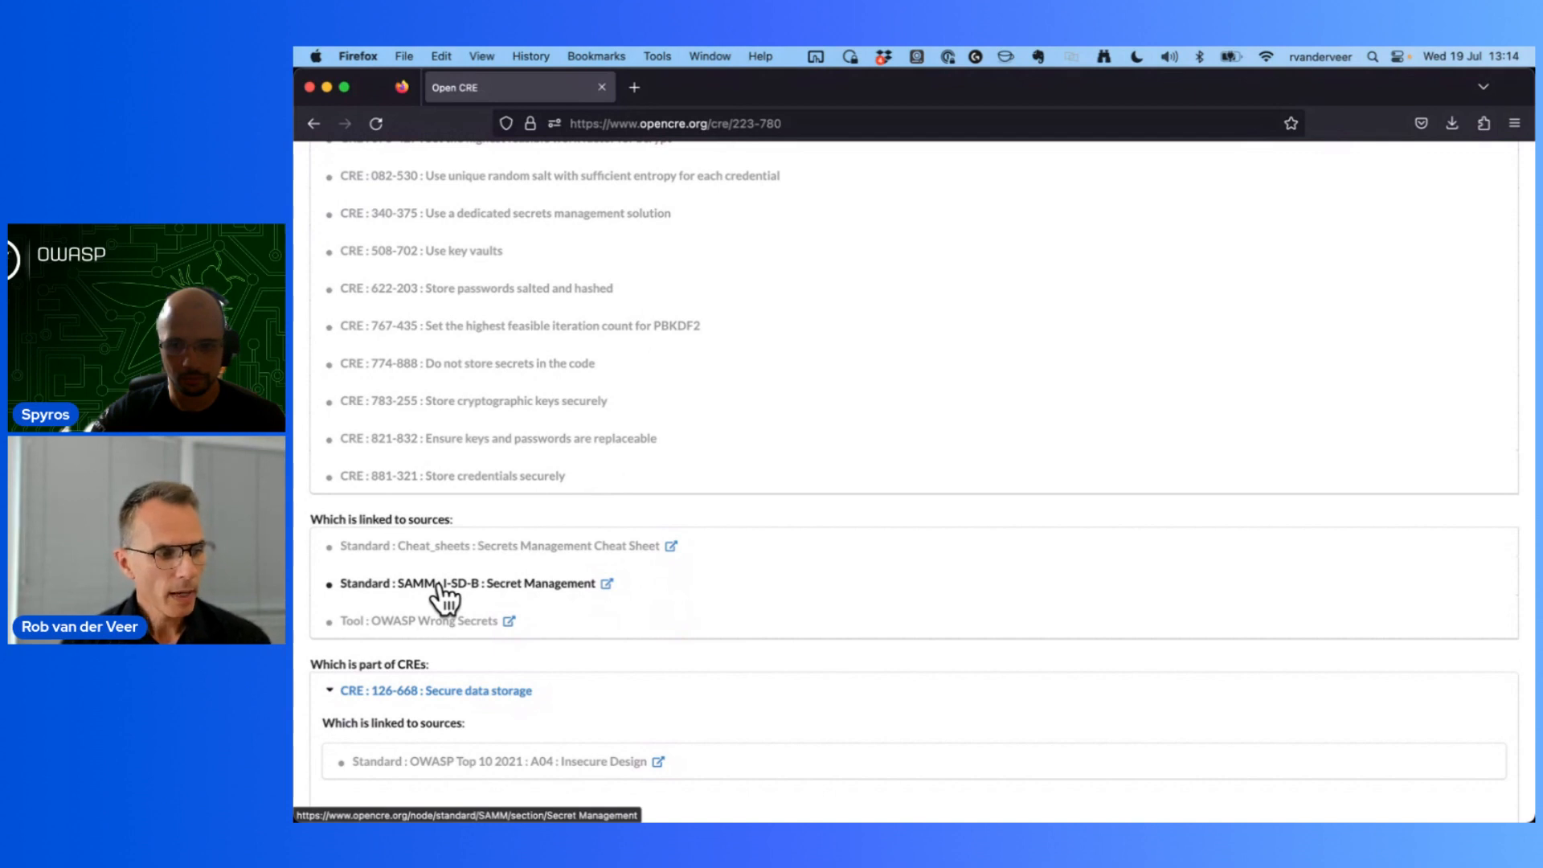
{"action": "mouse_move", "coordinate": [458, 625]}
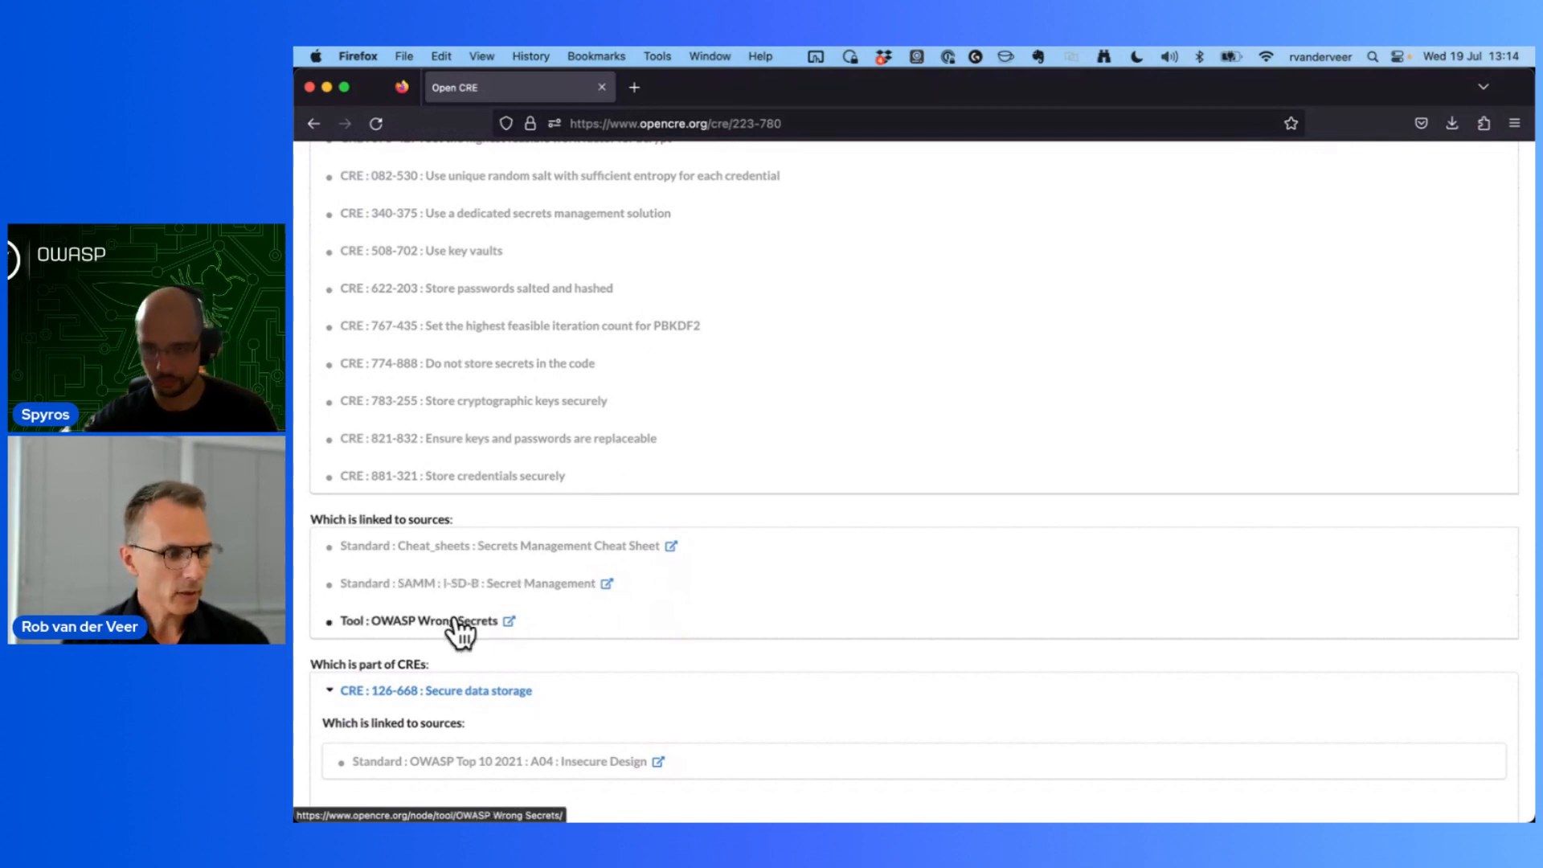
{"action": "mouse_move", "coordinate": [509, 630]}
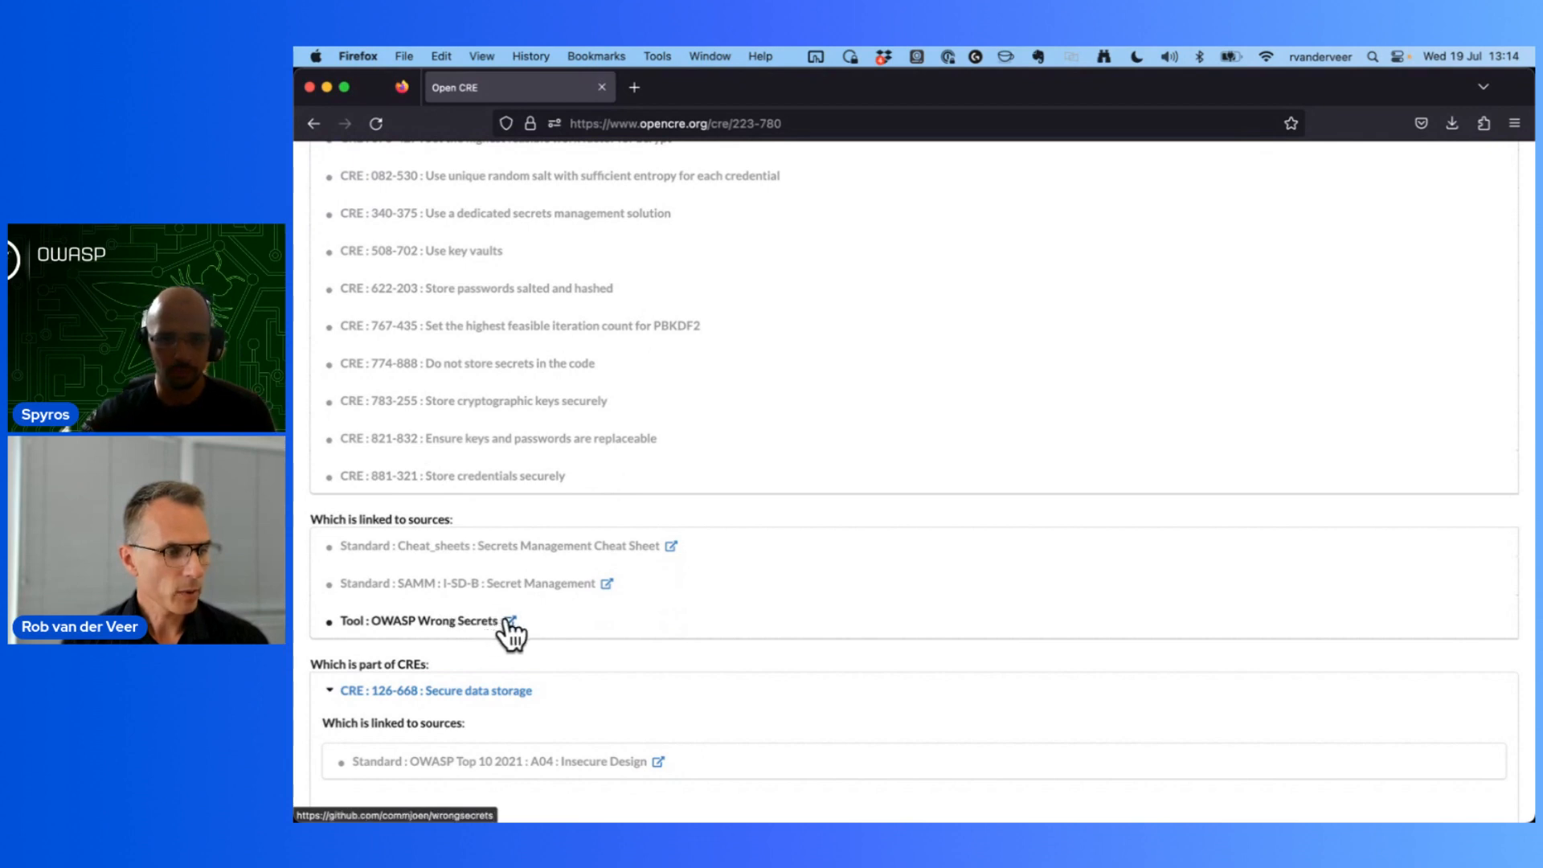
Step: Open the OWASP Wrong Secrets repo and read its README challenges, setup and contributors
{"action": "left_click", "coordinate": [510, 619]}
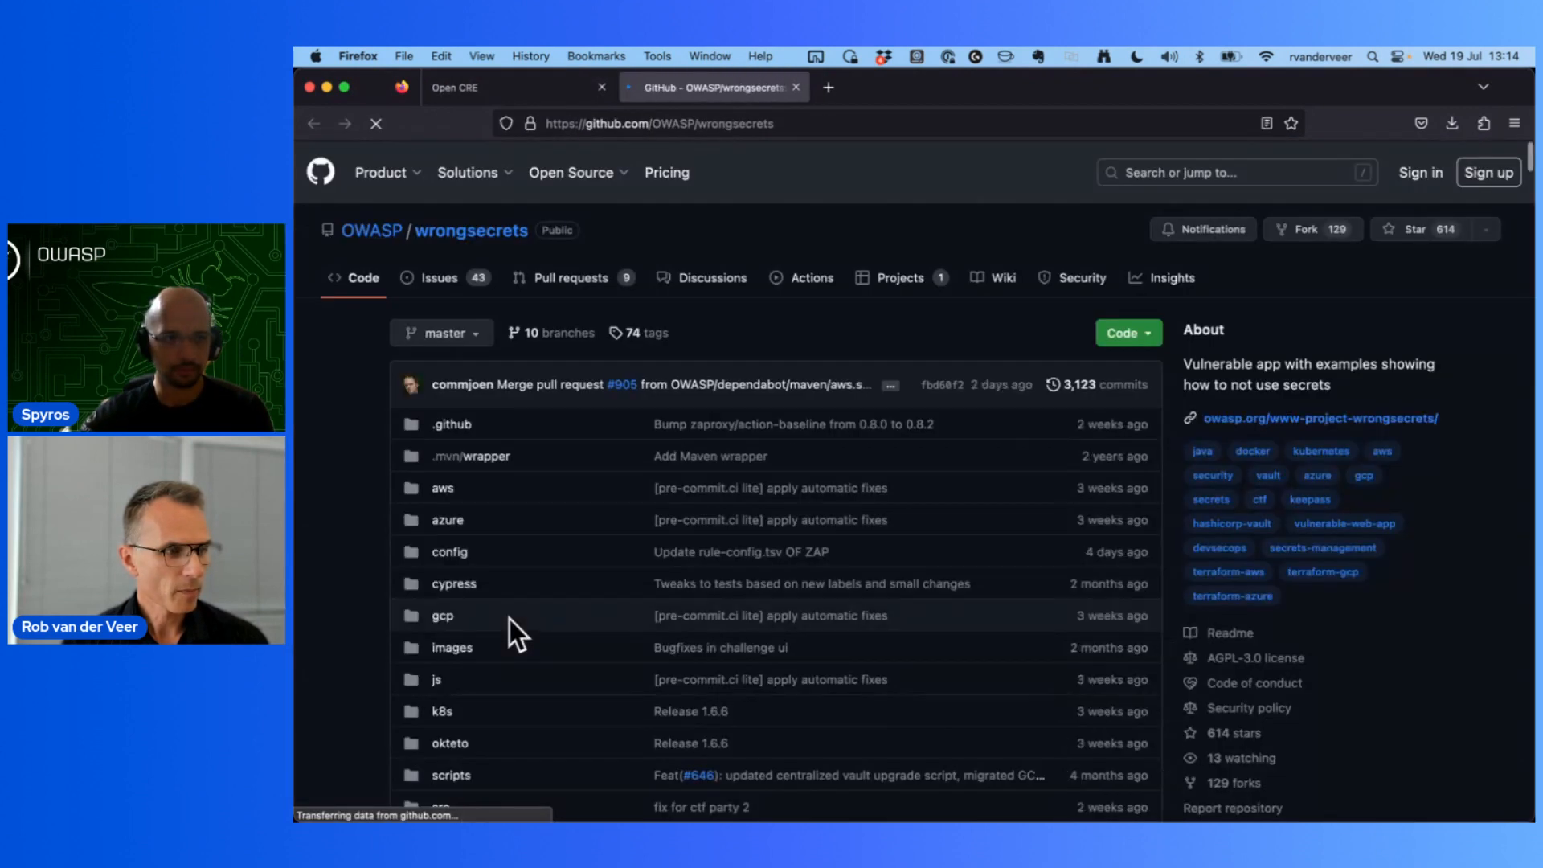
{"action": "scroll", "scroll_direction": "down", "scroll_amount": 3}
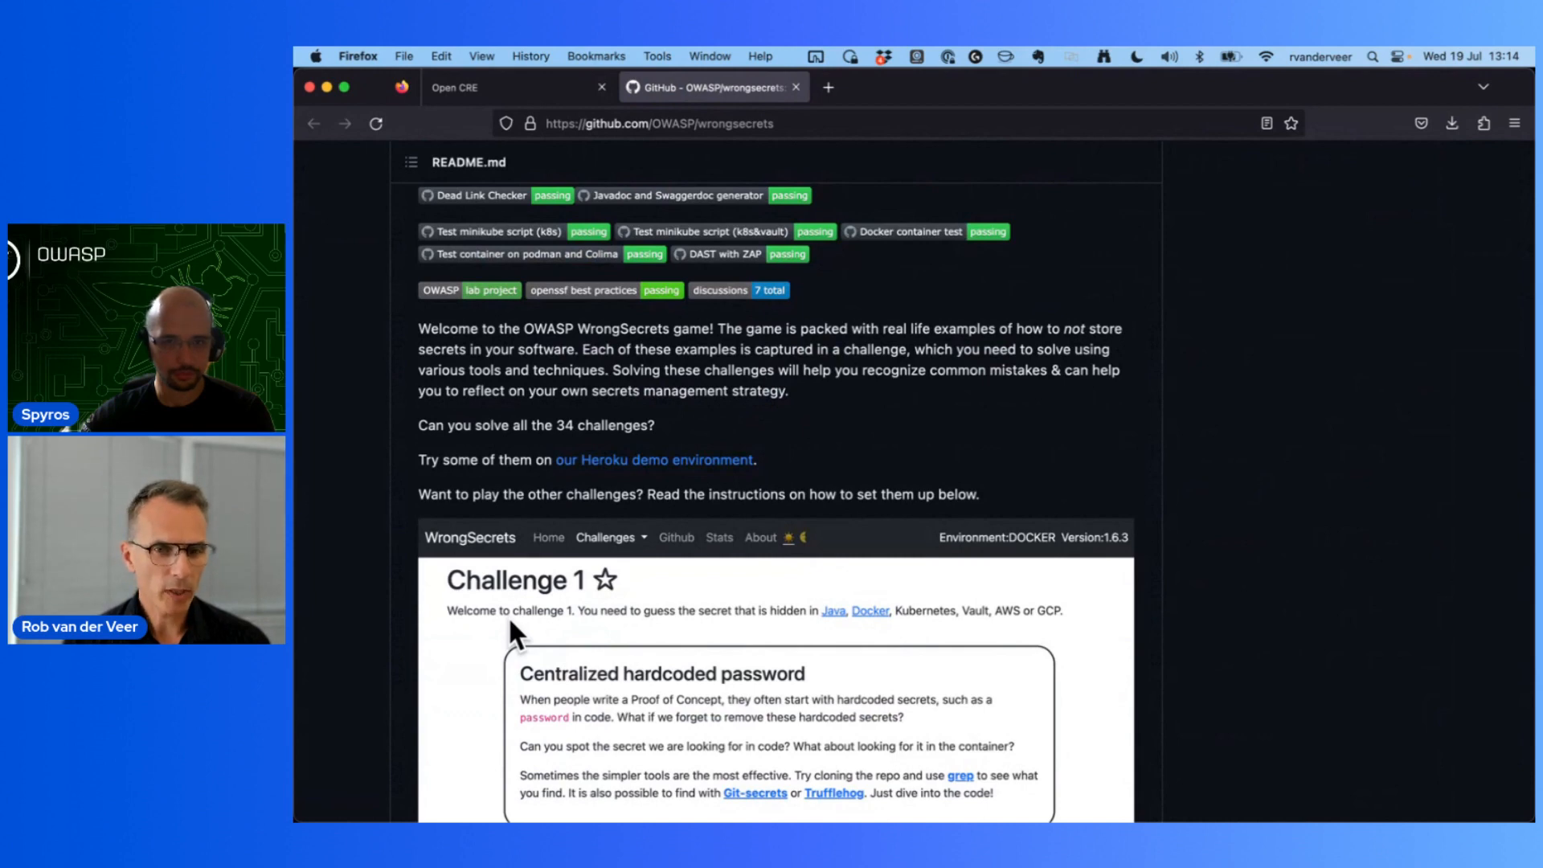
{"action": "scroll", "scroll_direction": "down", "scroll_amount": 3}
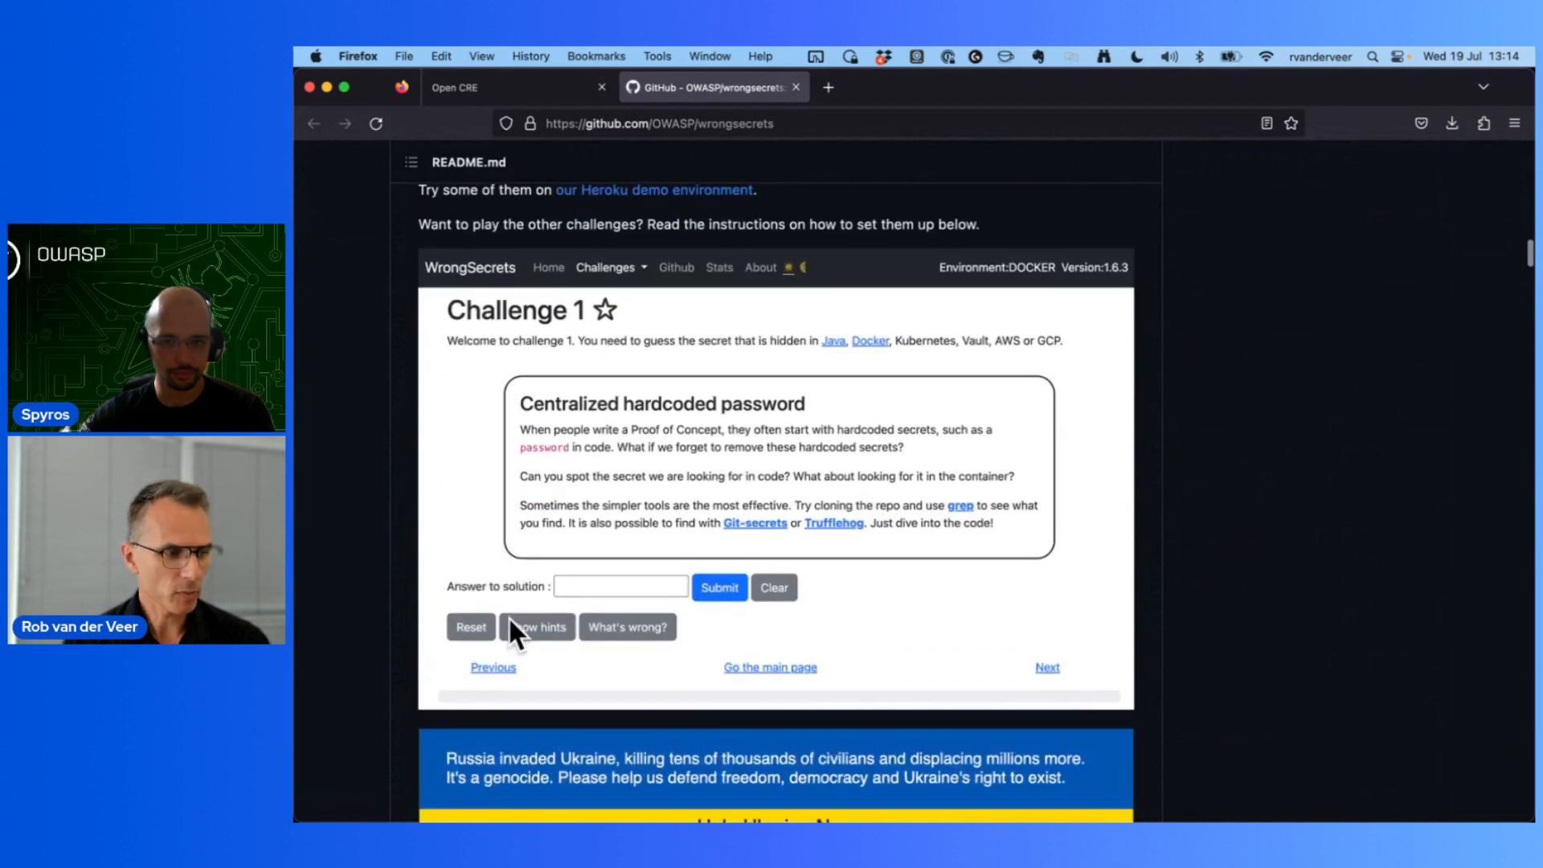
{"action": "scroll", "scroll_direction": "down", "scroll_amount": 3}
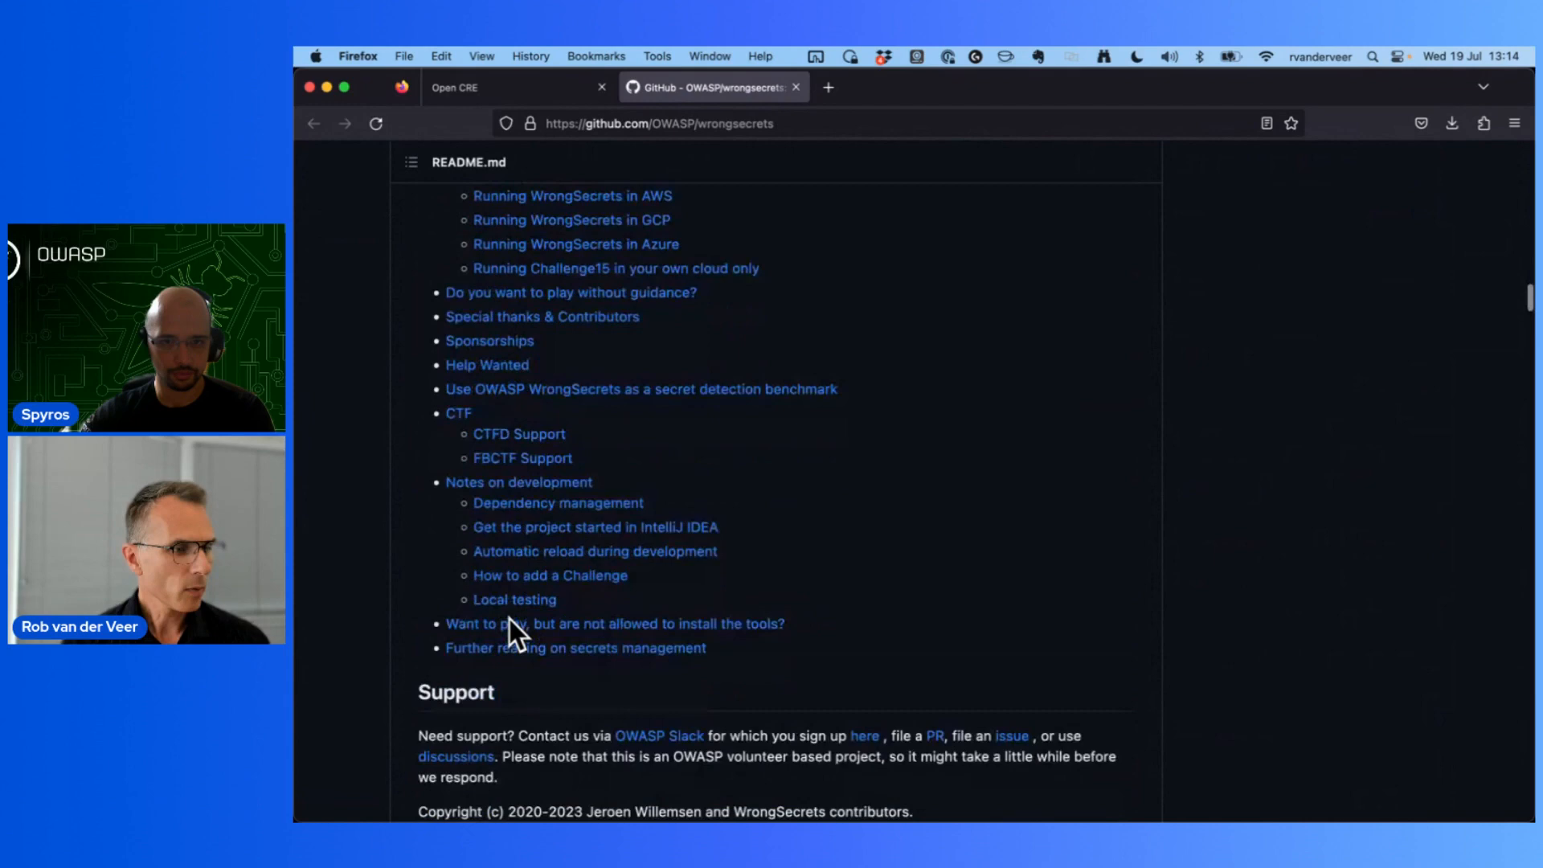
{"action": "scroll", "scroll_direction": "up", "scroll_amount": 3}
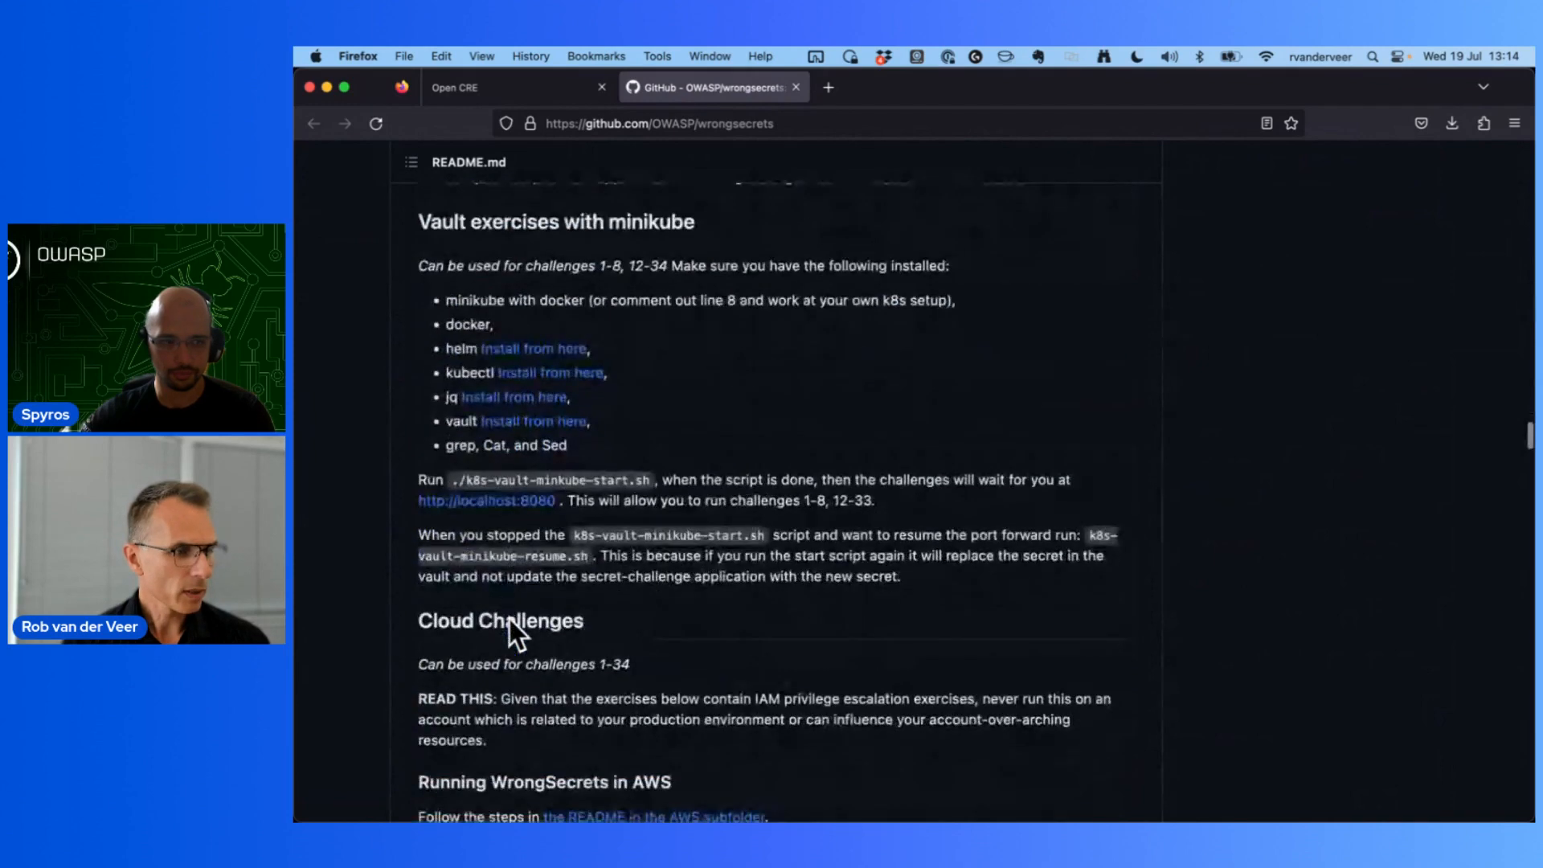
{"action": "scroll", "scroll_direction": "down", "scroll_amount": 3}
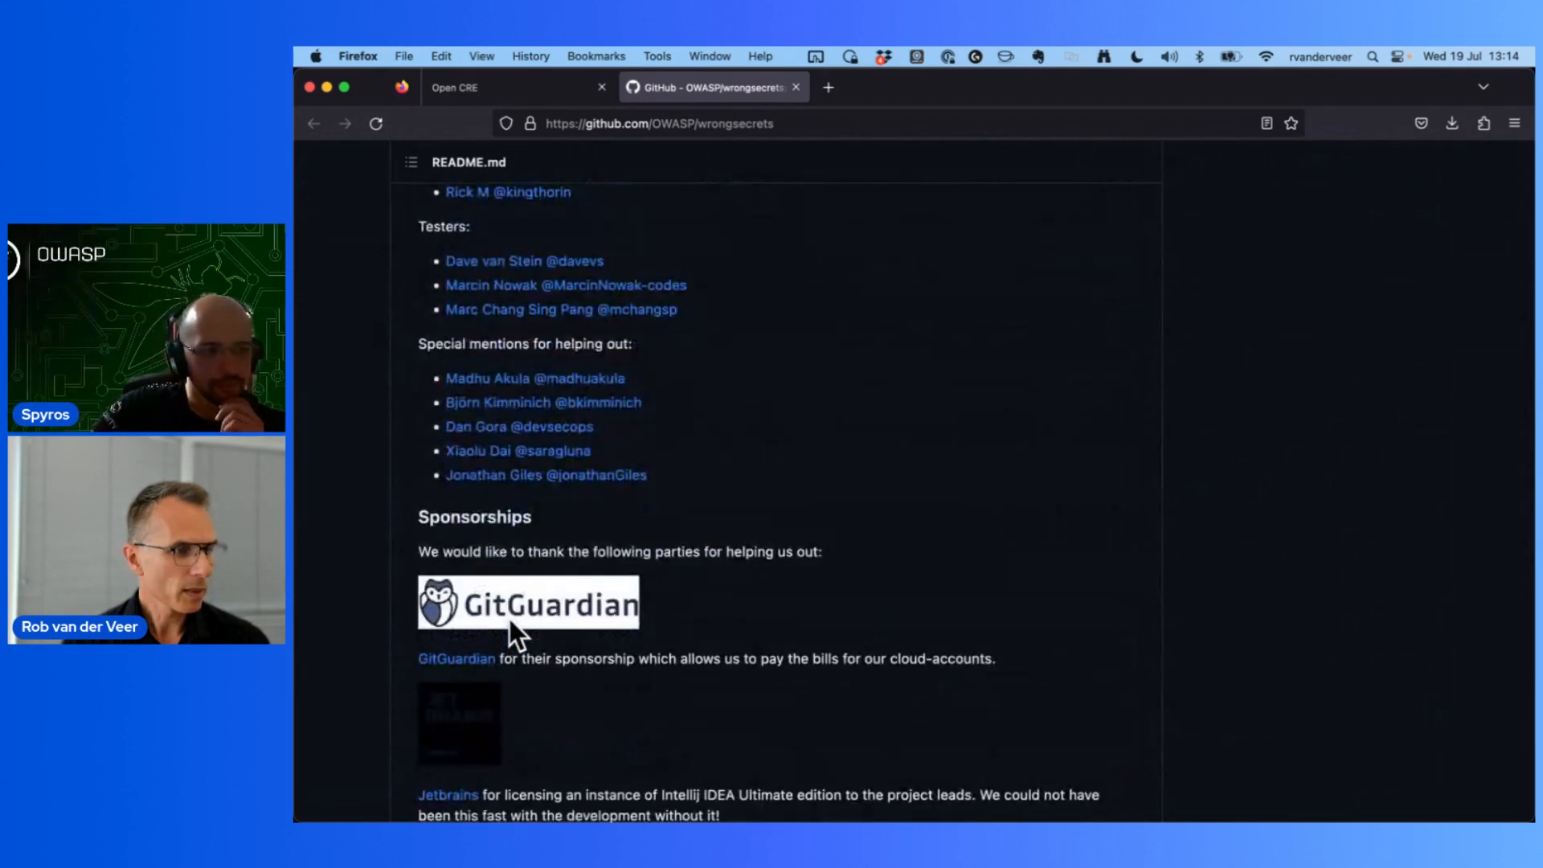
{"action": "scroll", "scroll_direction": "up", "scroll_amount": 3}
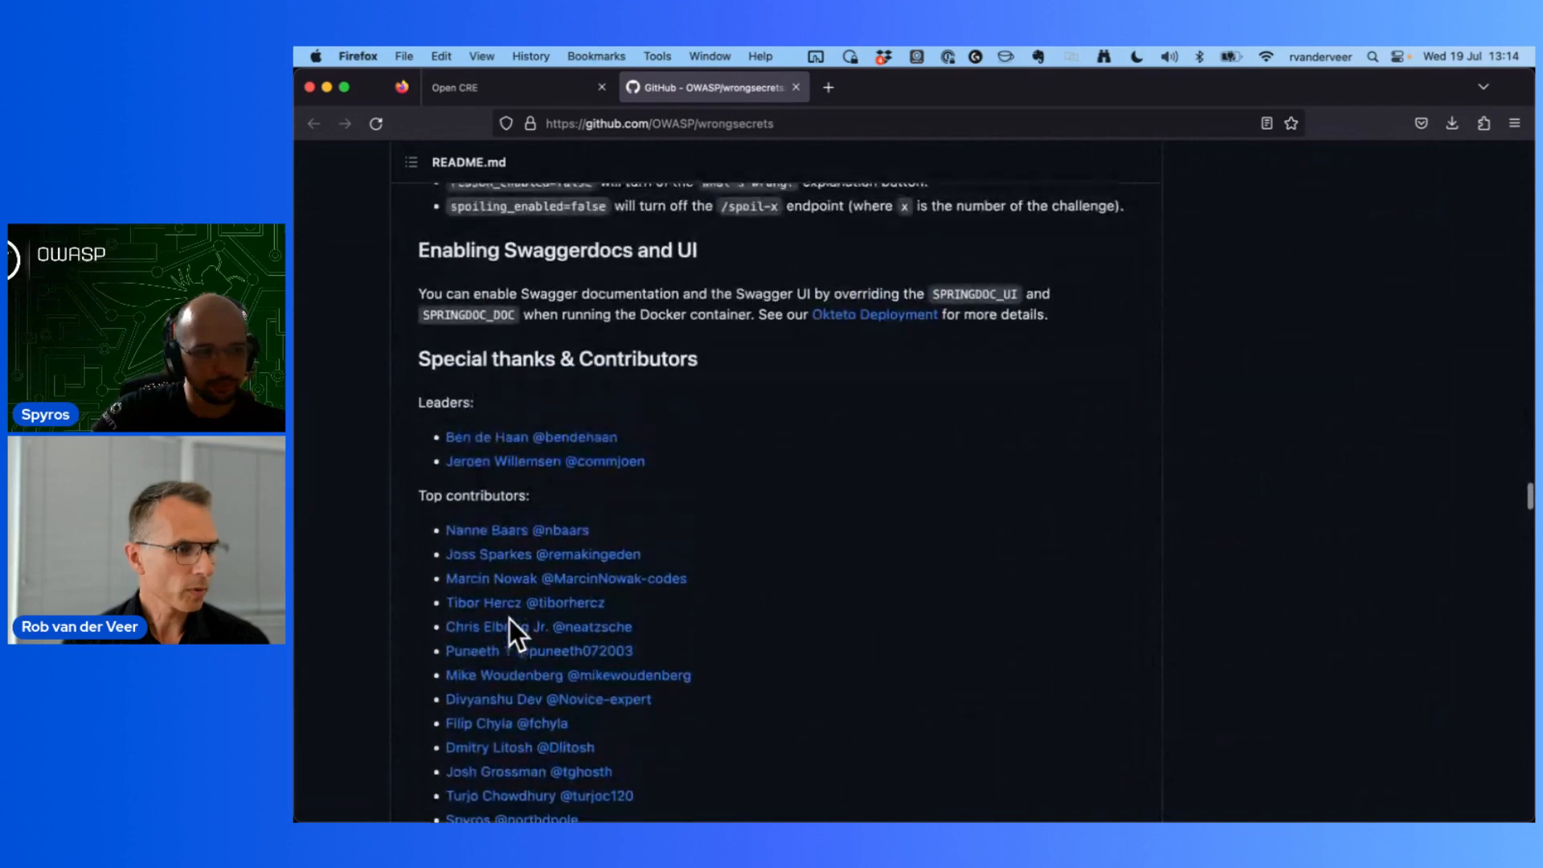
{"action": "scroll", "scroll_direction": "up", "scroll_amount": 3}
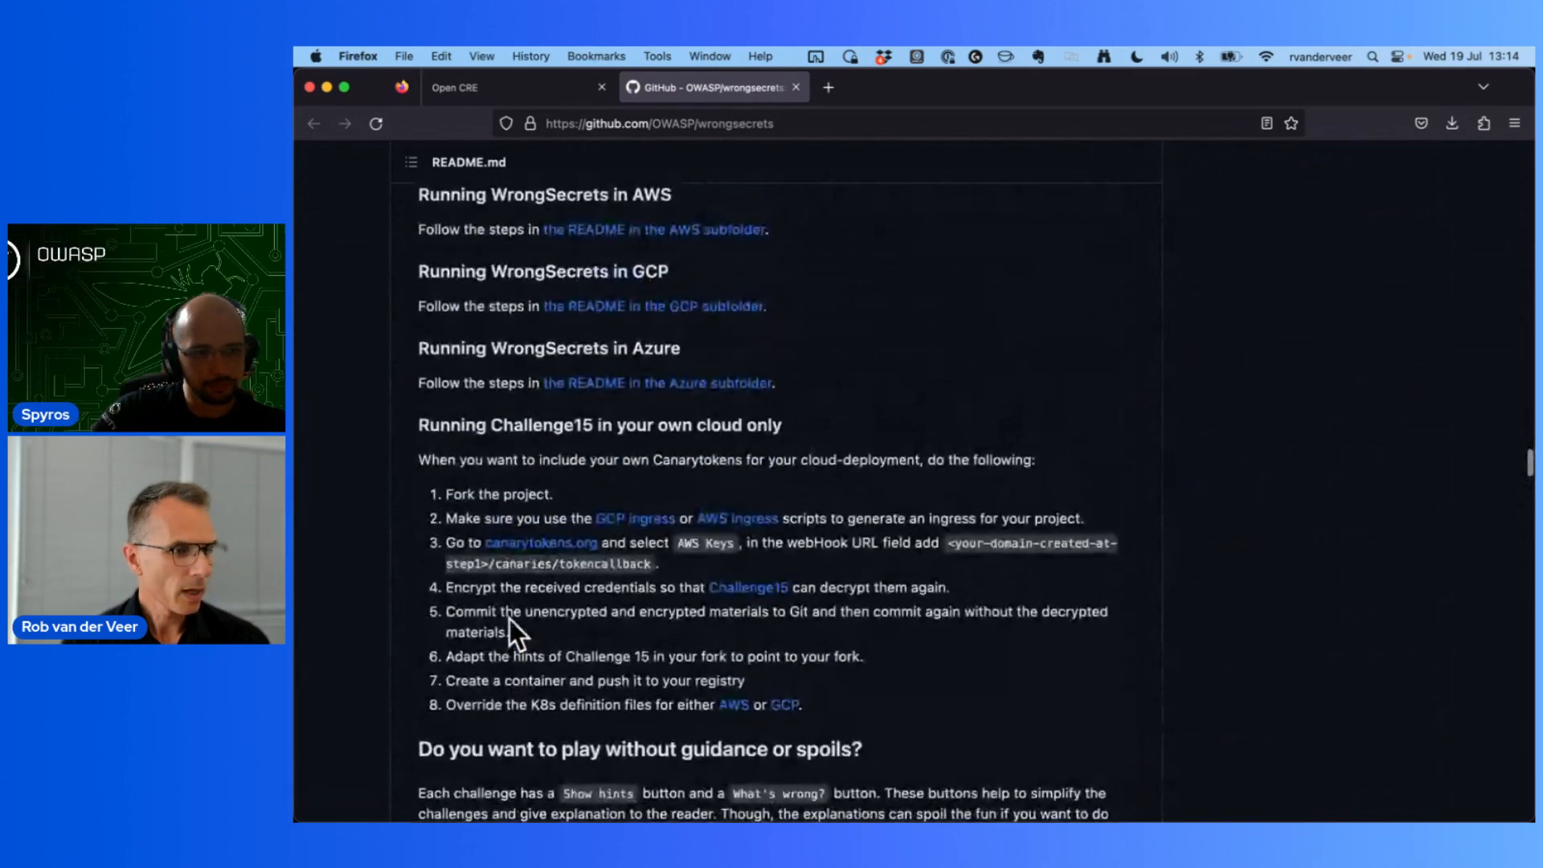
Step: Switch back to the Open CRE tab showing CRE 223-780 and its linked sources
{"action": "left_click", "coordinate": [482, 86]}
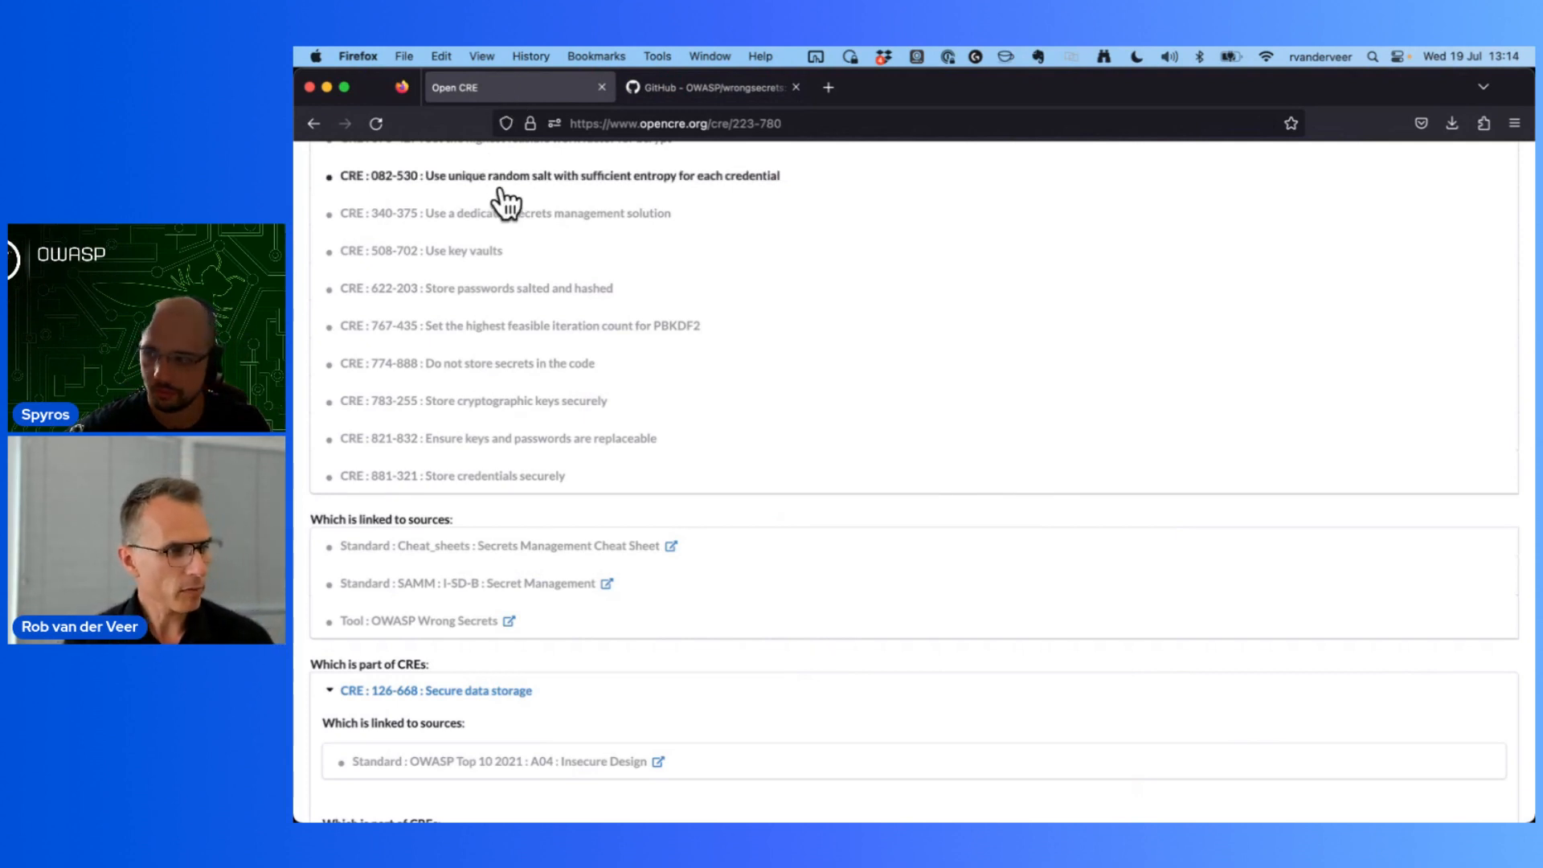
{"action": "mouse_move", "coordinate": [557, 400]}
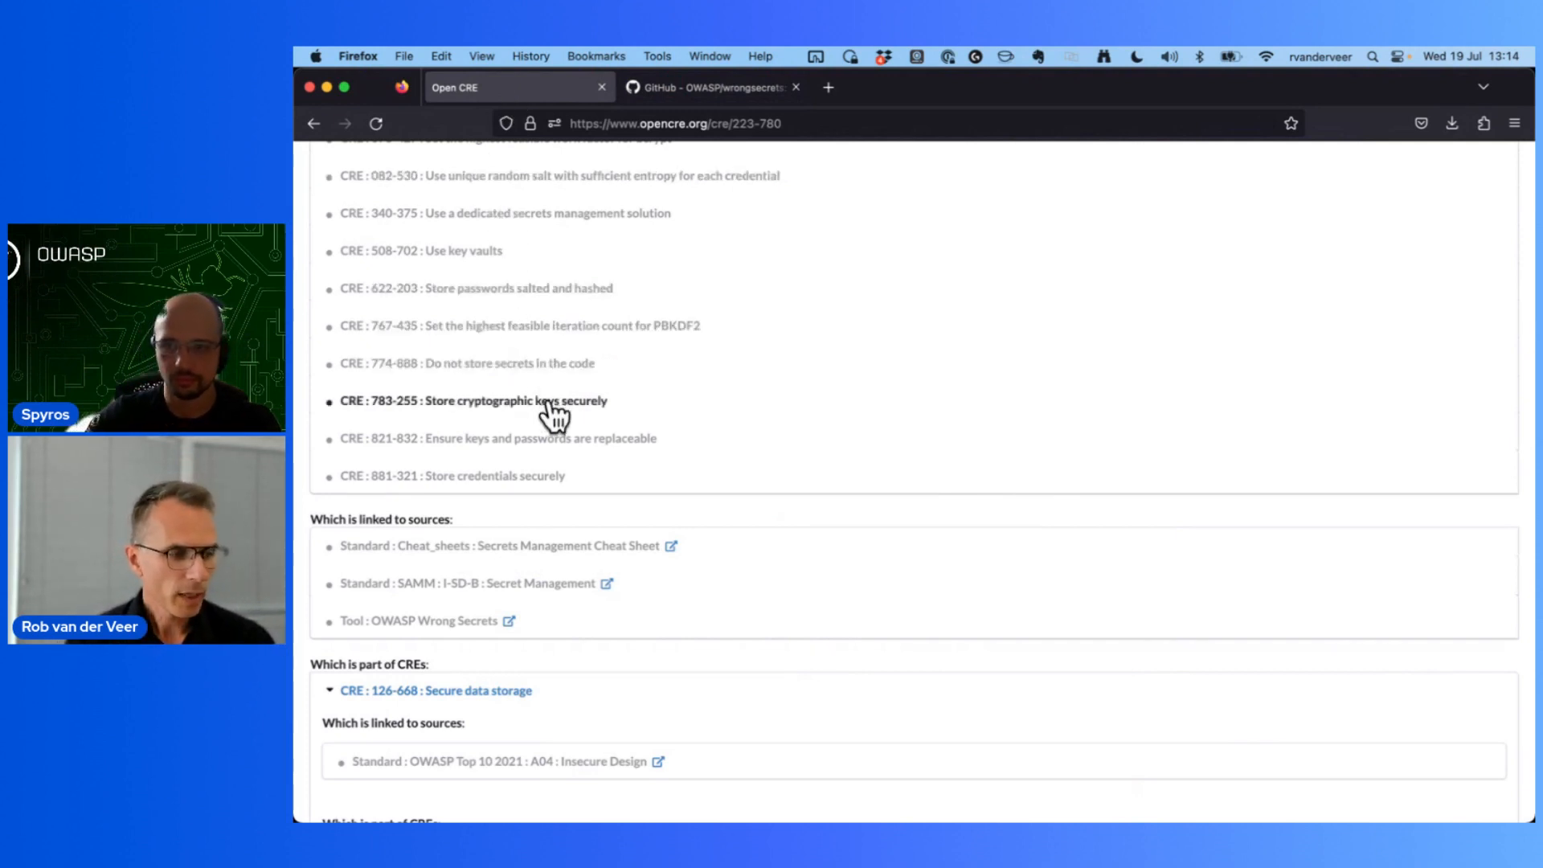
{"action": "mouse_move", "coordinate": [561, 501]}
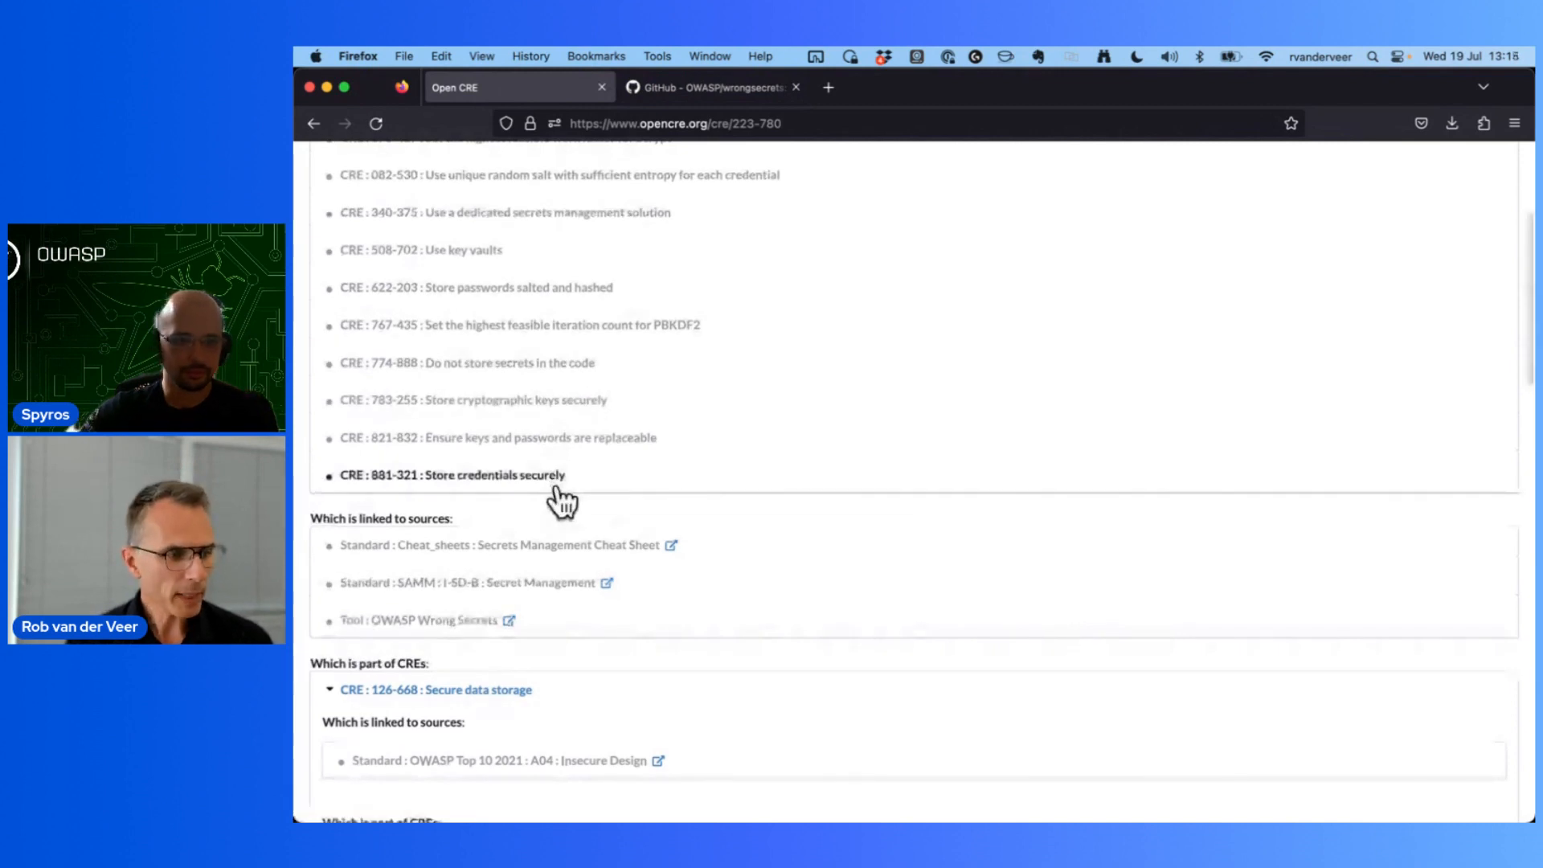
{"action": "mouse_move", "coordinate": [606, 575]}
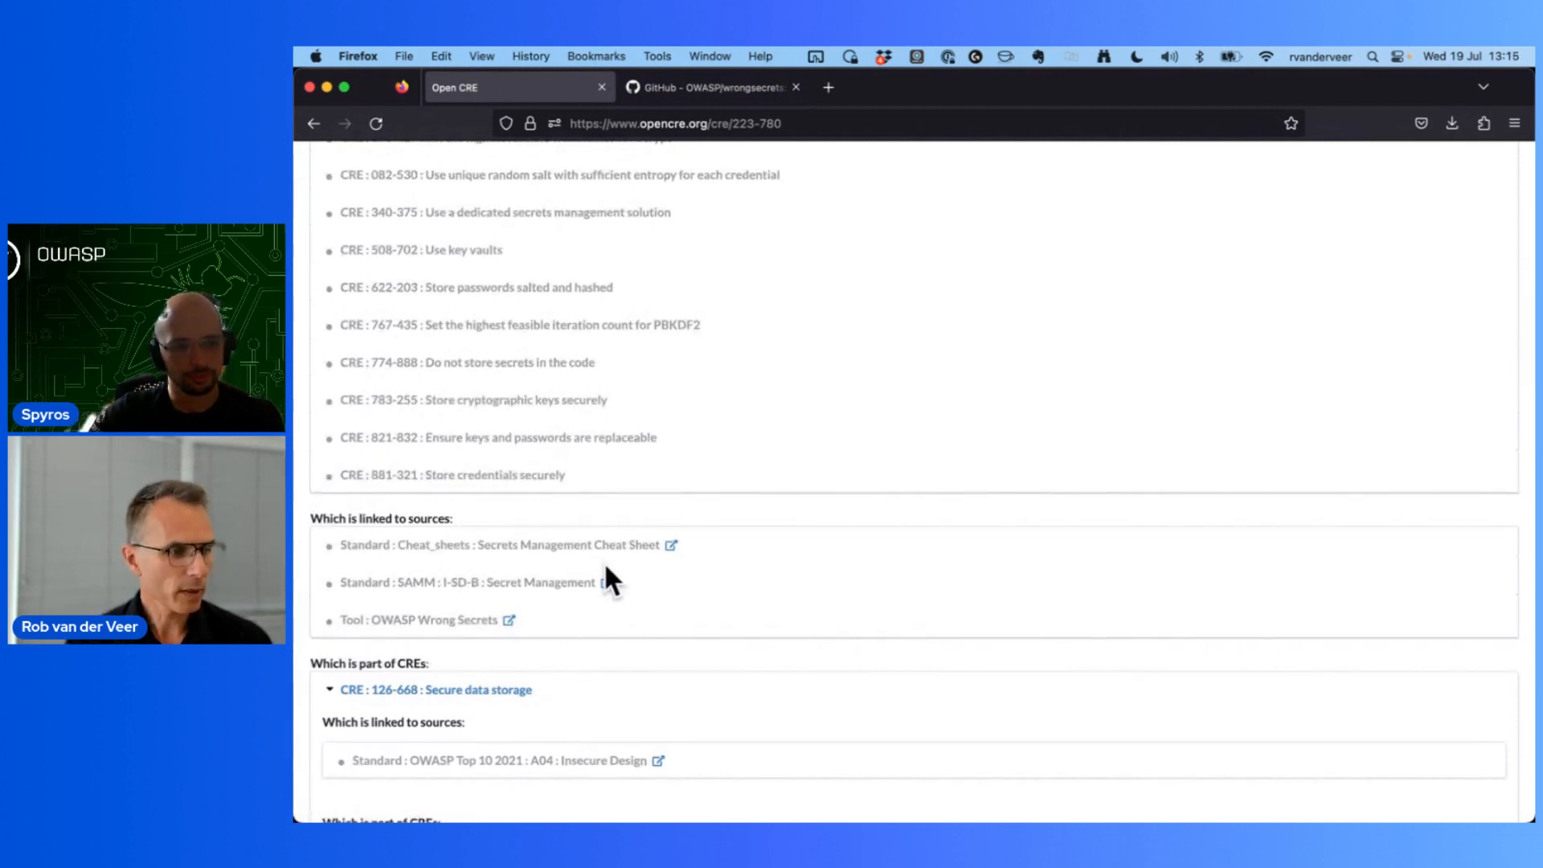
Step: Open SAMM I-SD-B Secret Management and read down through maturity level 1 to Stream Guidance
{"action": "left_click", "coordinate": [617, 582]}
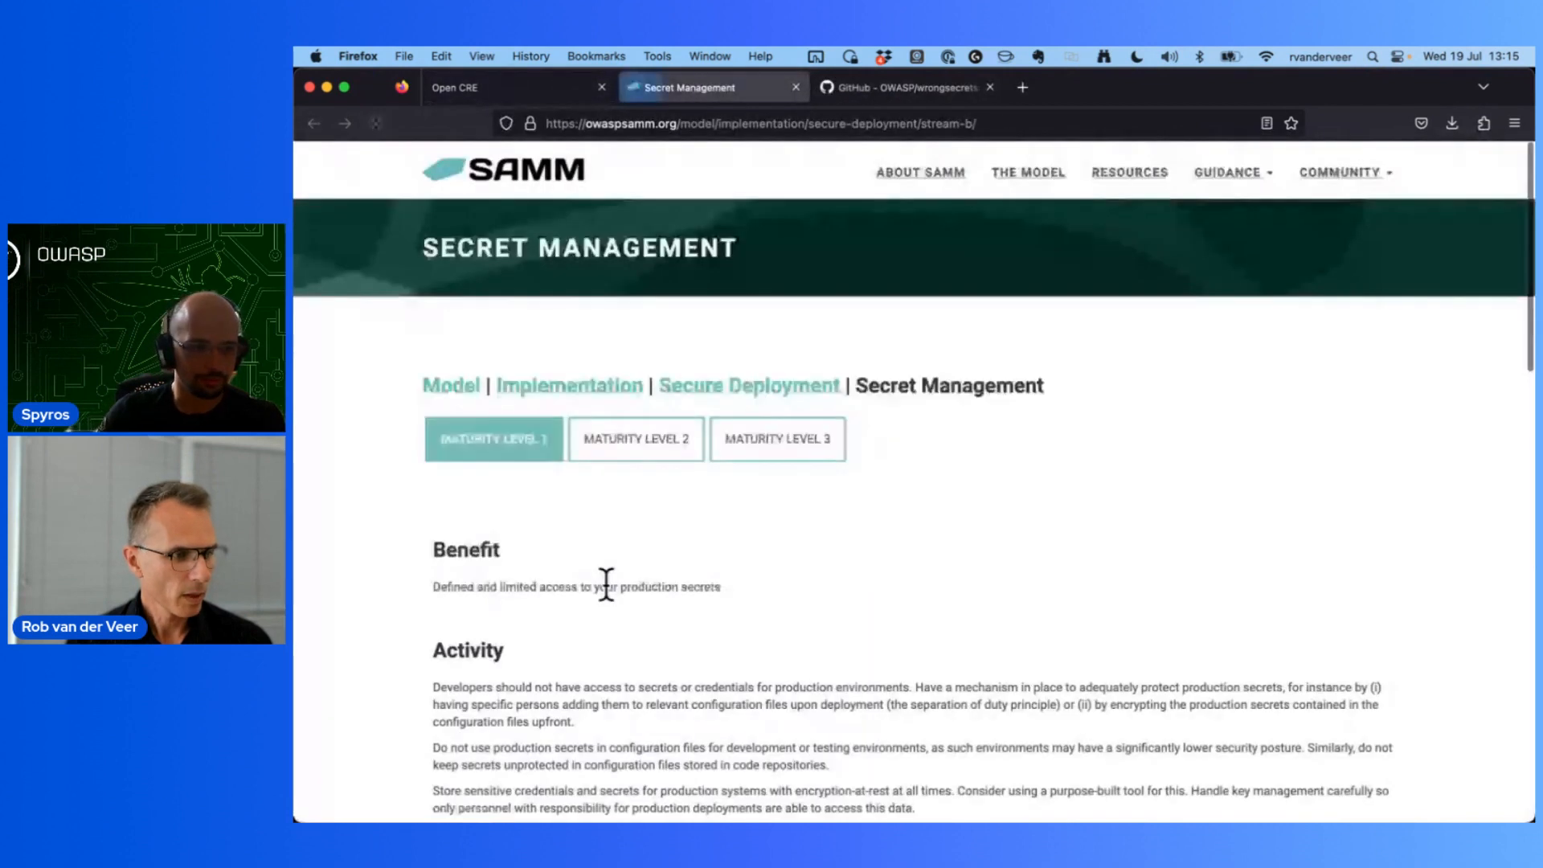
{"action": "scroll", "scroll_direction": "down", "scroll_amount": 3}
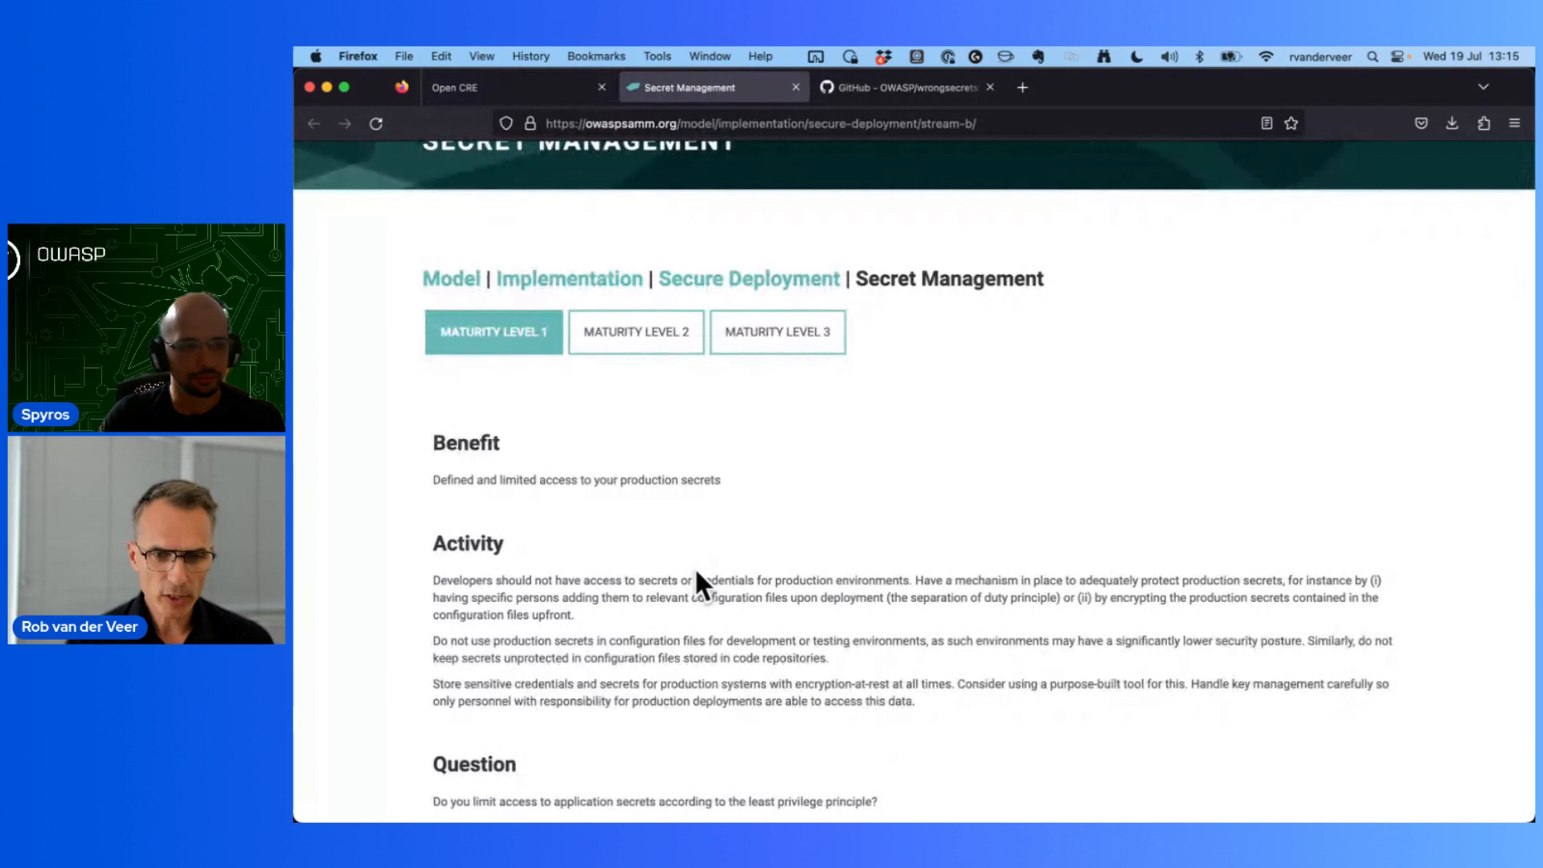
{"action": "scroll", "scroll_direction": "down", "scroll_amount": 3}
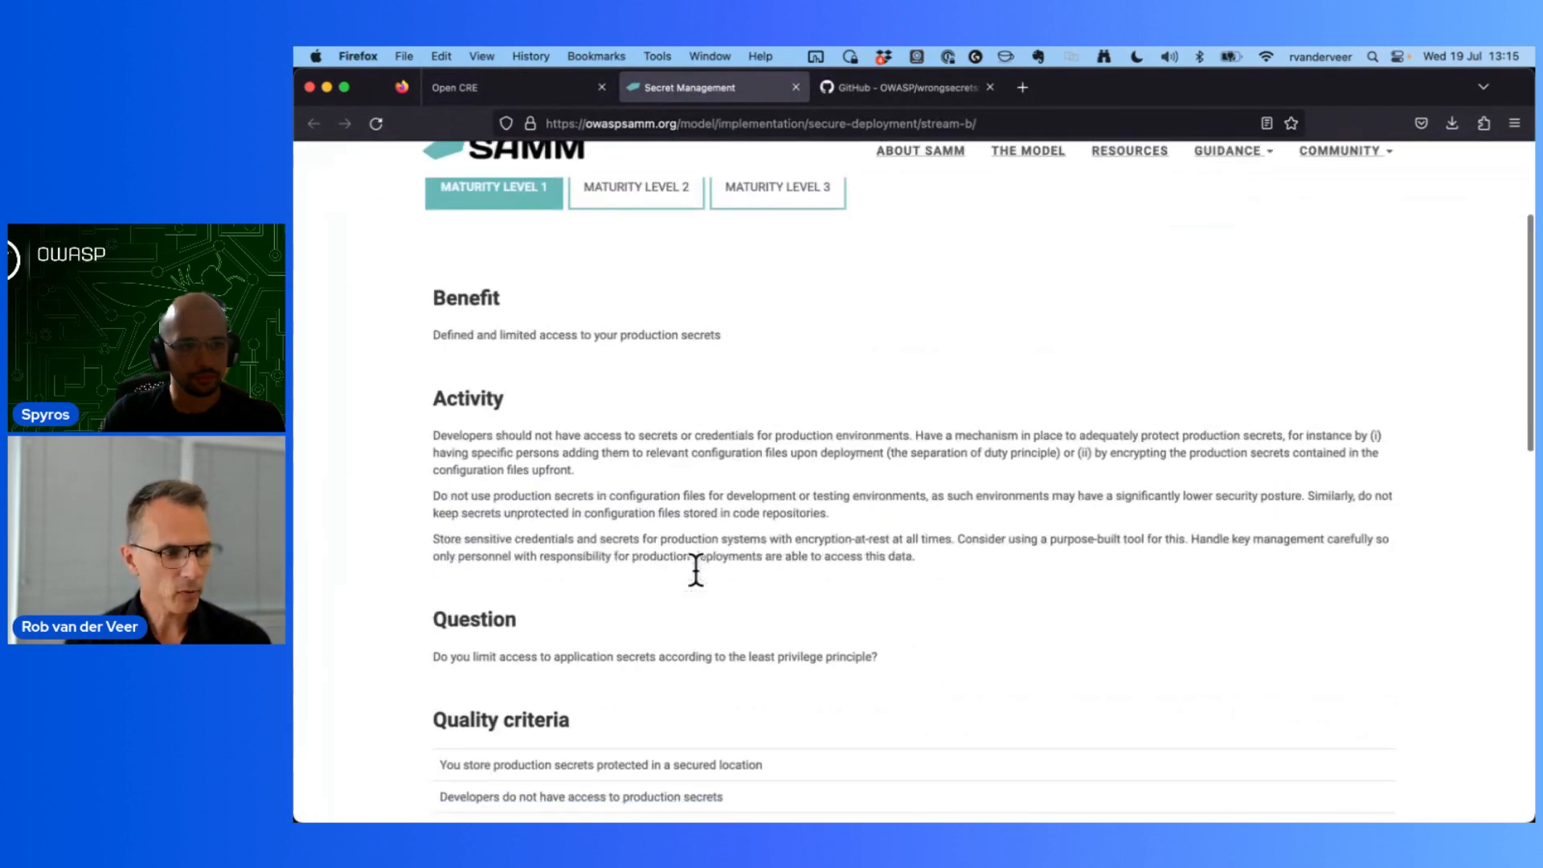
{"action": "scroll", "scroll_direction": "up", "scroll_amount": 3}
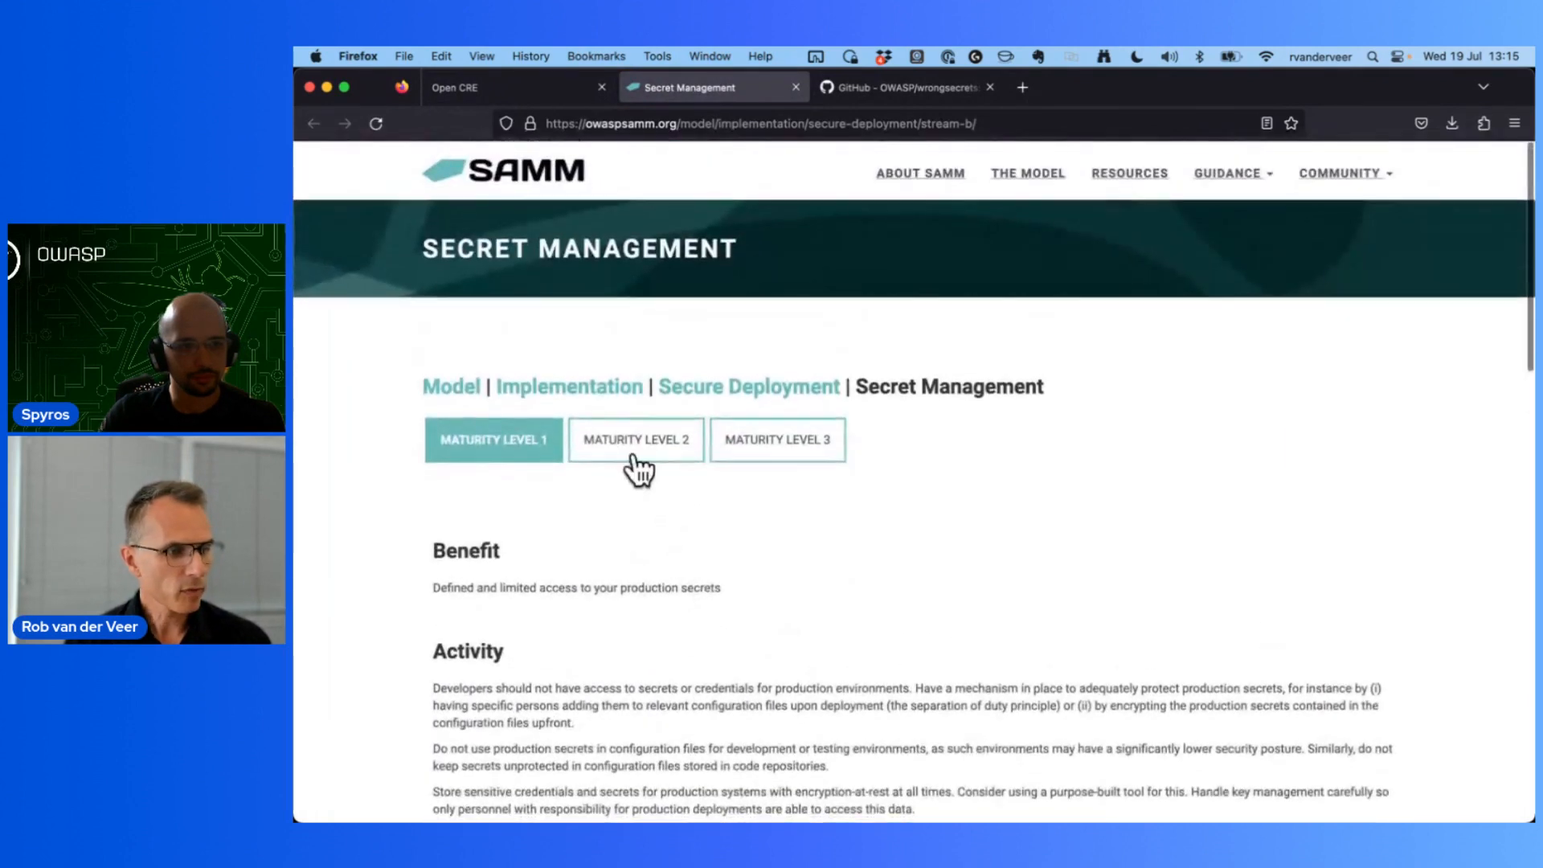
{"action": "scroll", "scroll_direction": "down", "scroll_amount": 3}
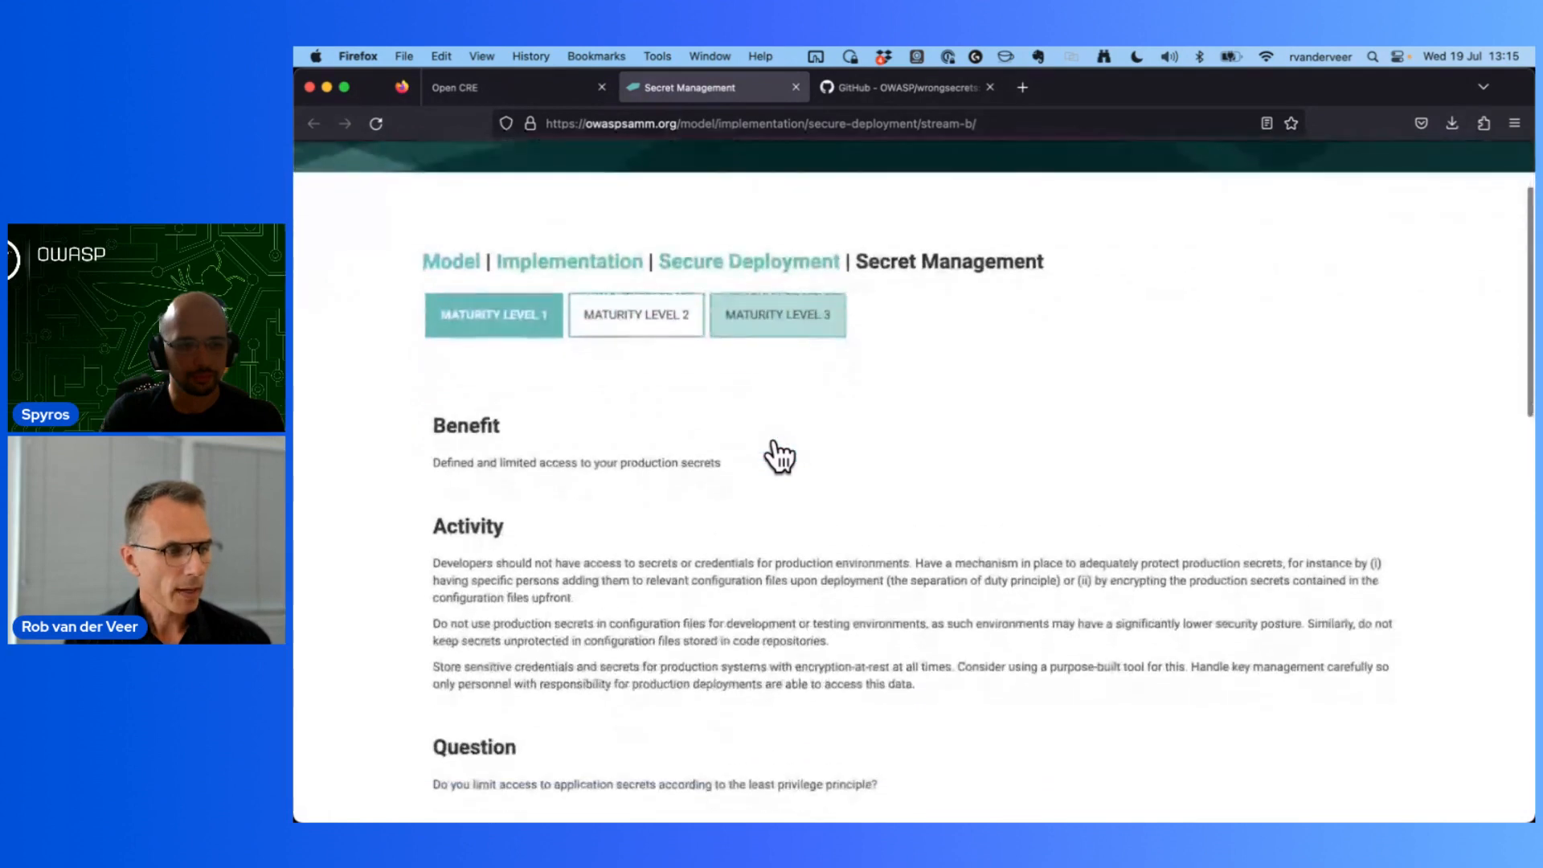
{"action": "scroll", "scroll_direction": "down", "scroll_amount": 3}
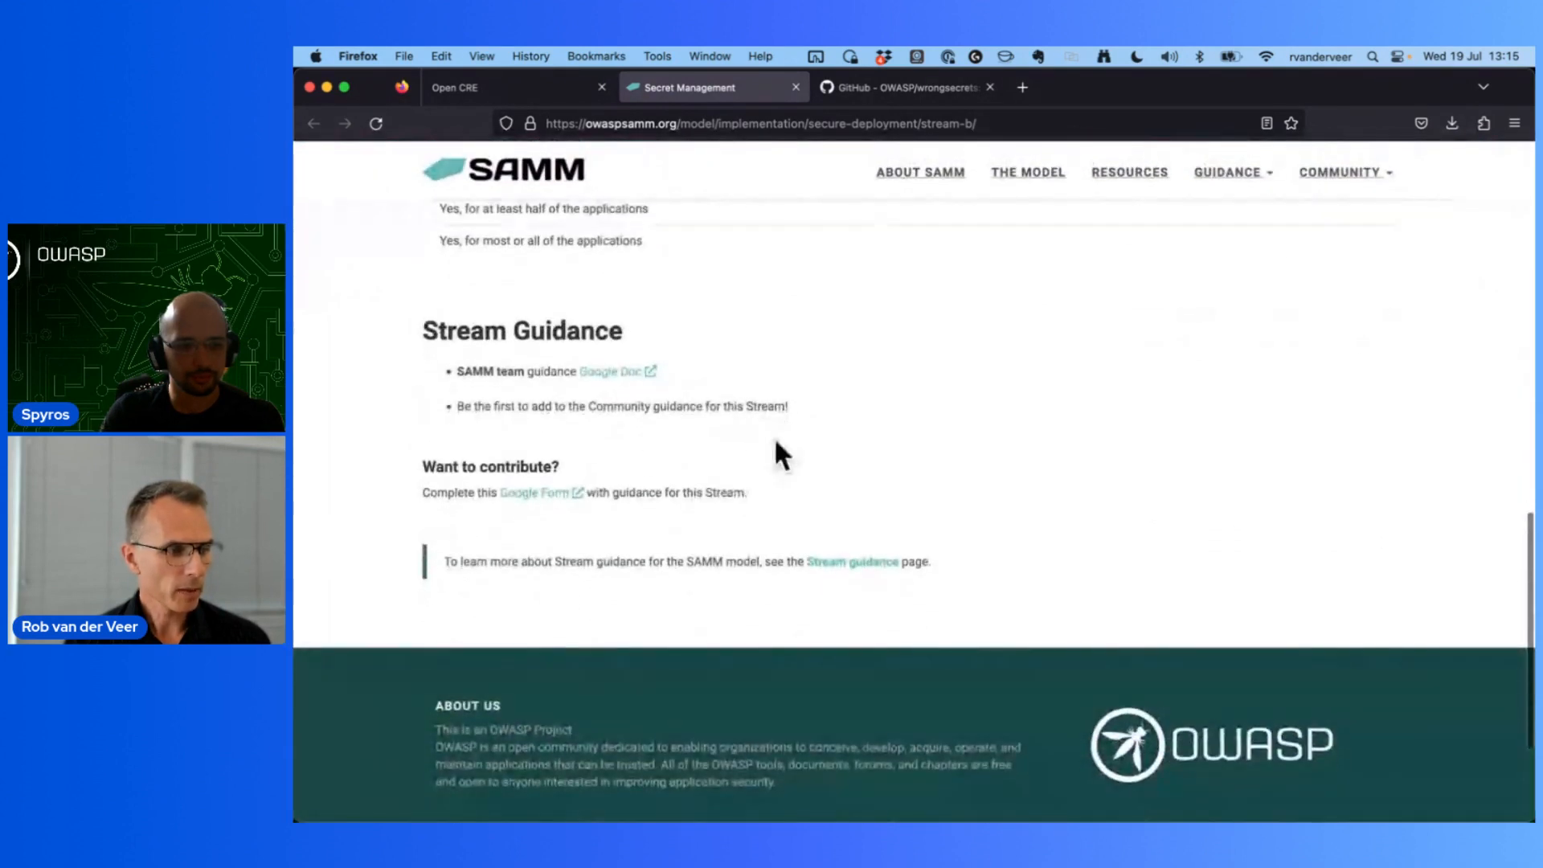
{"action": "mouse_move", "coordinate": [613, 382]}
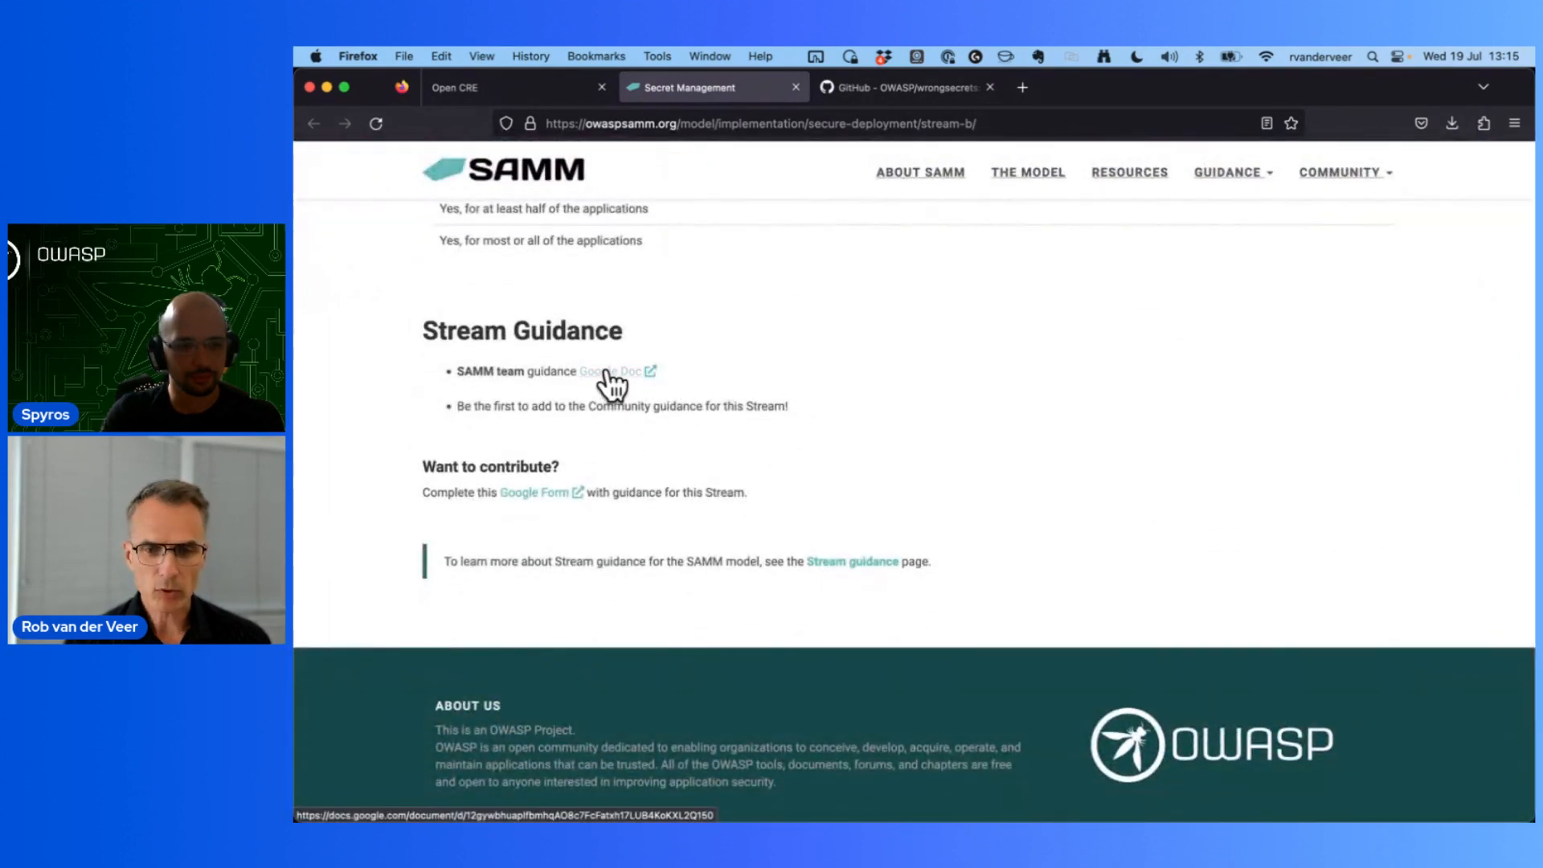
Step: Open the I-SD-B Core Team Guidance Google Doc, which points to OpenCRE 223-780
{"action": "left_click", "coordinate": [618, 371]}
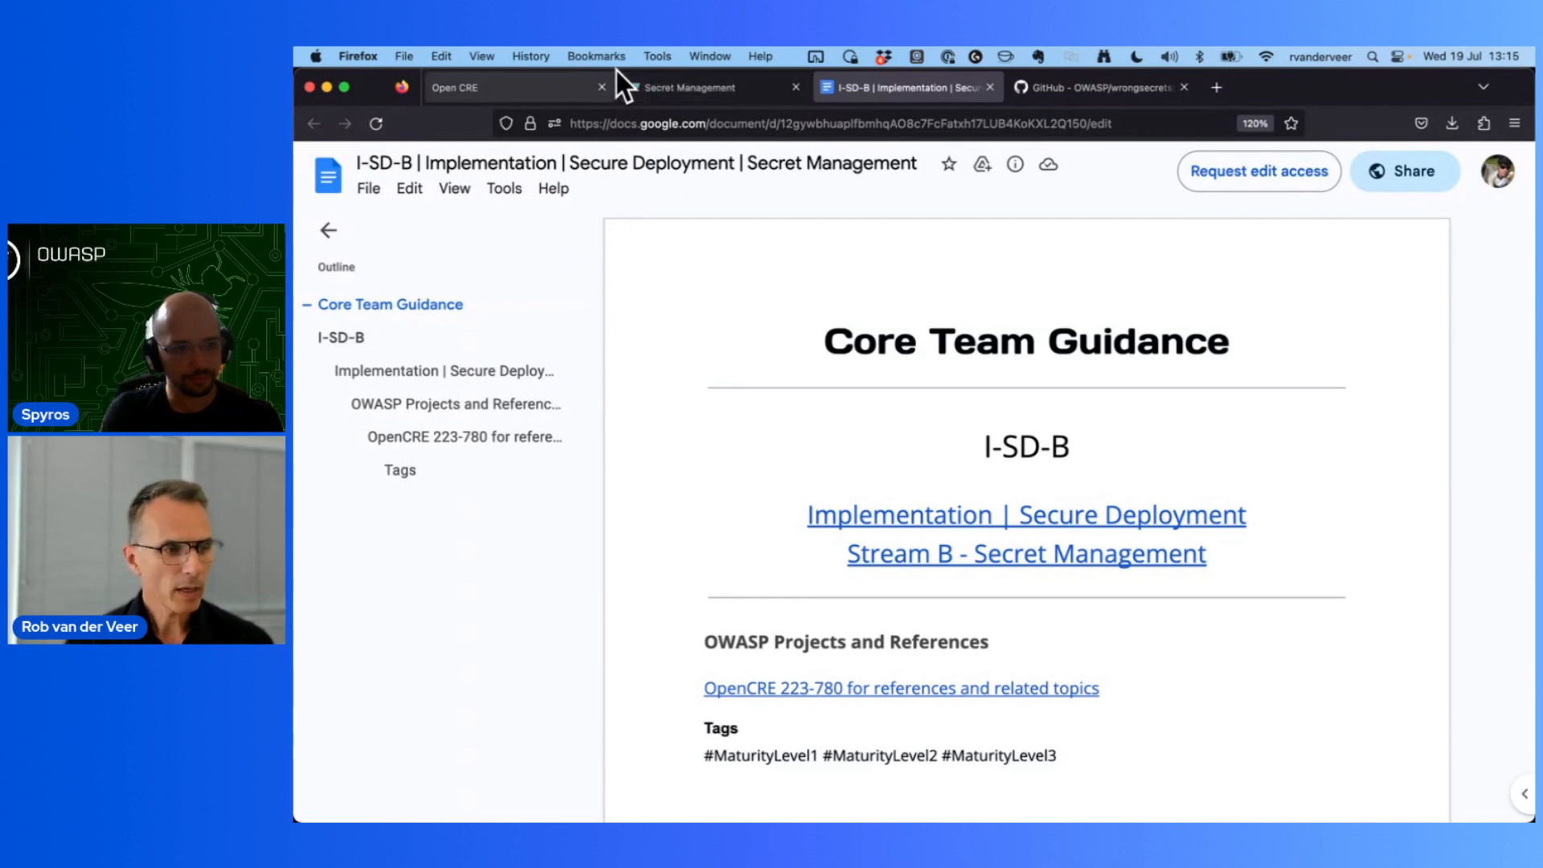
{"action": "left_click", "coordinate": [482, 87]}
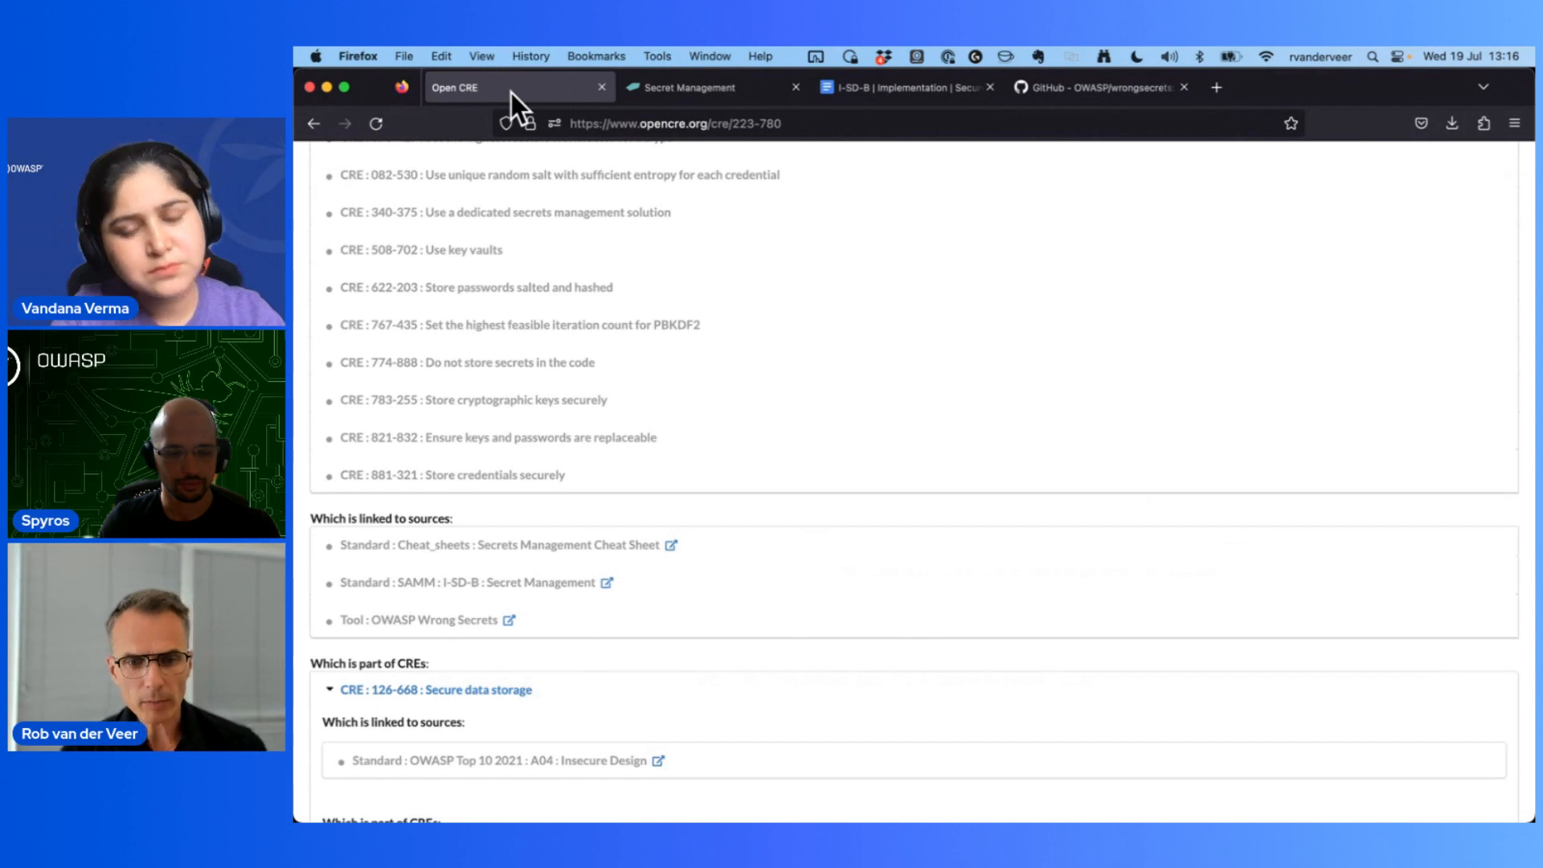
{"action": "mouse_move", "coordinate": [758, 255]}
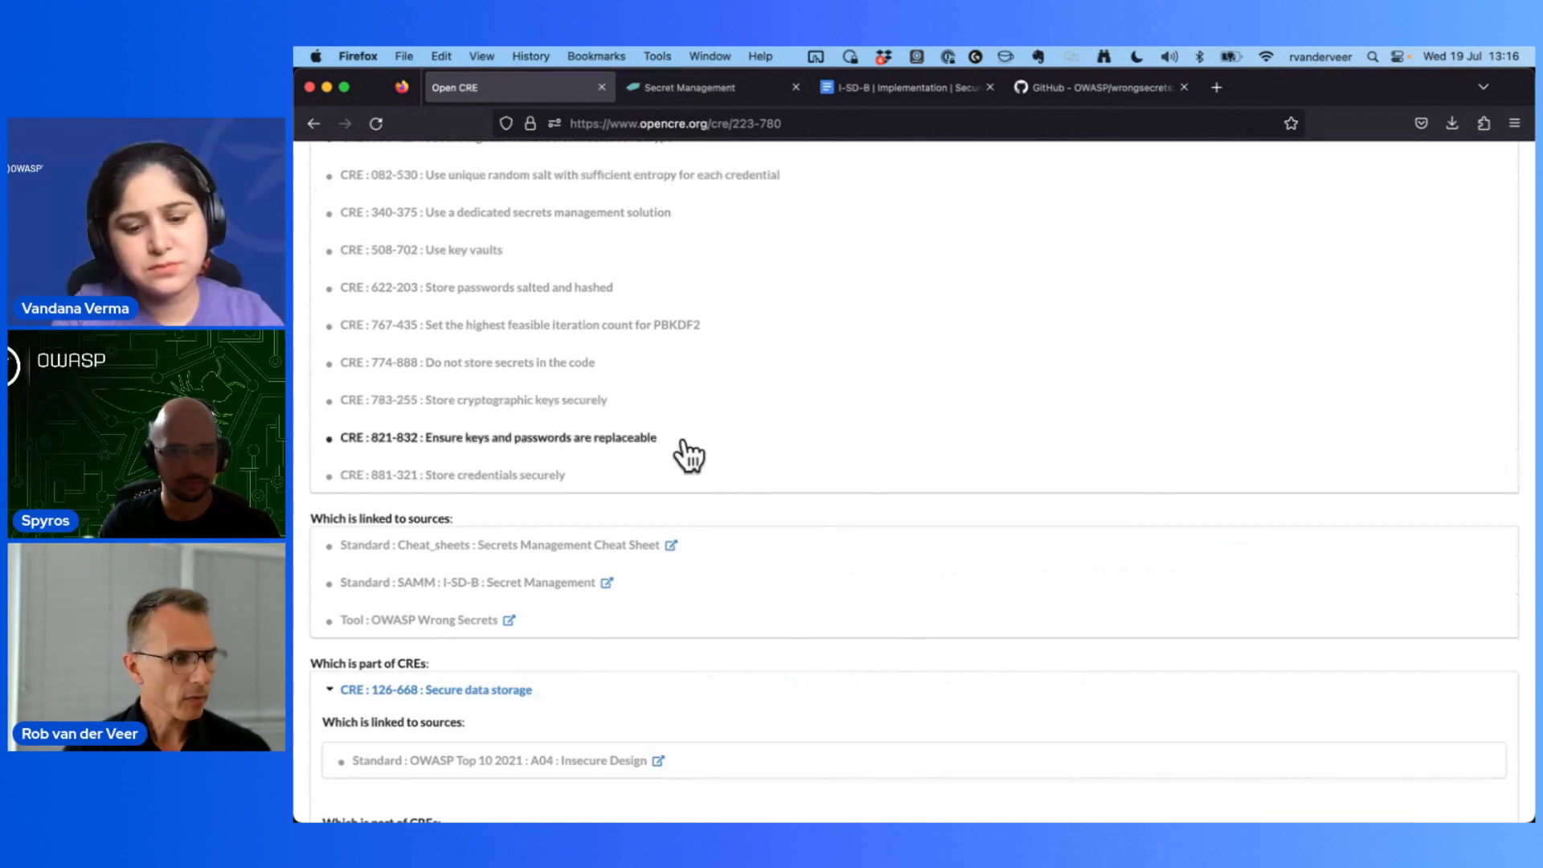
Step: Scroll to the top of the Secret storage page to see its contained CREs
{"action": "scroll", "scroll_direction": "up", "scroll_amount": 3}
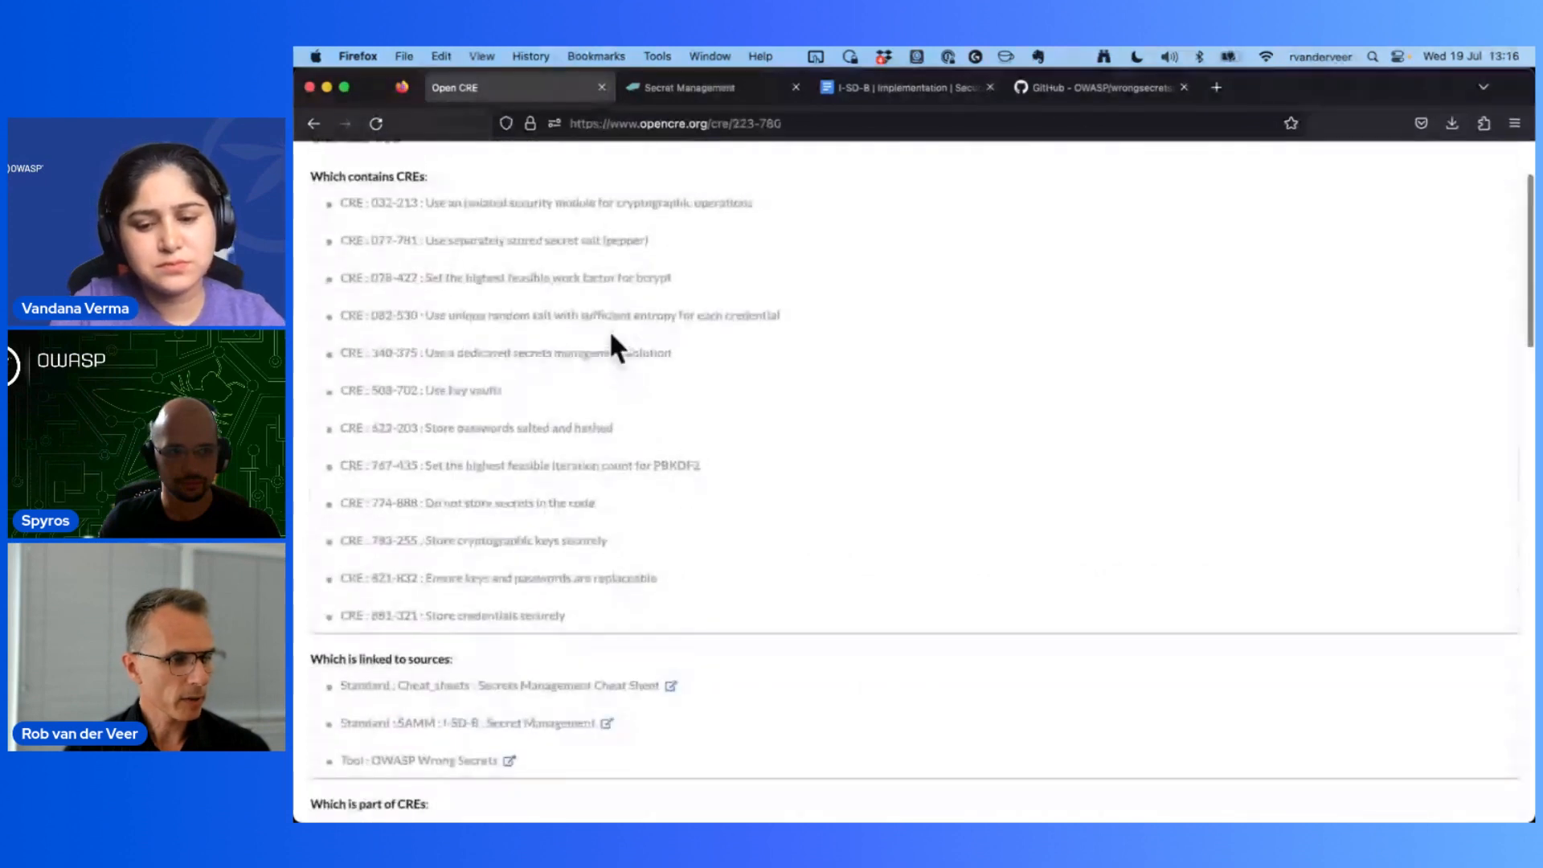
{"action": "scroll", "scroll_direction": "up", "scroll_amount": 3}
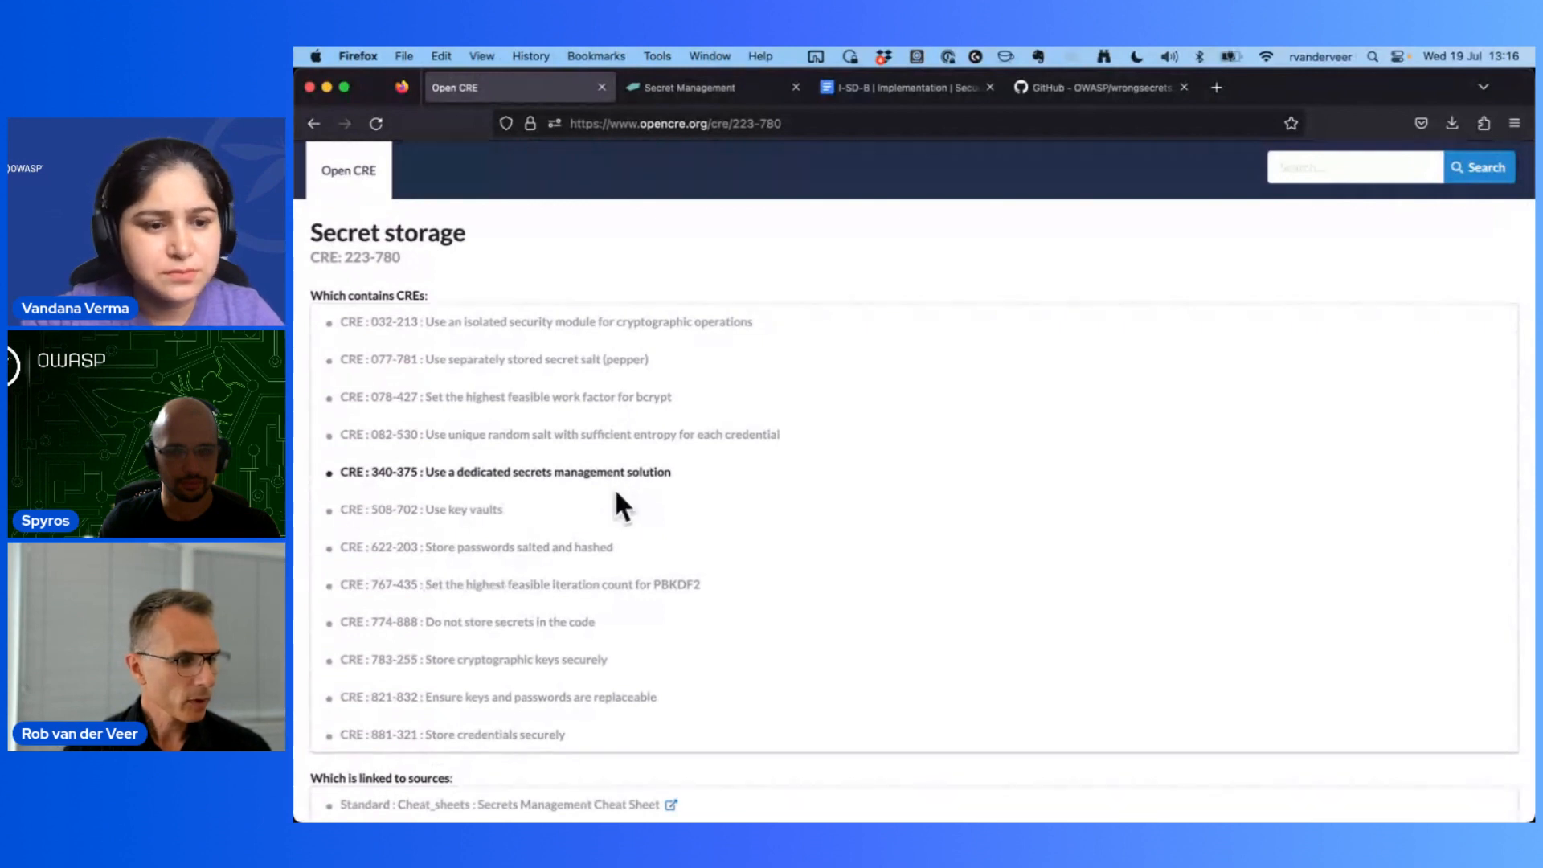
{"action": "mouse_move", "coordinate": [618, 632]}
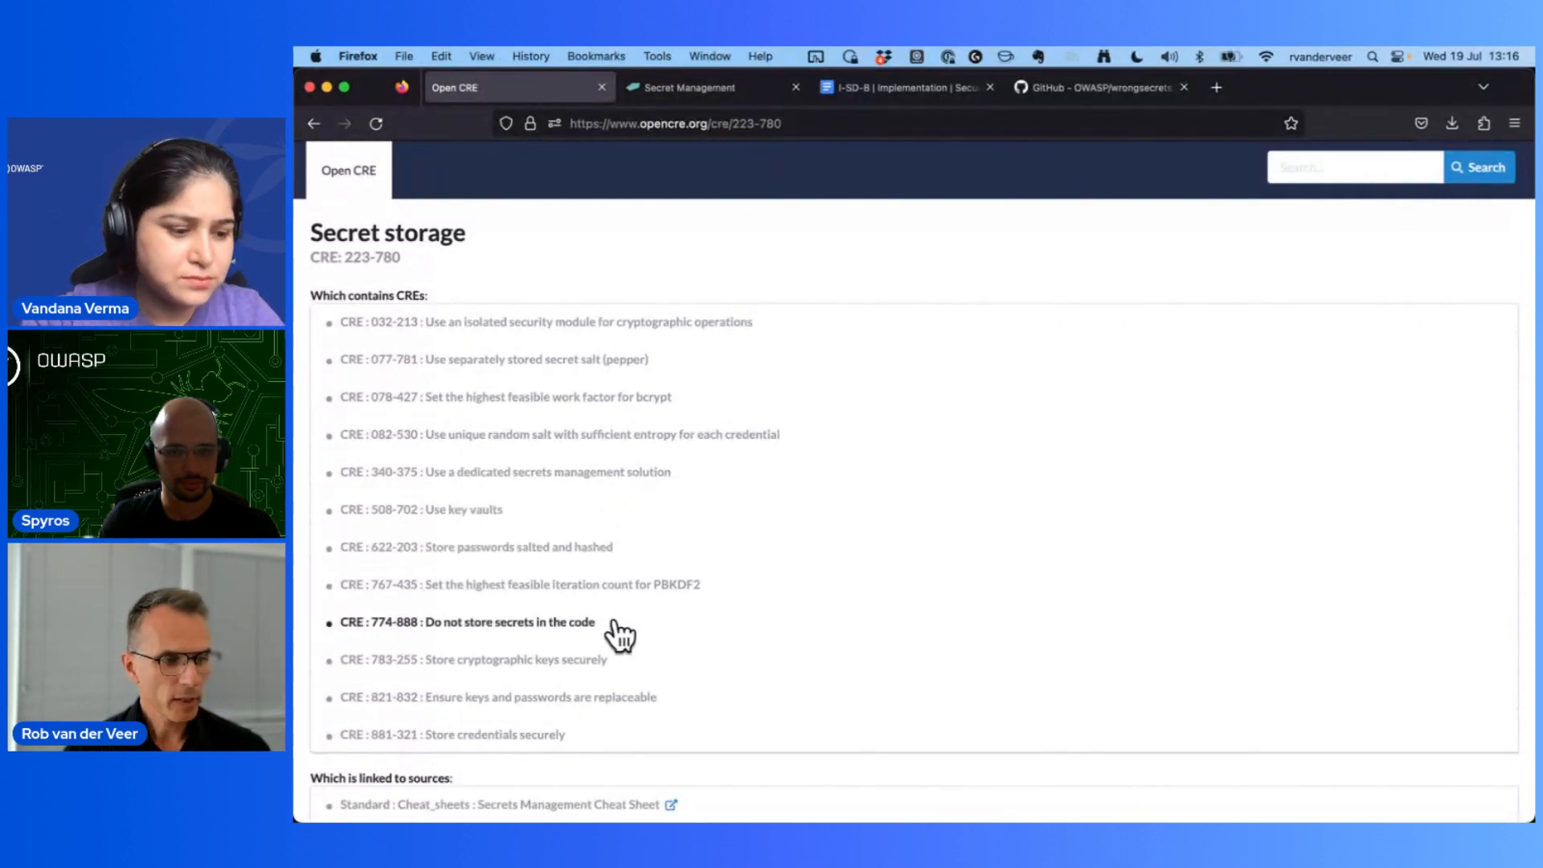
{"action": "mouse_move", "coordinate": [571, 659]}
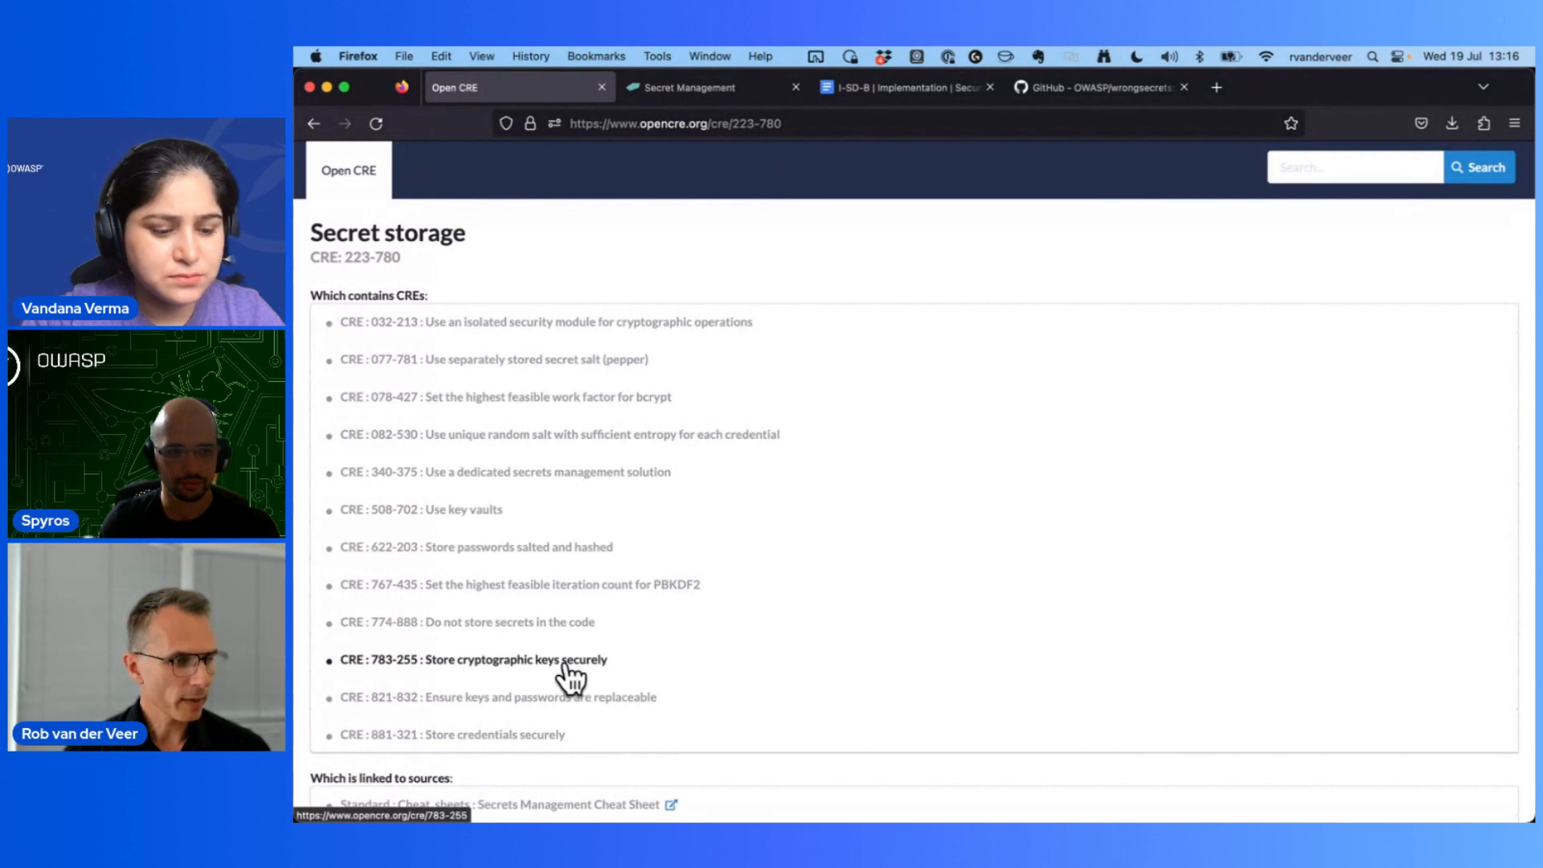
Step: Open CRE 783-255 'Store cryptographic keys securely' and scroll through its sources and PCI DSS mappings
{"action": "left_click", "coordinate": [475, 659]}
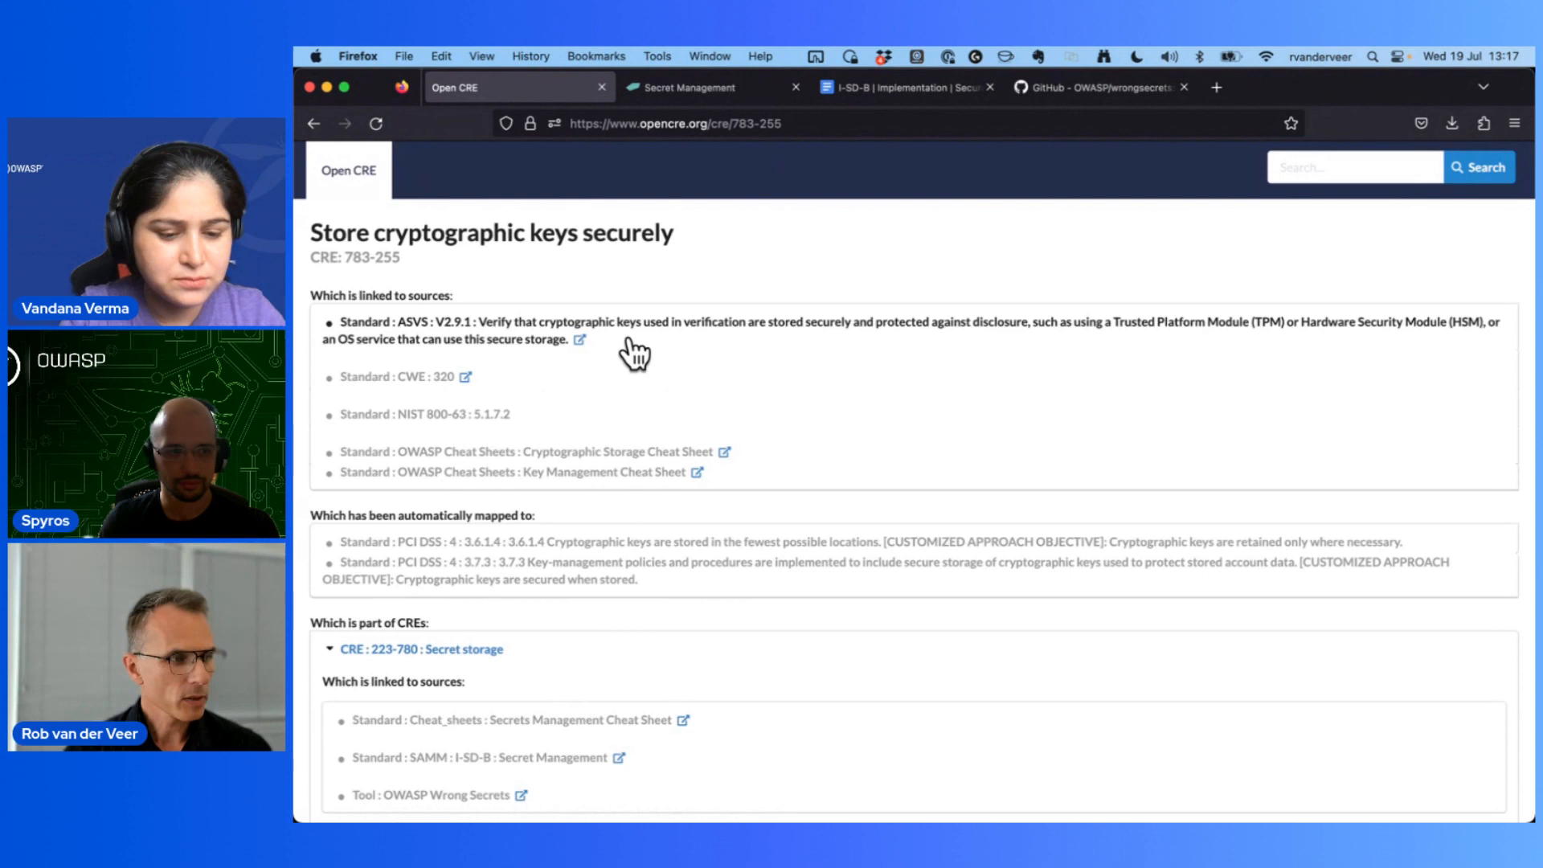
{"action": "mouse_move", "coordinate": [575, 359]}
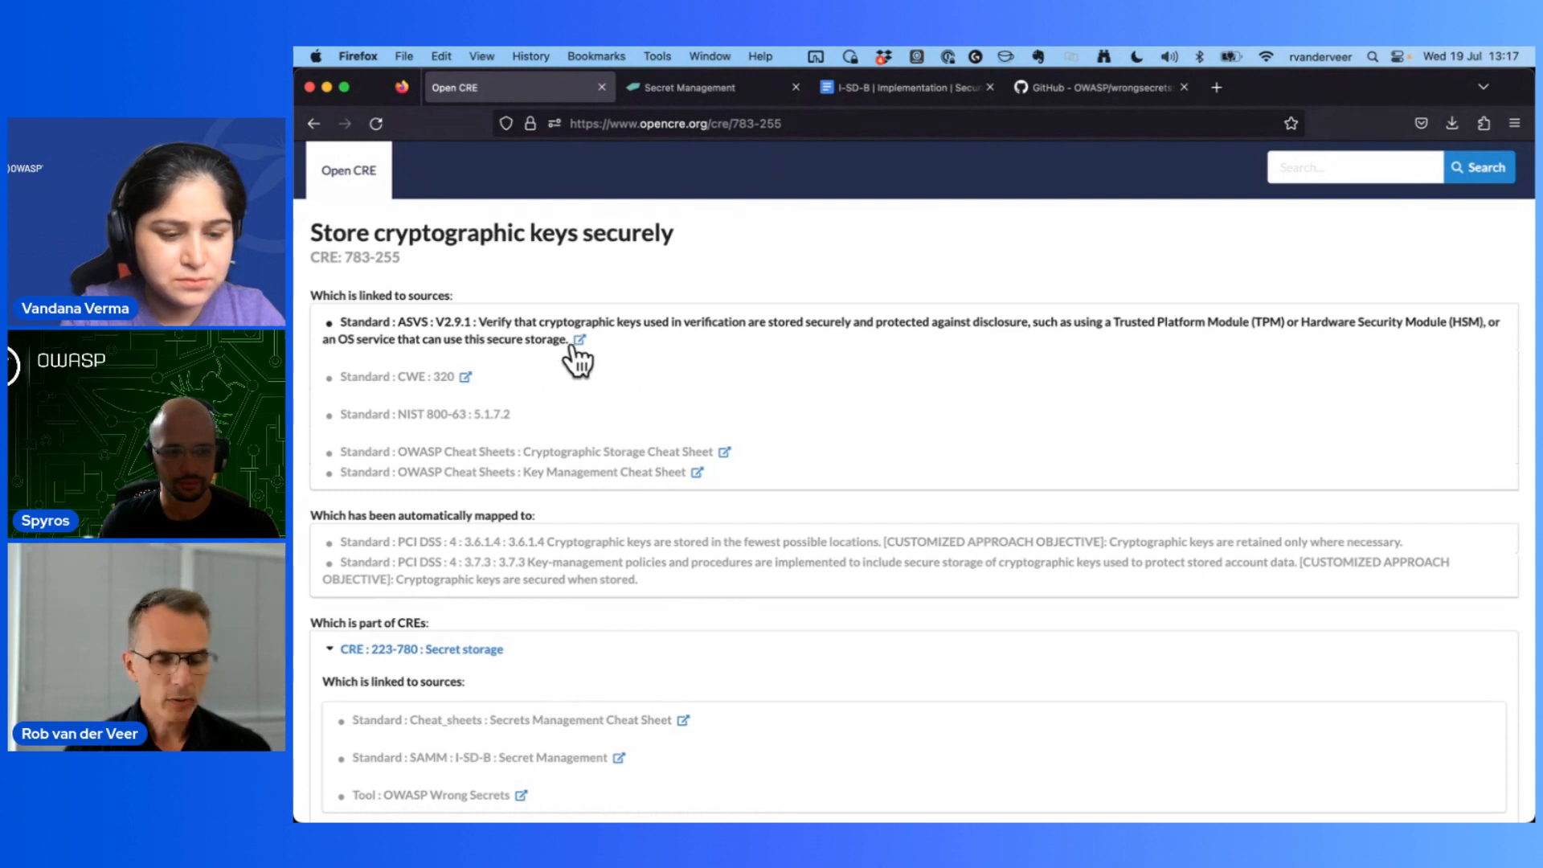
{"action": "mouse_move", "coordinate": [482, 384]}
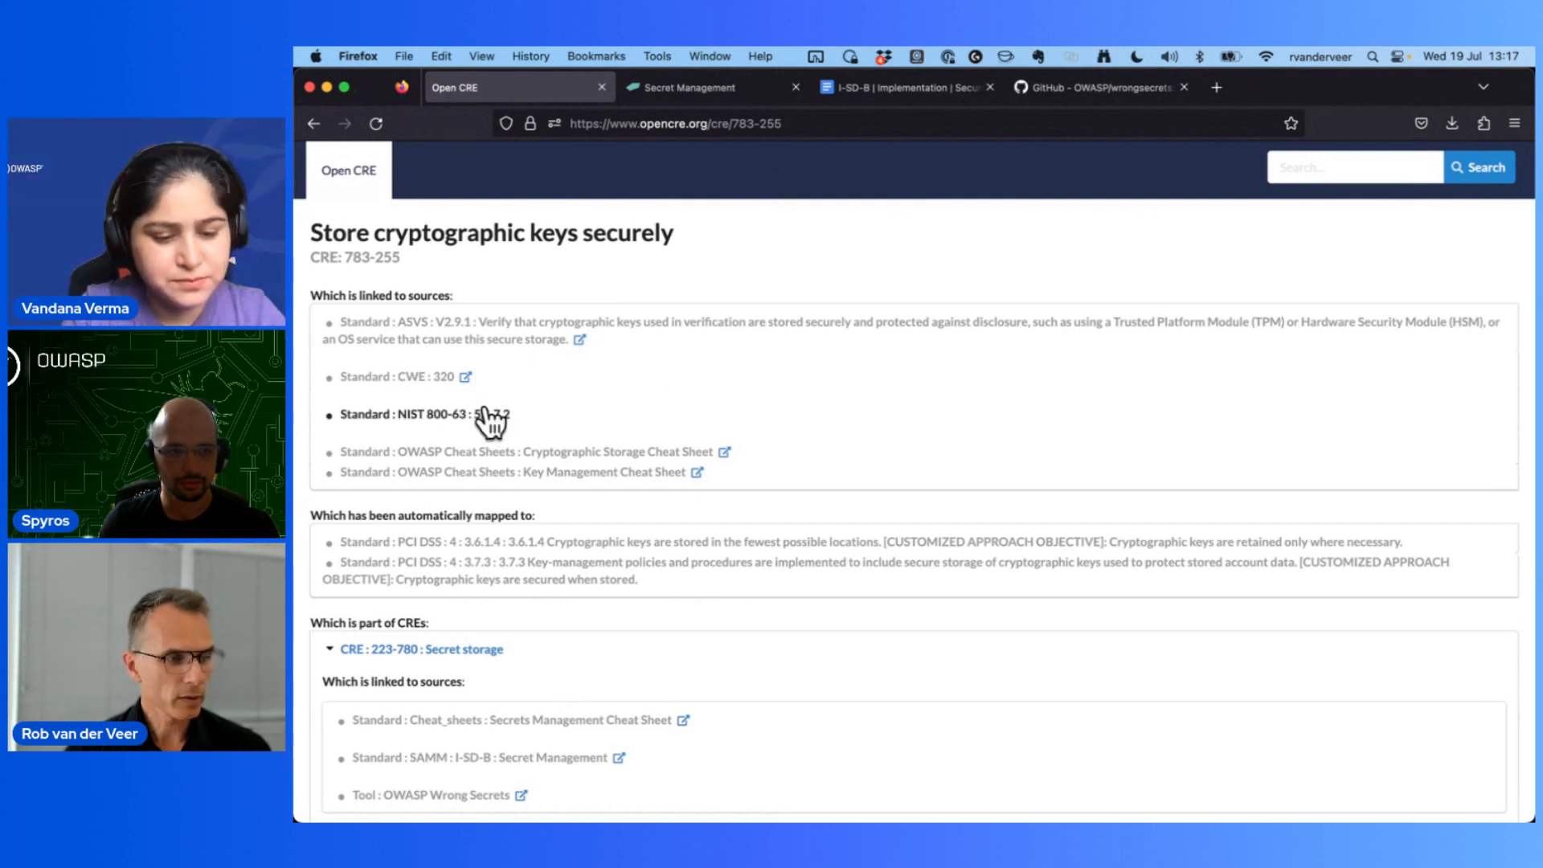
{"action": "mouse_move", "coordinate": [516, 428]}
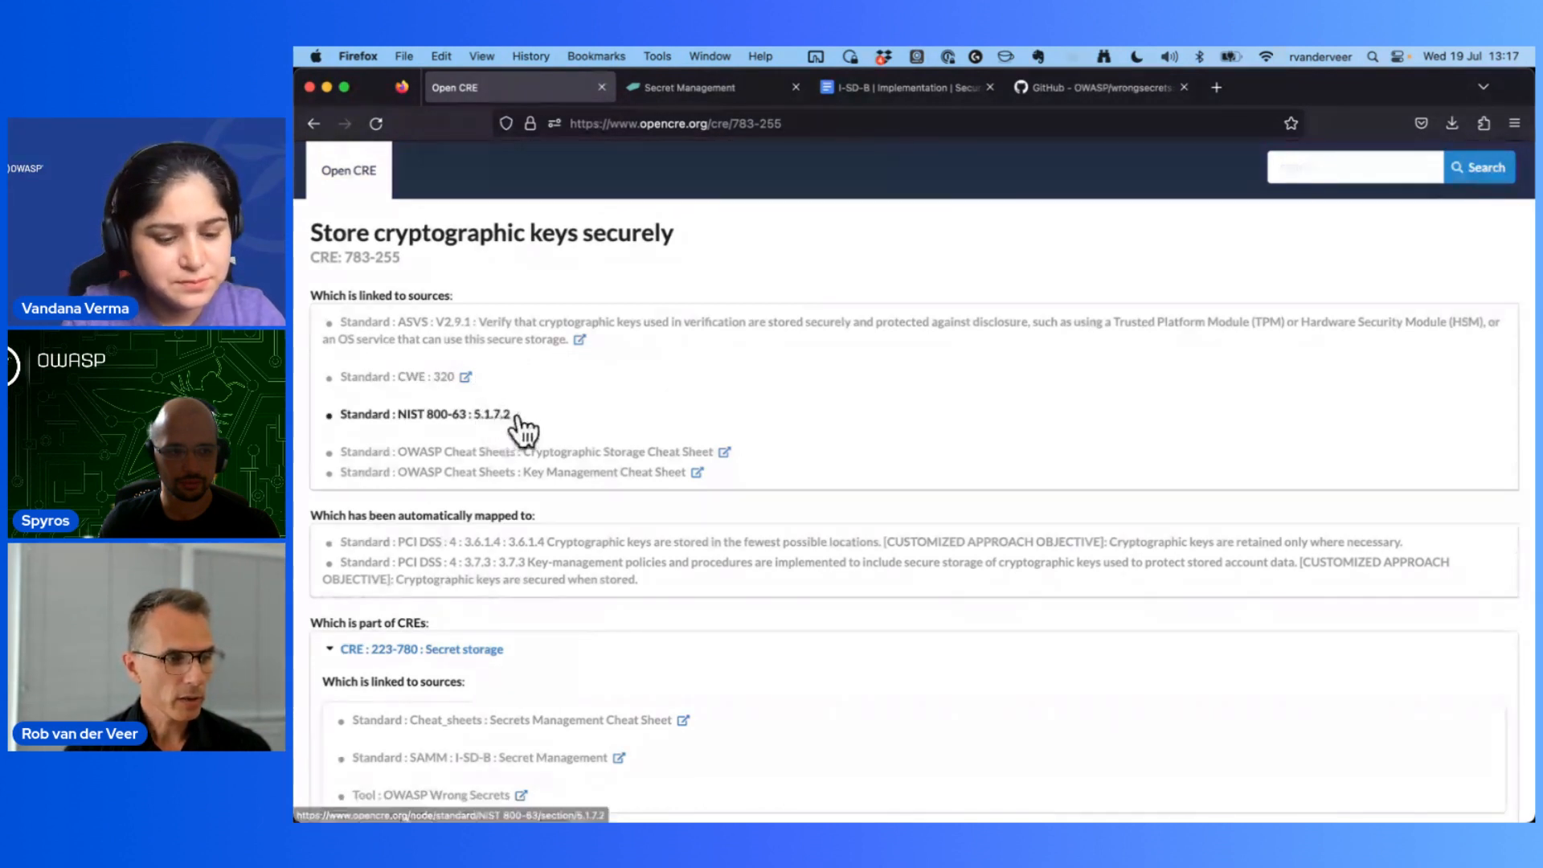
{"action": "mouse_move", "coordinate": [580, 482]}
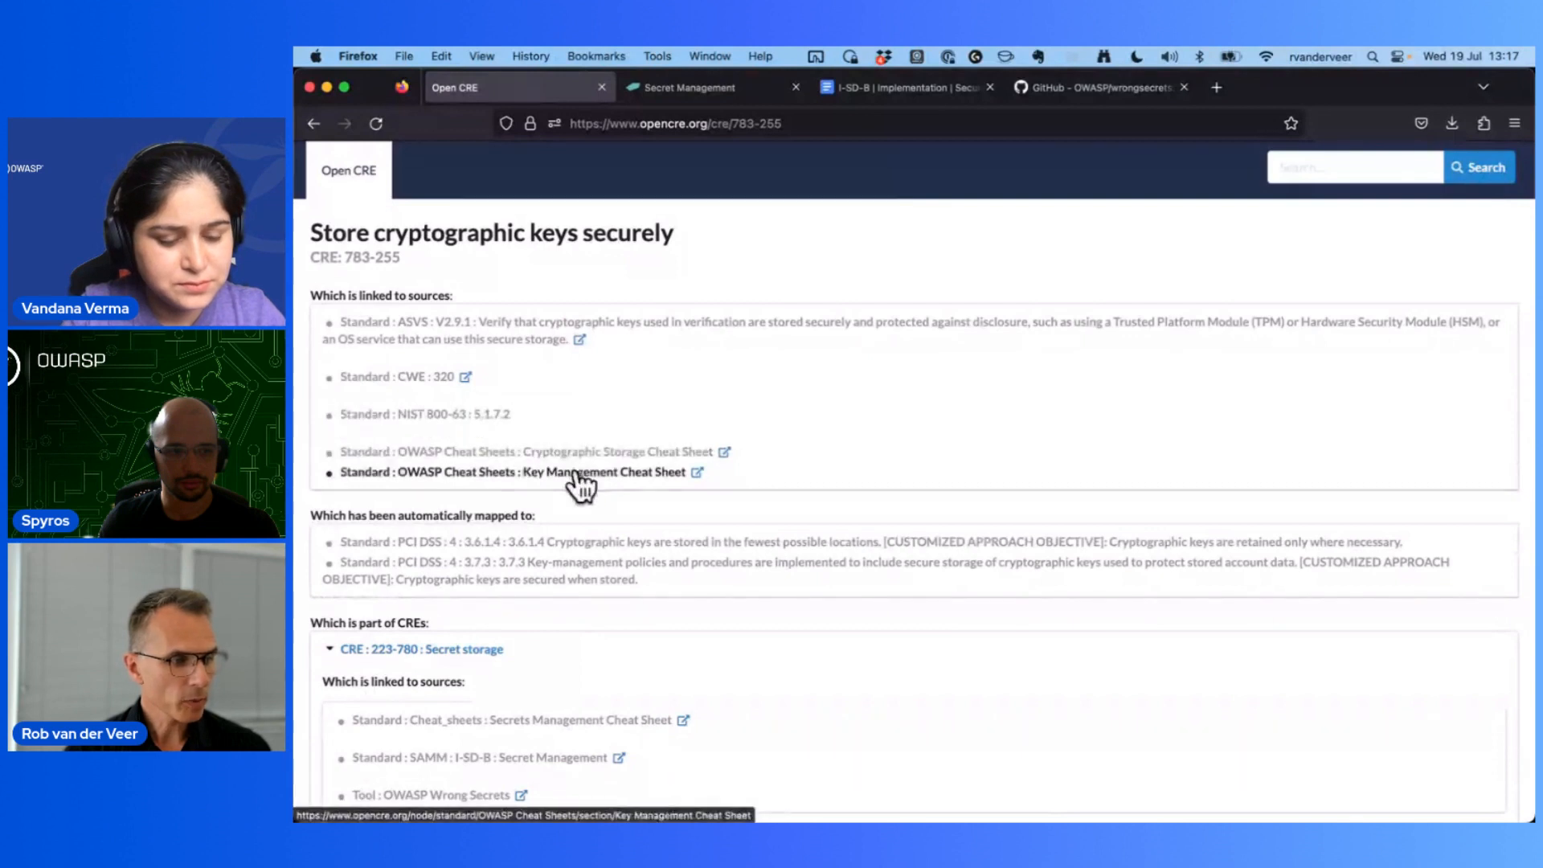
{"action": "mouse_move", "coordinate": [502, 547]}
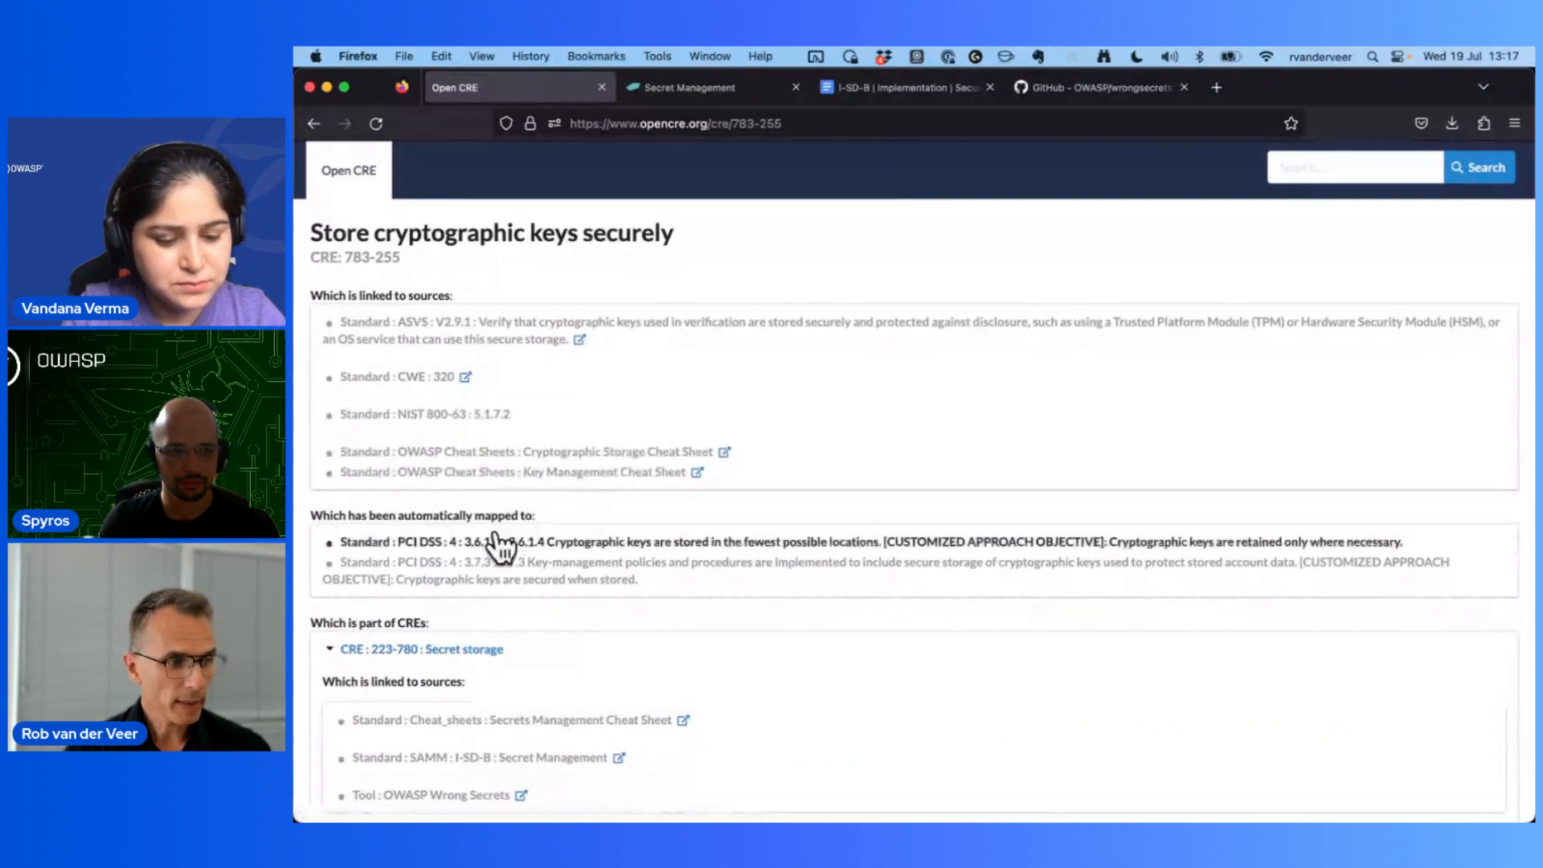
{"action": "mouse_move", "coordinate": [507, 551]}
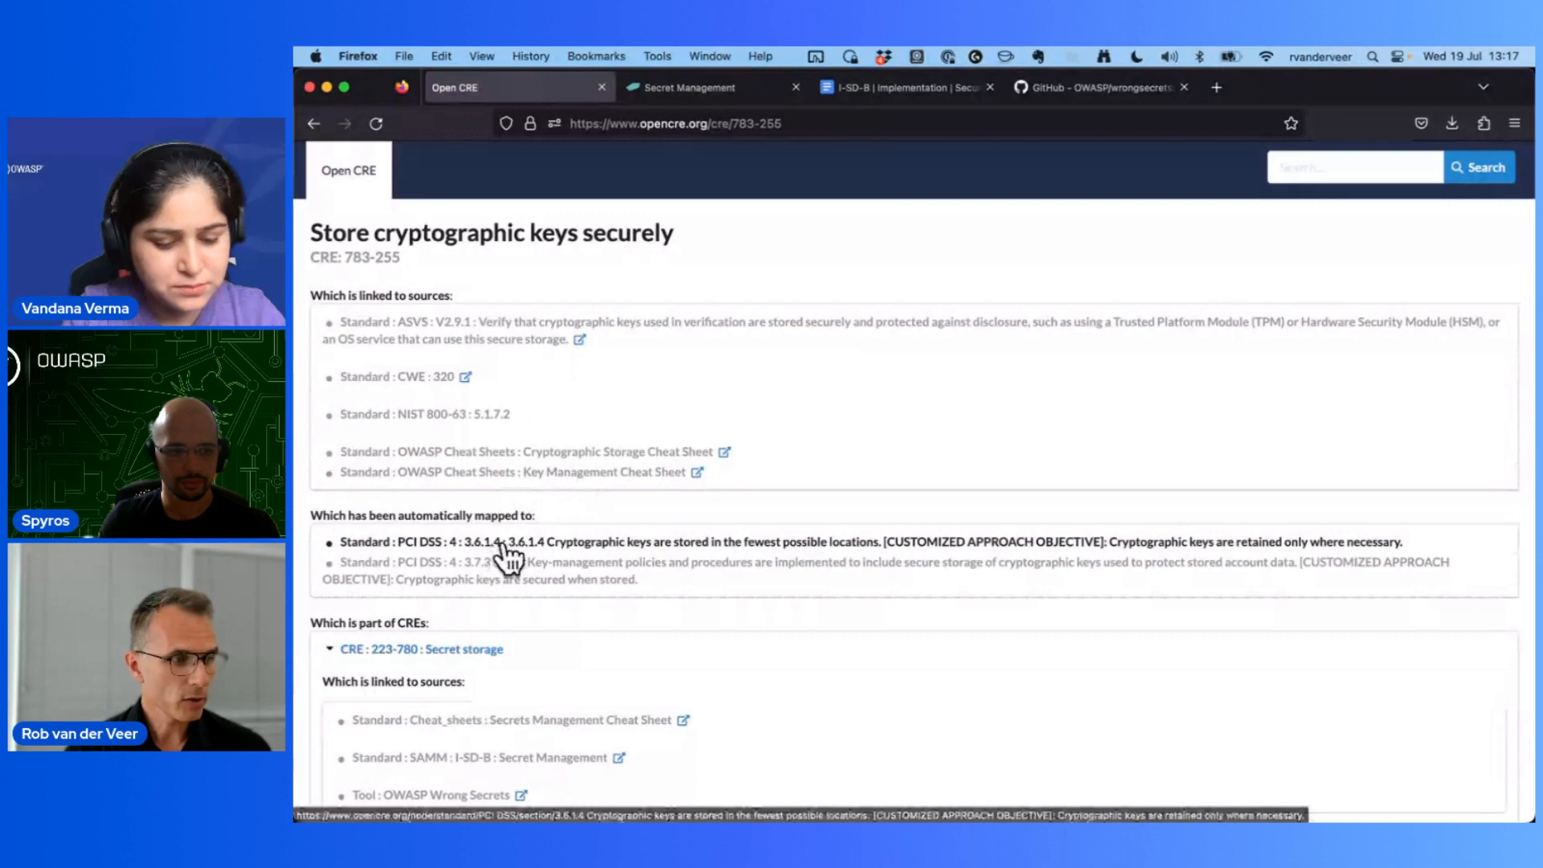
{"action": "mouse_move", "coordinate": [529, 571]}
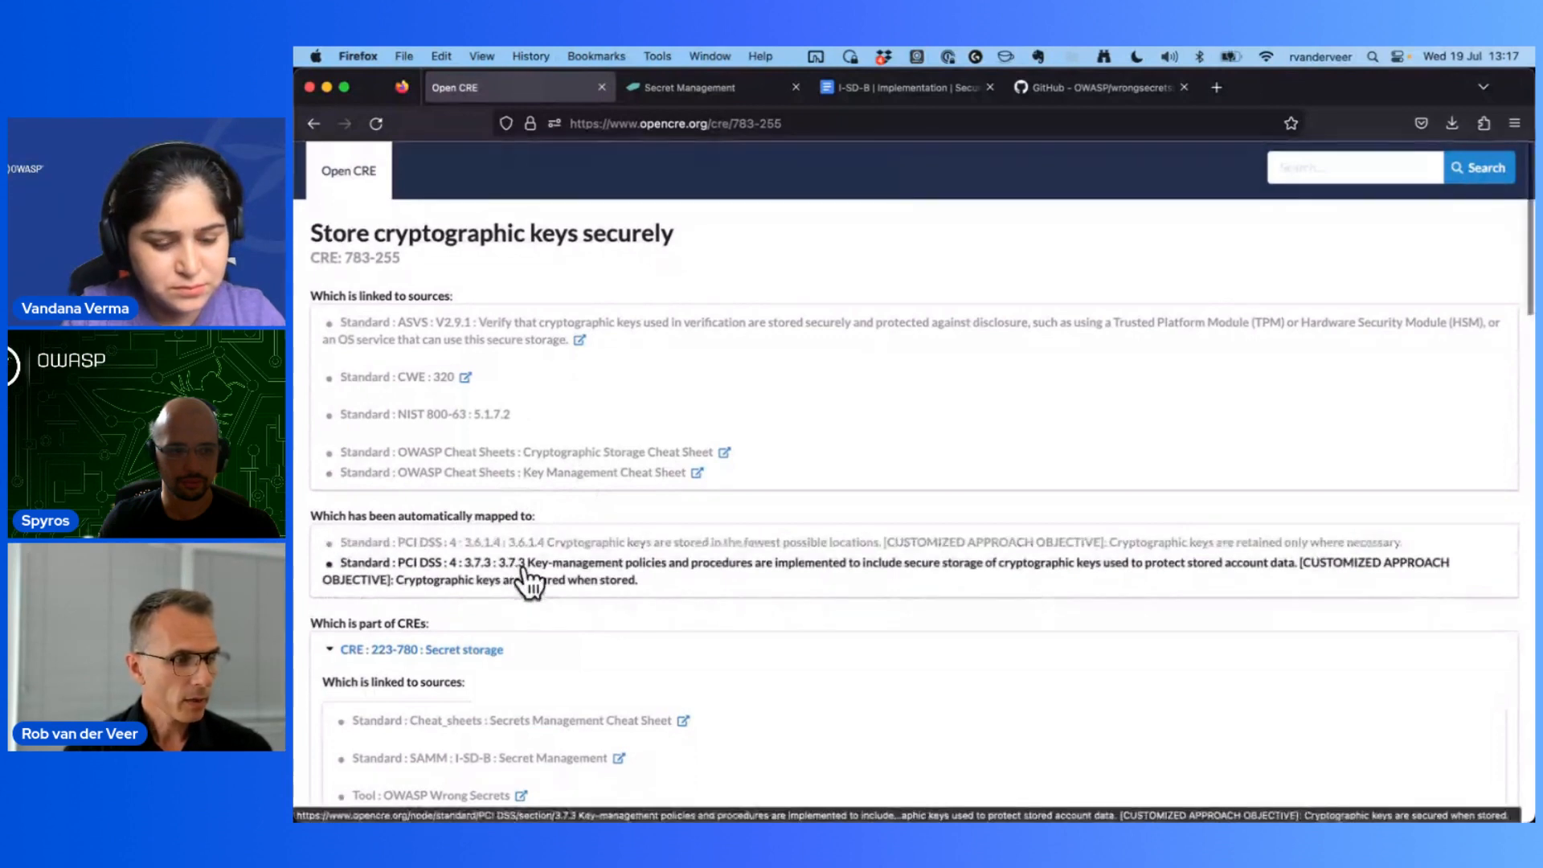
{"action": "scroll", "scroll_direction": "down", "scroll_amount": 3}
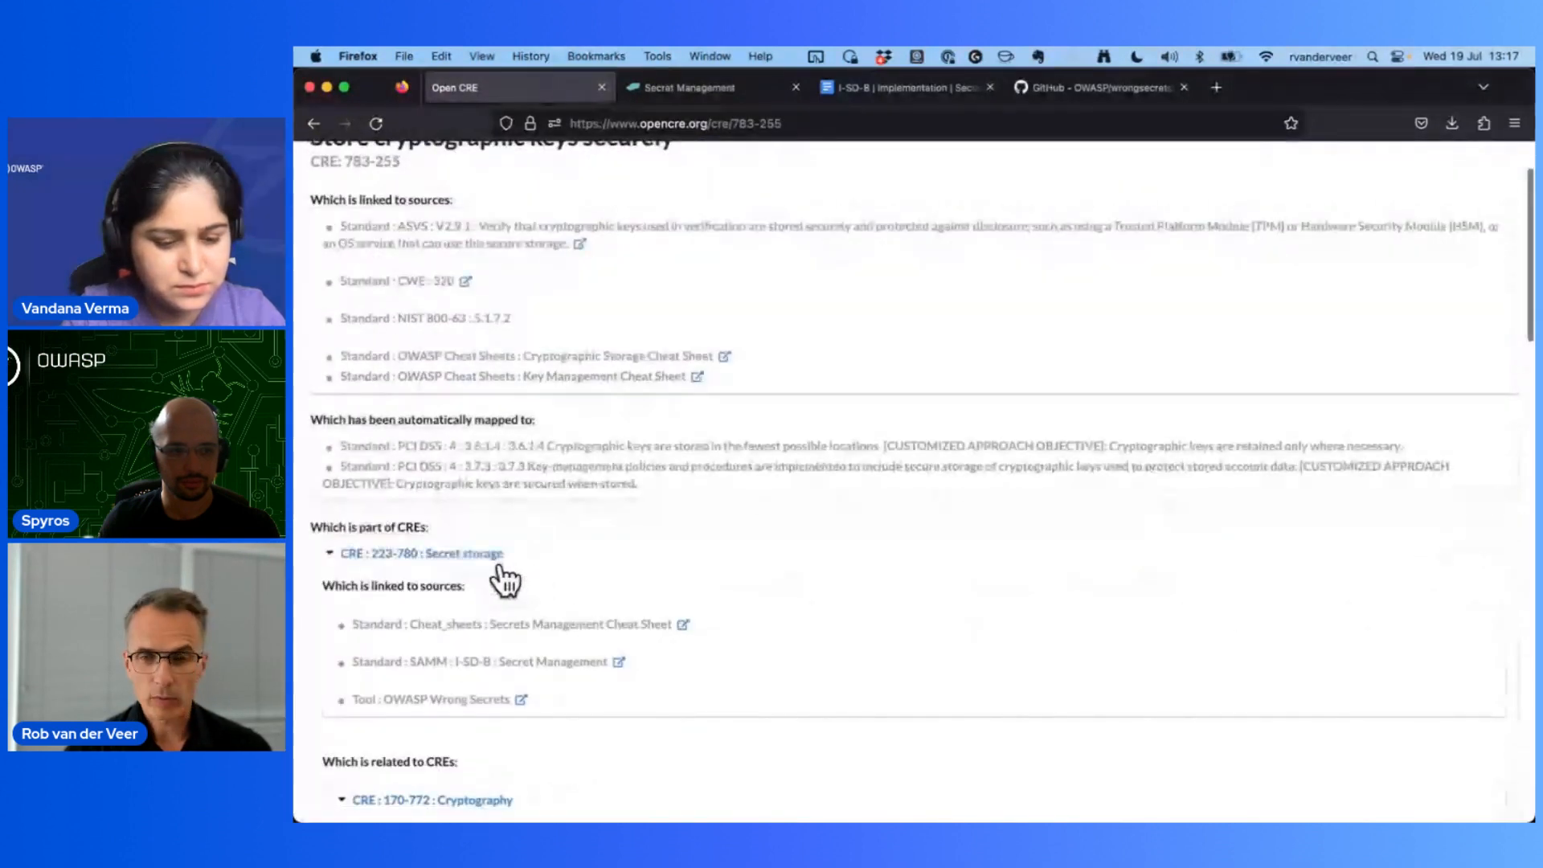
{"action": "scroll", "scroll_direction": "down", "scroll_amount": 3}
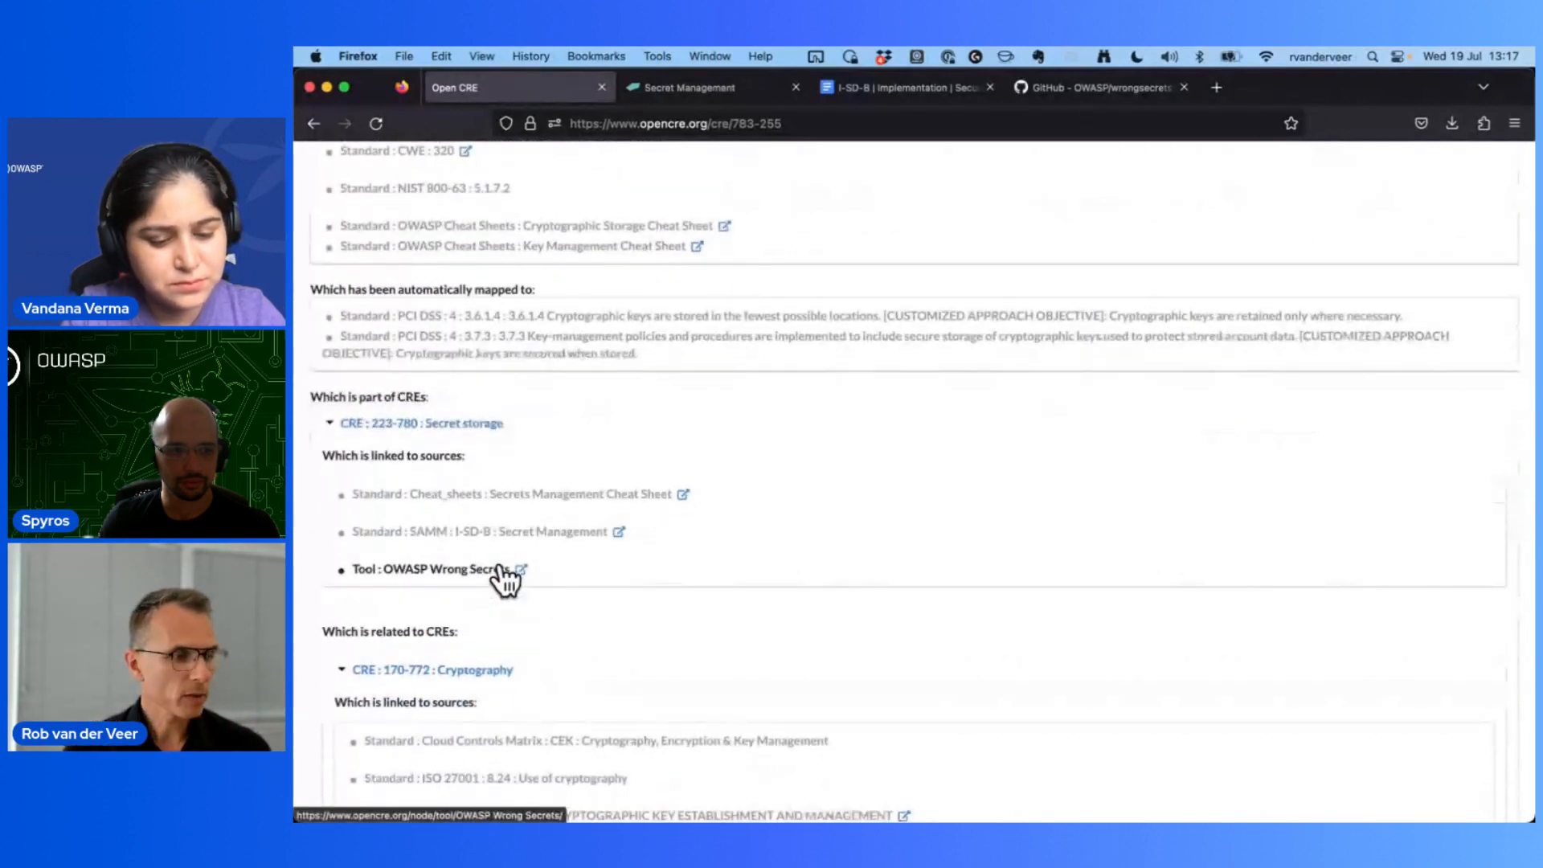
{"action": "scroll", "scroll_direction": "down", "scroll_amount": 3}
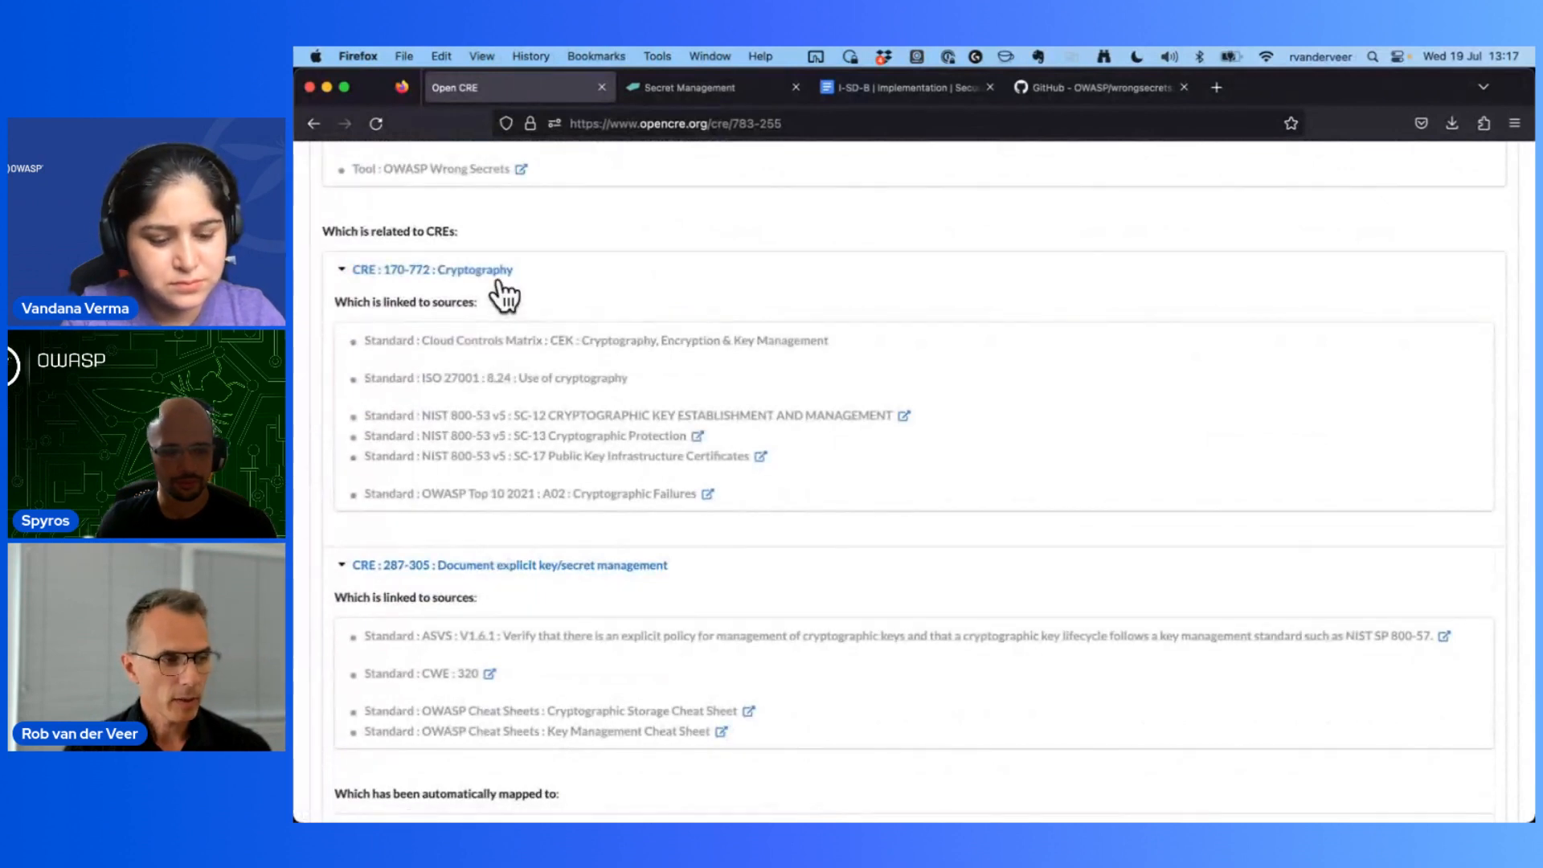
{"action": "mouse_move", "coordinate": [522, 329]}
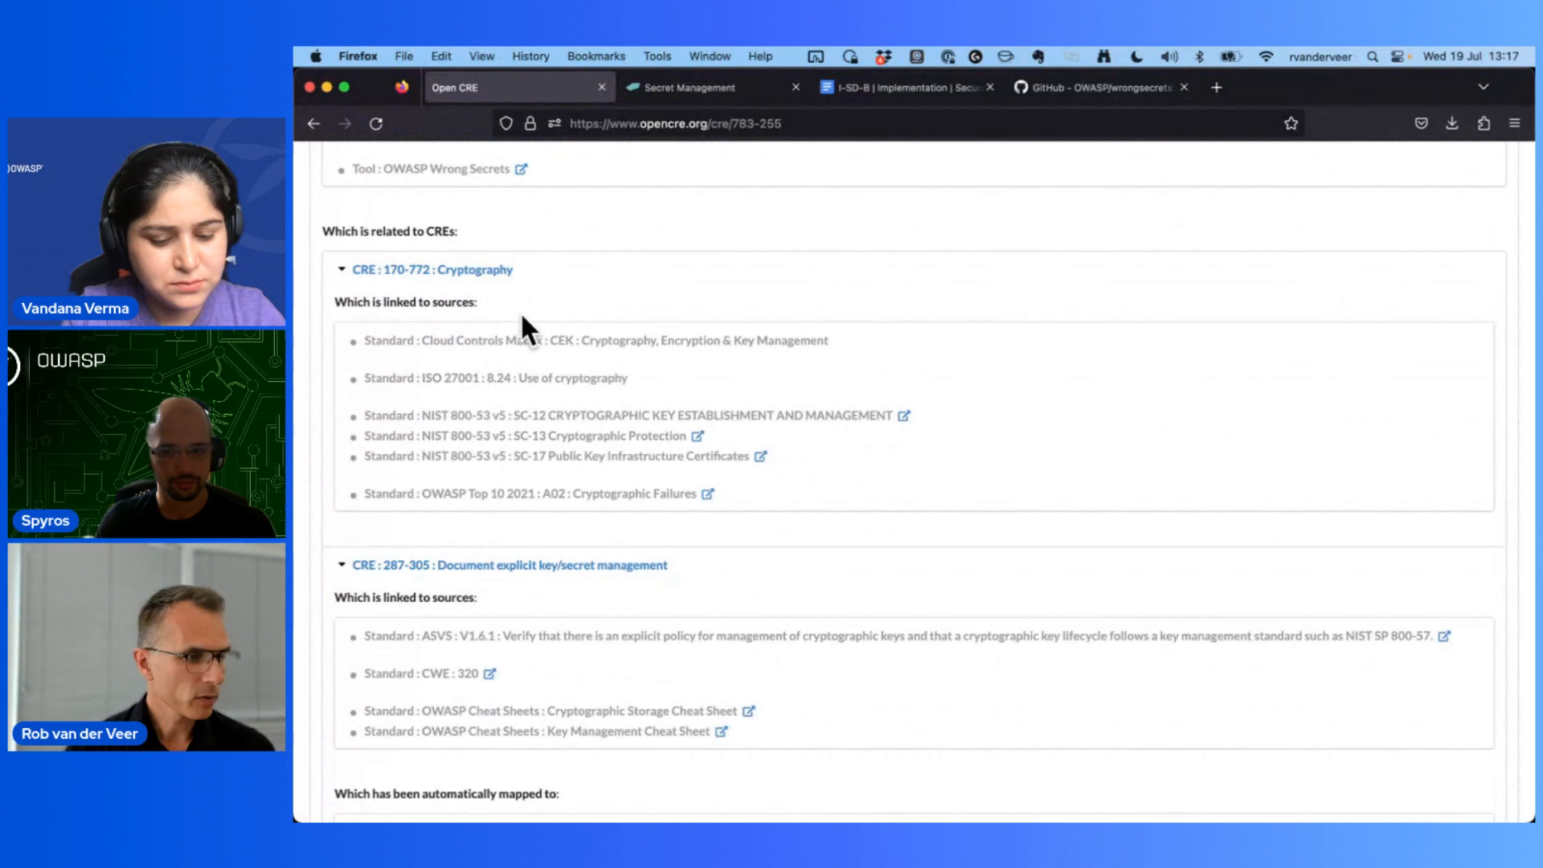
{"action": "mouse_move", "coordinate": [531, 340]}
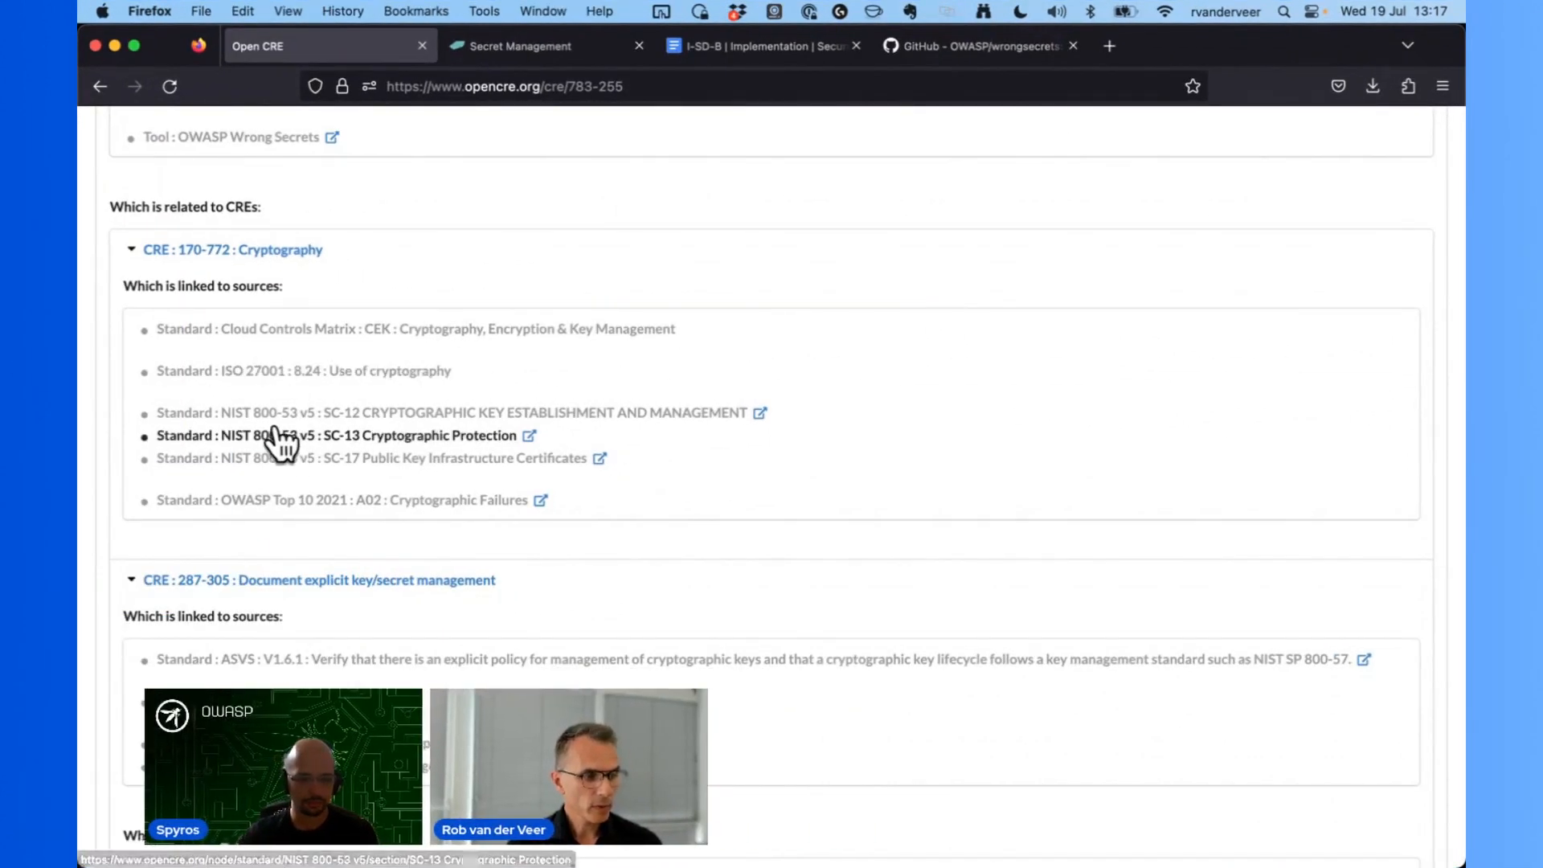
{"action": "mouse_move", "coordinate": [285, 458]}
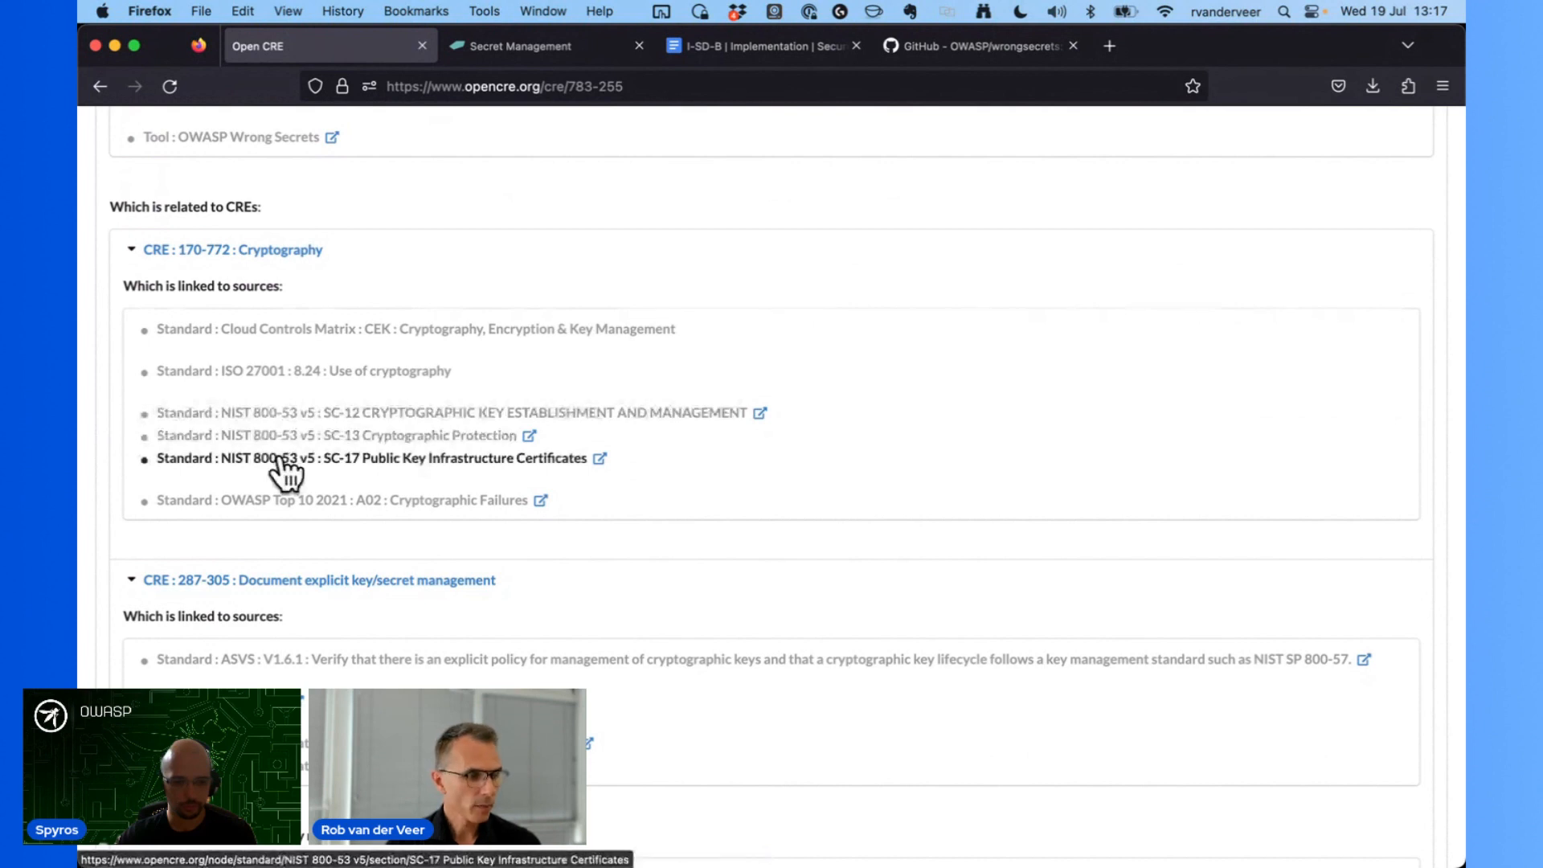
{"action": "mouse_move", "coordinate": [433, 507]}
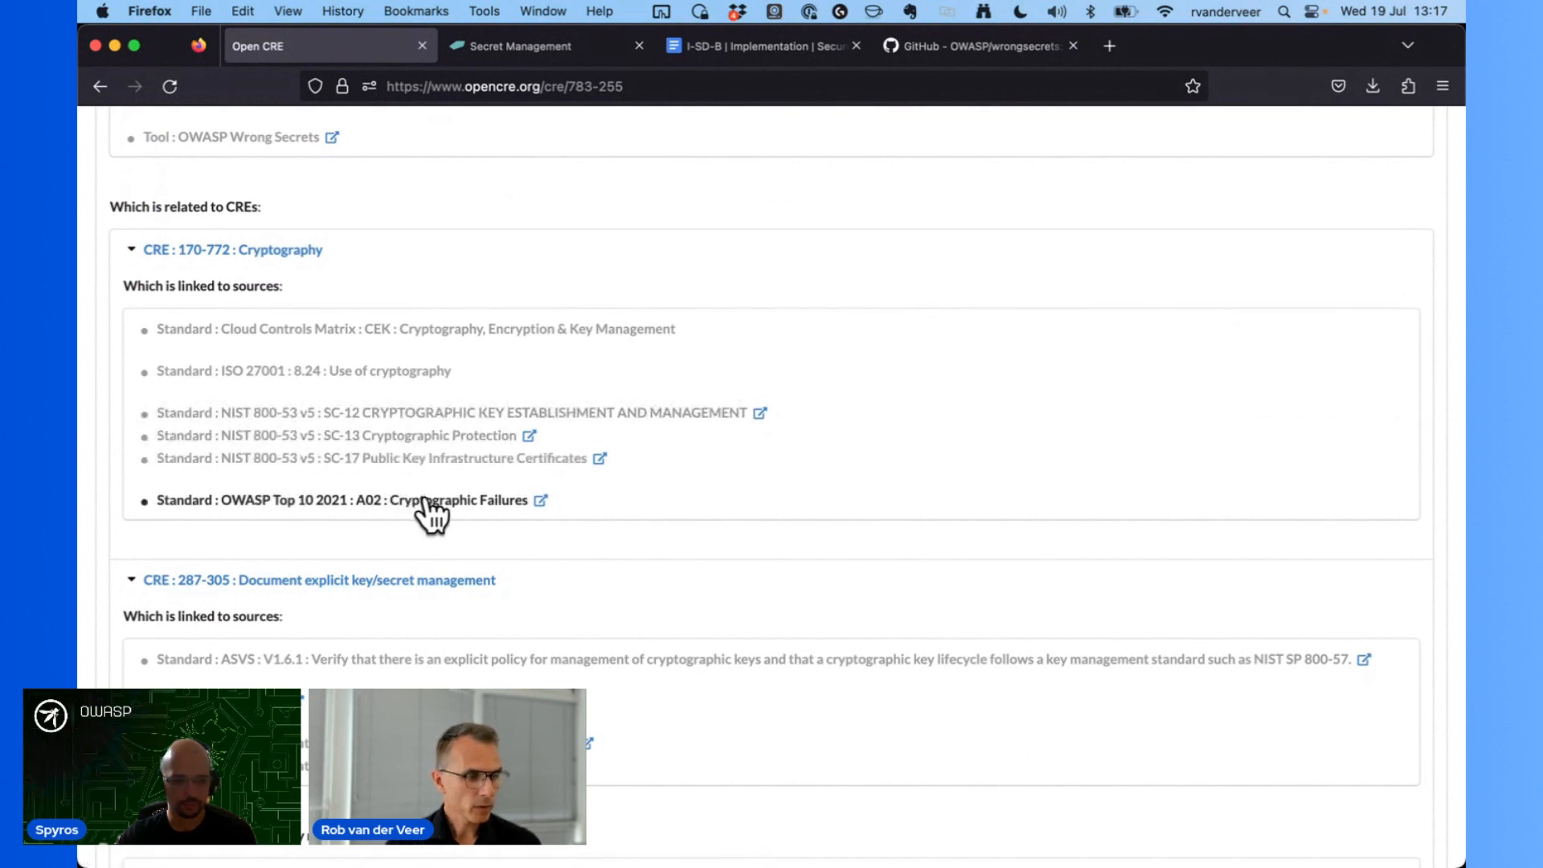
{"action": "mouse_move", "coordinate": [433, 500]}
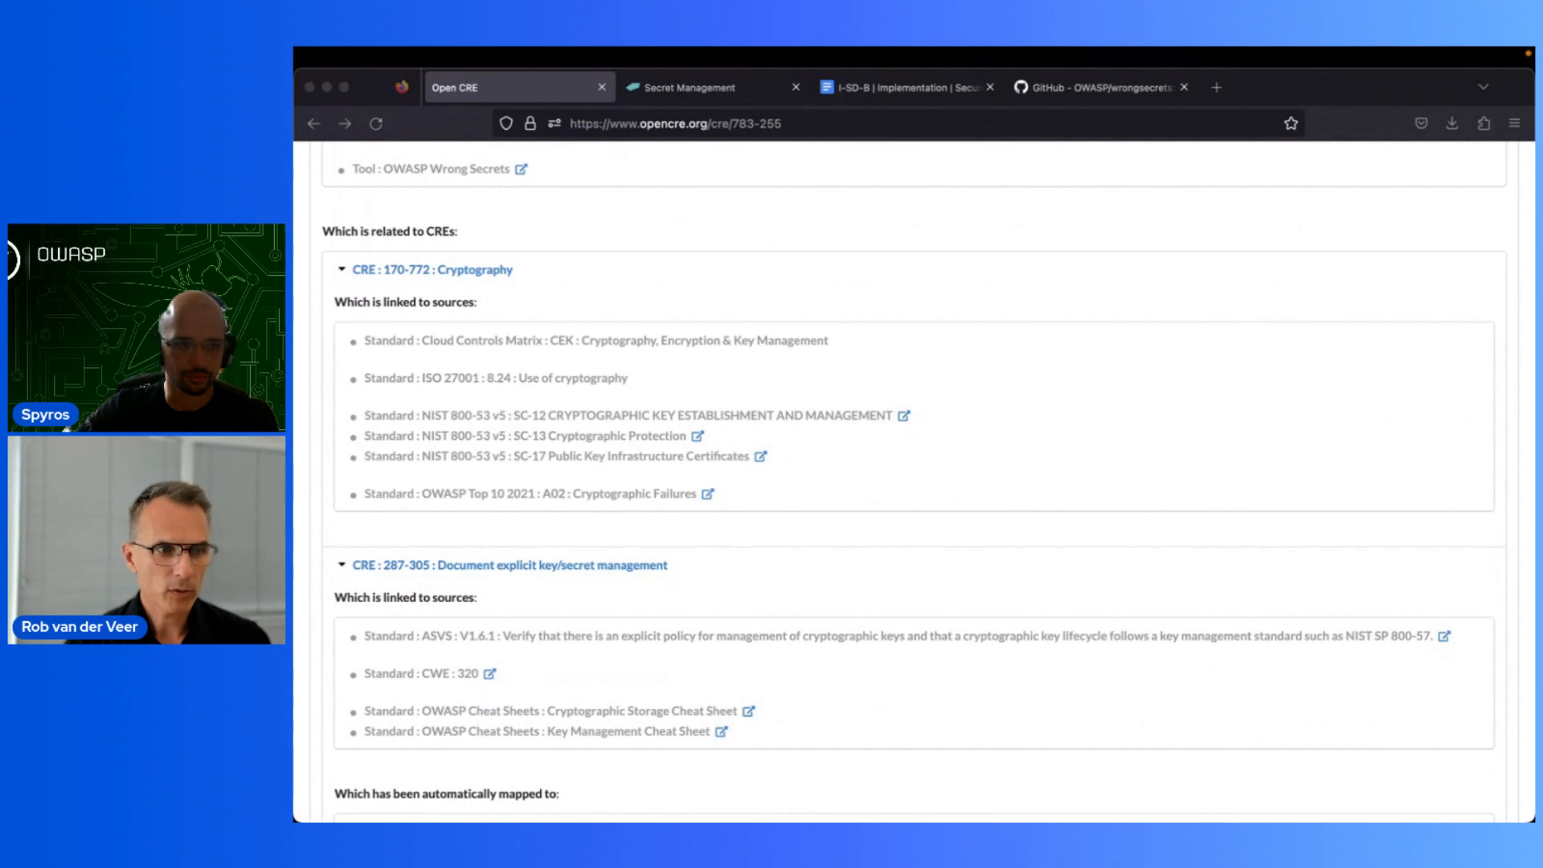
{"action": "mouse_move", "coordinate": [1299, 93]}
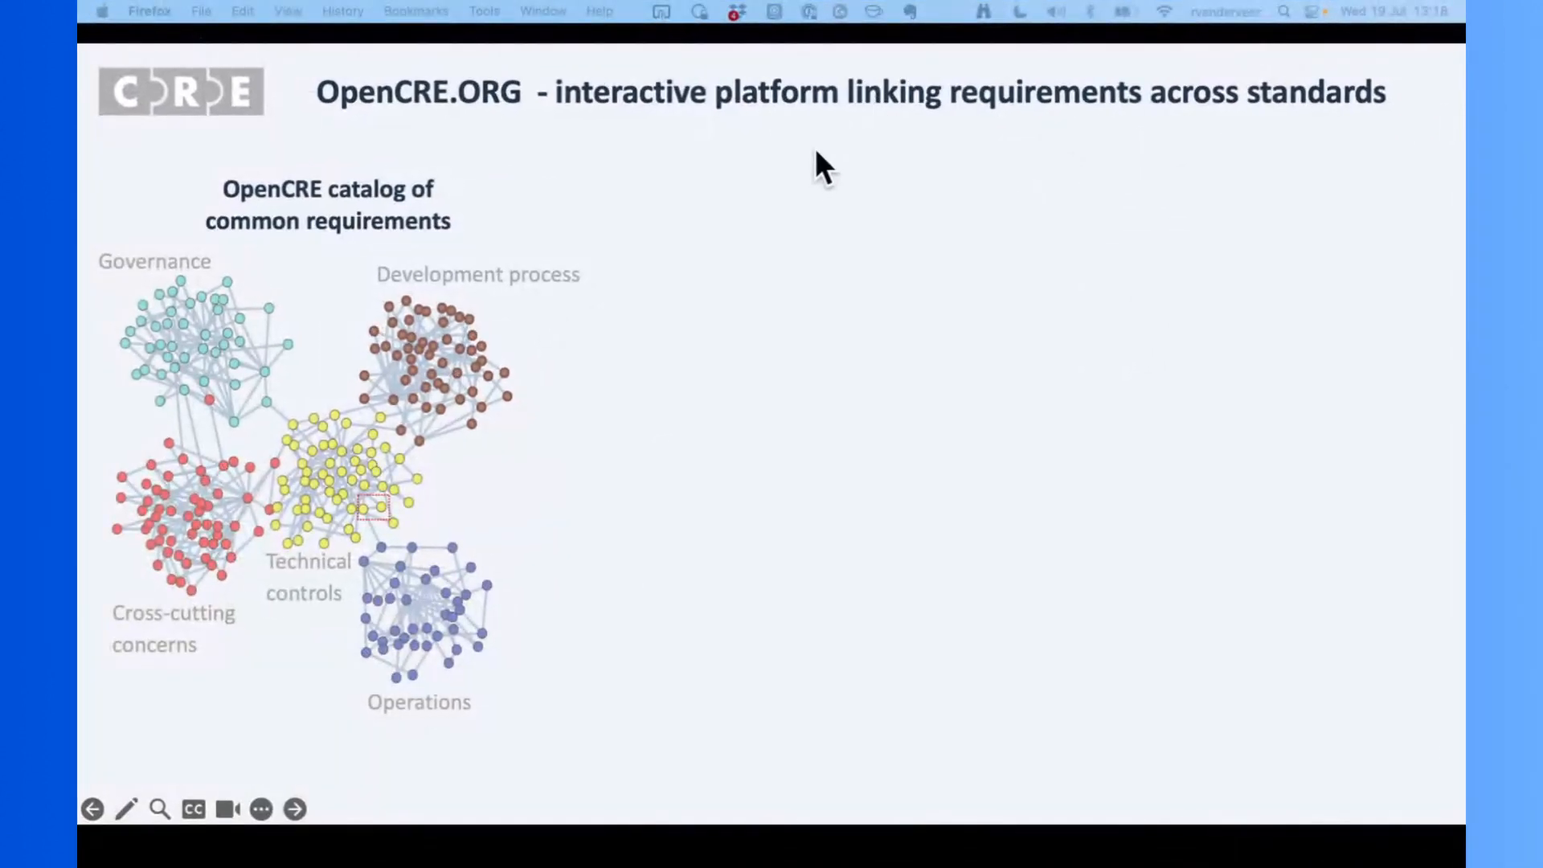
{"action": "mouse_move", "coordinate": [384, 473]}
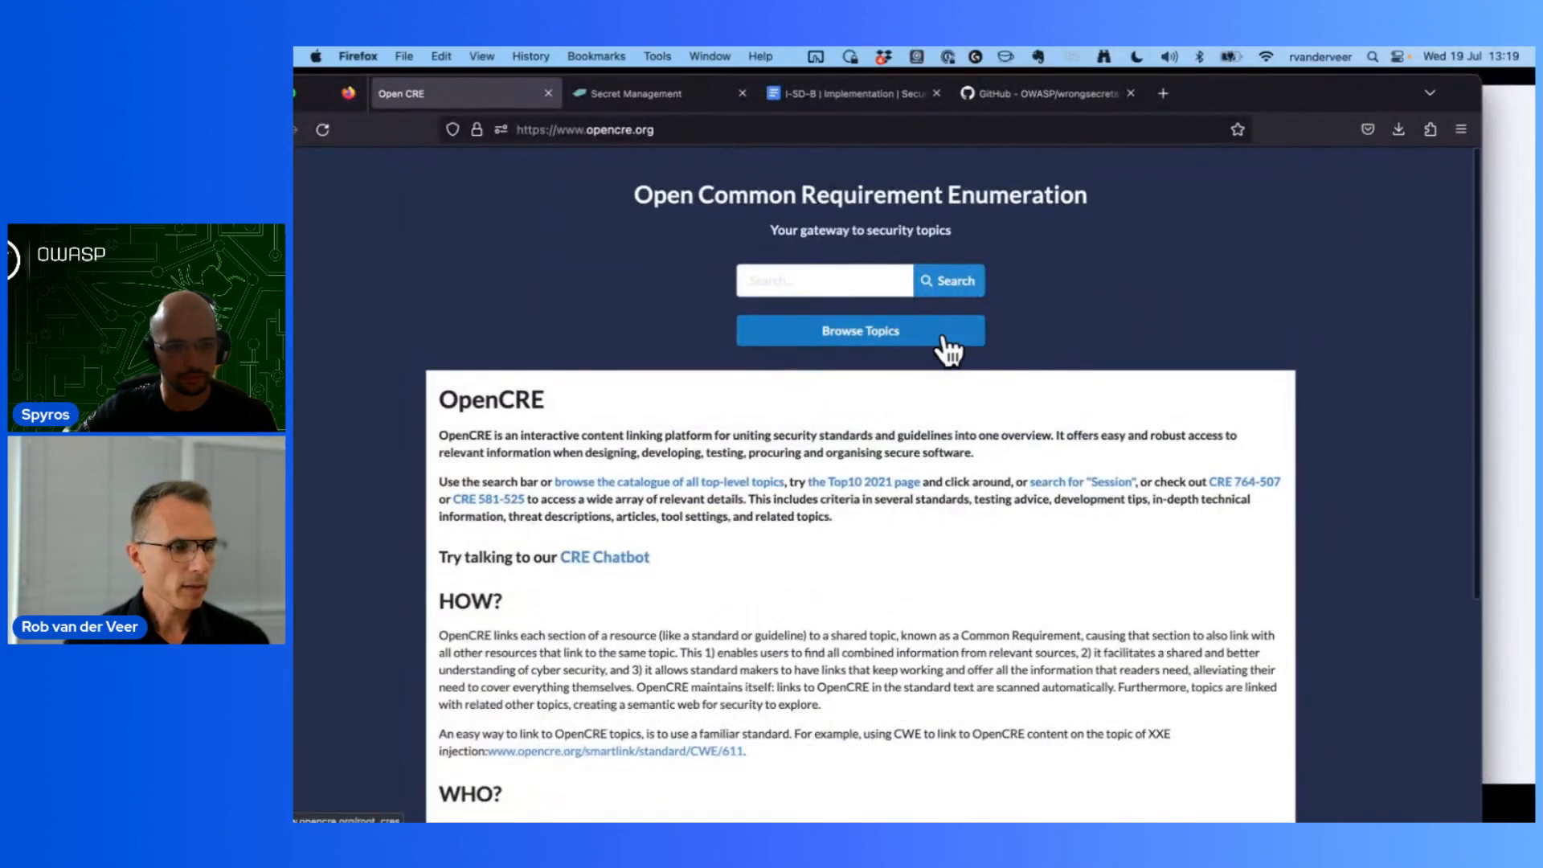
Step: Browse Topics down to Session management > Minimize session life, then go back a page
{"action": "left_click", "coordinate": [859, 330]}
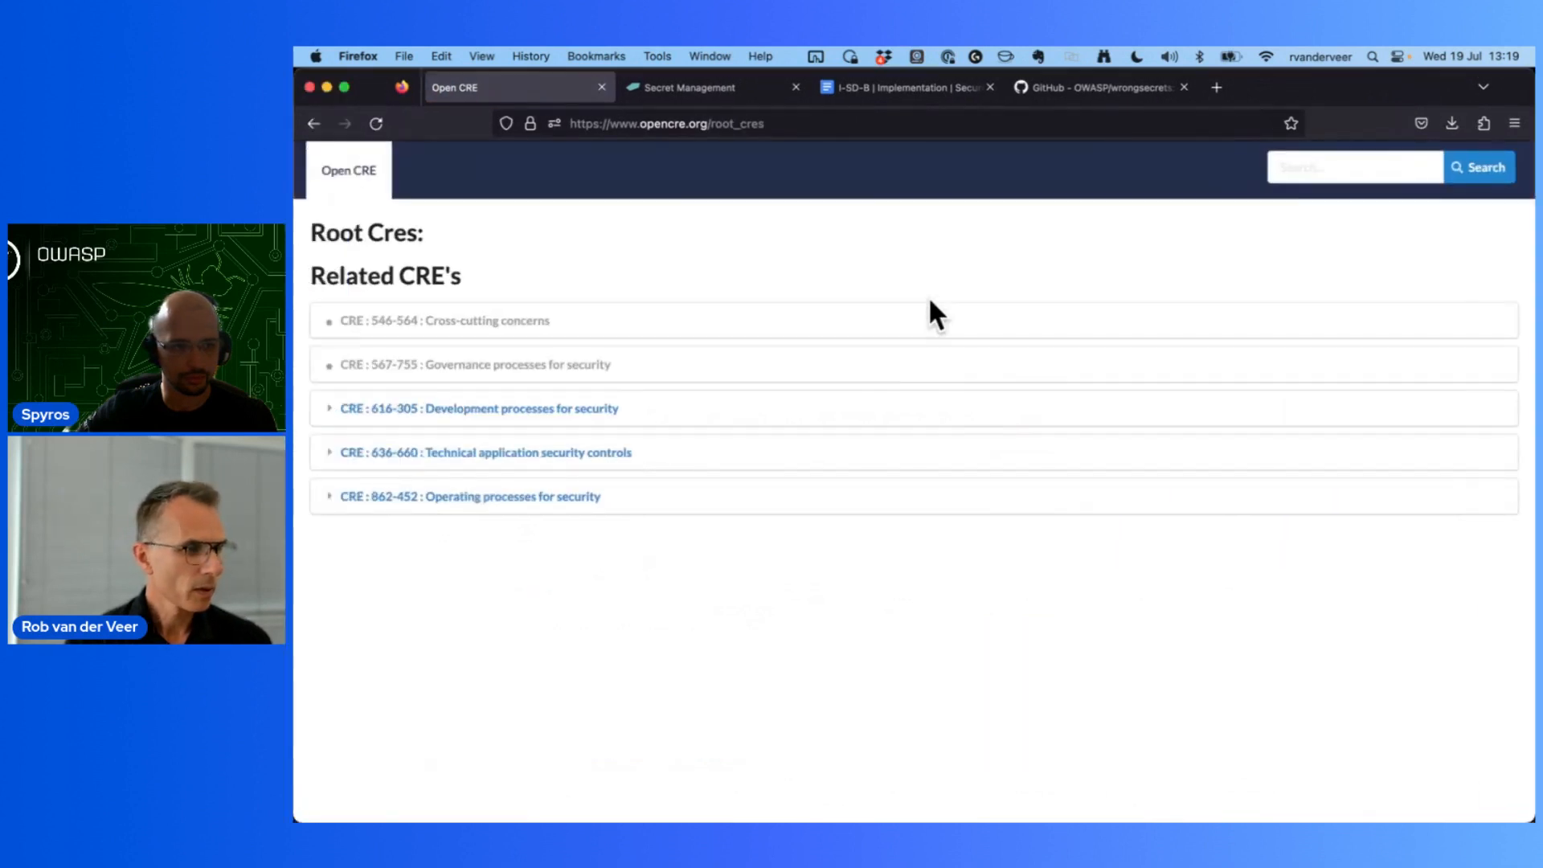
{"action": "mouse_move", "coordinate": [620, 408]}
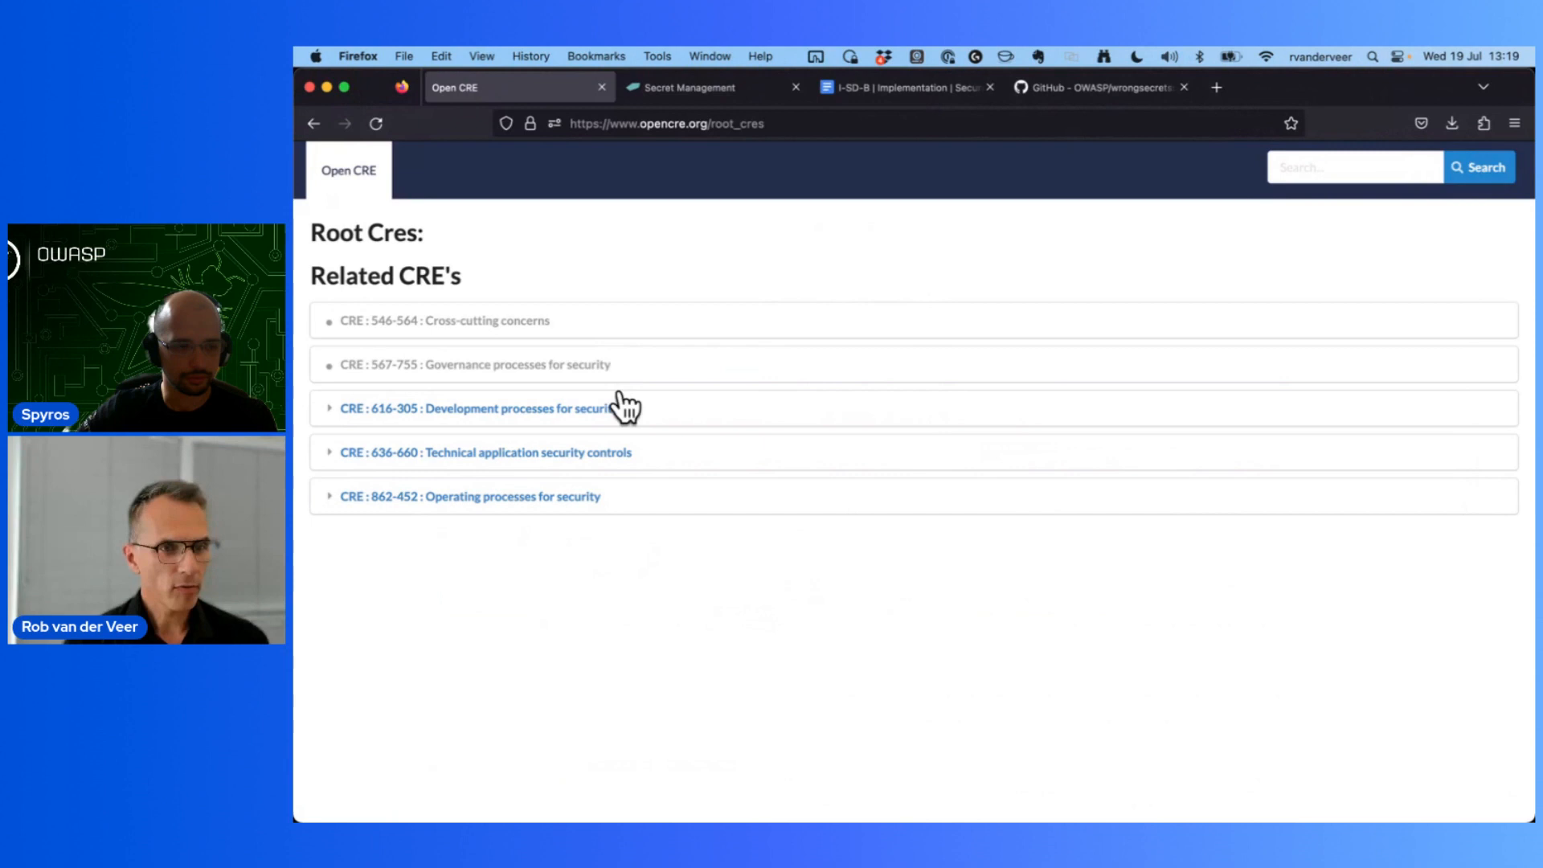
{"action": "mouse_move", "coordinate": [630, 456]}
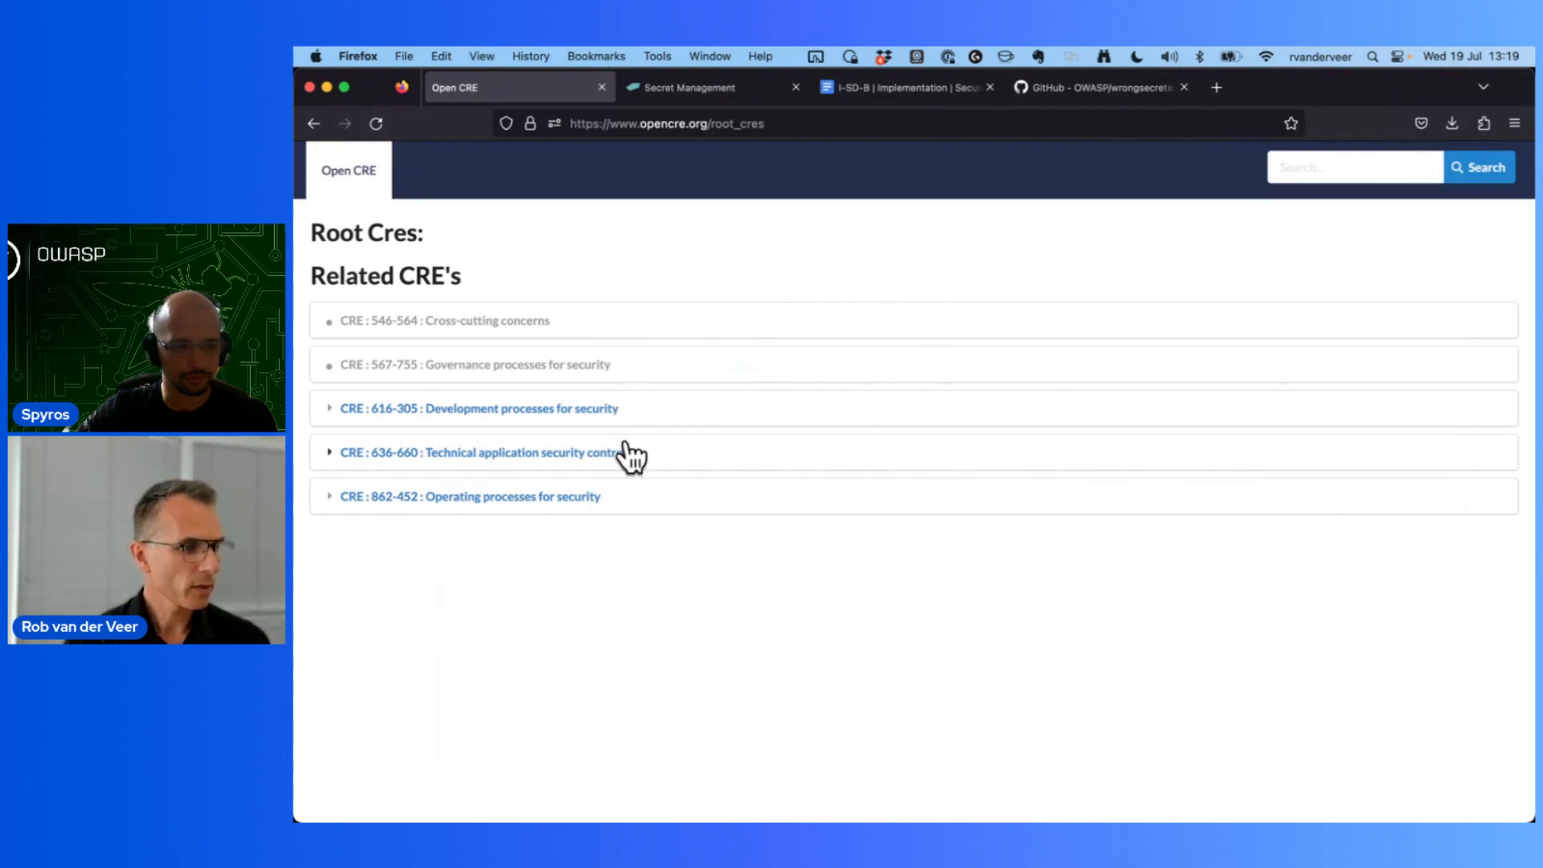
{"action": "mouse_move", "coordinate": [596, 409]}
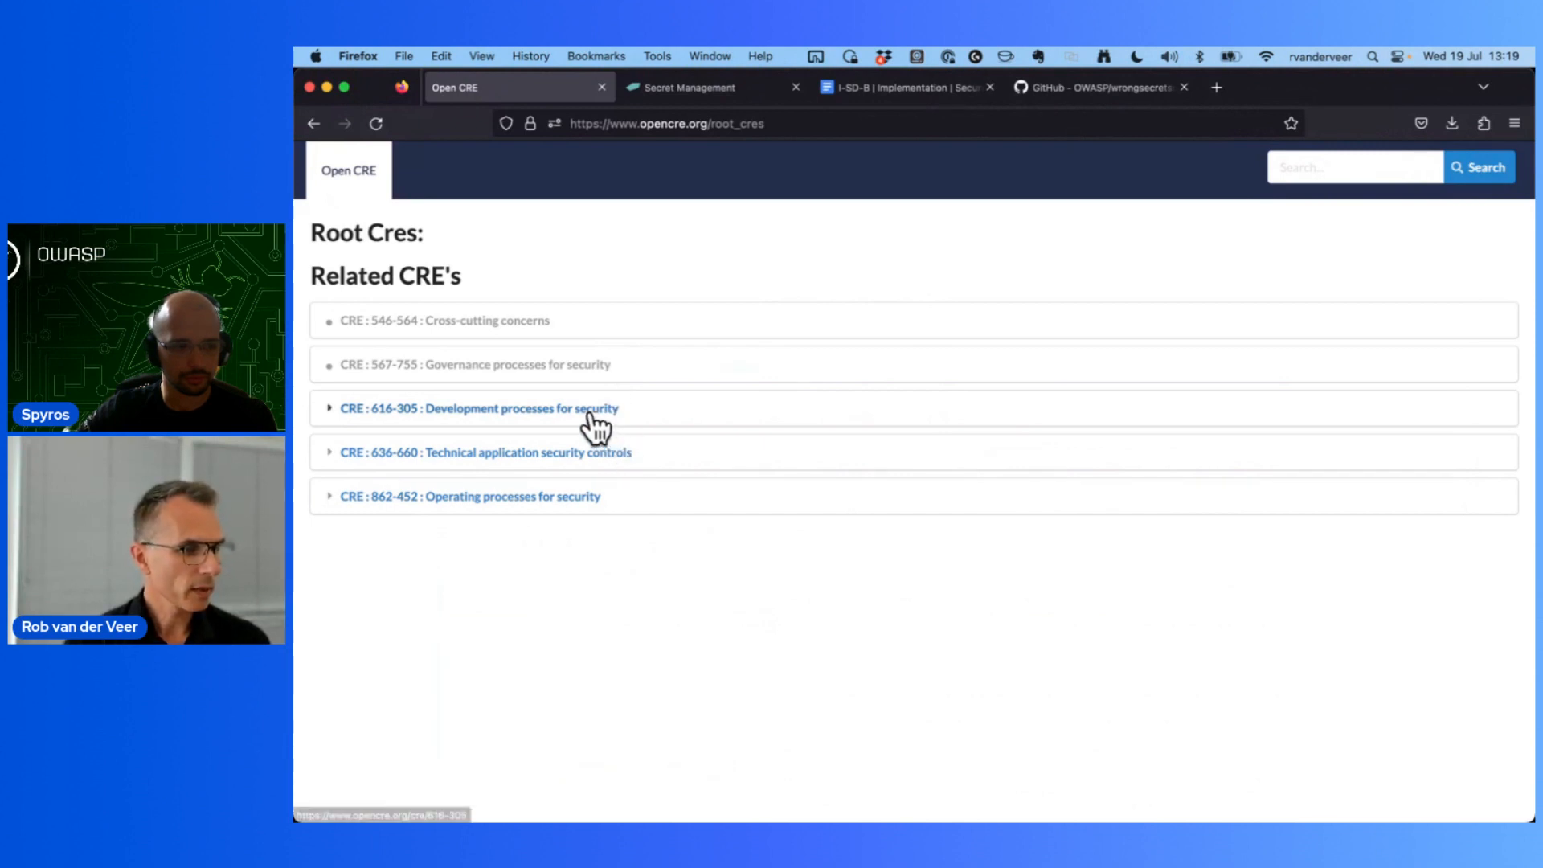
{"action": "mouse_move", "coordinate": [586, 442]}
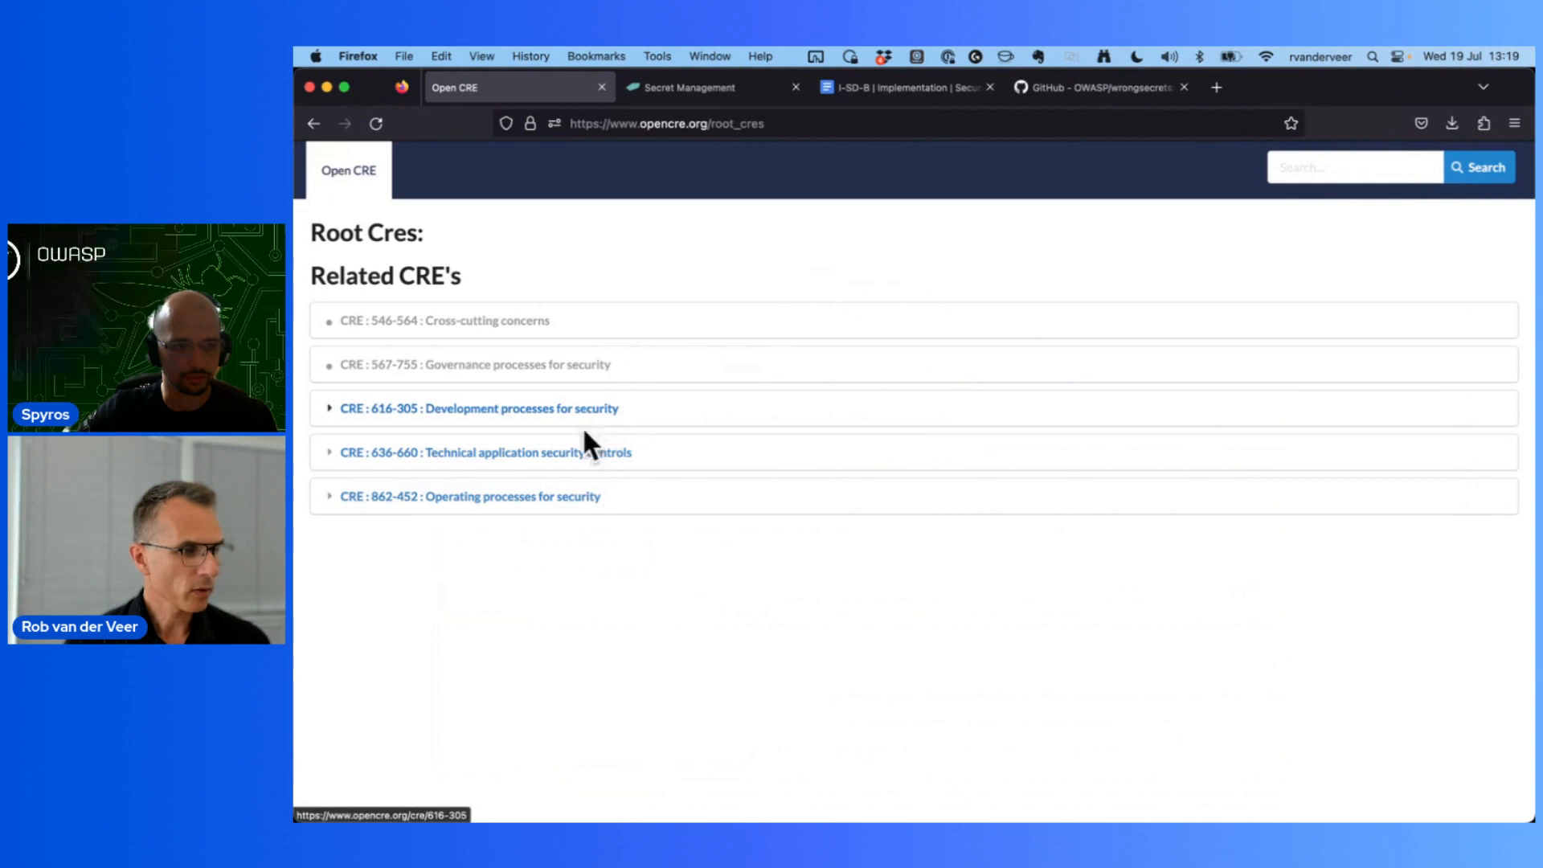
{"action": "left_click", "coordinate": [488, 452]}
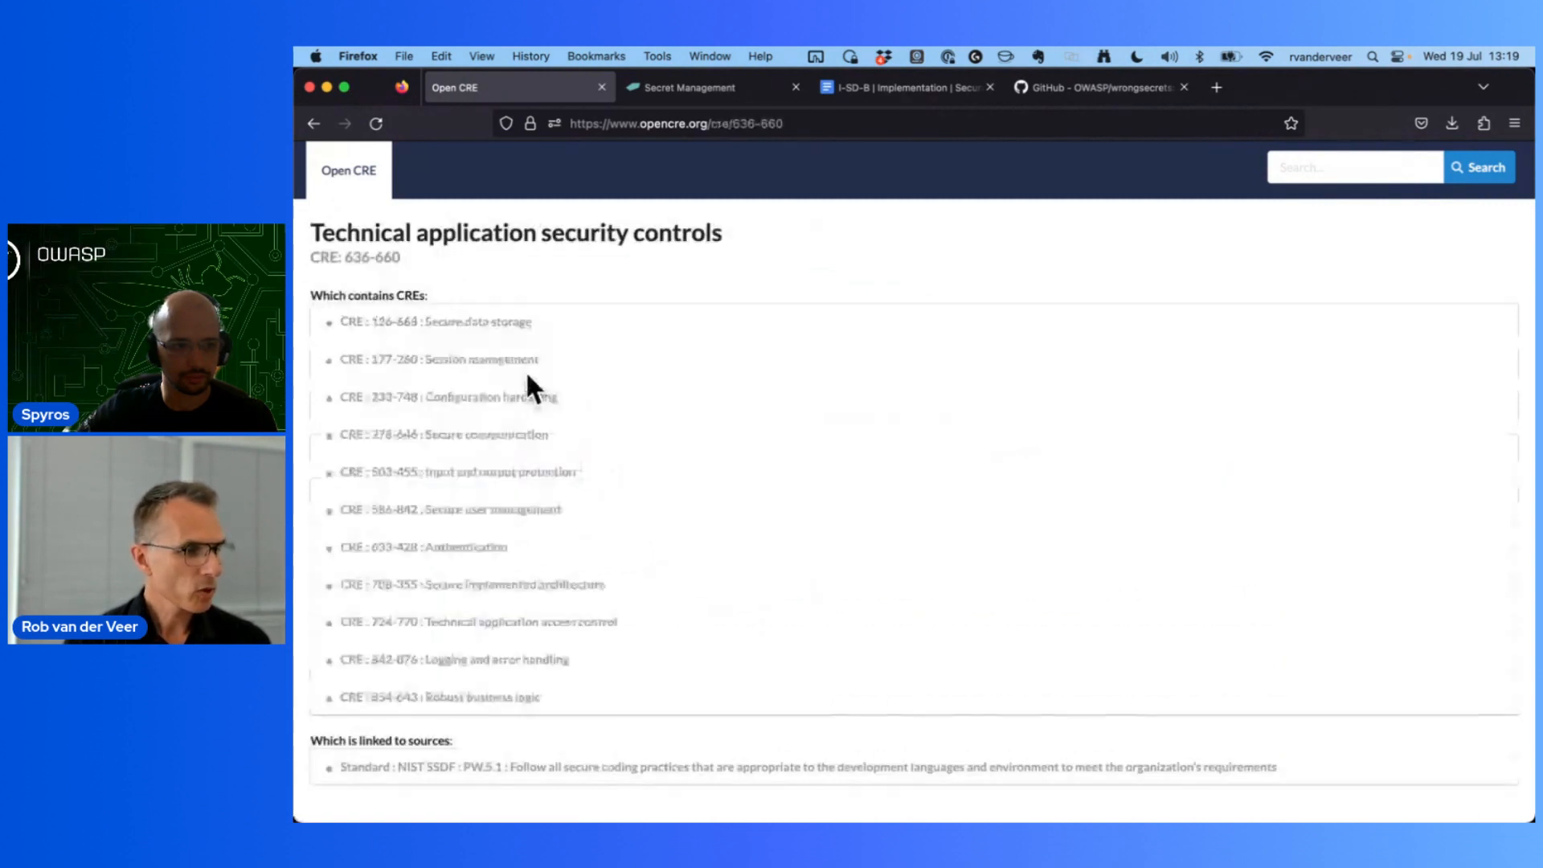
{"action": "left_click", "coordinate": [442, 359]}
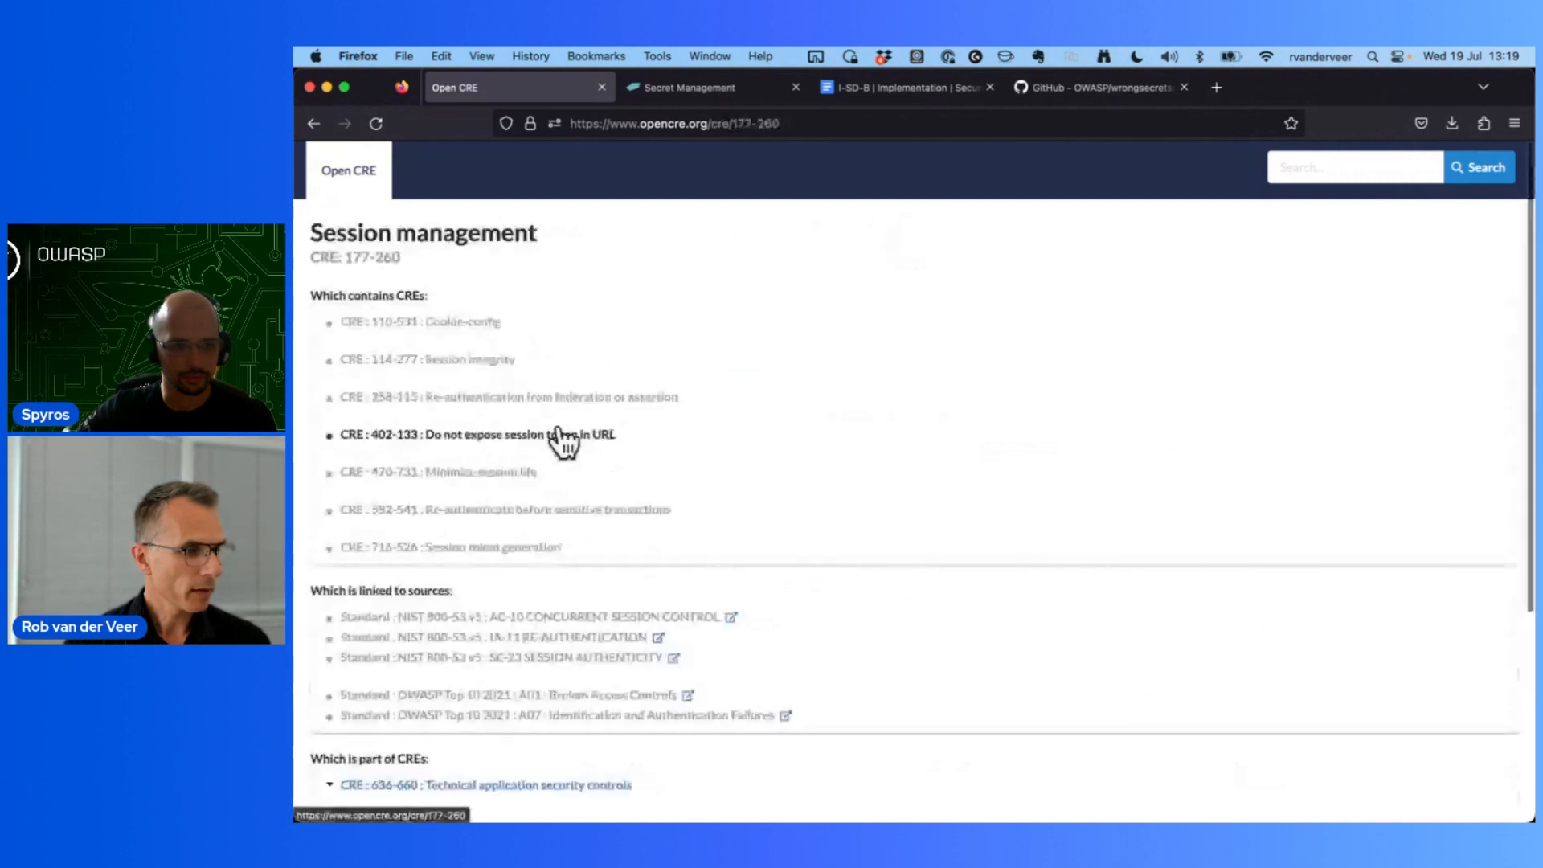
{"action": "mouse_move", "coordinate": [496, 483]}
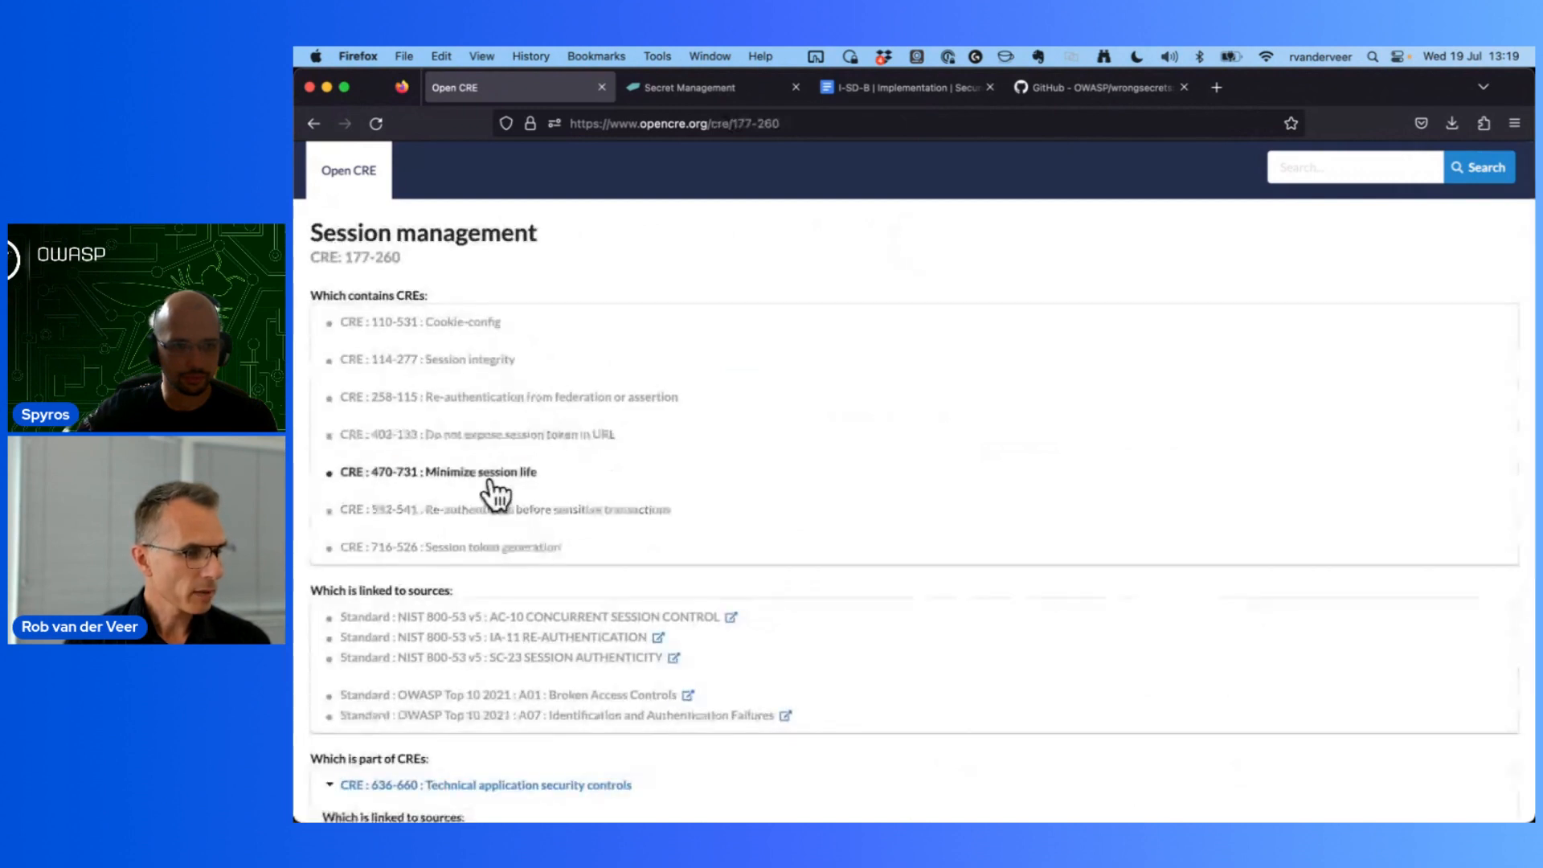
{"action": "left_click", "coordinate": [468, 472]}
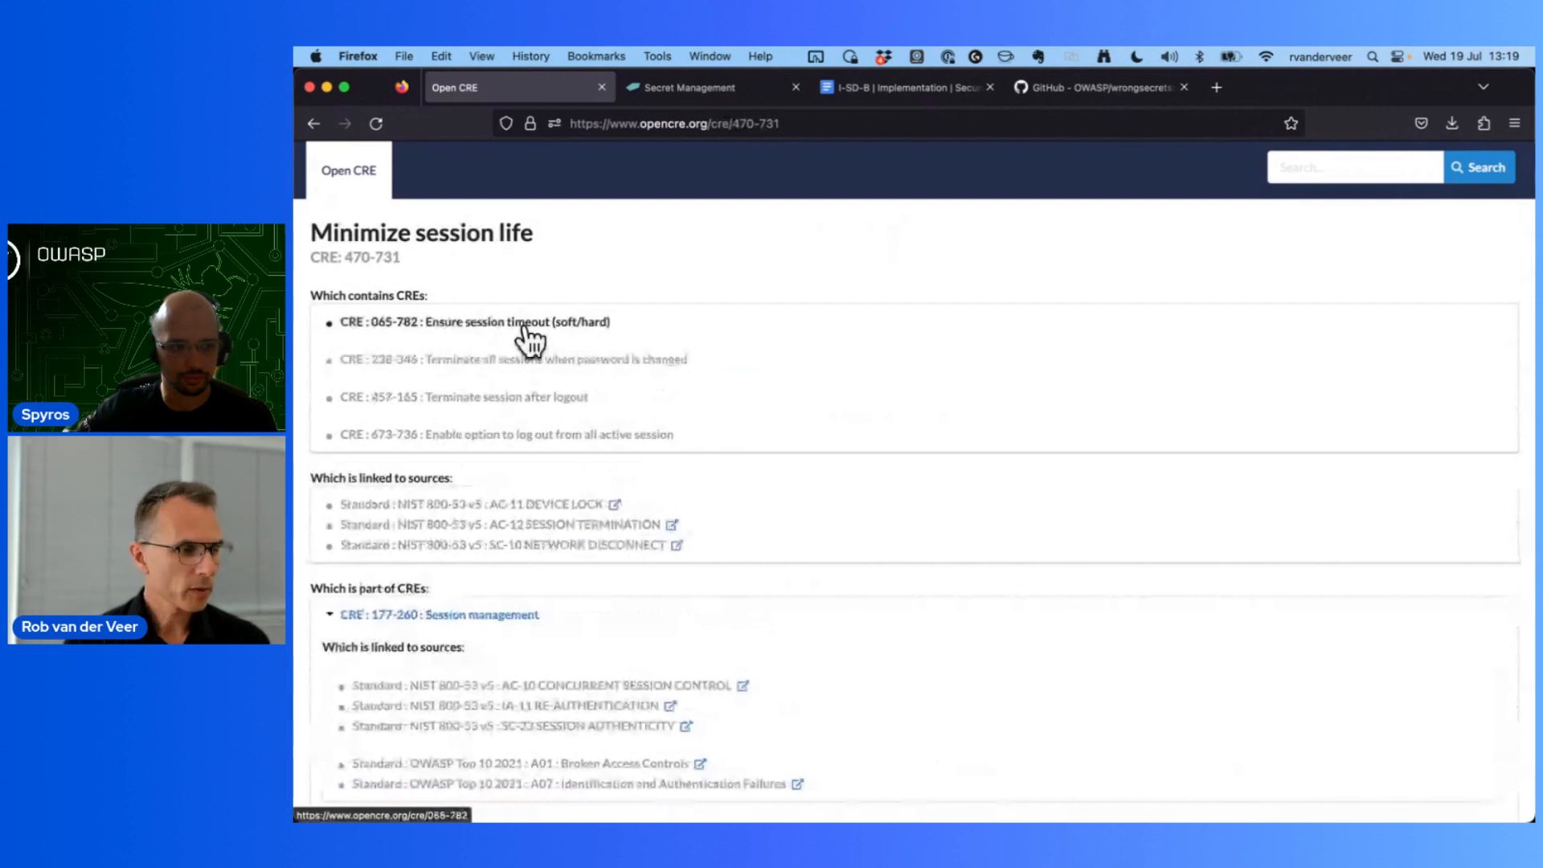
{"action": "mouse_move", "coordinate": [566, 591]}
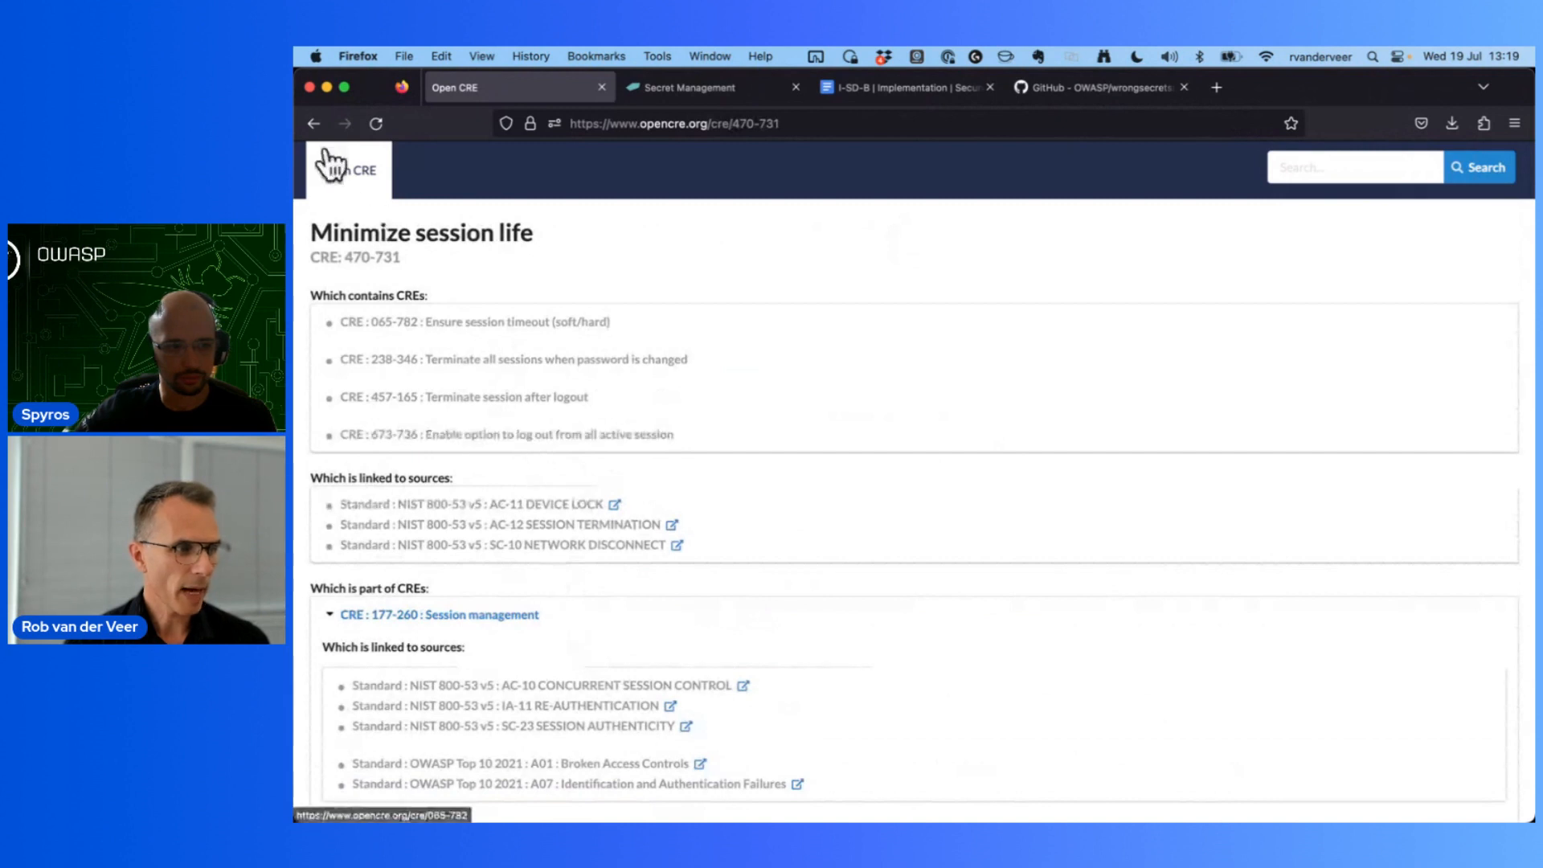
{"action": "left_click", "coordinate": [313, 123]}
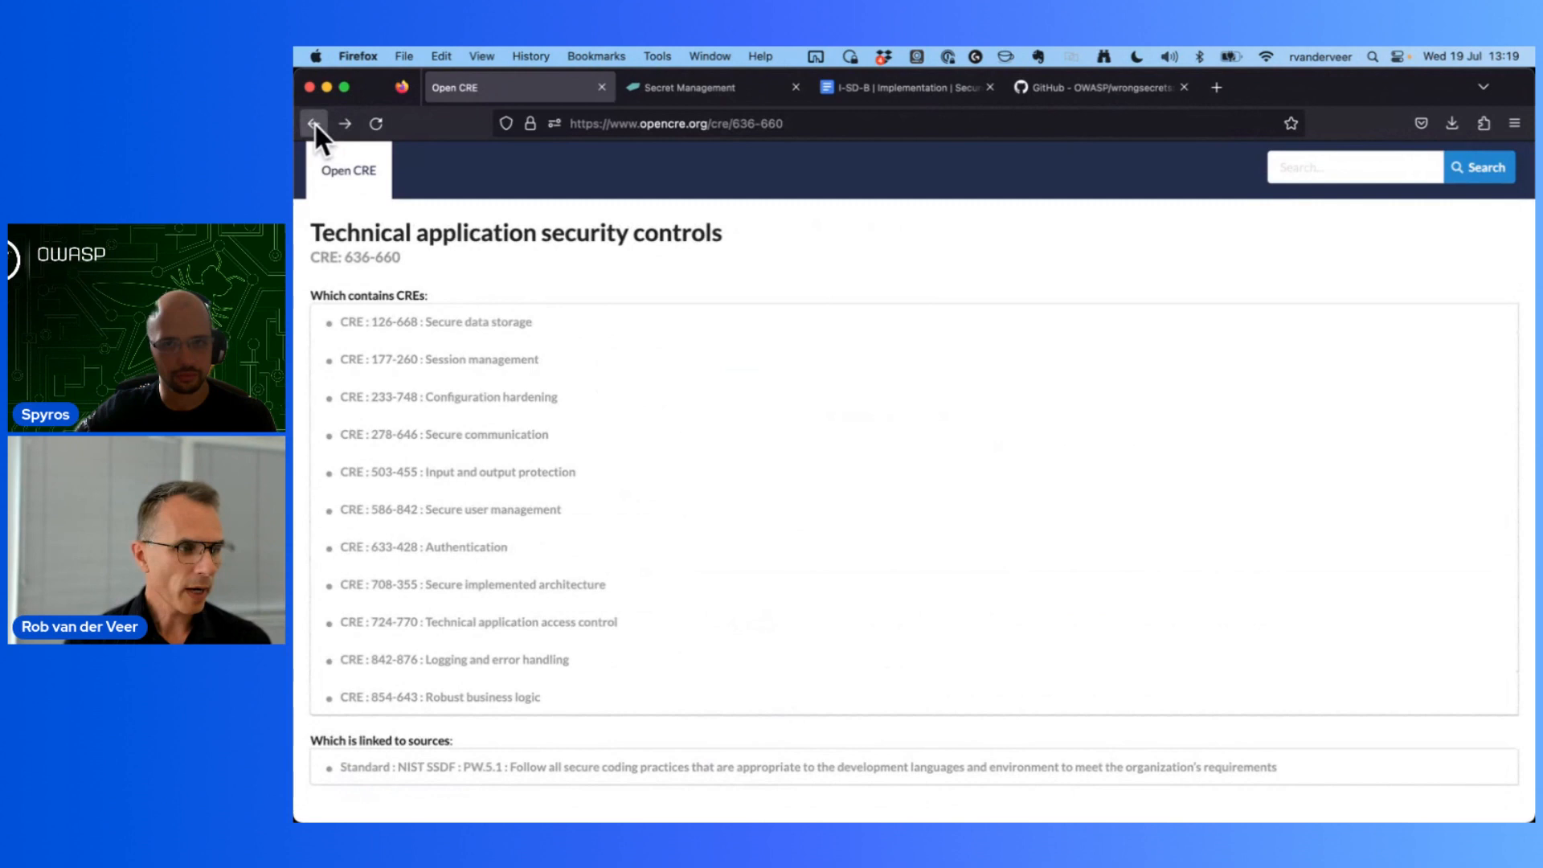
Step: Go back to the Root Cres list of five top-level topics
{"action": "left_click", "coordinate": [315, 123]}
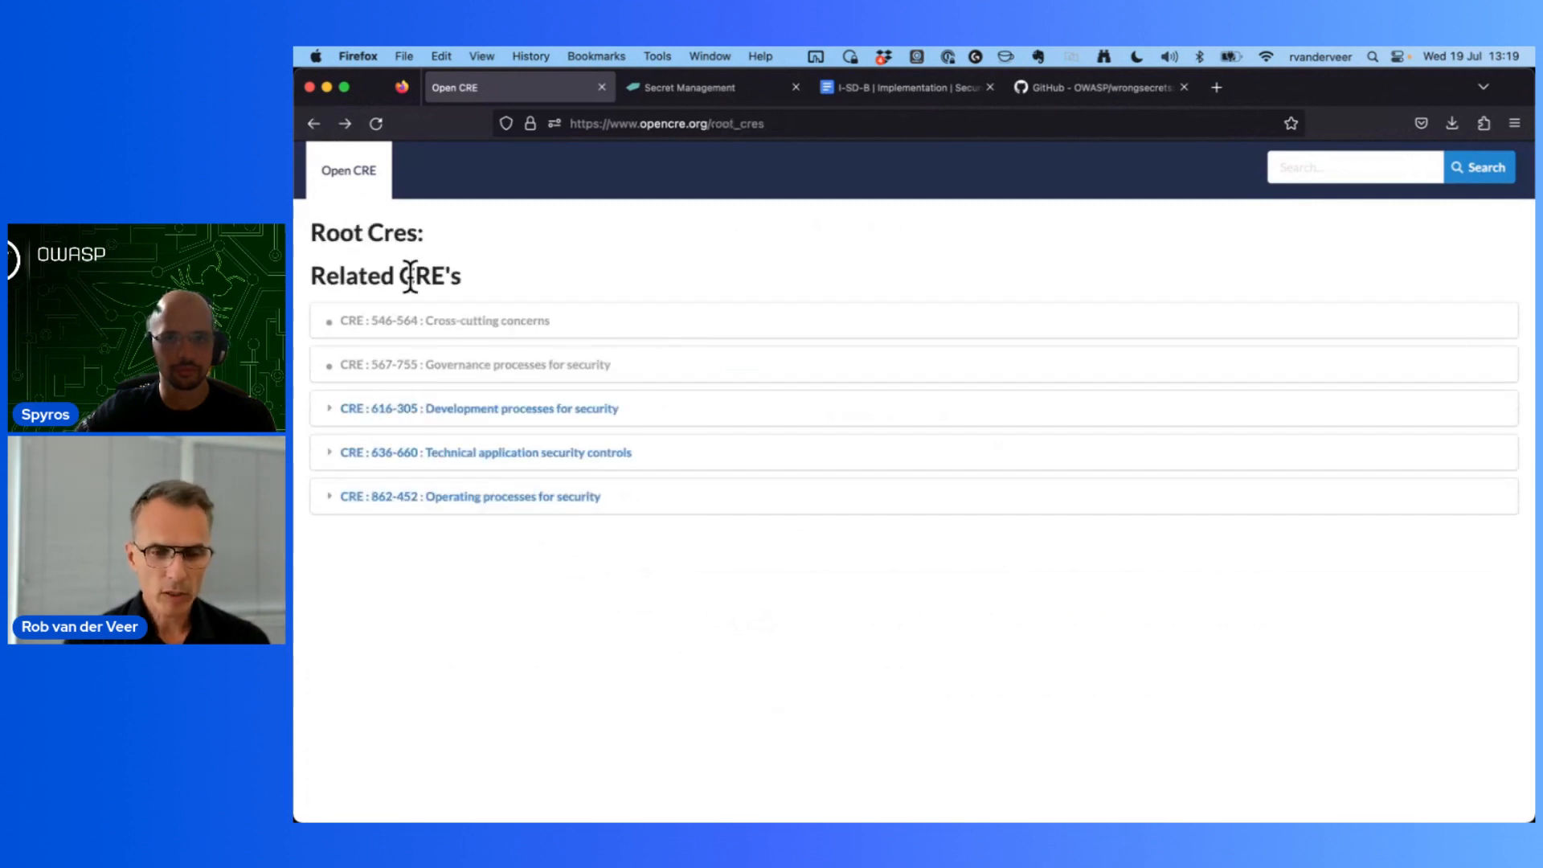
{"action": "mouse_move", "coordinate": [531, 399]}
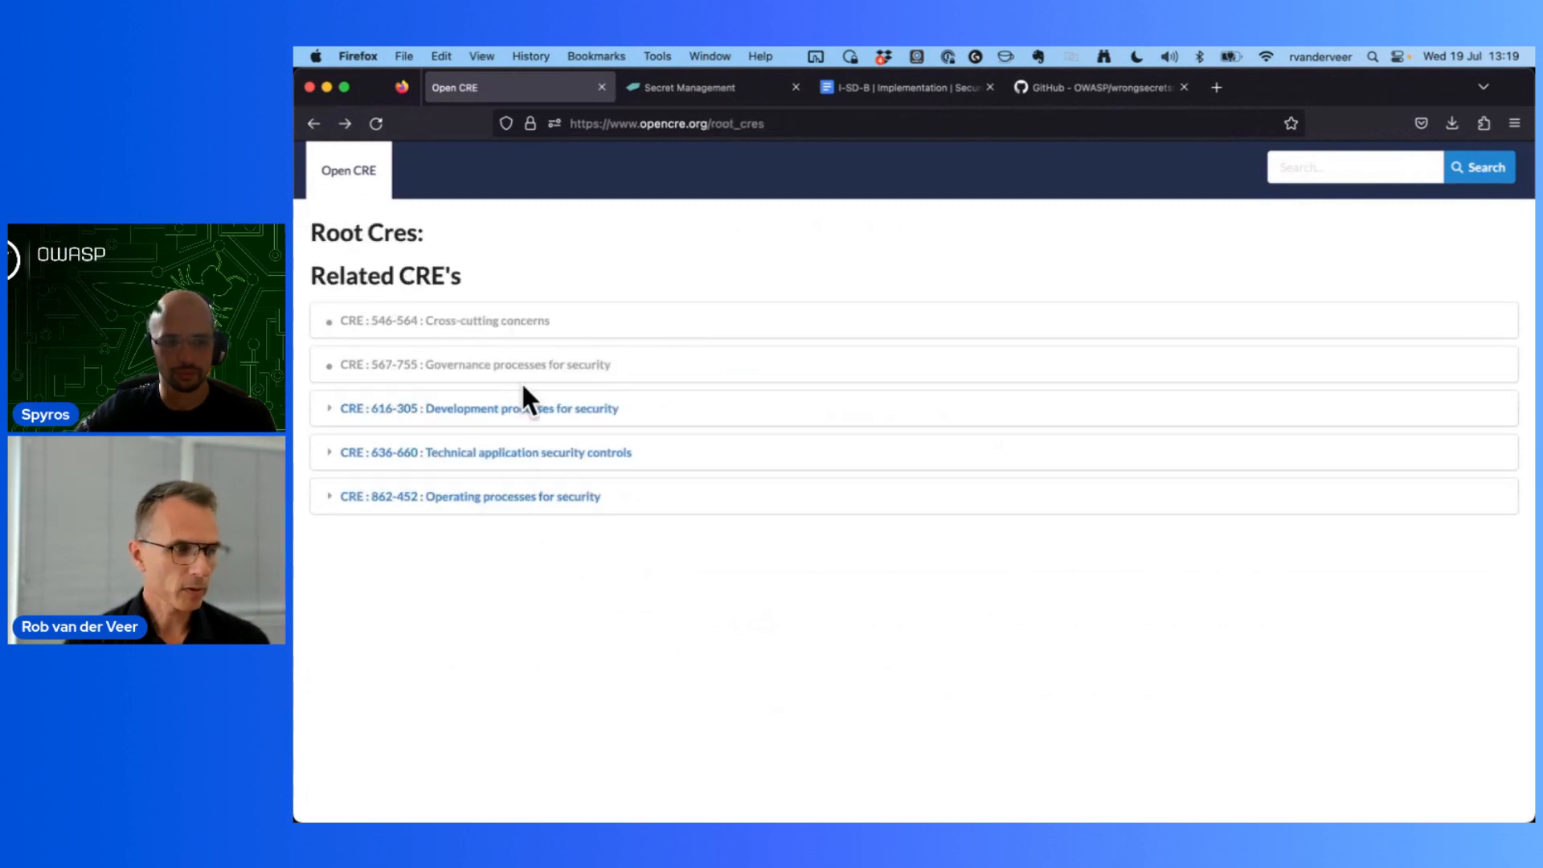
{"action": "mouse_move", "coordinate": [536, 423]}
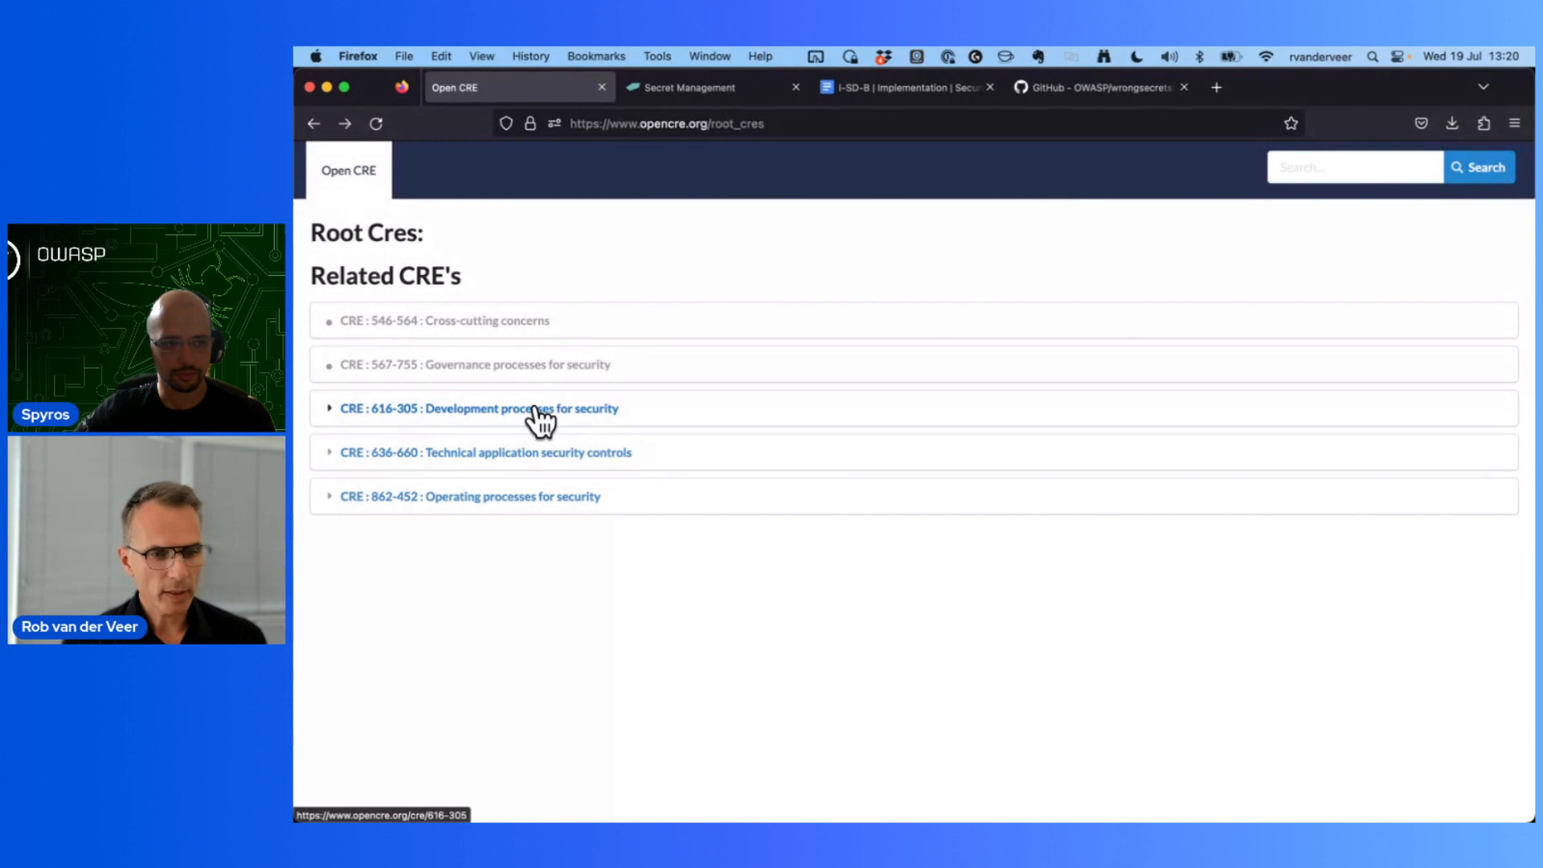
{"action": "mouse_move", "coordinate": [552, 398]}
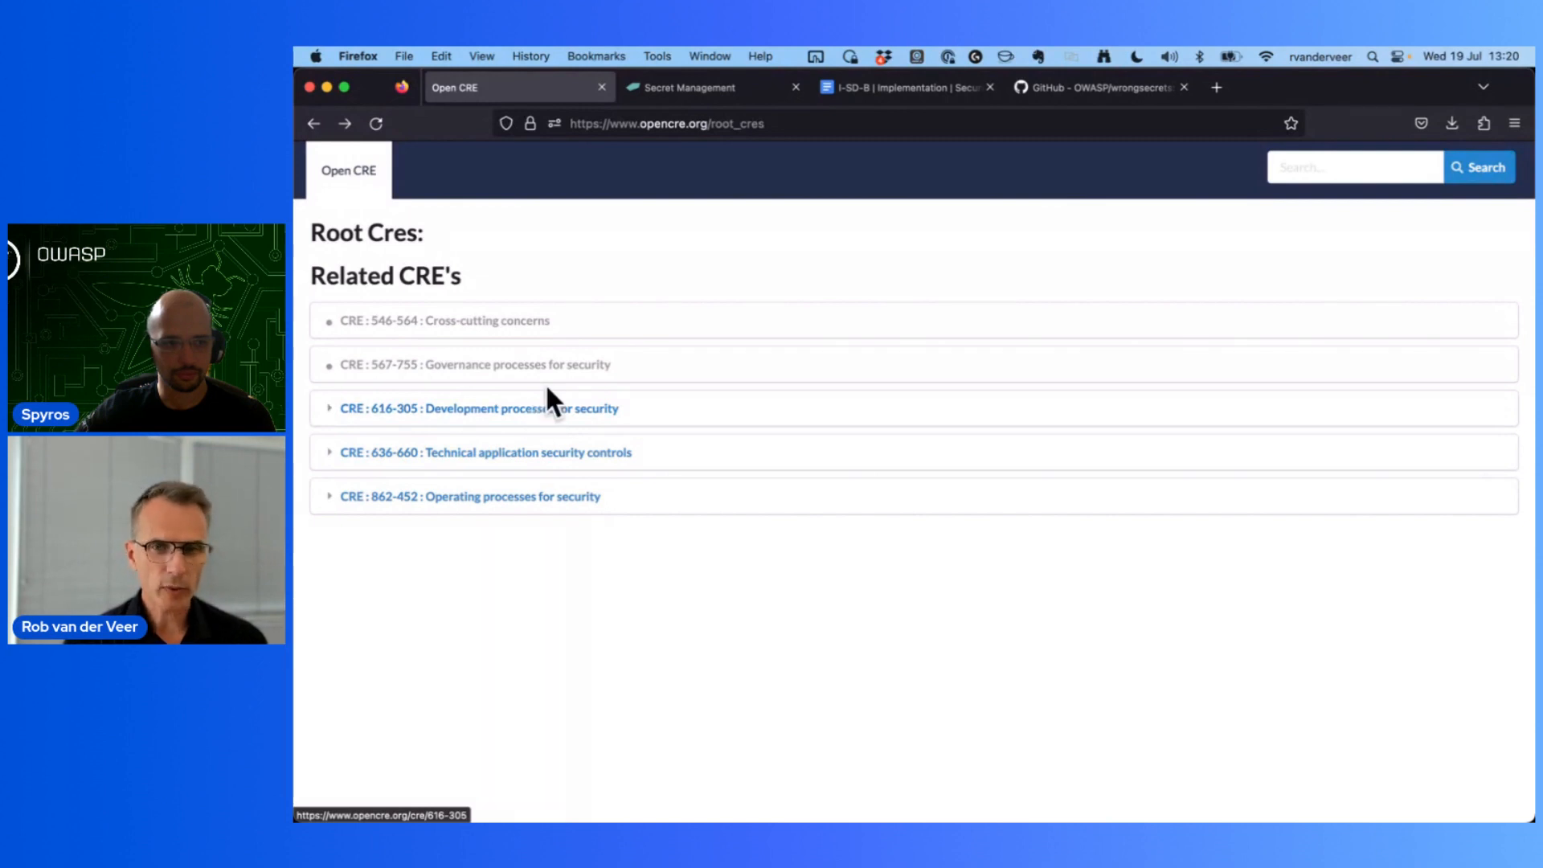
{"action": "mouse_move", "coordinate": [556, 413]}
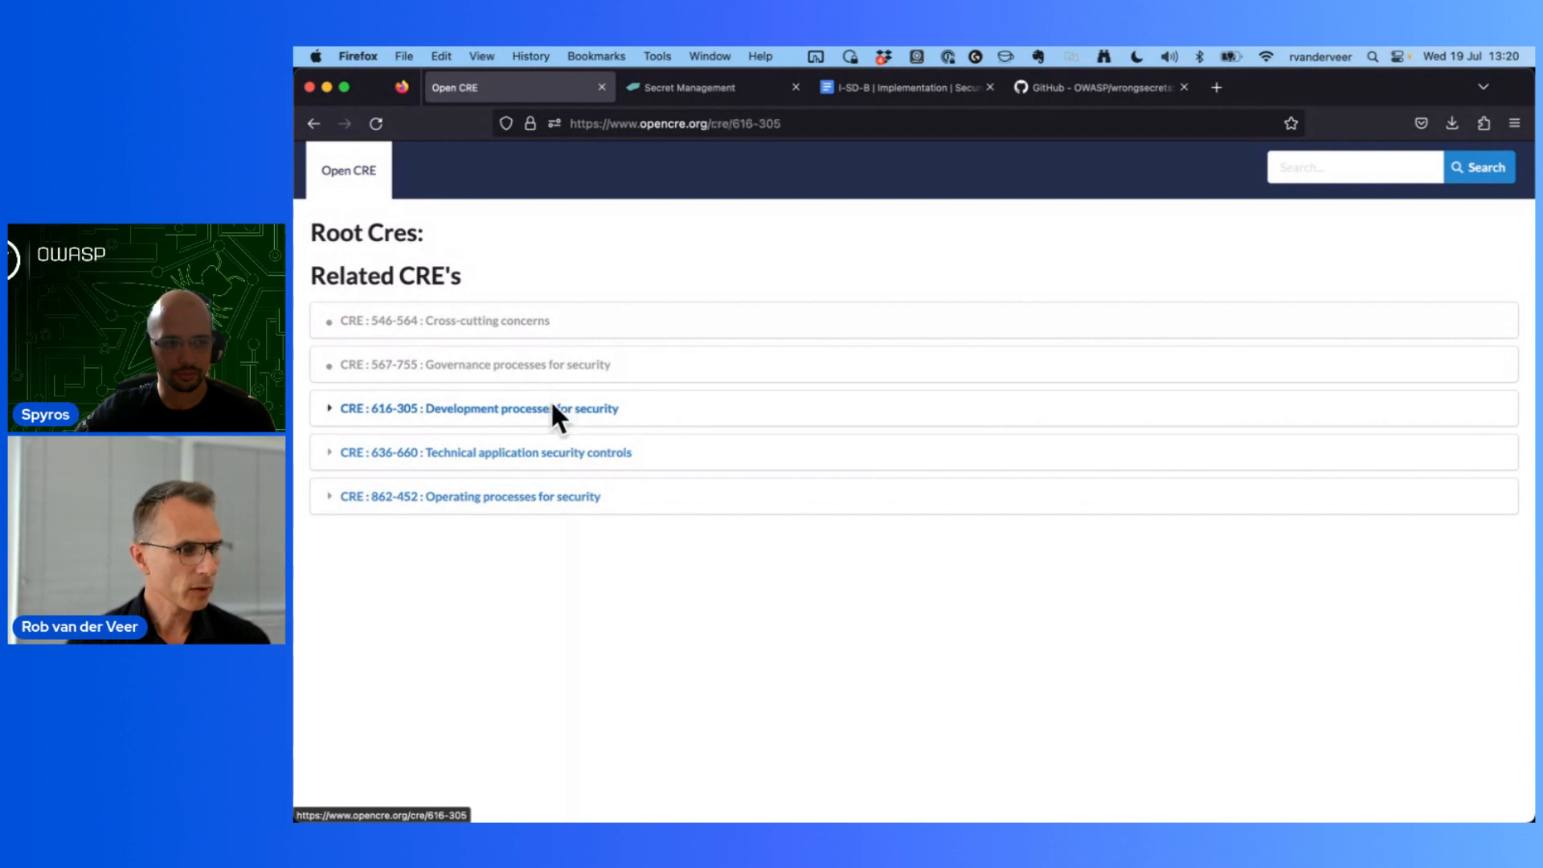
Step: Drill through Development processes for security and Architecture/design processes, scrolling to CRE 068-102's related CREs
{"action": "left_click", "coordinate": [481, 409]}
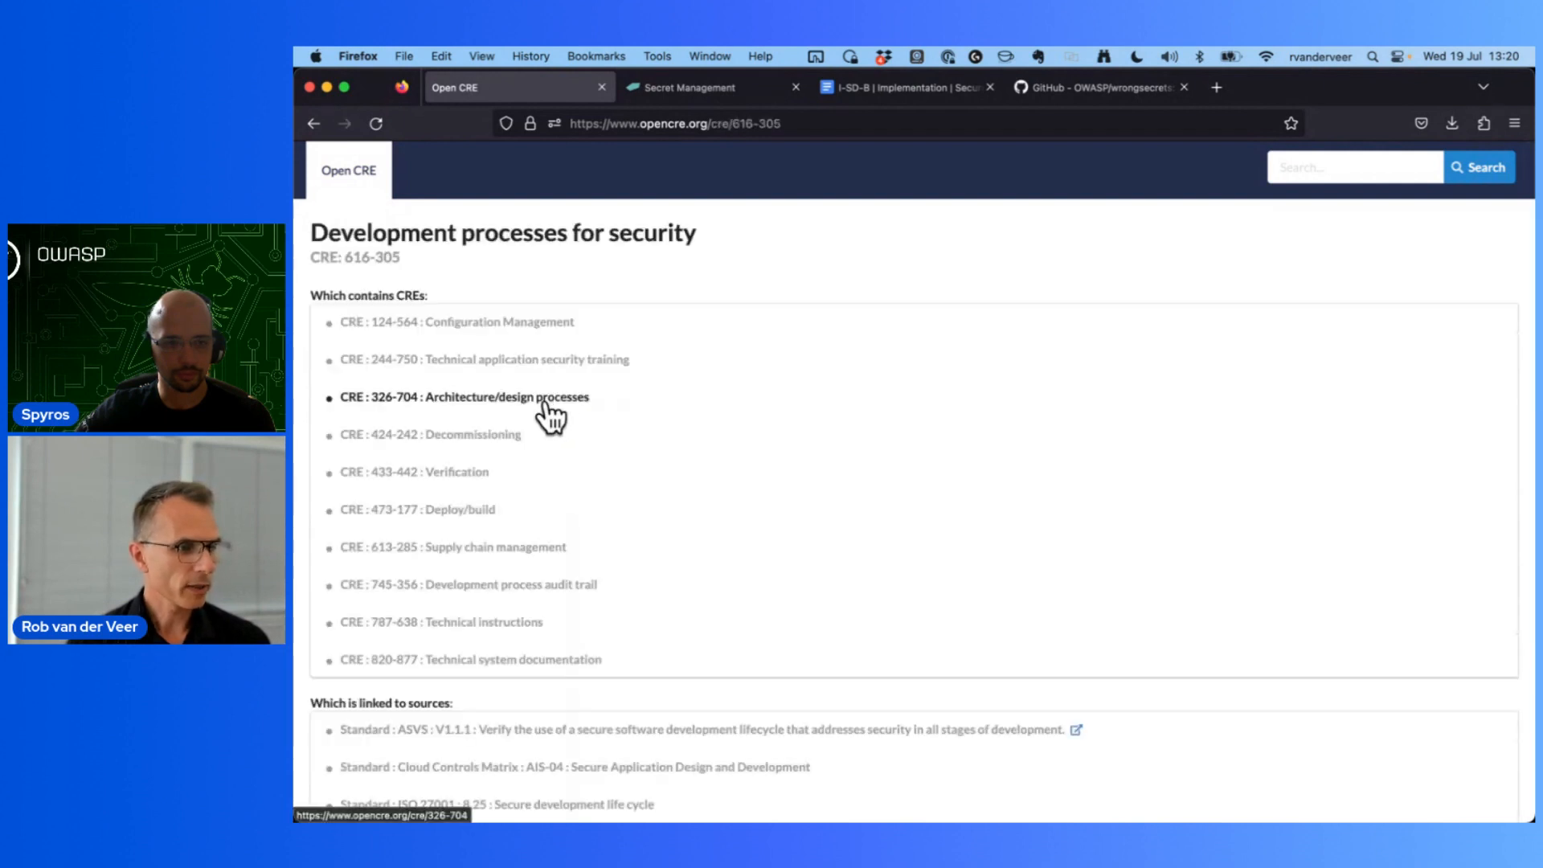
{"action": "left_click", "coordinate": [463, 396]}
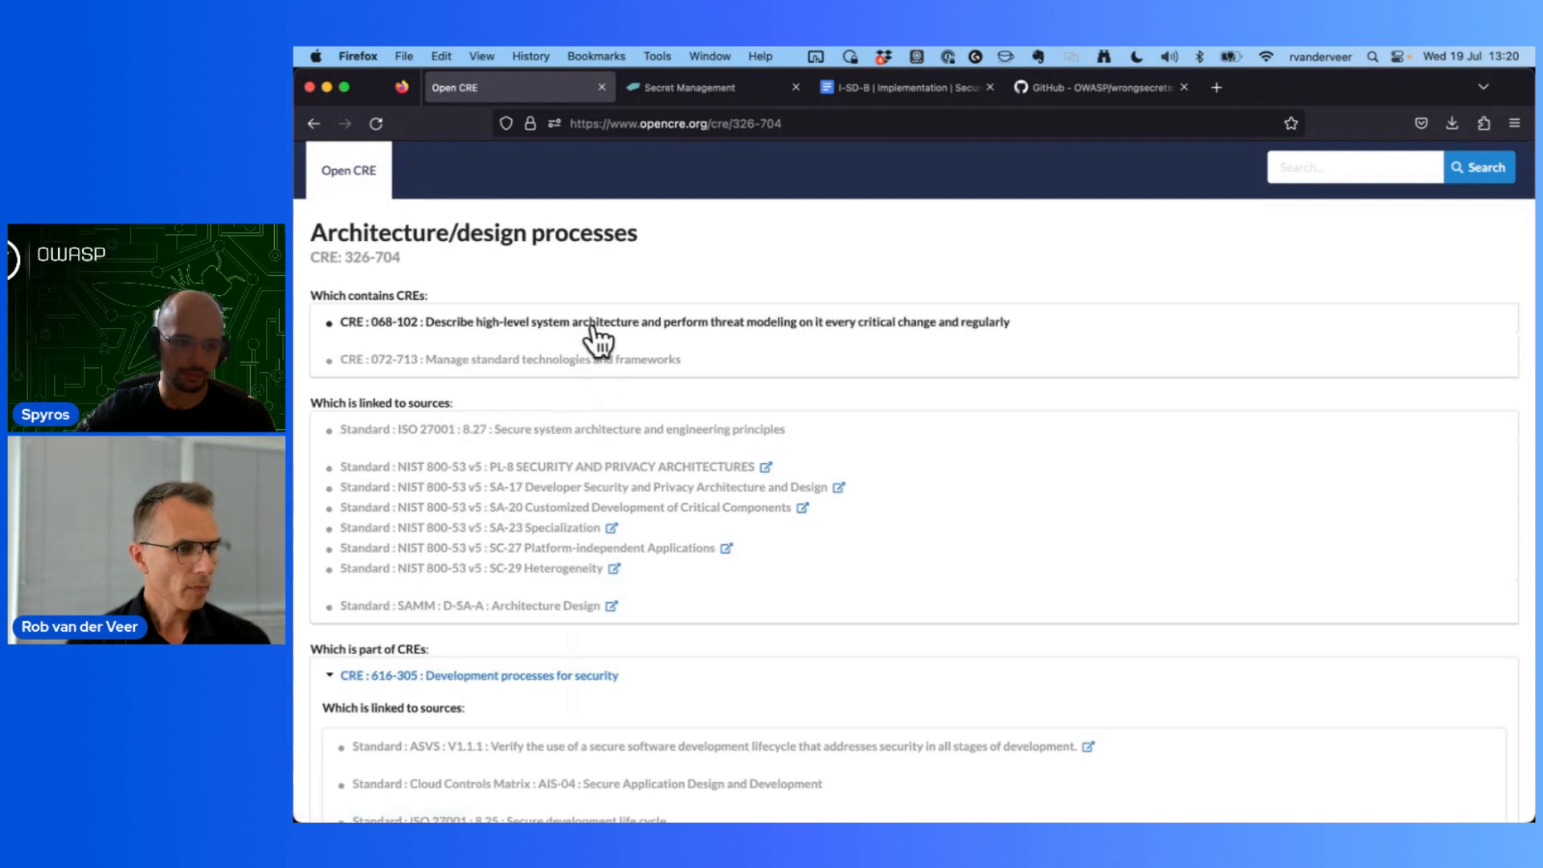
{"action": "mouse_move", "coordinate": [600, 338]}
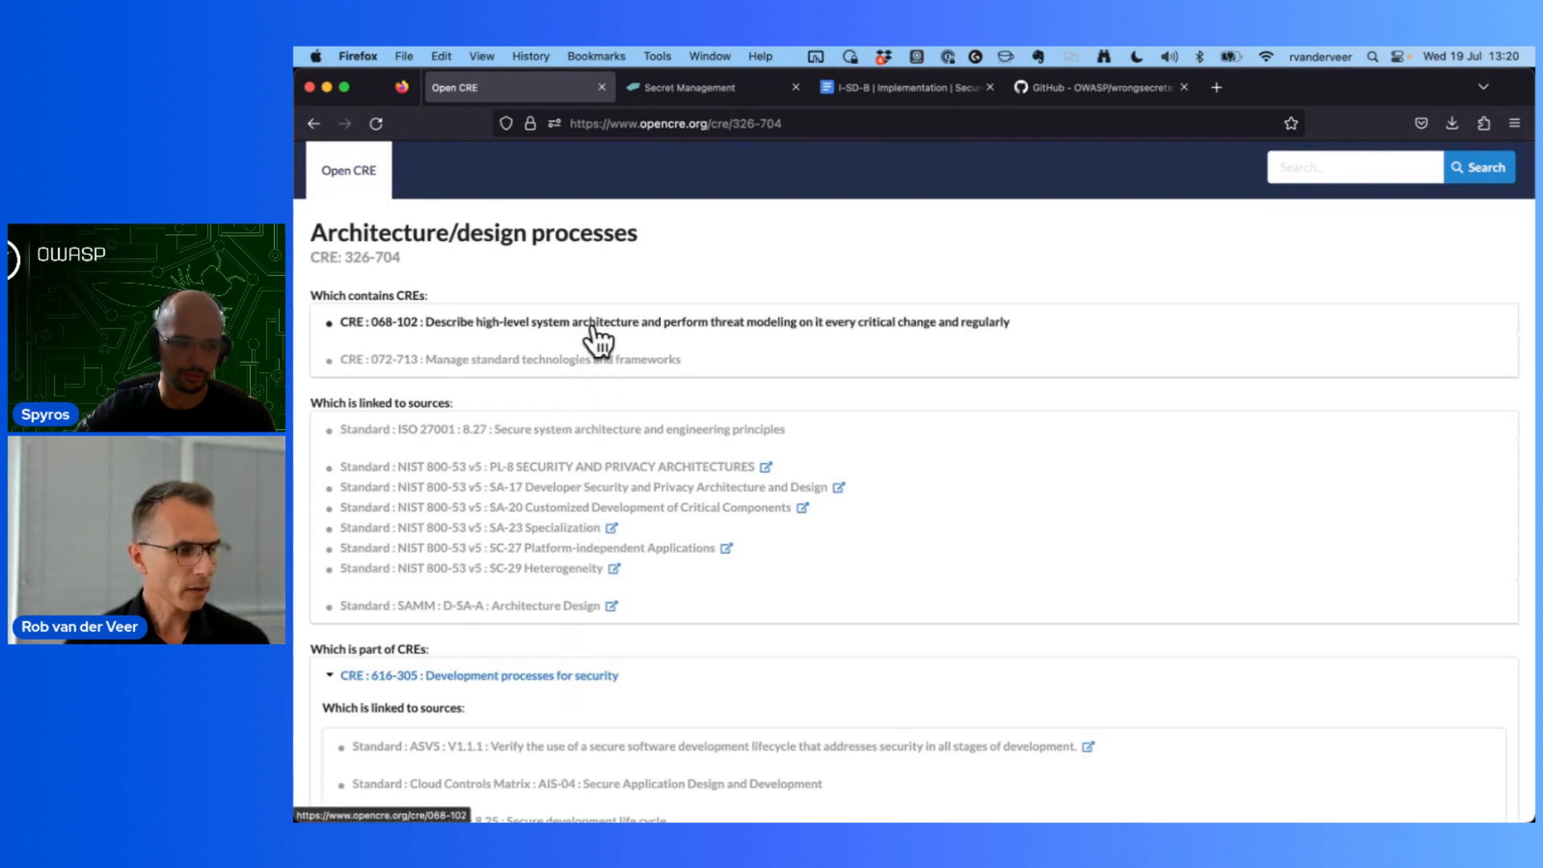
{"action": "scroll", "scroll_direction": "down", "scroll_amount": 3}
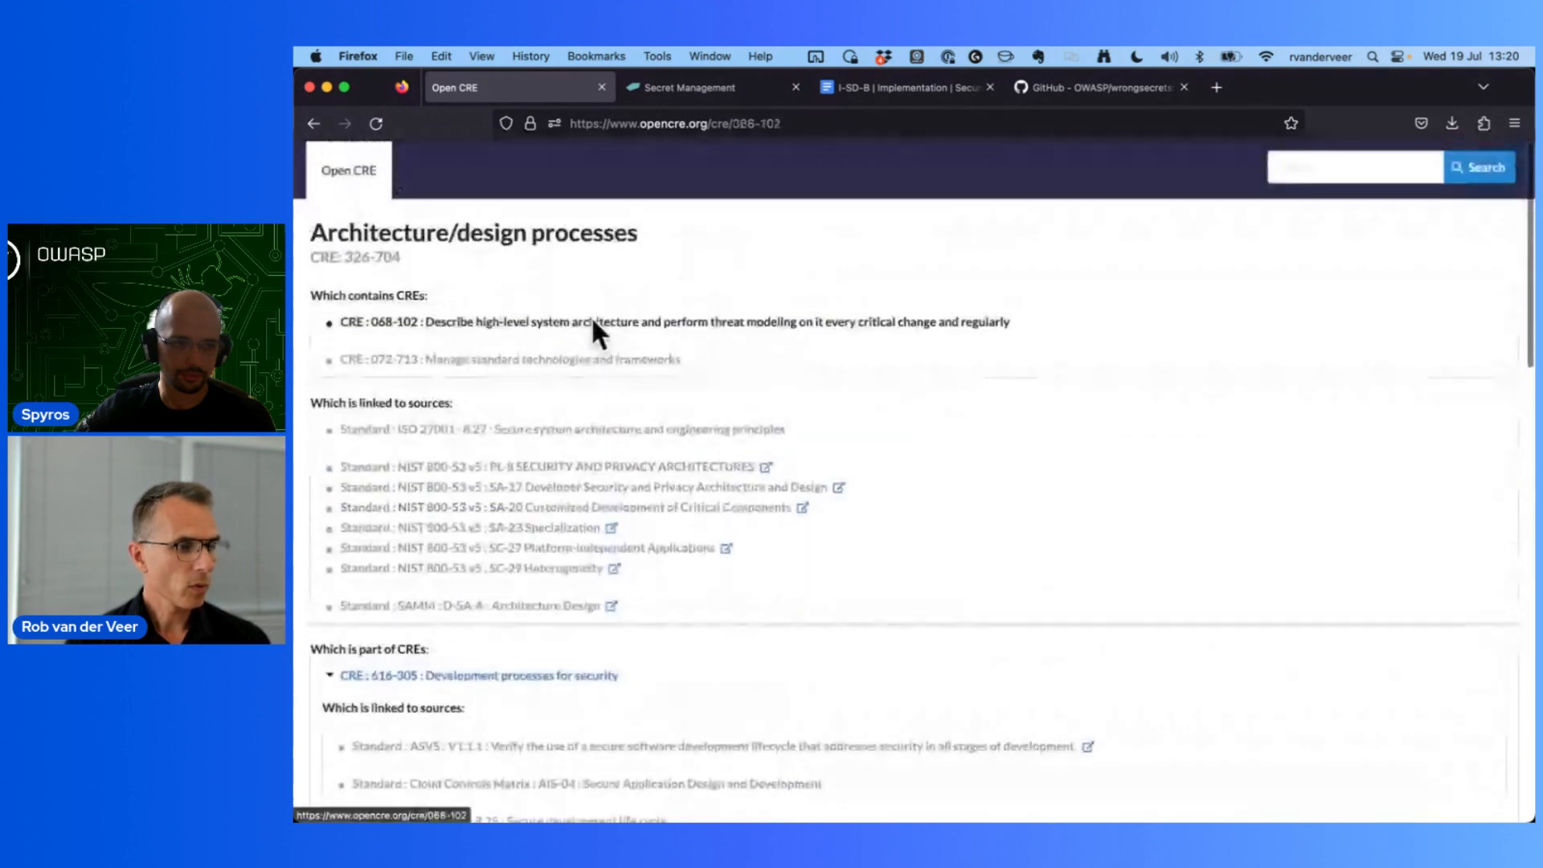
{"action": "scroll", "scroll_direction": "down", "scroll_amount": 3}
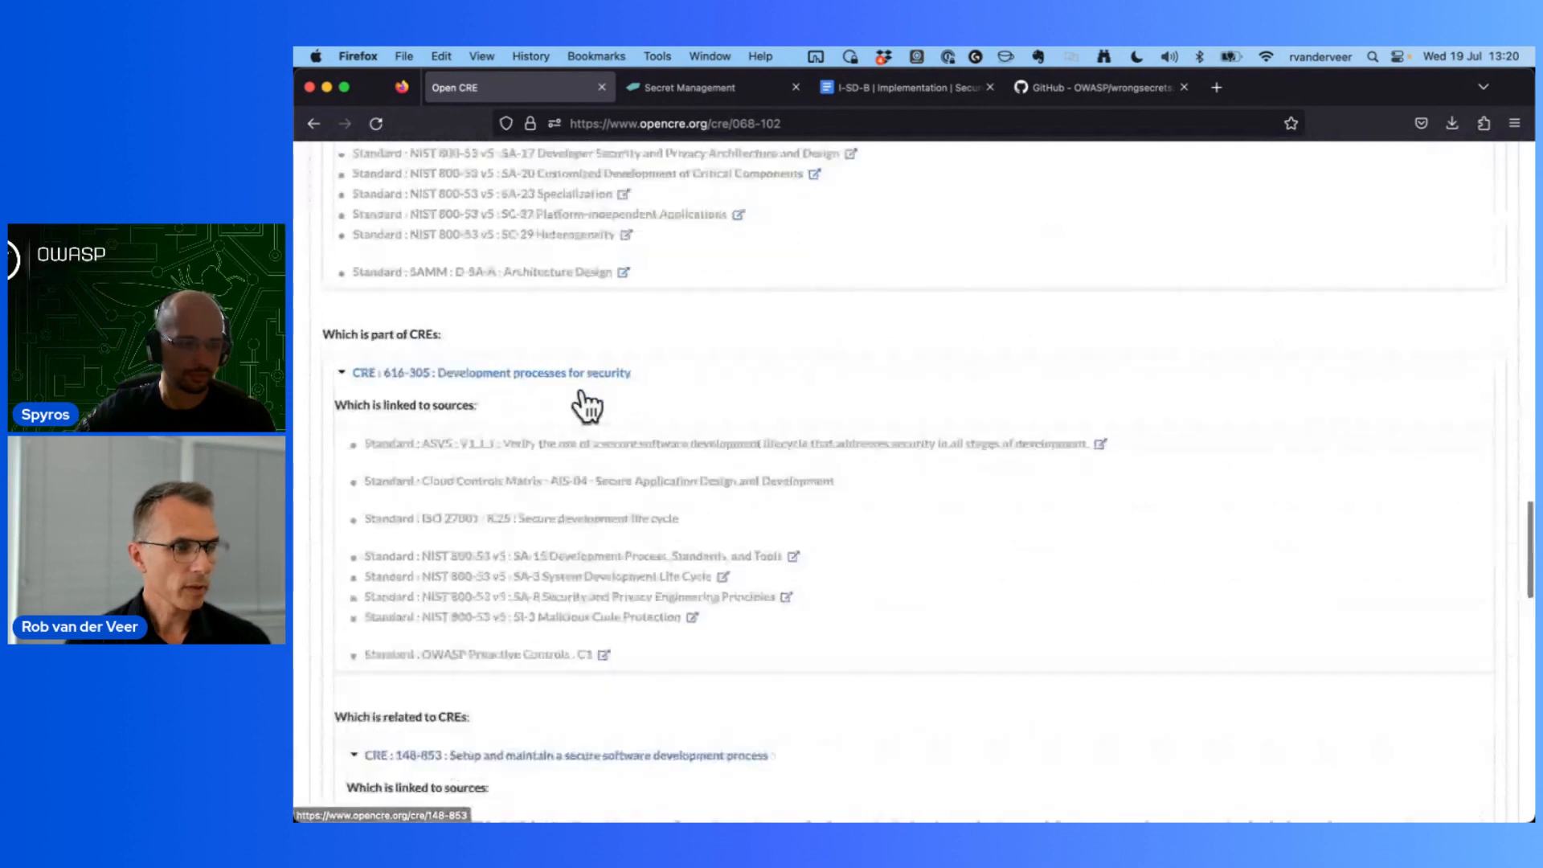
{"action": "mouse_move", "coordinate": [547, 373]}
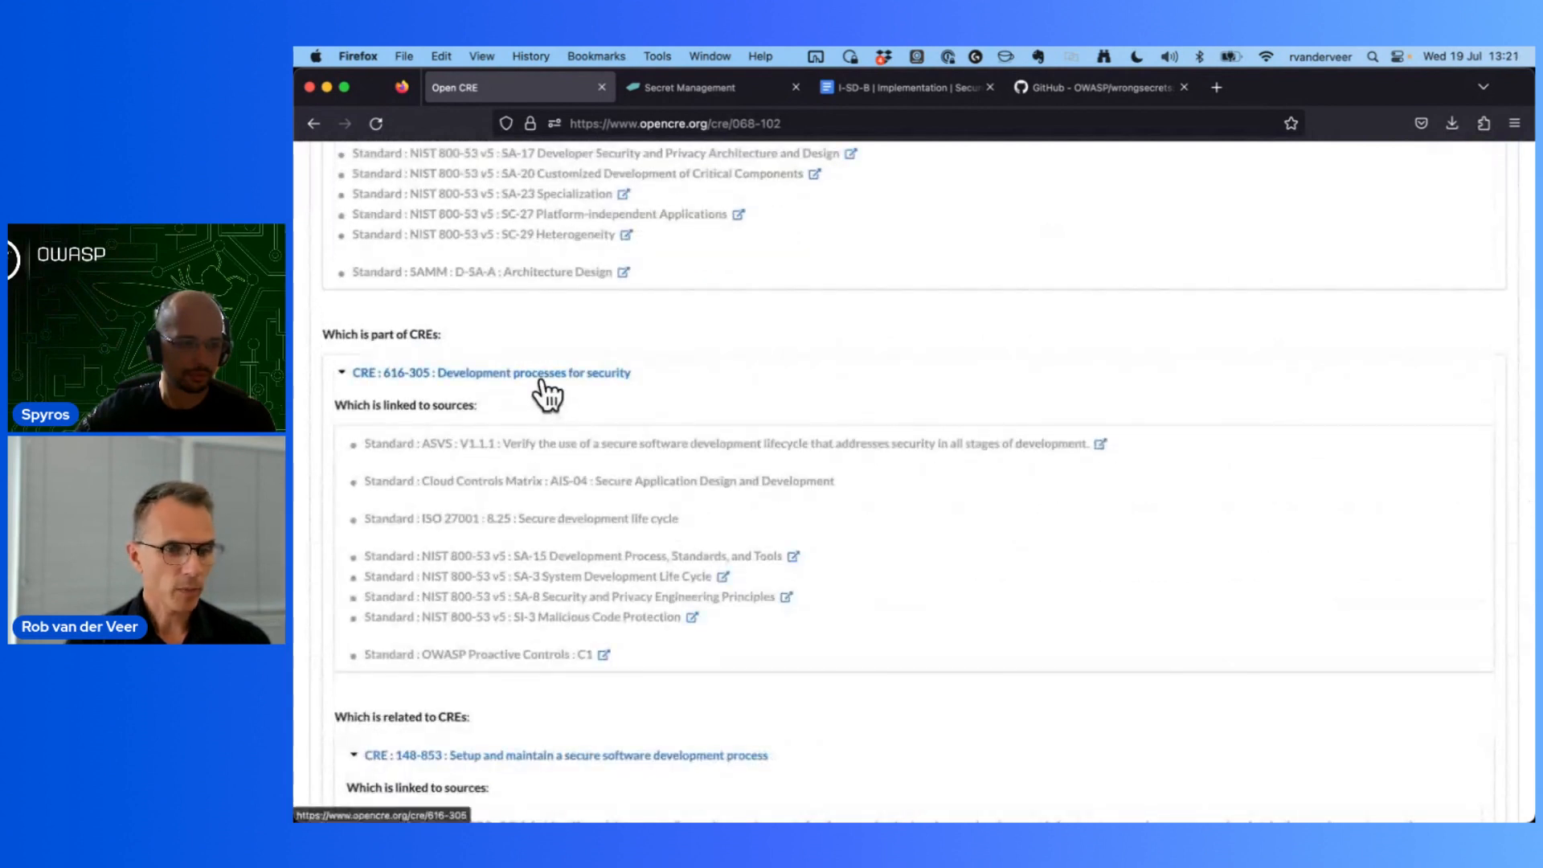
{"action": "mouse_move", "coordinate": [649, 152]}
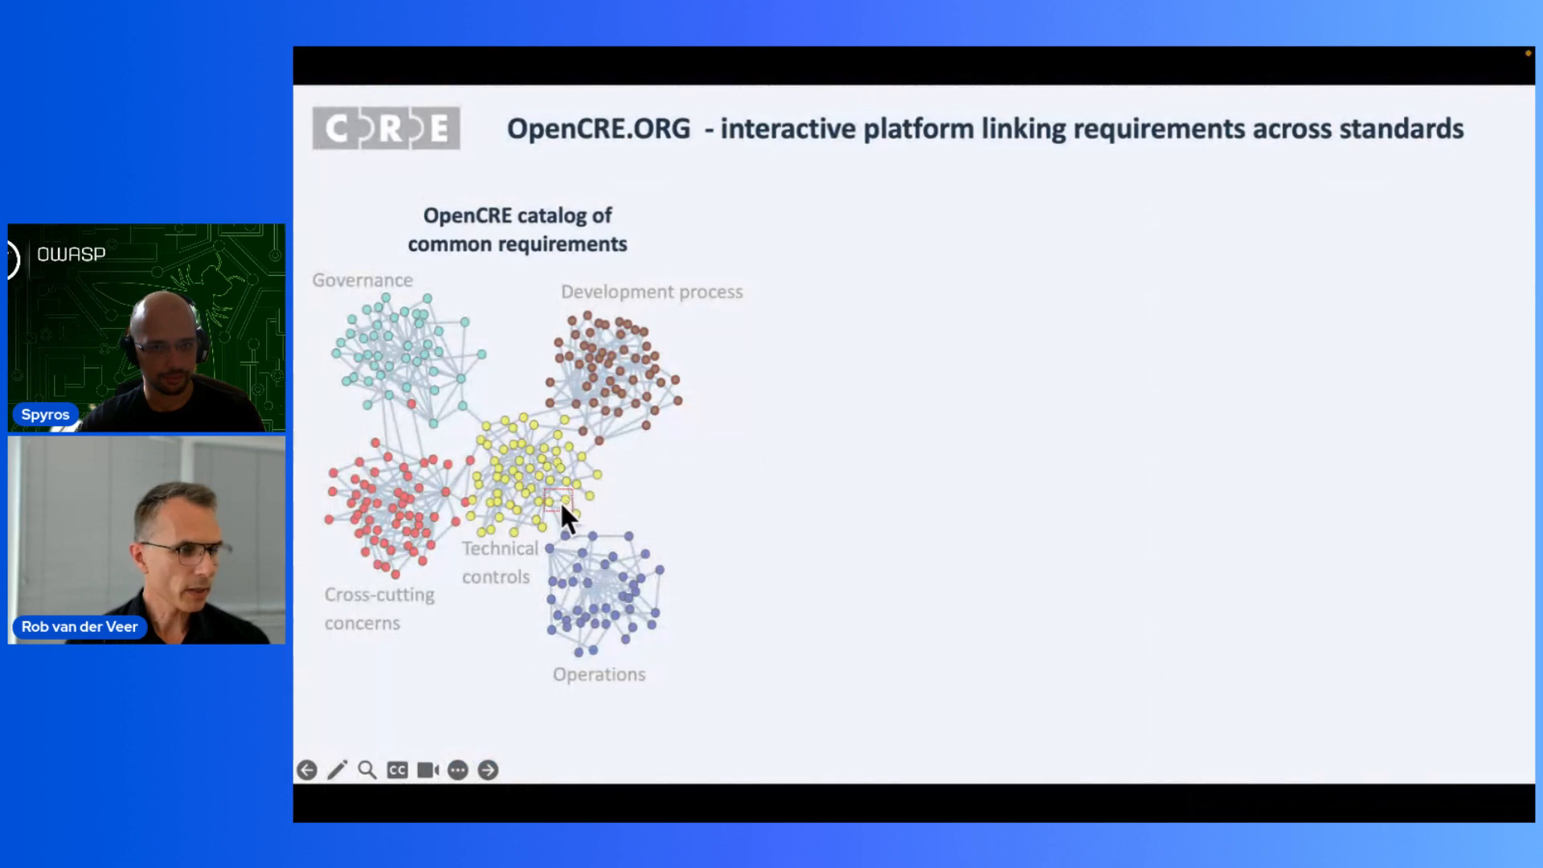
{"action": "mouse_move", "coordinate": [576, 512]}
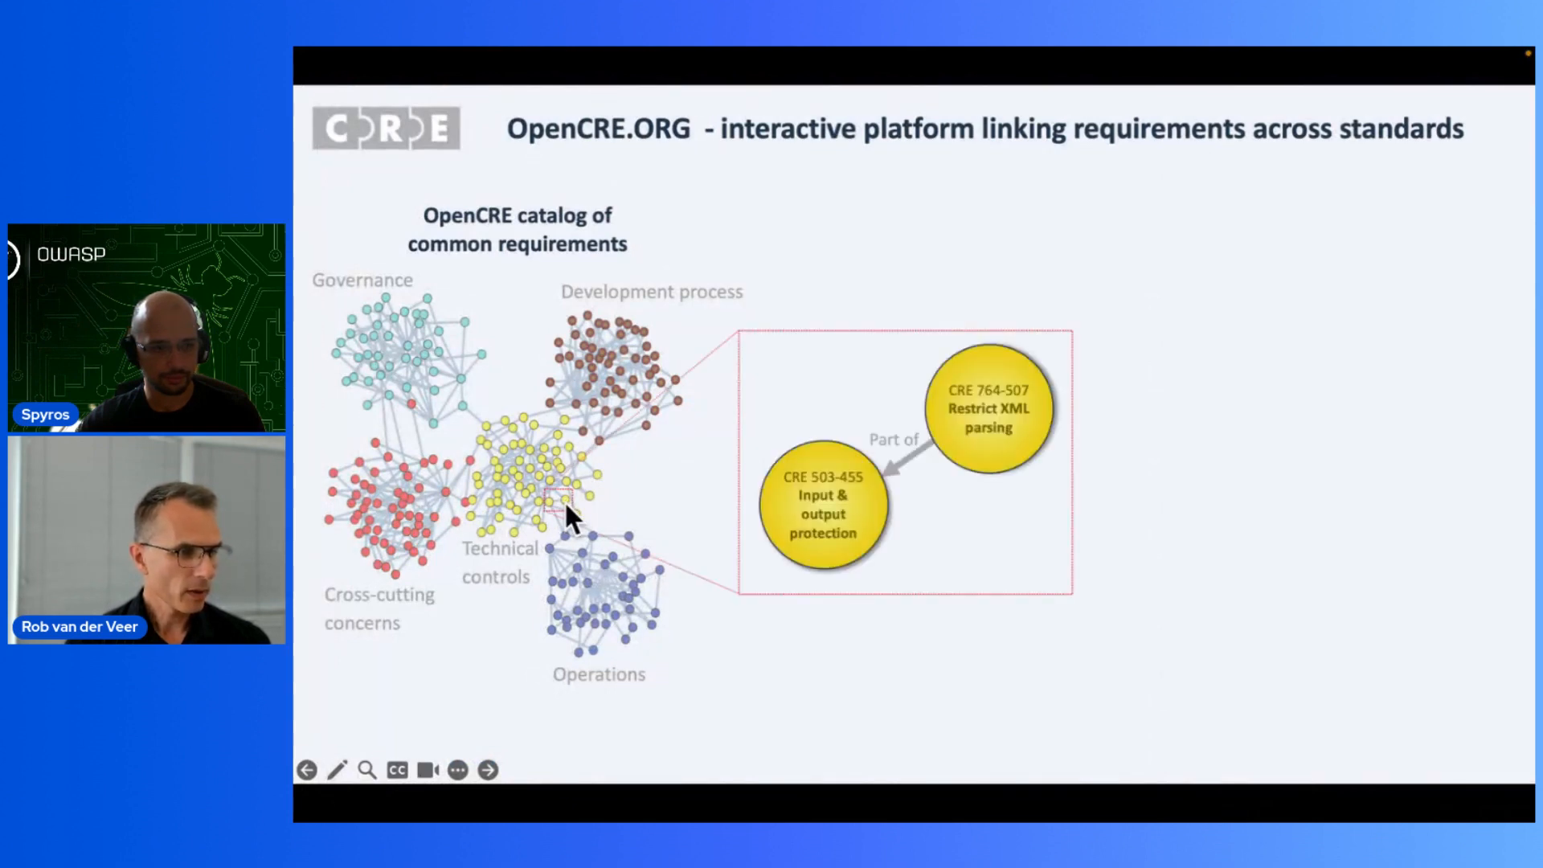
{"action": "mouse_move", "coordinate": [906, 477]}
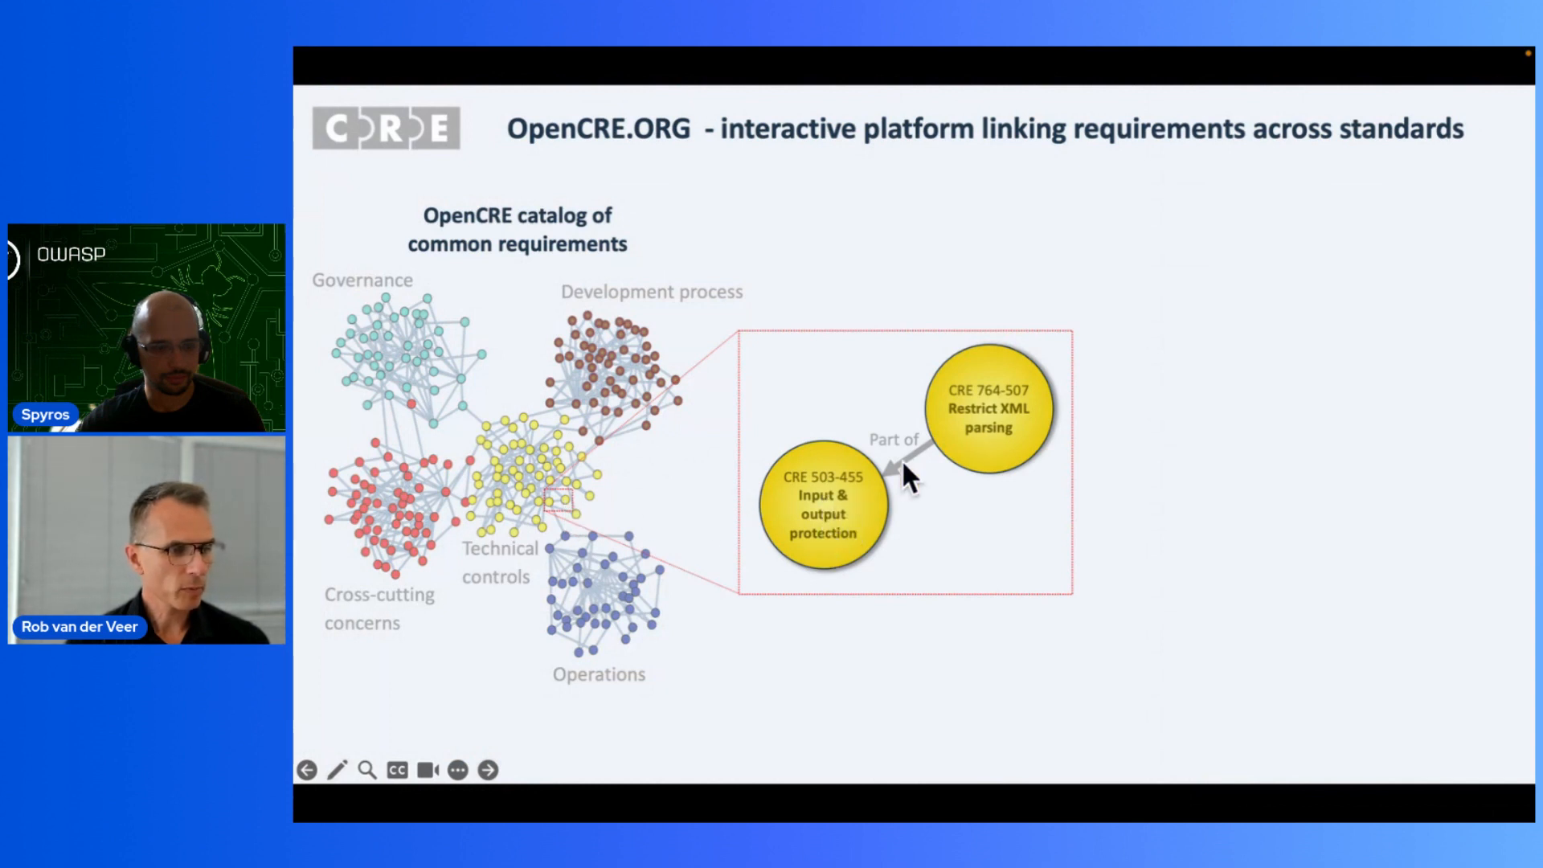
{"action": "mouse_move", "coordinate": [1029, 438]}
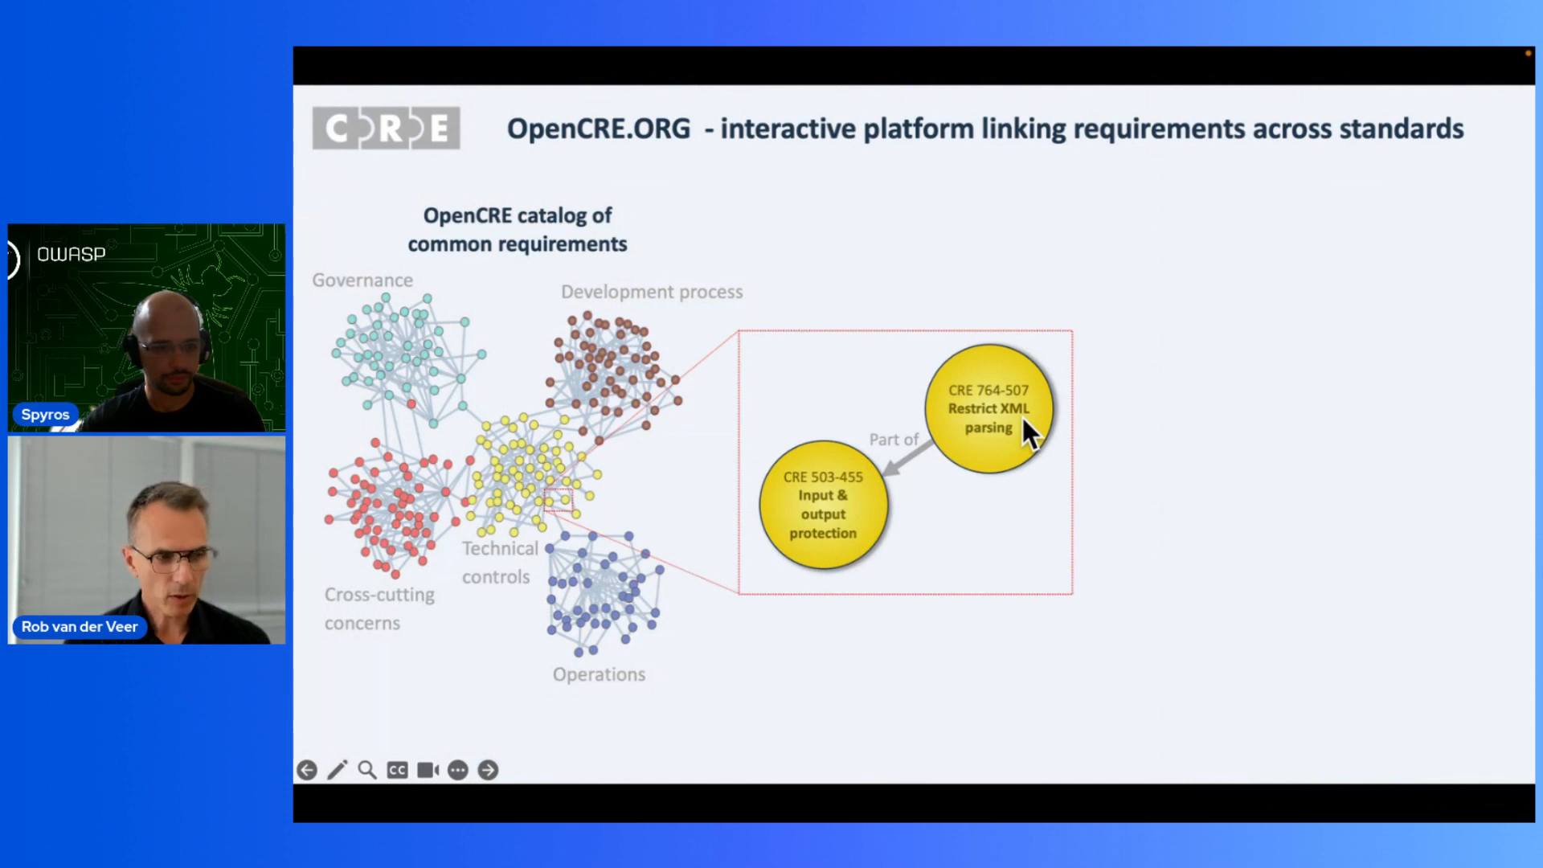
{"action": "mouse_move", "coordinate": [802, 369]}
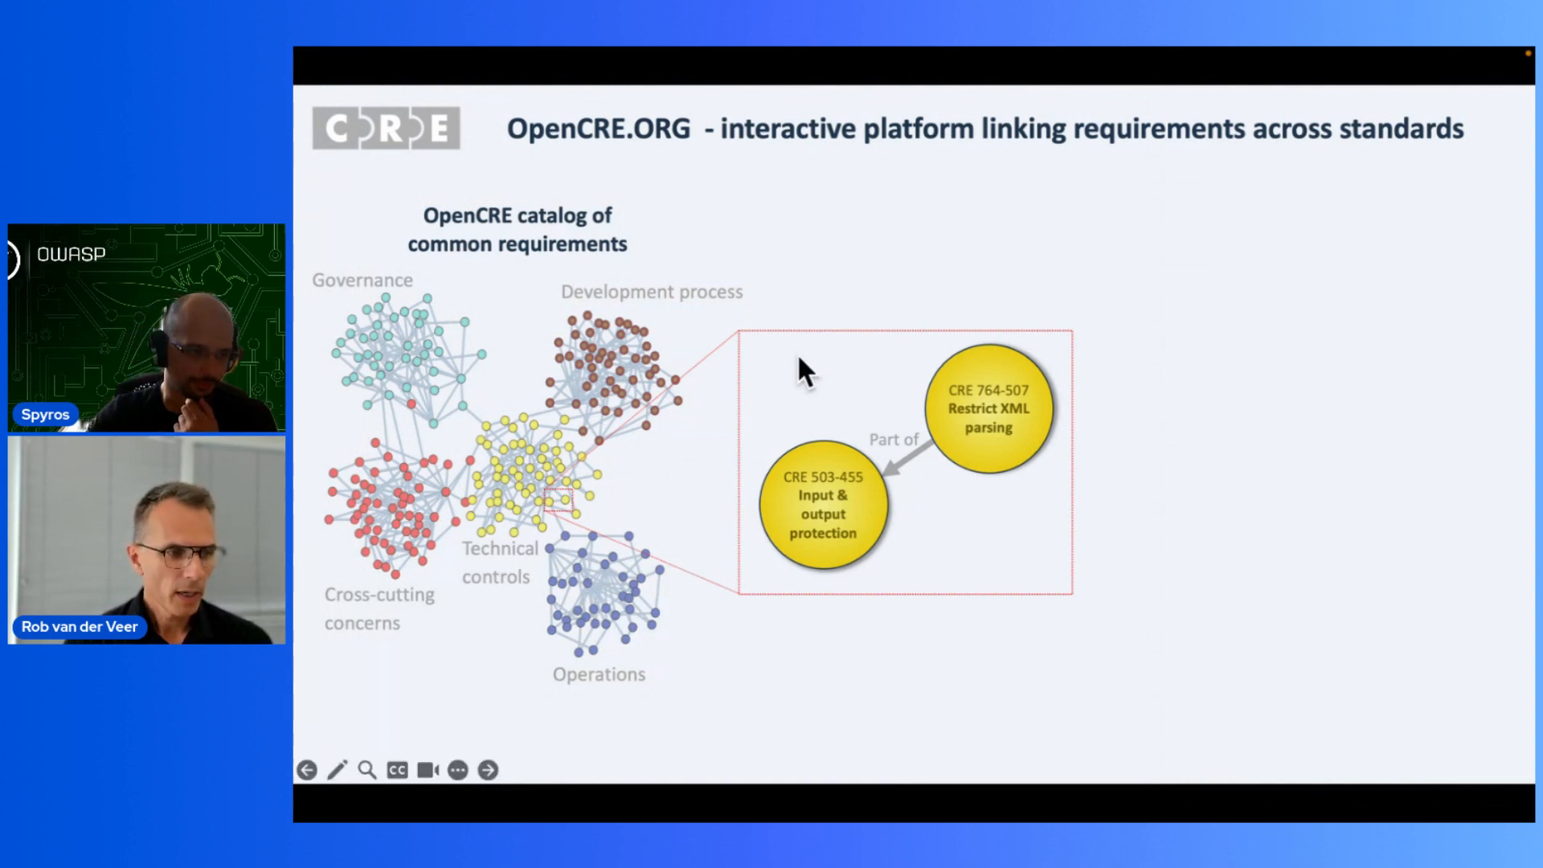
Step: Reveal the CAPEC, CWE, Test guide, Cheat sheet and NIST cards on the slide
{"action": "left_click", "coordinate": [488, 770]}
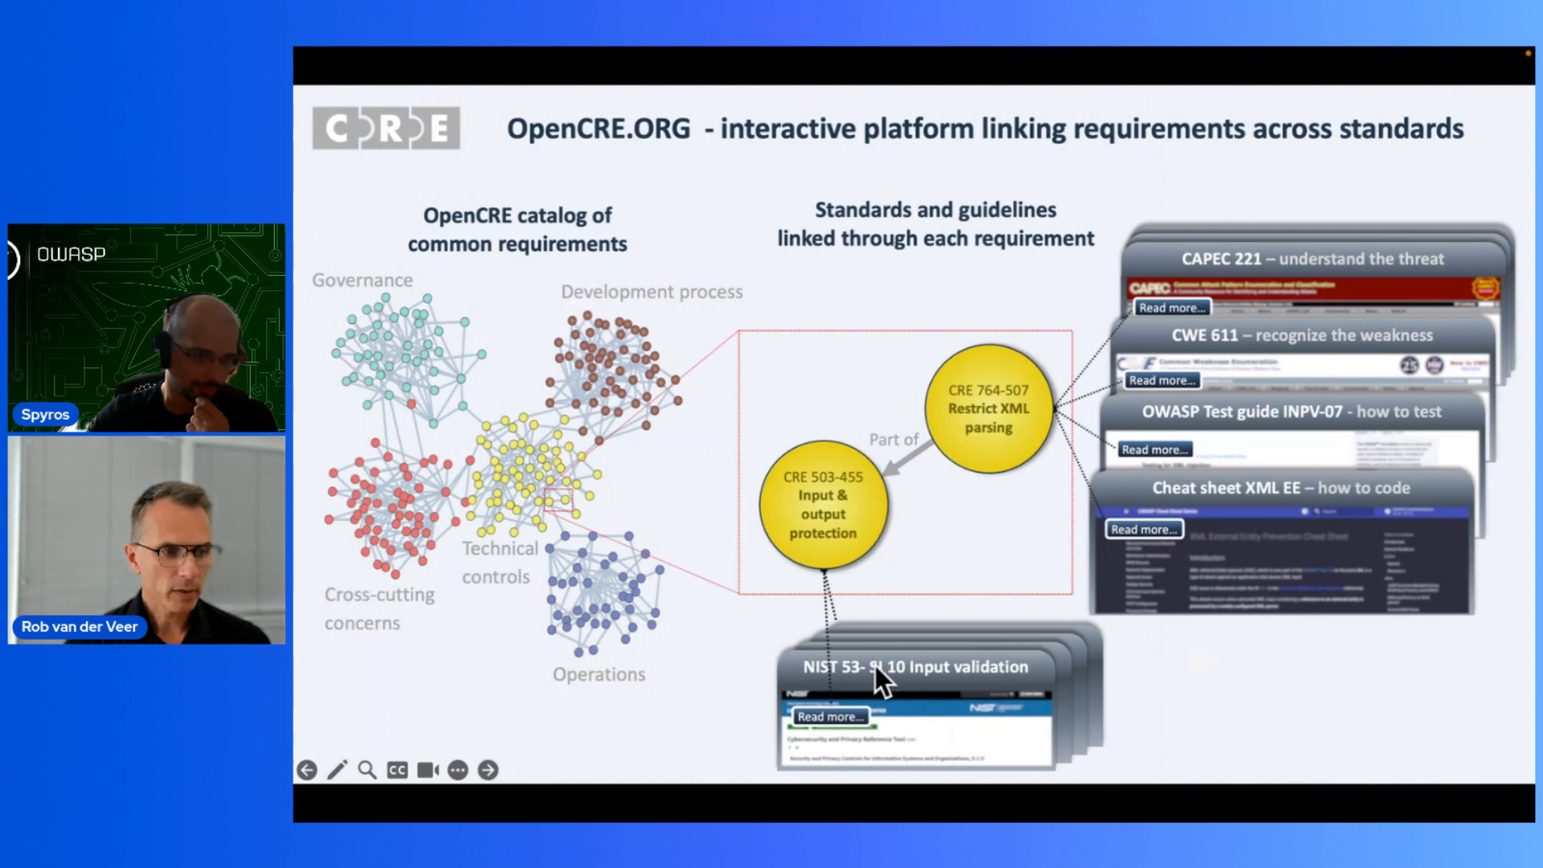
{"action": "mouse_move", "coordinate": [1250, 281]}
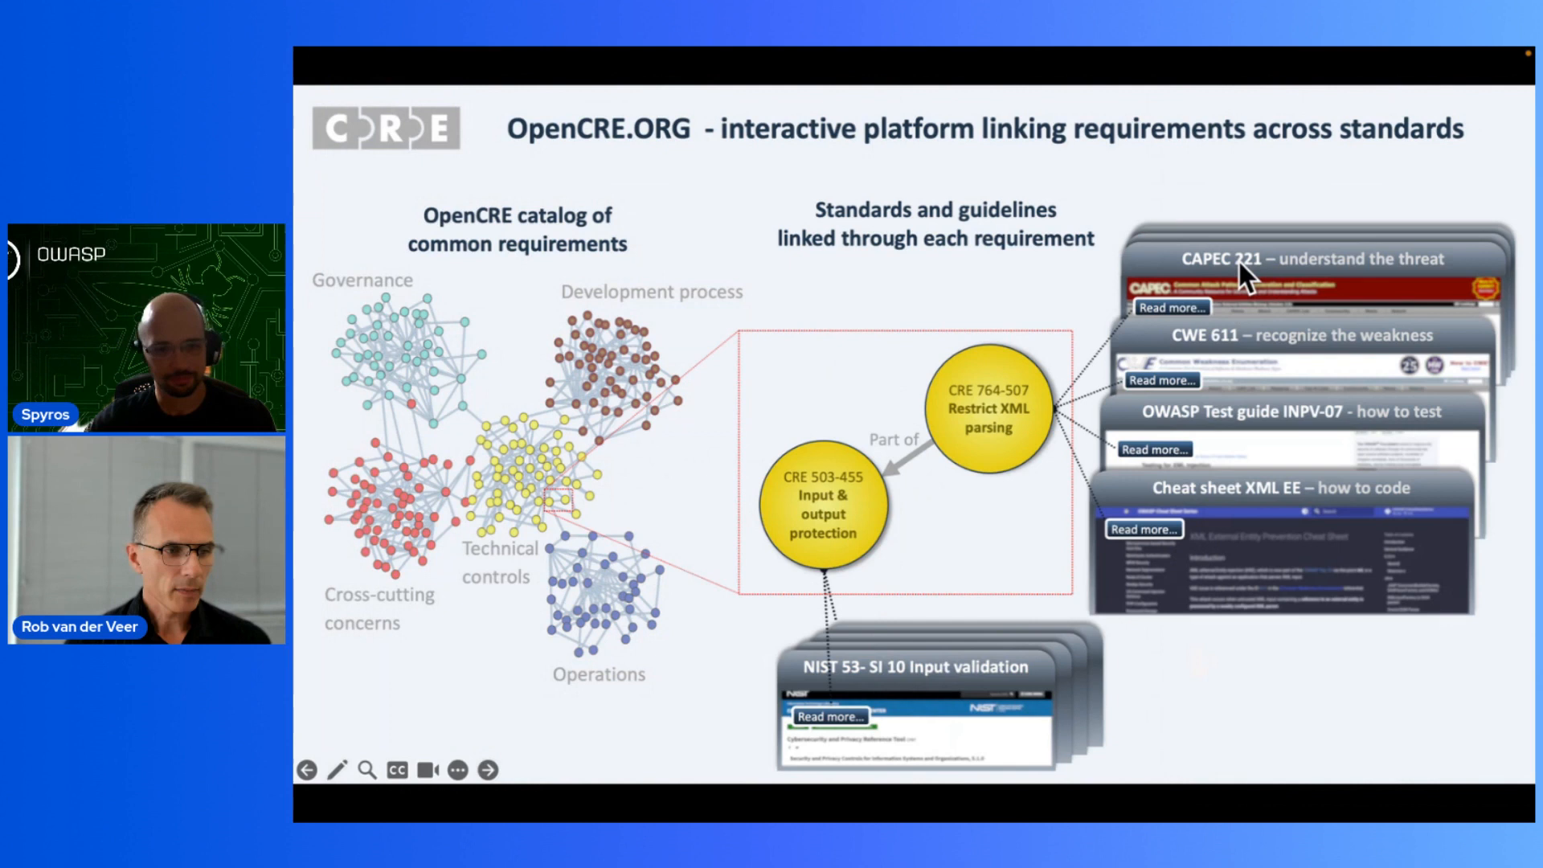
{"action": "mouse_move", "coordinate": [1402, 271]}
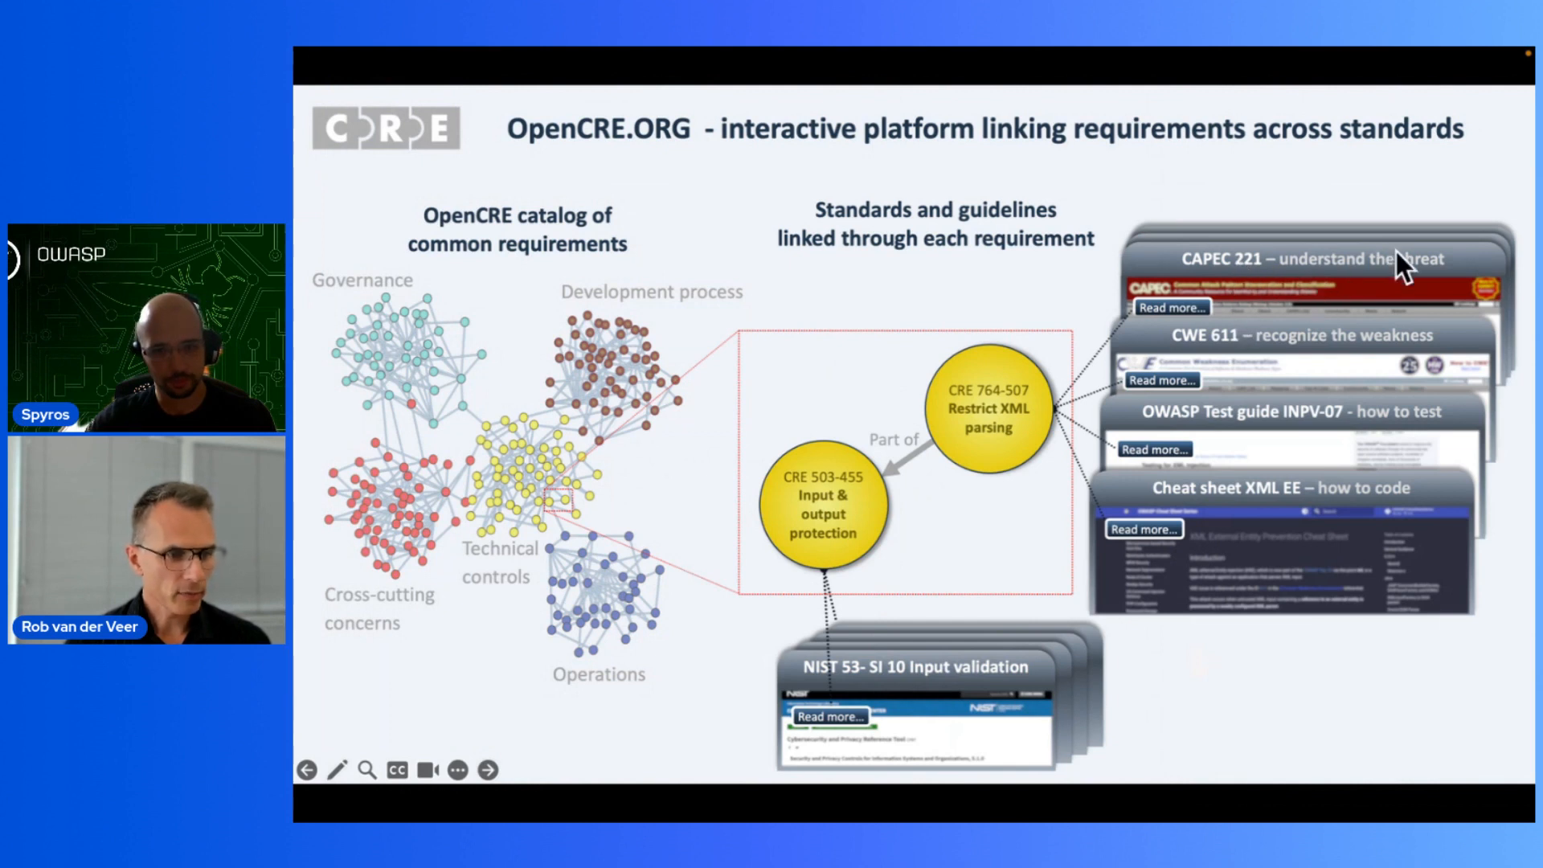
{"action": "mouse_move", "coordinate": [1339, 350]}
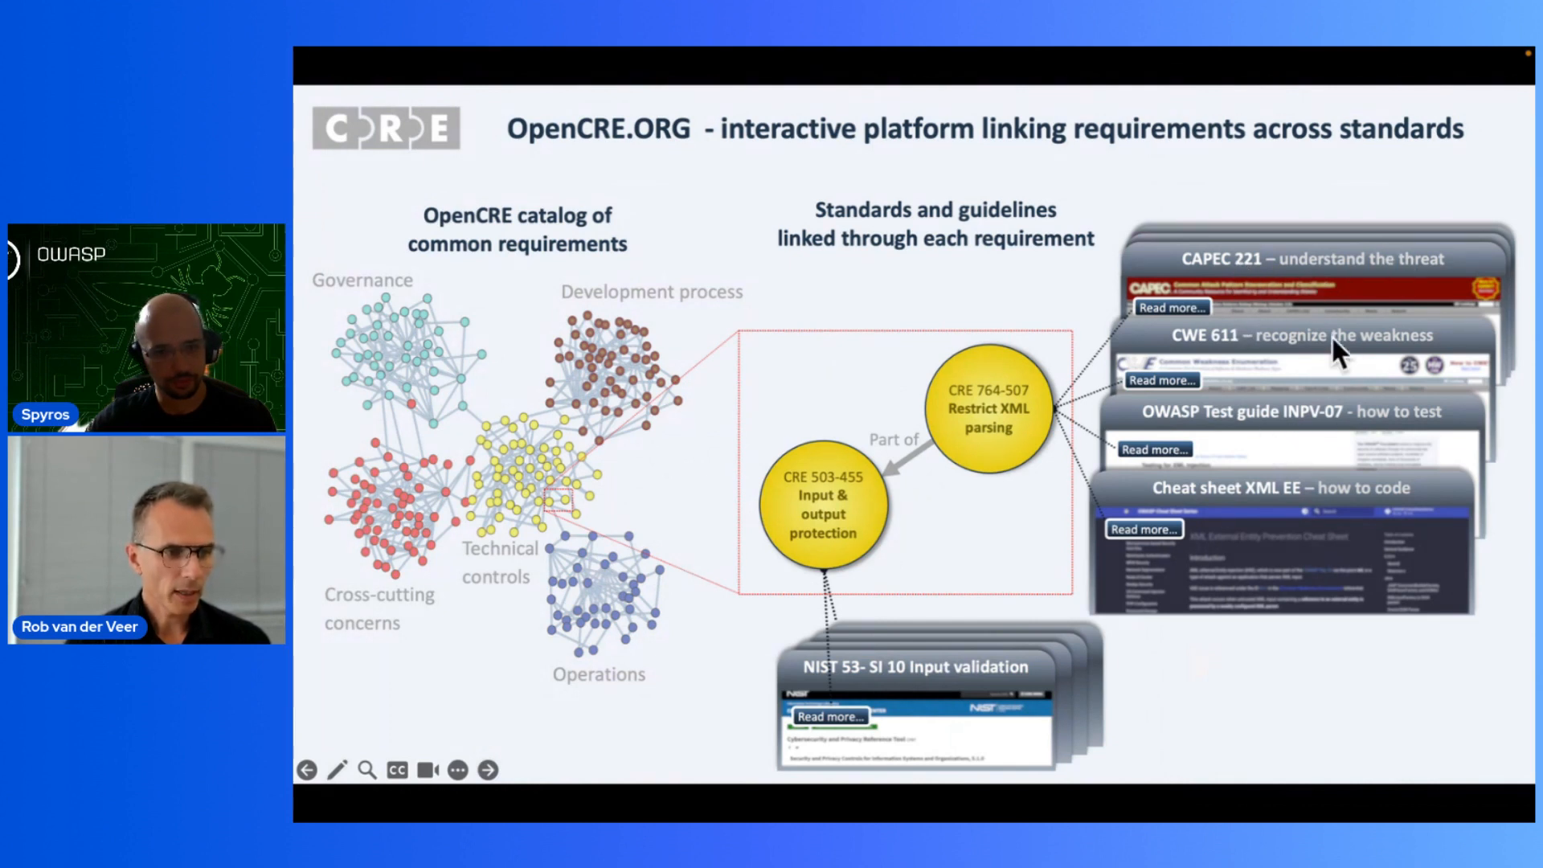
{"action": "mouse_move", "coordinate": [1309, 497]}
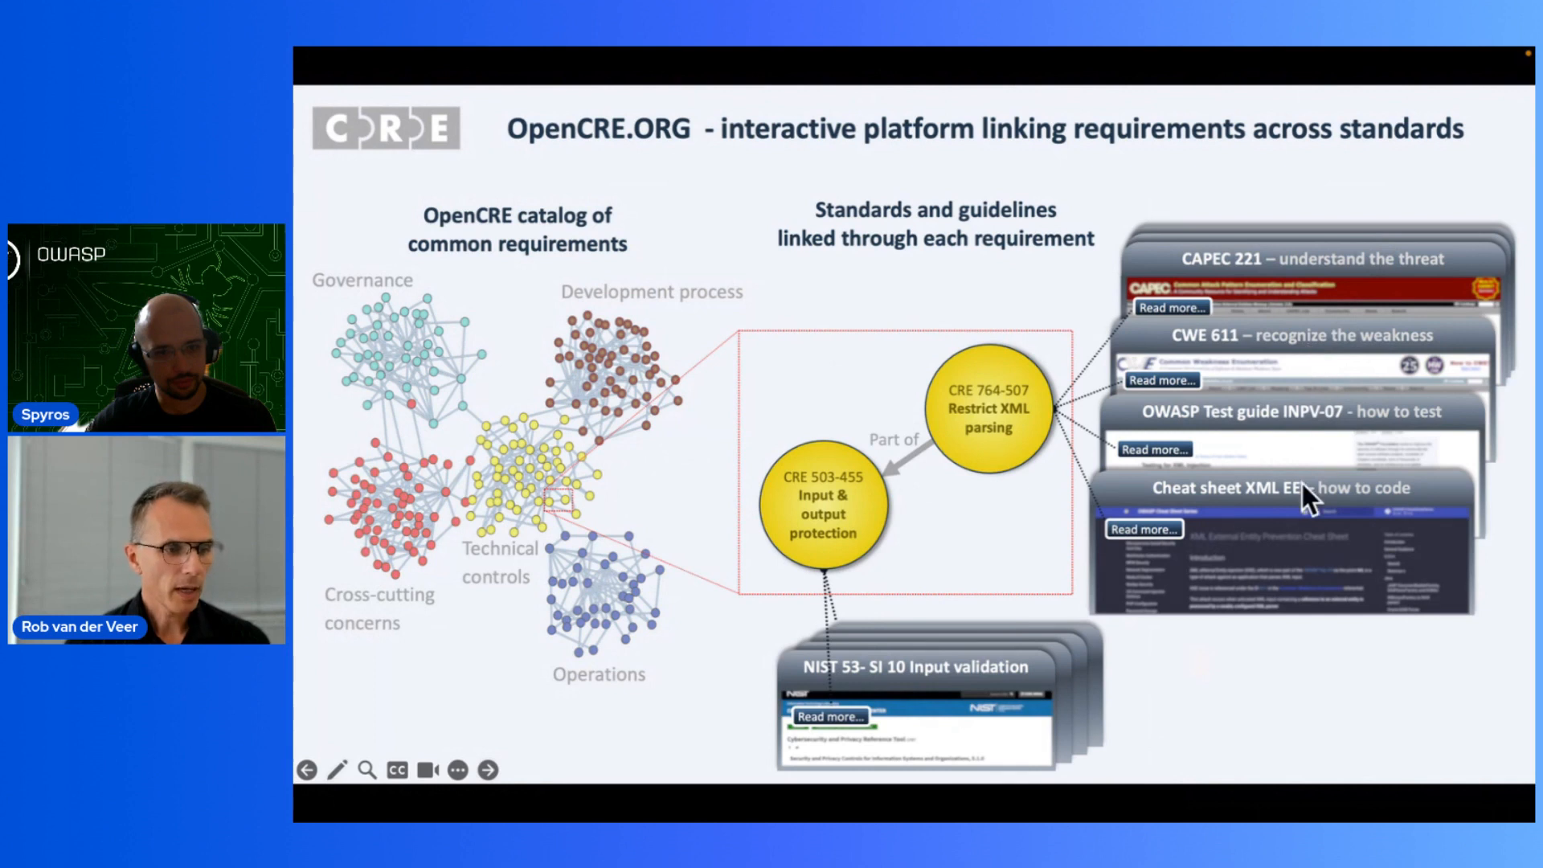
{"action": "mouse_move", "coordinate": [1467, 315]}
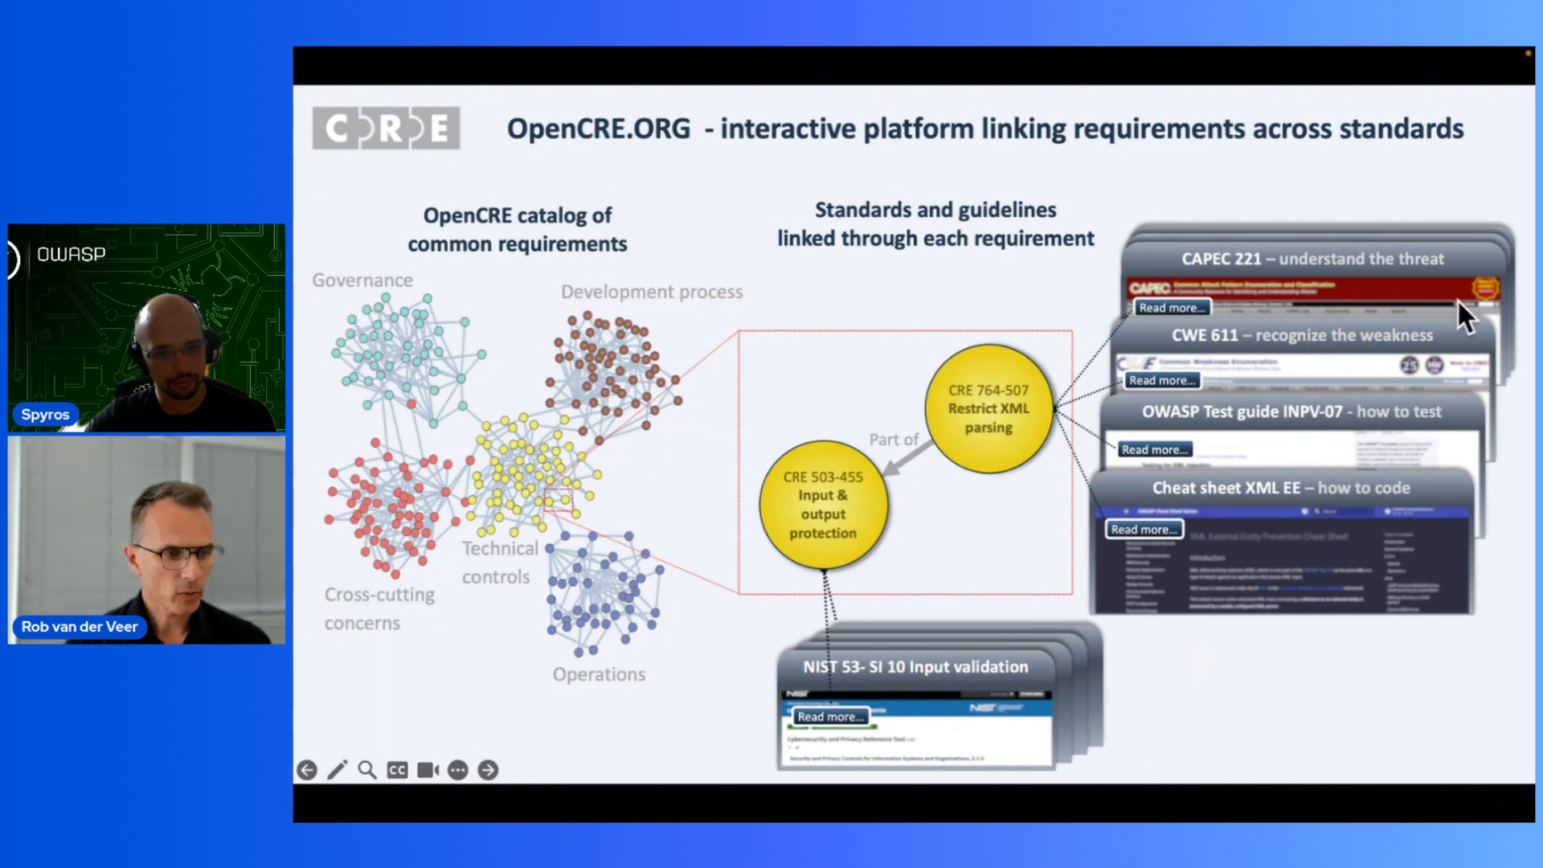
{"action": "mouse_move", "coordinate": [1008, 394]}
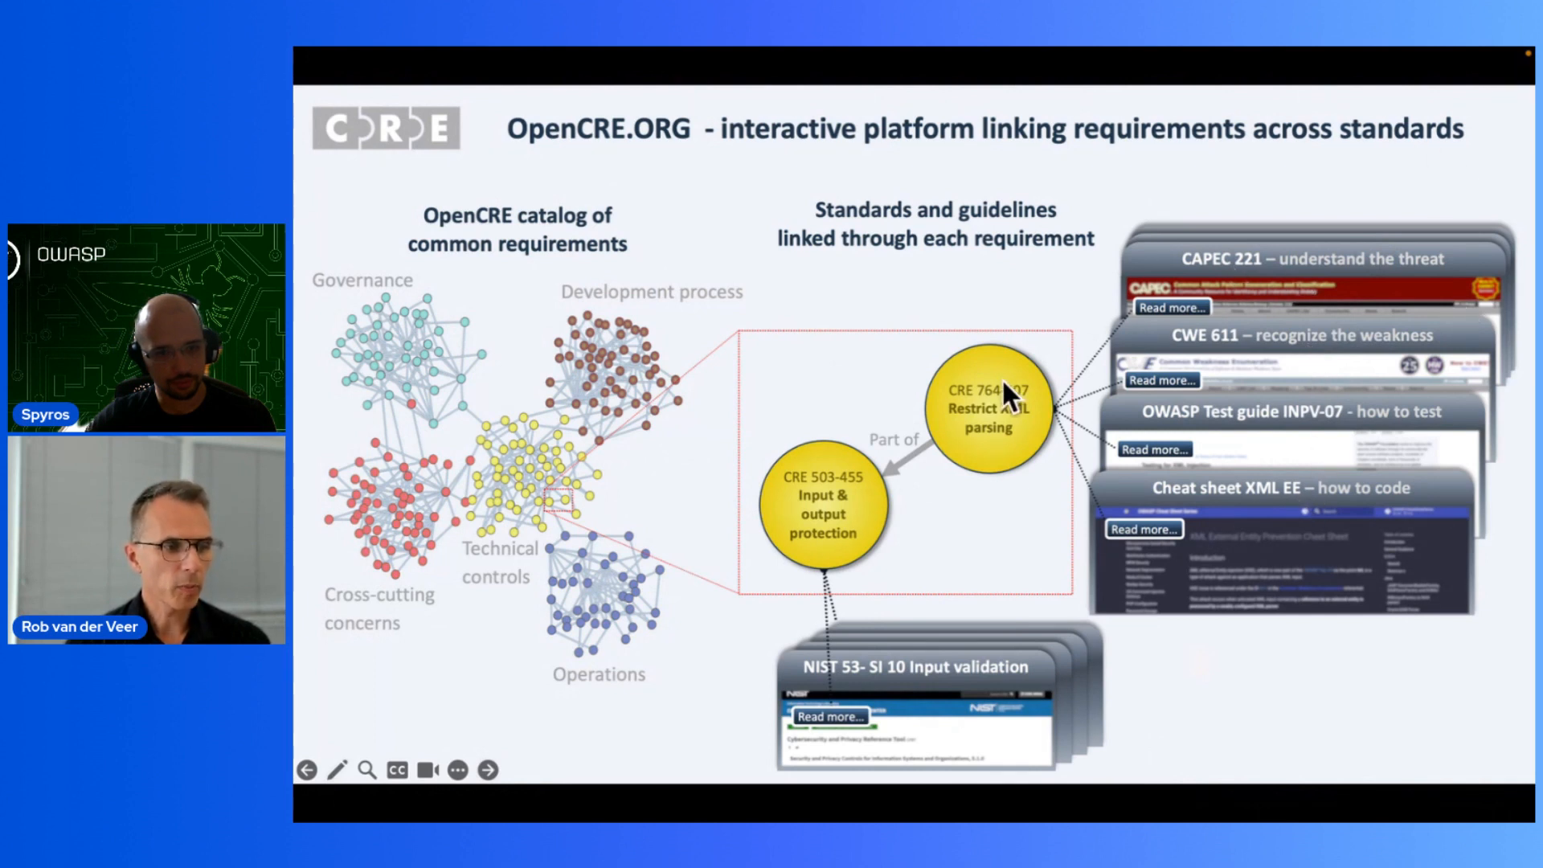
{"action": "mouse_move", "coordinate": [1330, 342]}
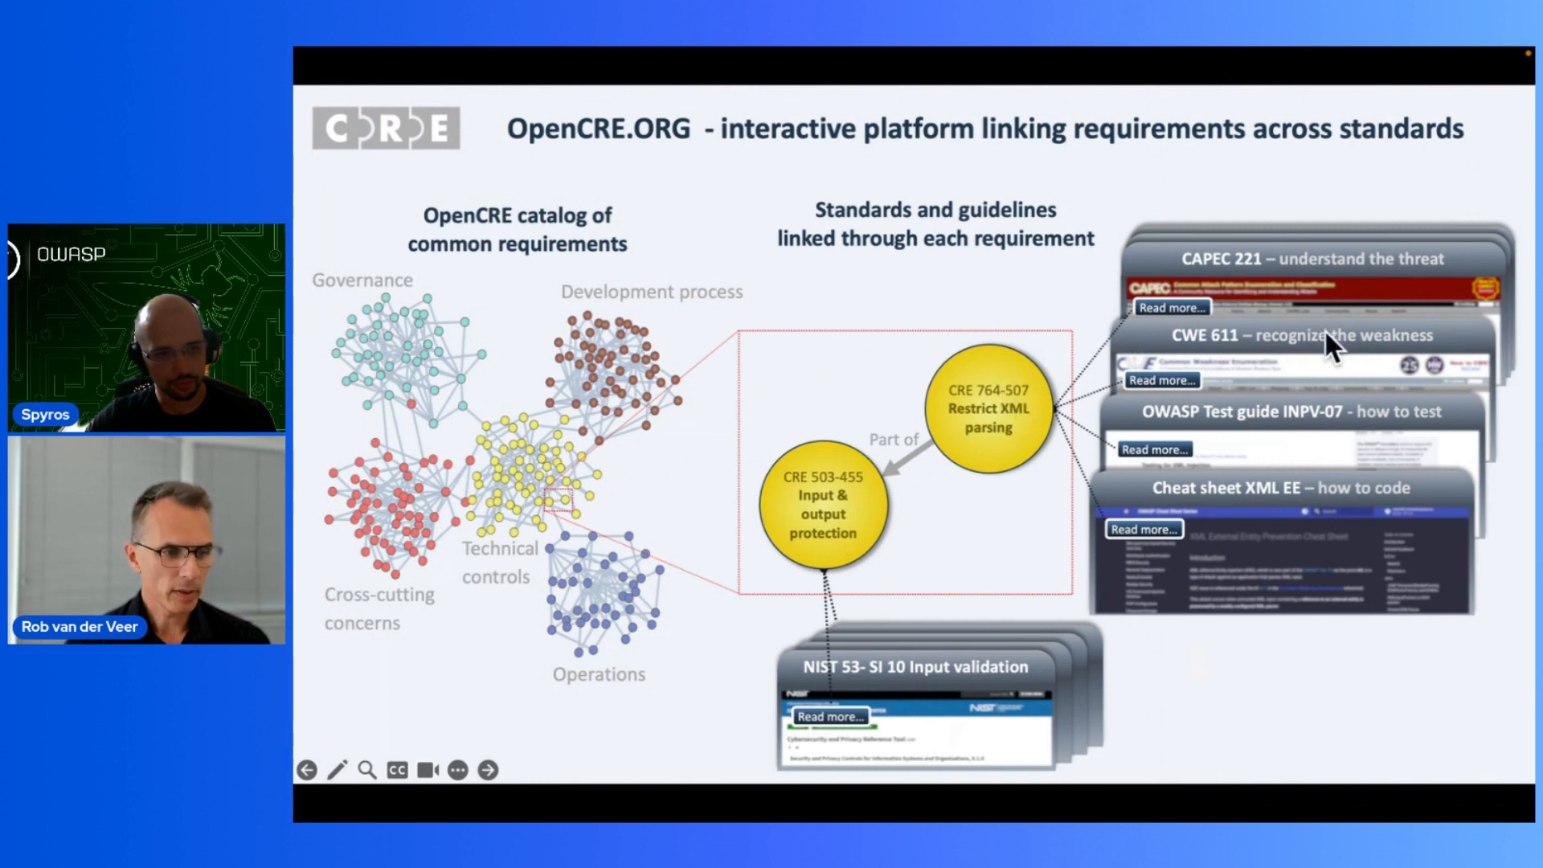
{"action": "mouse_move", "coordinate": [1333, 423]}
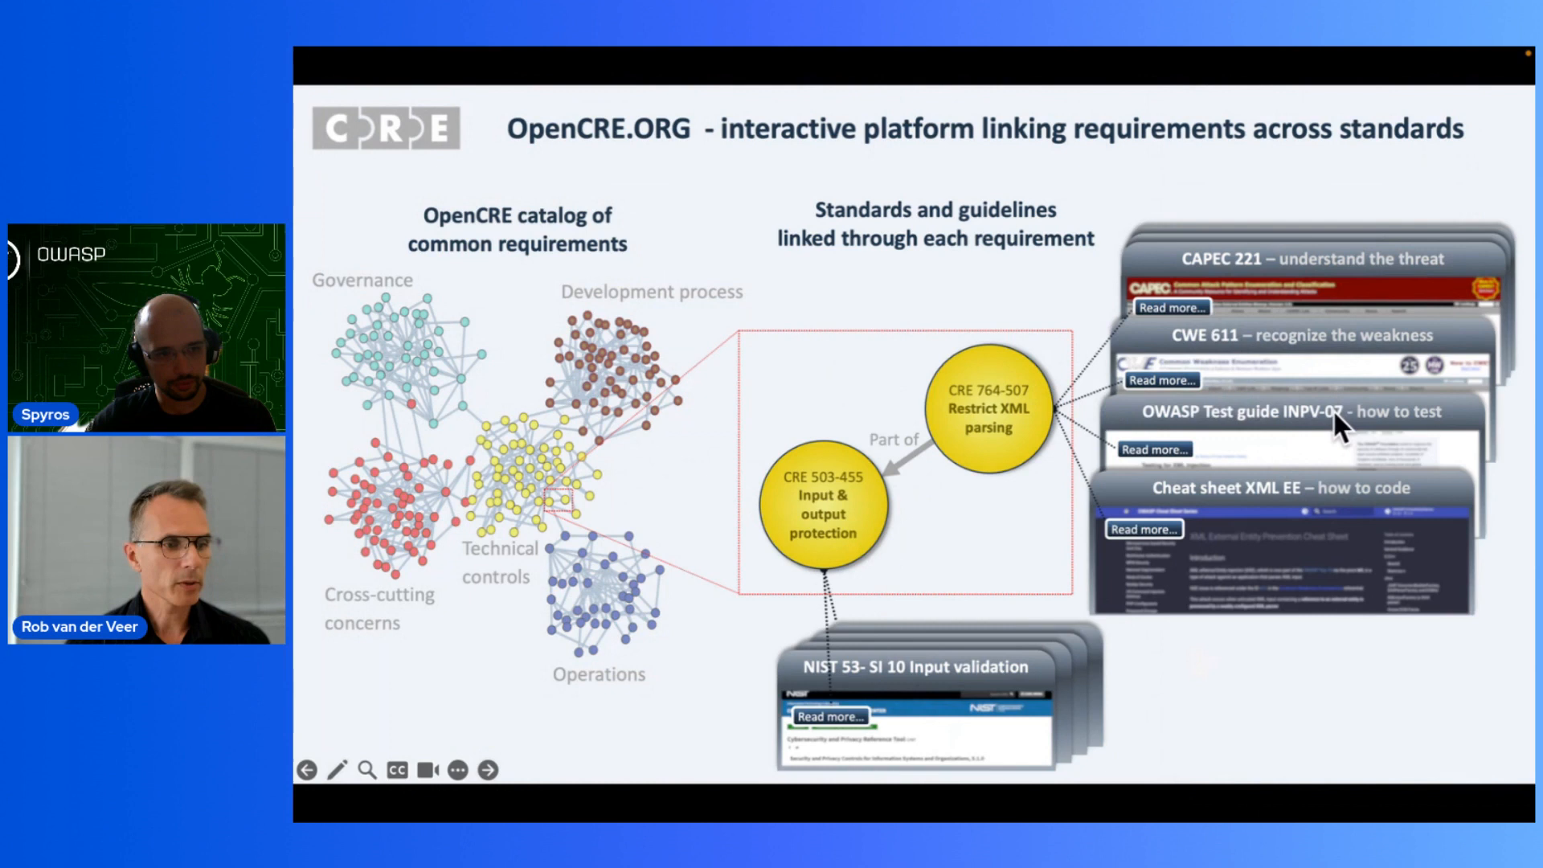
{"action": "mouse_move", "coordinate": [1298, 441]}
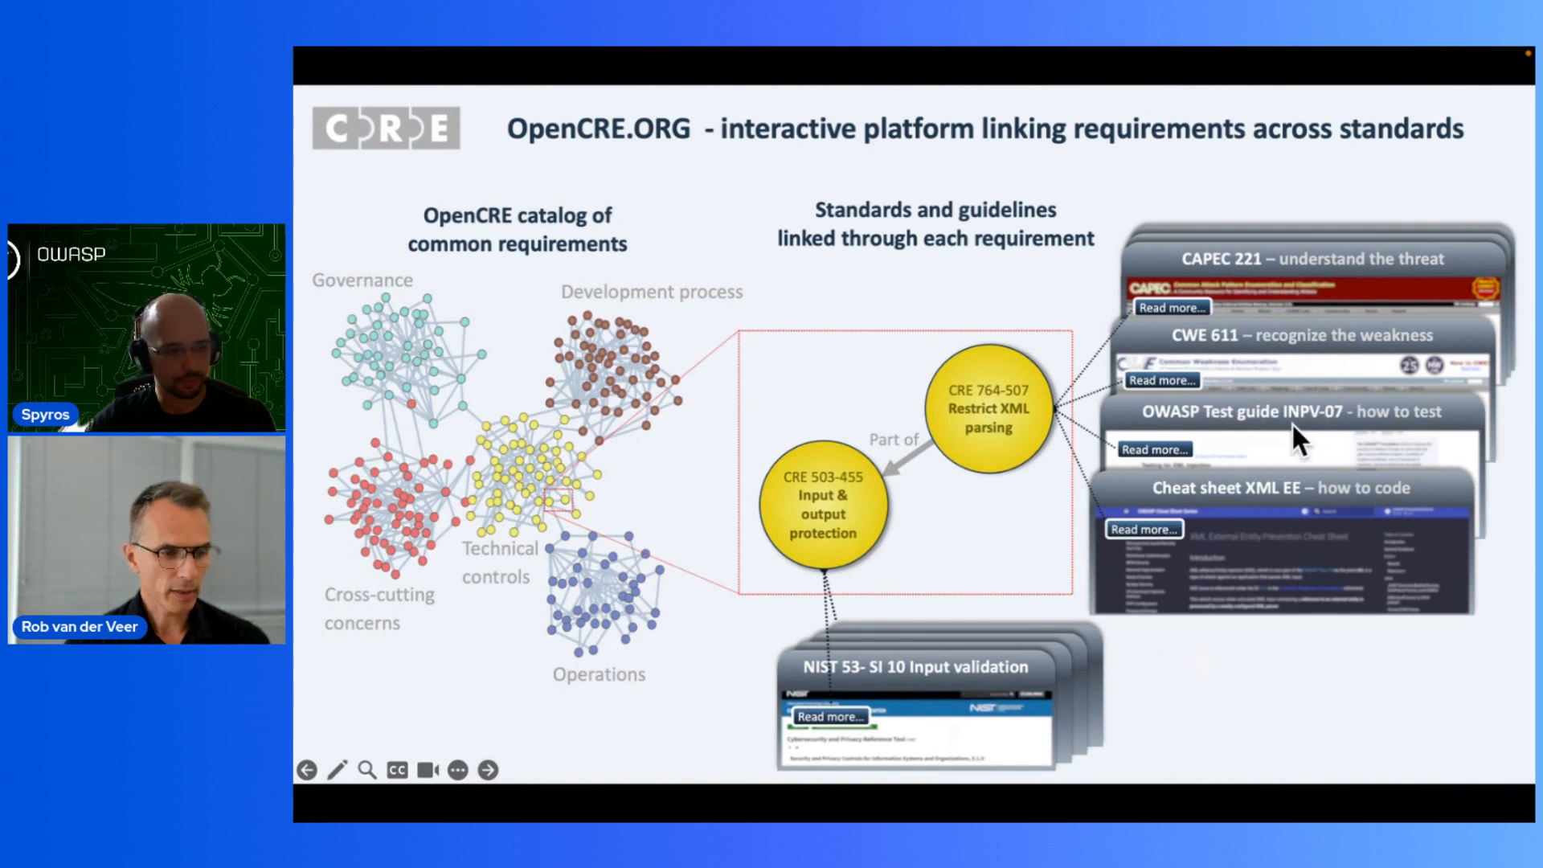
{"action": "mouse_move", "coordinate": [1029, 424]}
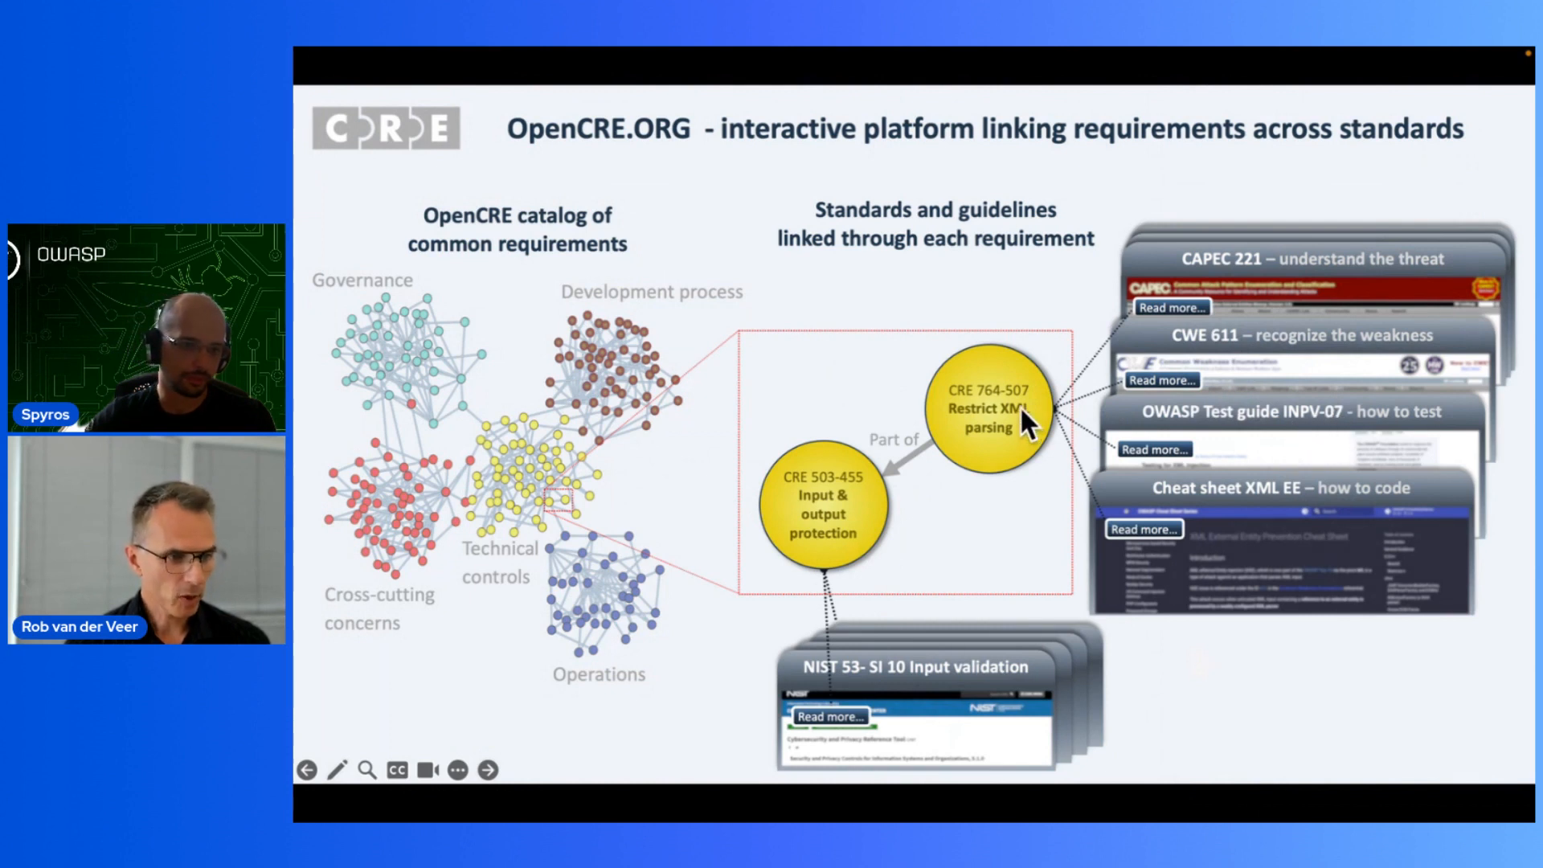
{"action": "mouse_move", "coordinate": [1053, 423]}
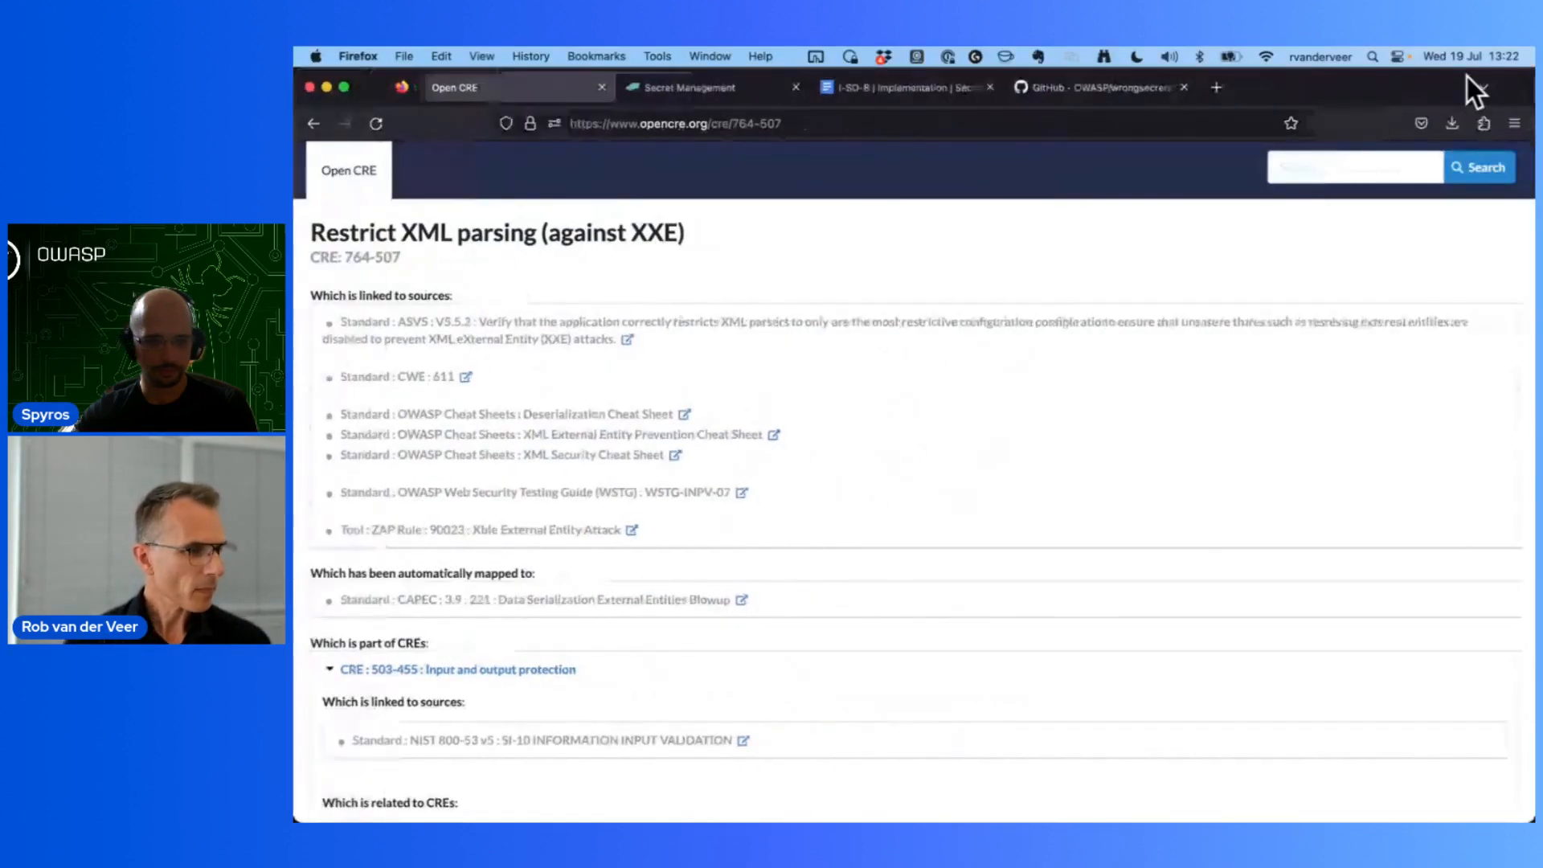
{"action": "mouse_move", "coordinate": [460, 384]}
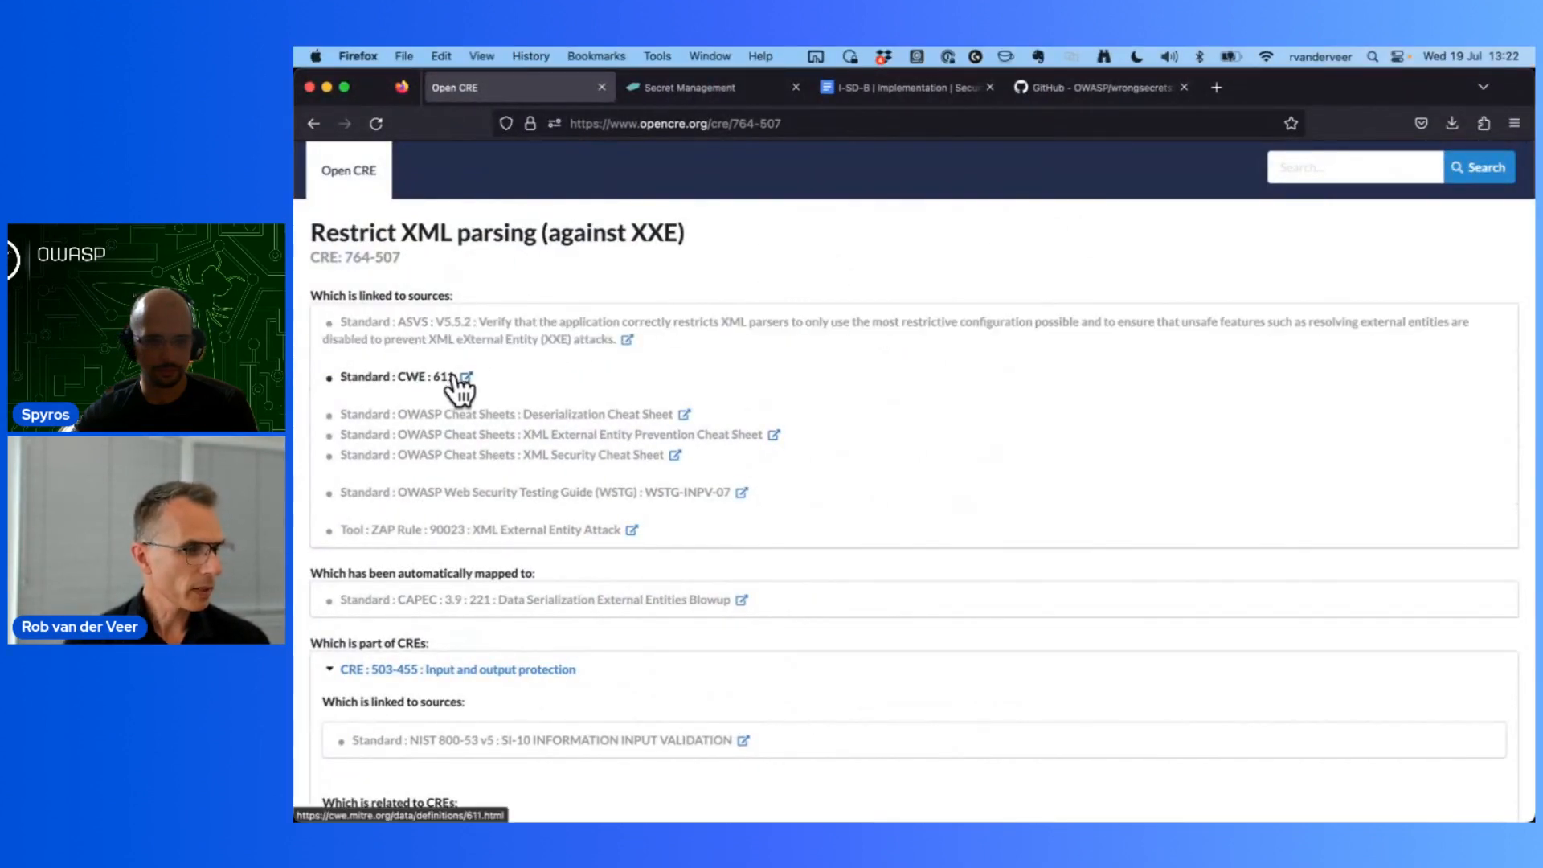
{"action": "mouse_move", "coordinate": [488, 429]}
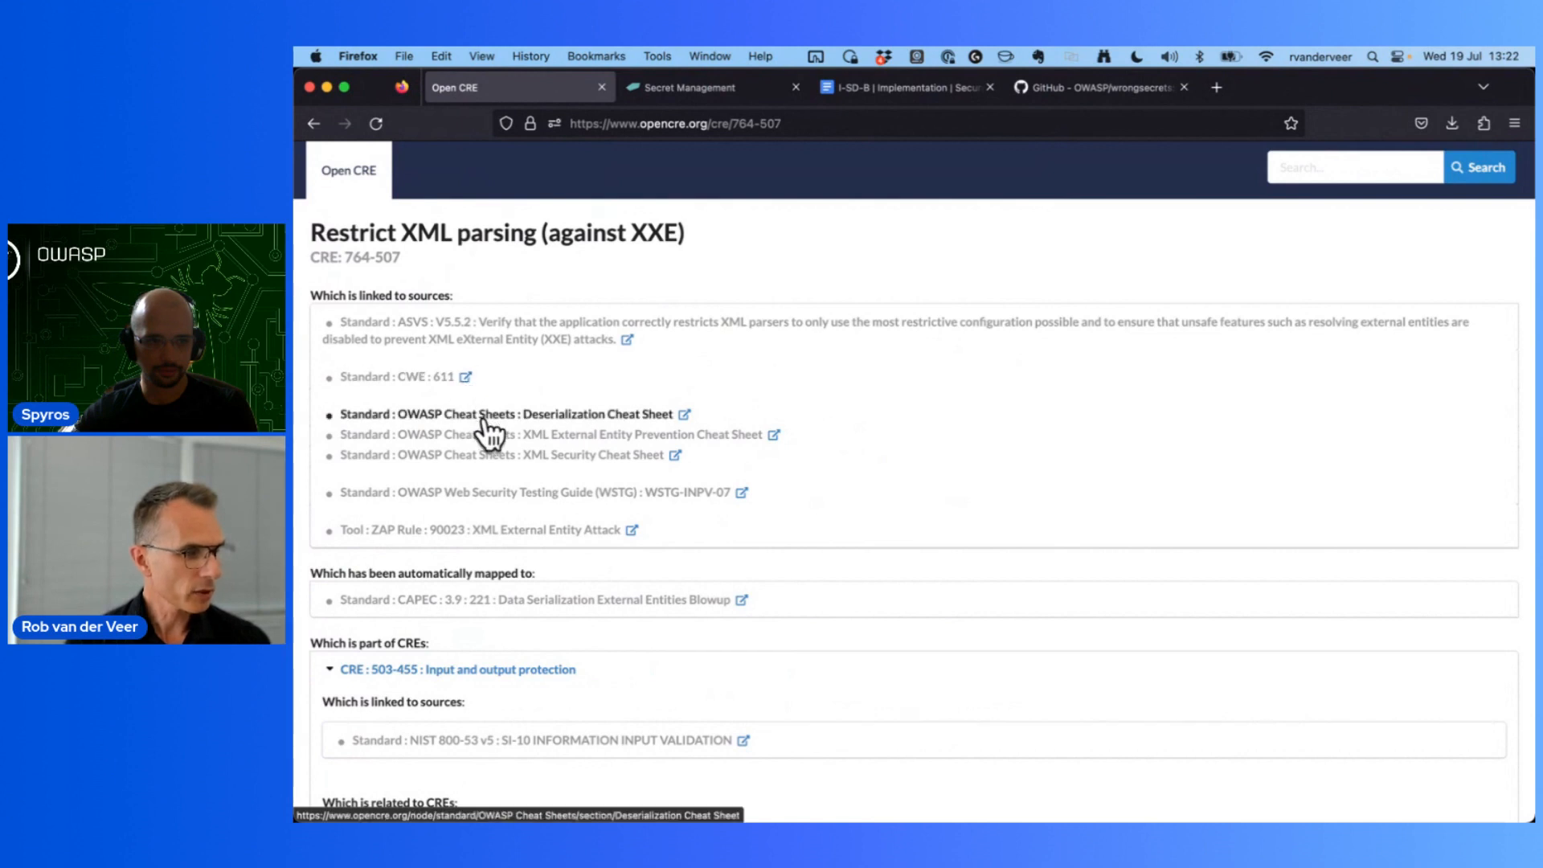
{"action": "mouse_move", "coordinate": [413, 540]}
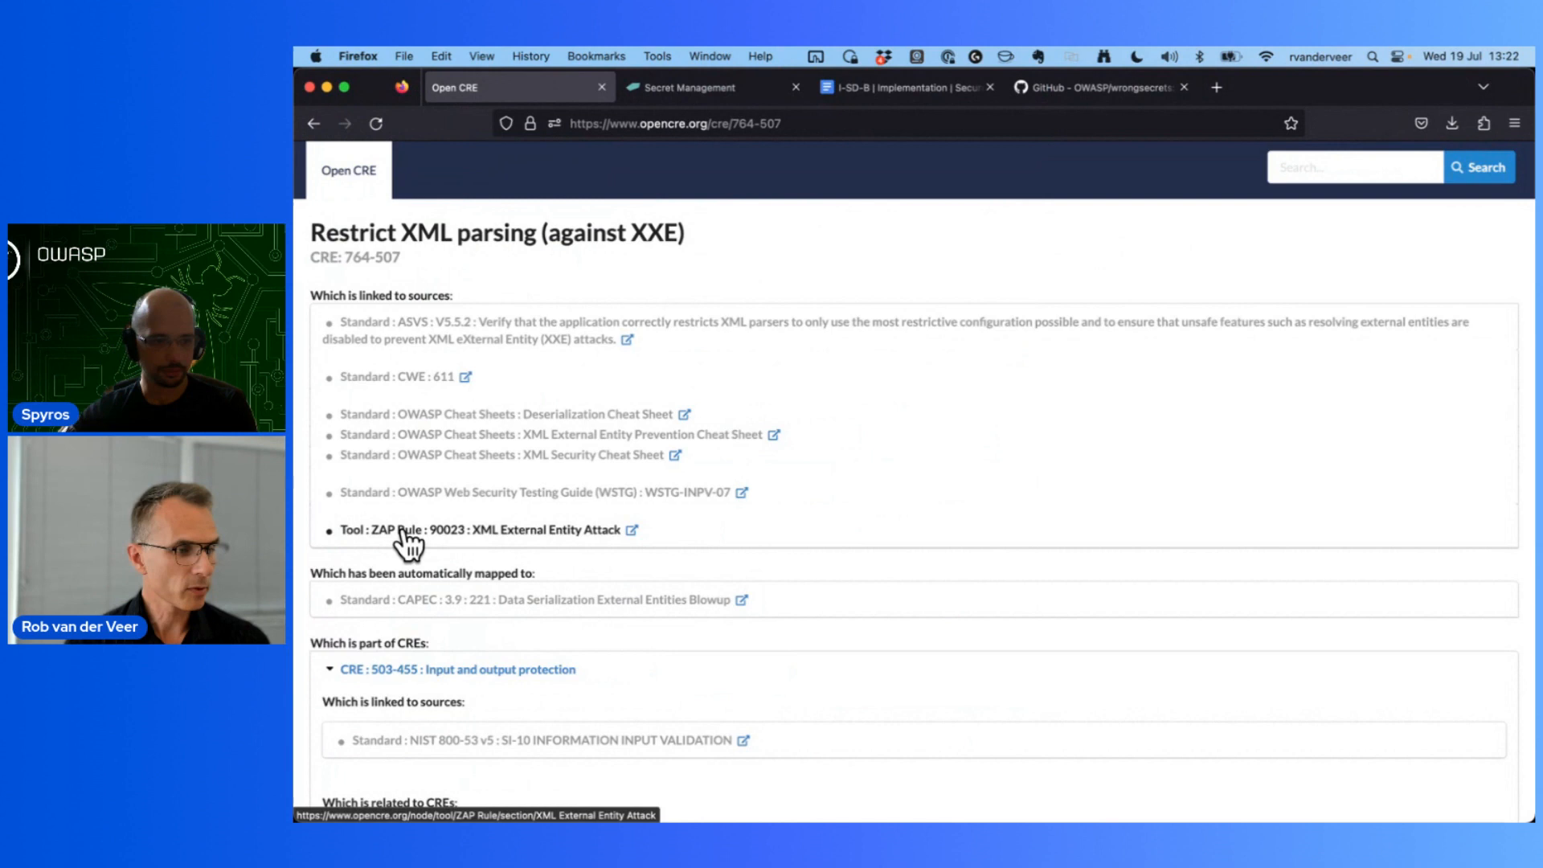
{"action": "mouse_move", "coordinate": [512, 544]}
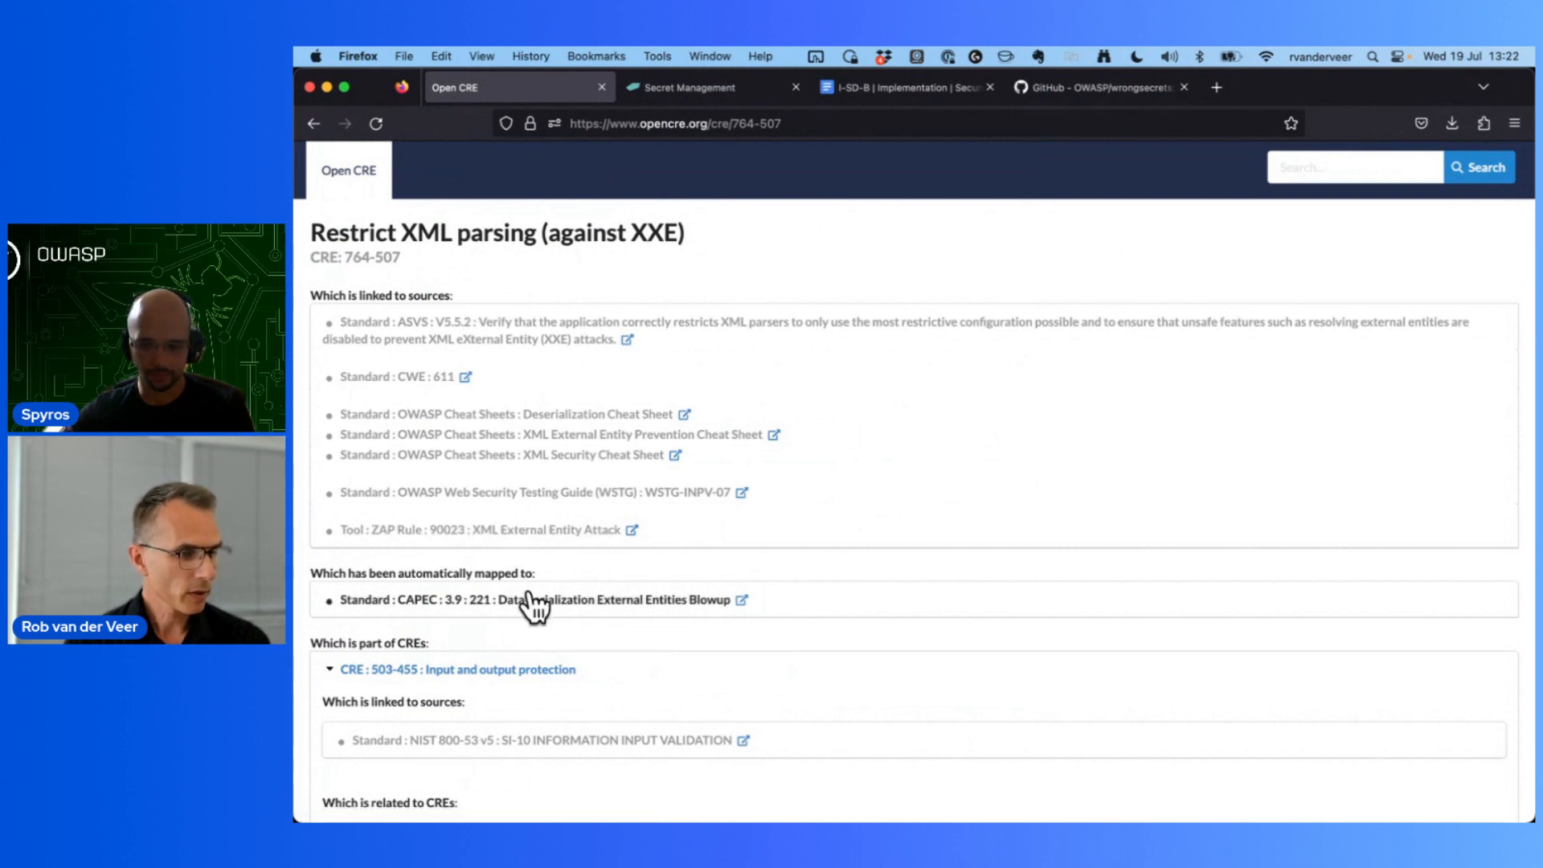
Step: Scroll through CRE 764-507's linked sources, CAPEC mapping and parent CRE 503-455
{"action": "scroll", "scroll_direction": "down", "scroll_amount": 3}
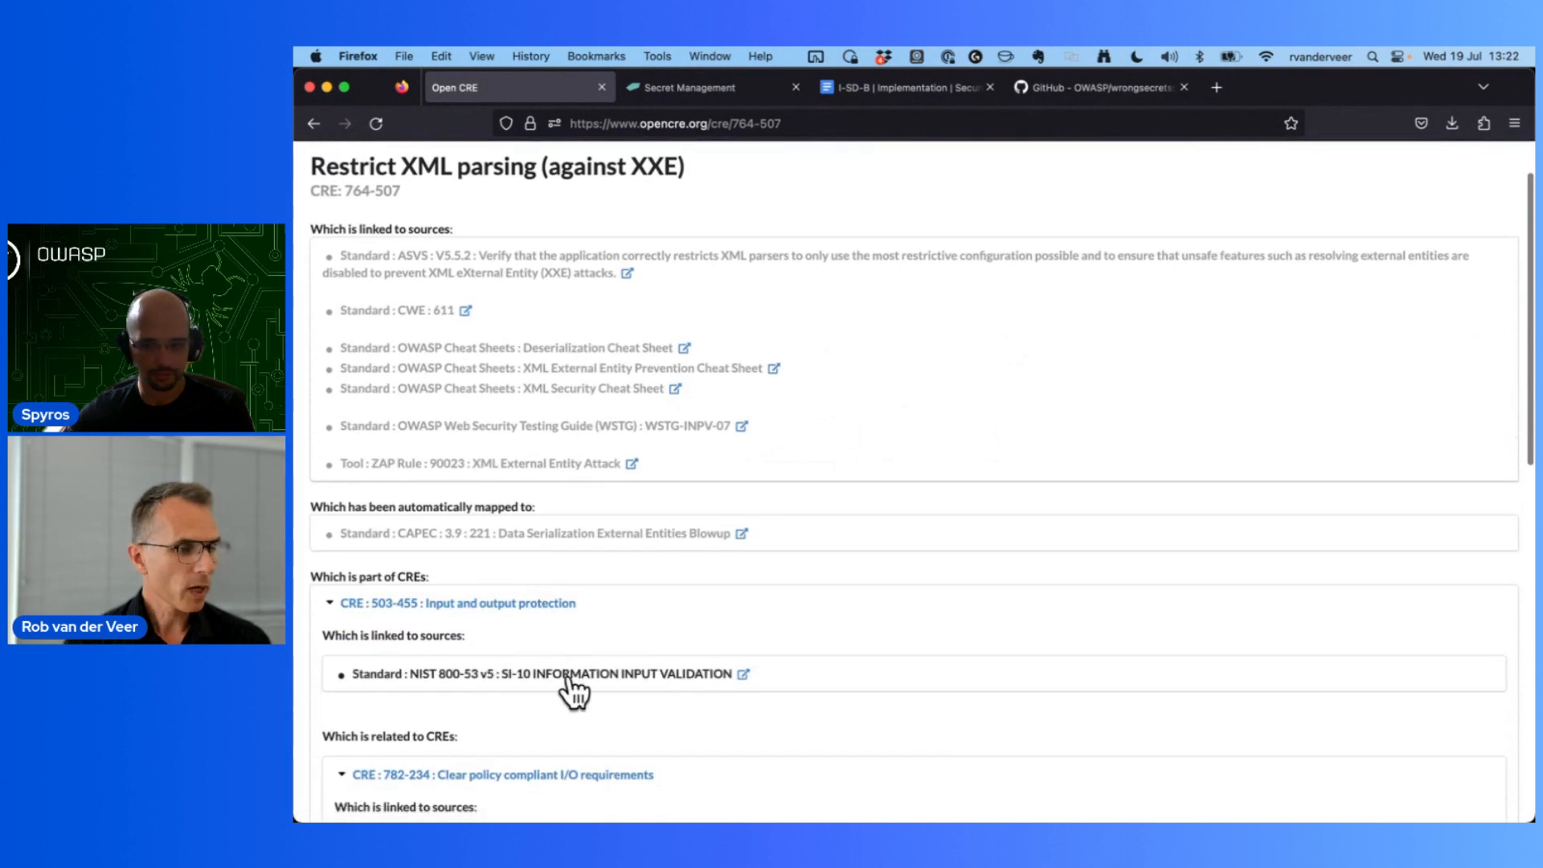
{"action": "mouse_move", "coordinate": [574, 674]}
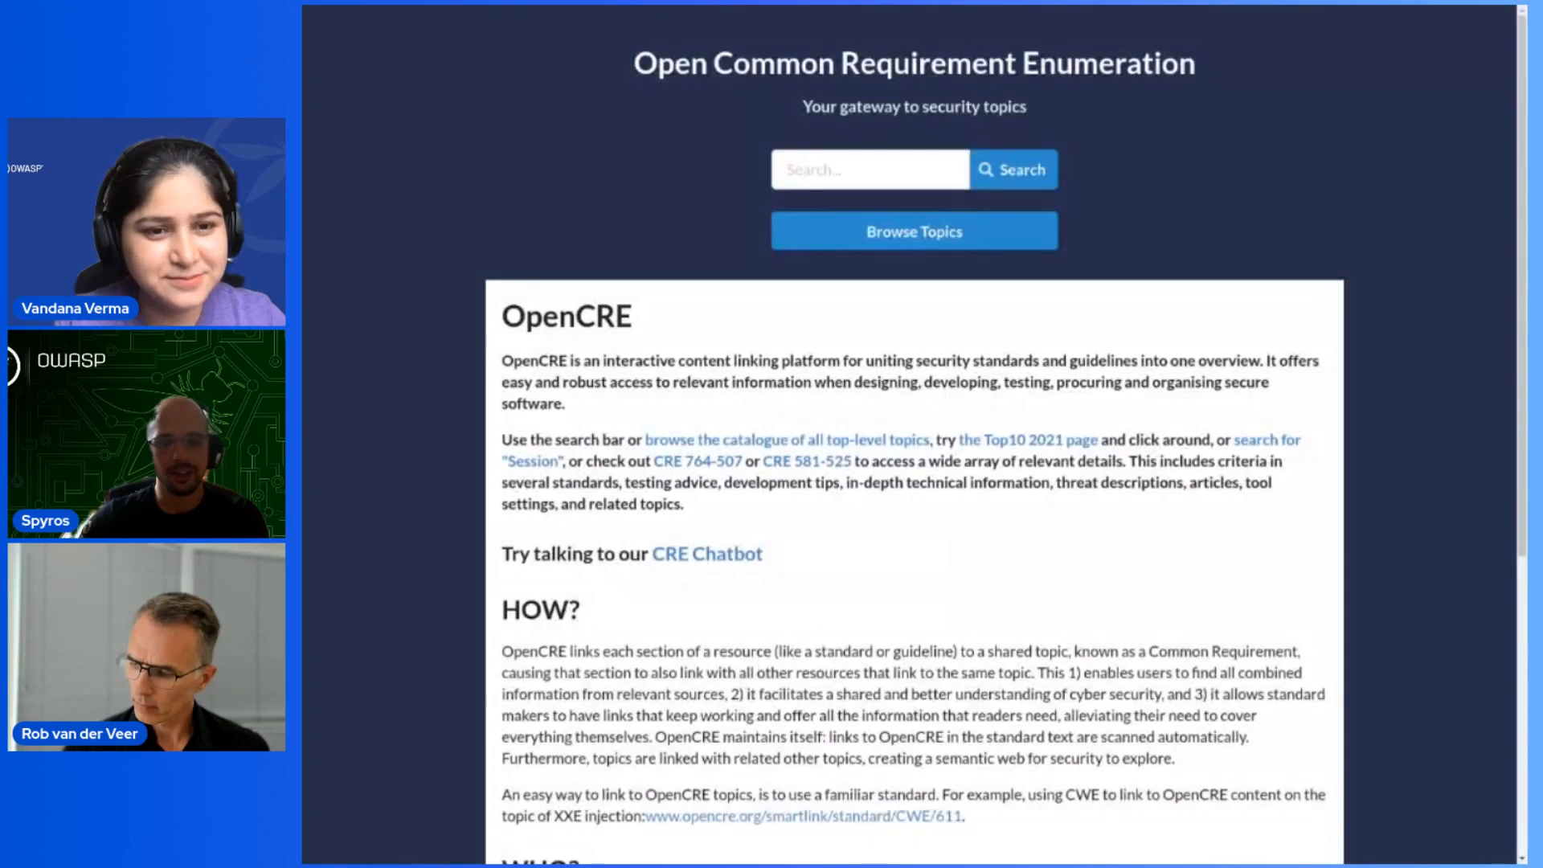
{"action": "mouse_move", "coordinate": [619, 143]}
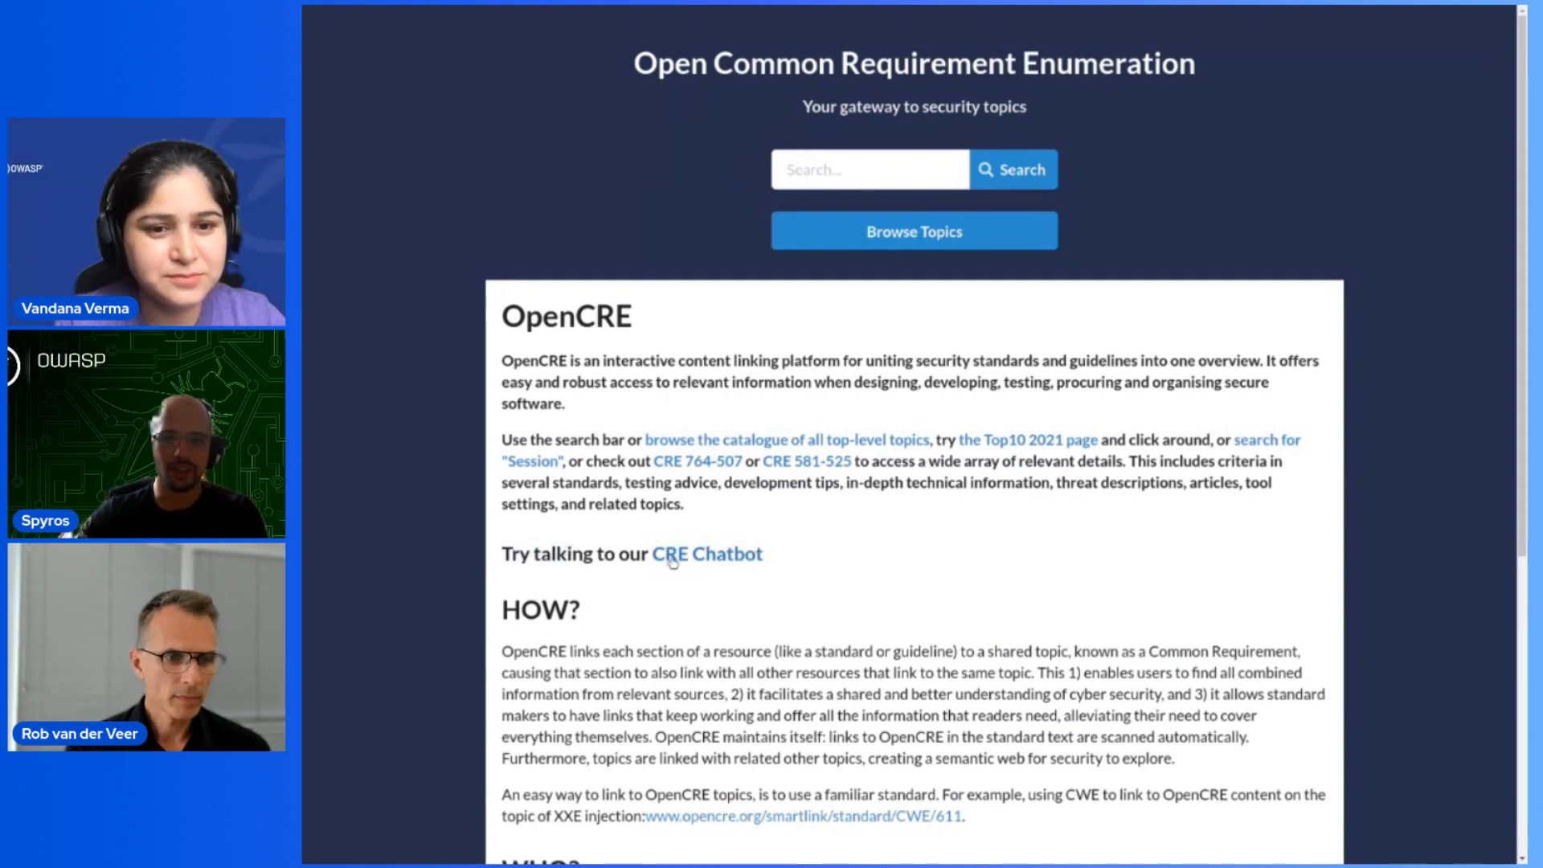
Step: Follow the 'CRE Chatbot' link on the OpenCRE home page
{"action": "left_click", "coordinate": [707, 553]}
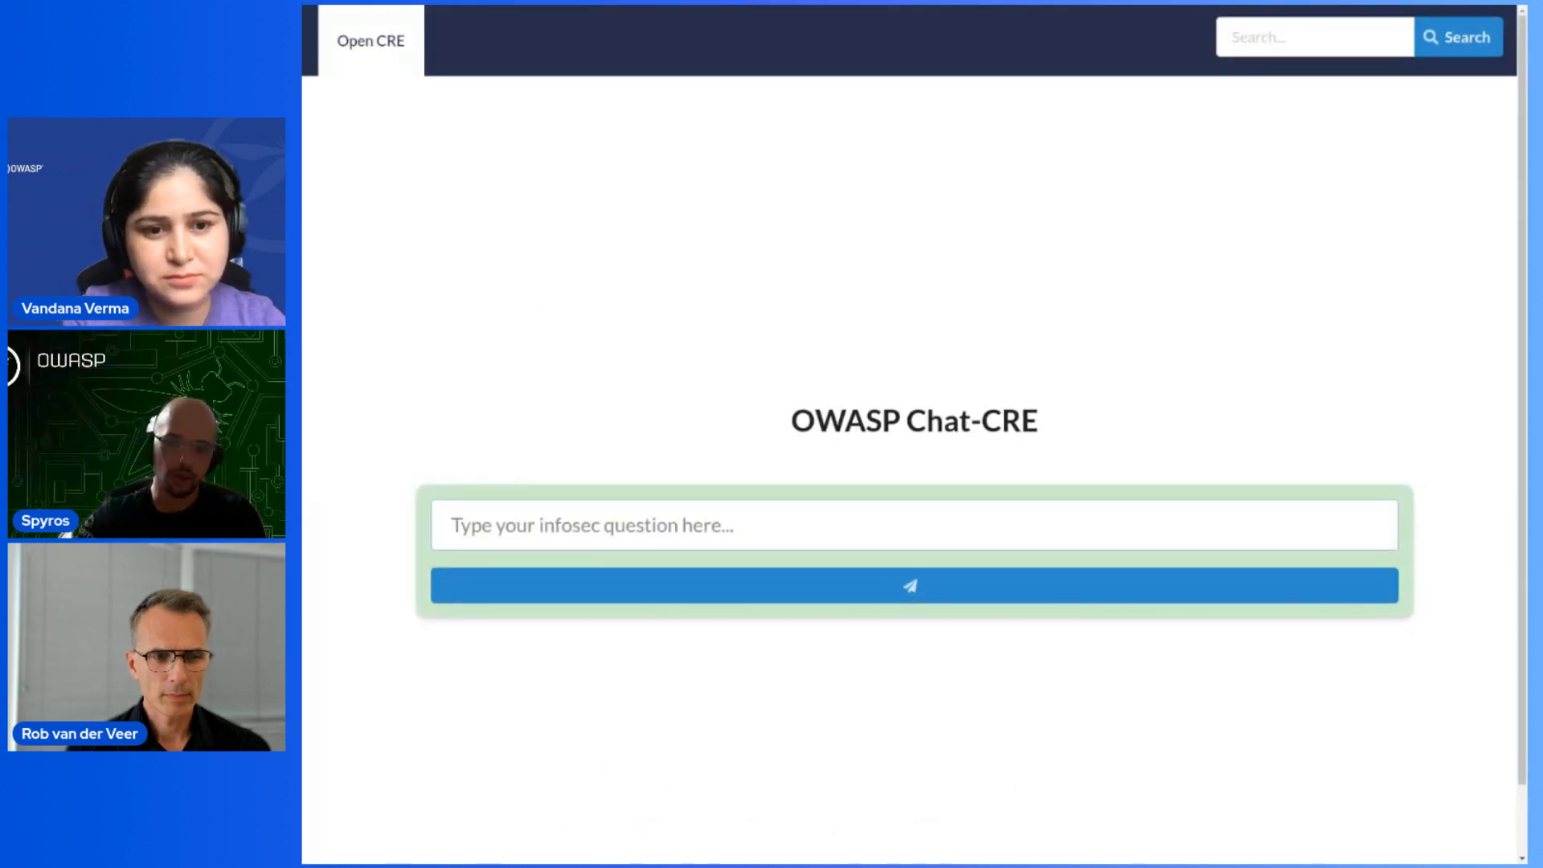
Step: Ask Chat-CRE 'what is xss?' and get the CWE 79-referenced answer
{"action": "type", "text": "what"}
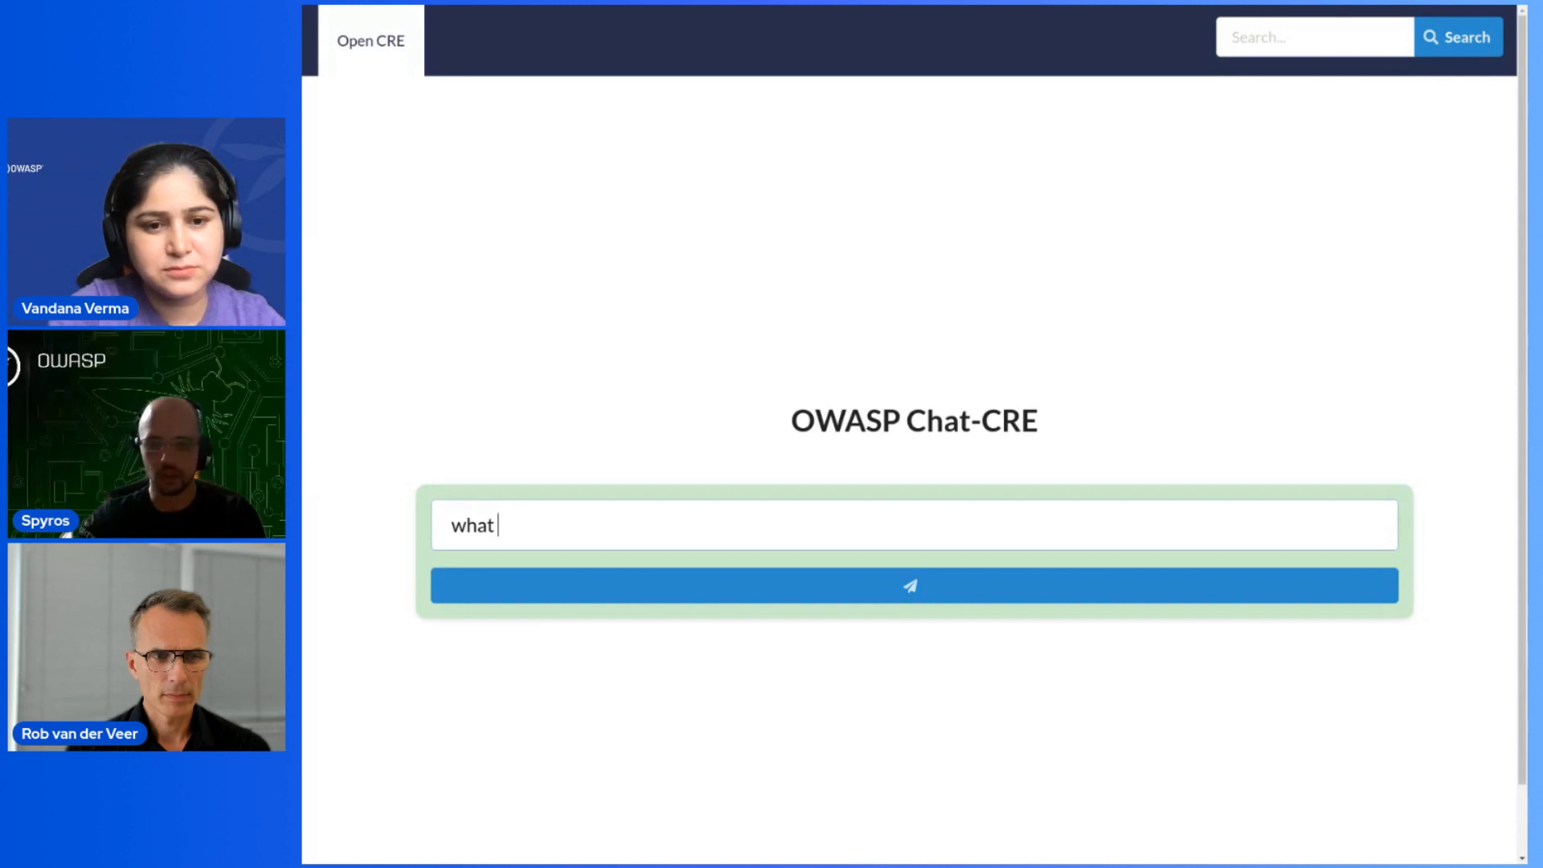
{"action": "left_click", "coordinate": [912, 586]}
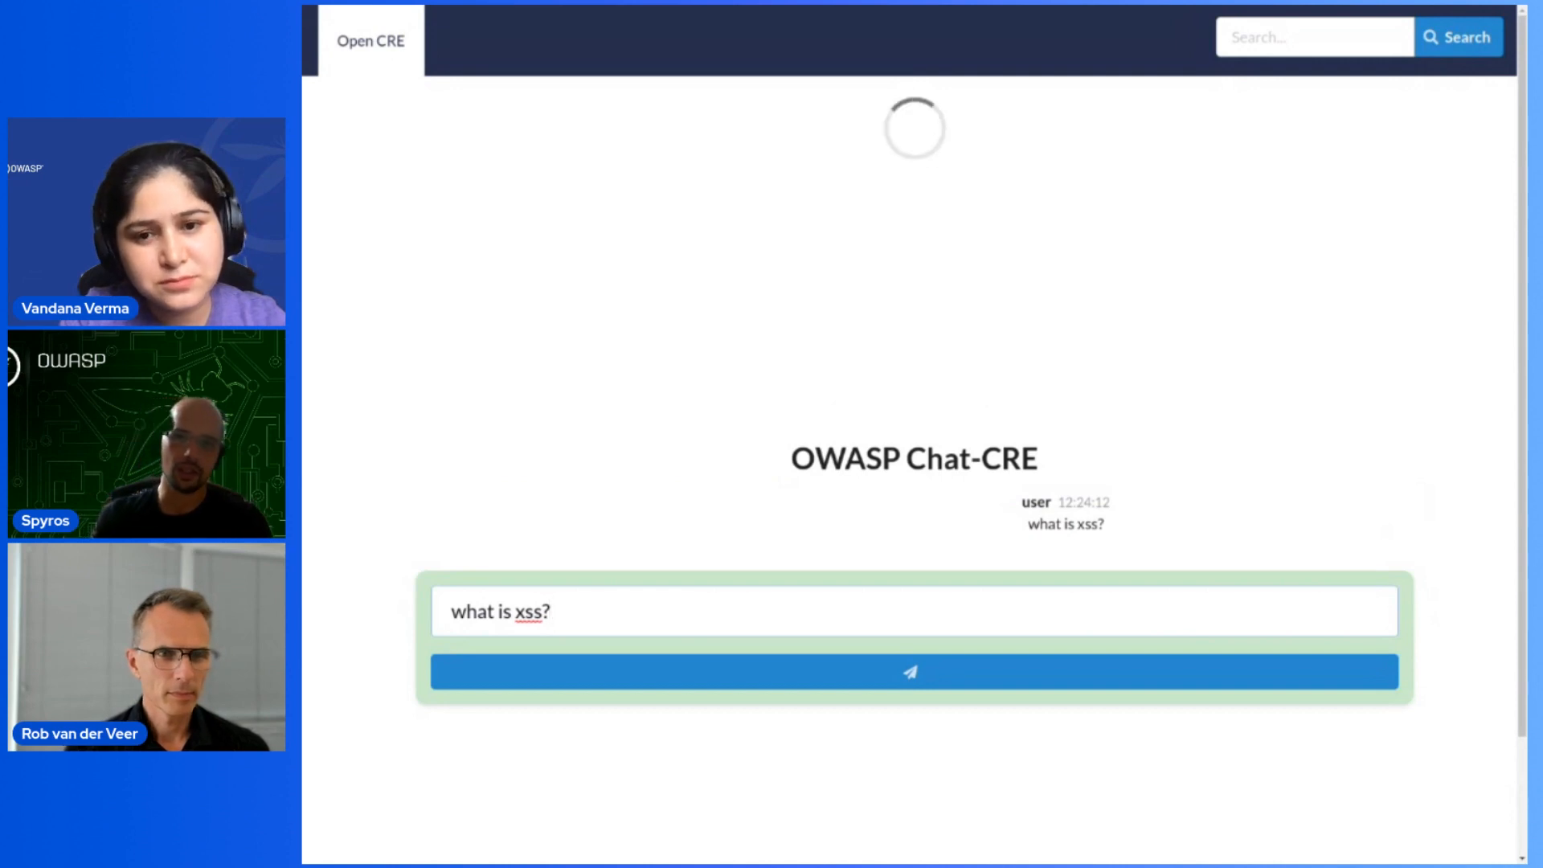
{"action": "left_click", "coordinate": [912, 672]}
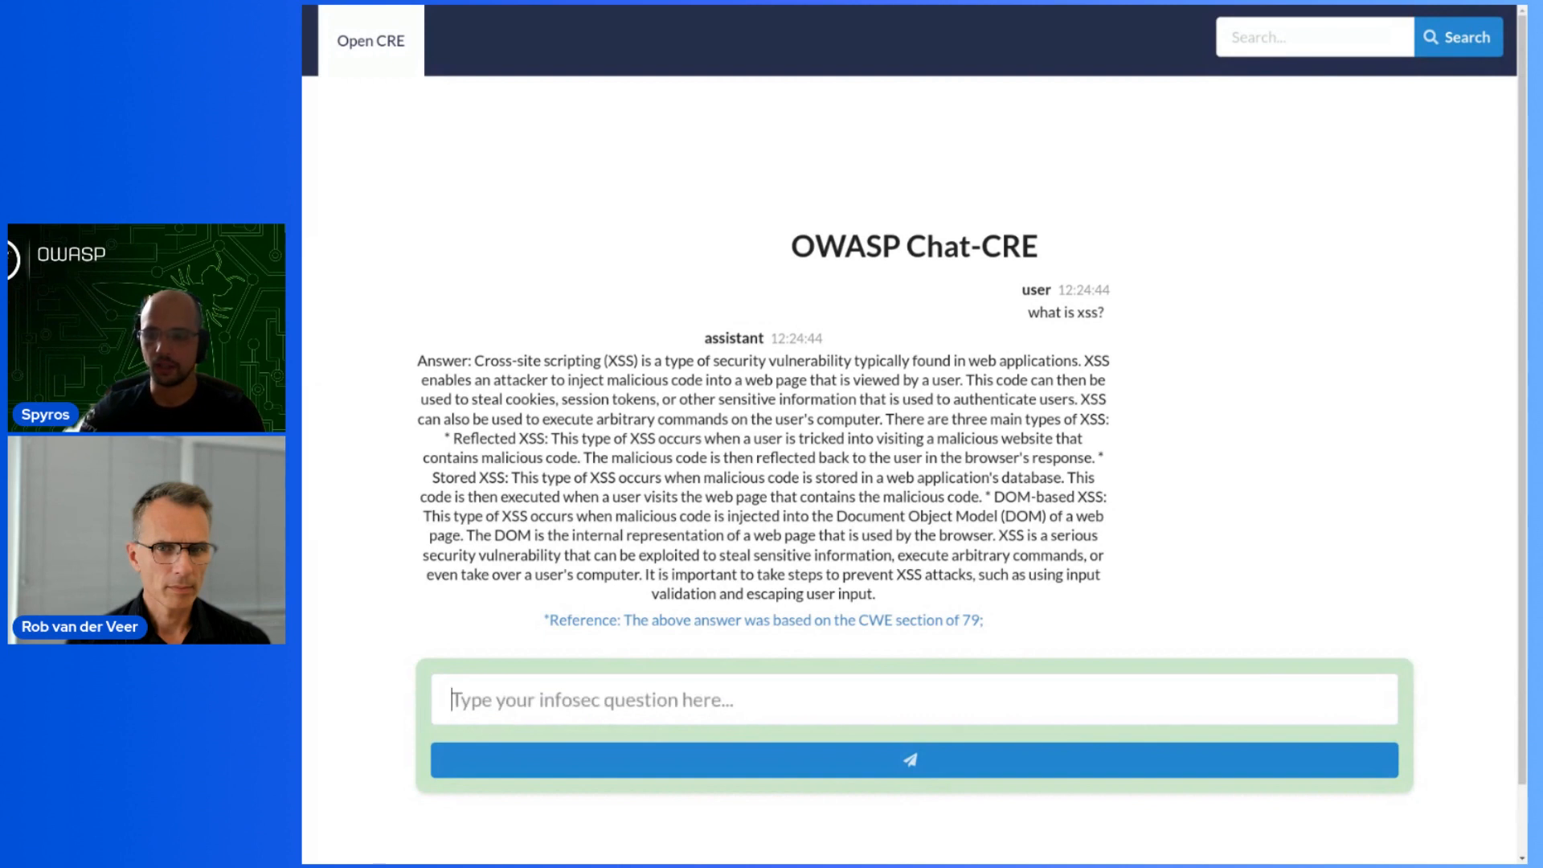
Step: Ask Chat-CRE 'can you please provide instructions on how to remediatie xss with react?'
{"action": "type", "text": "can you plea"}
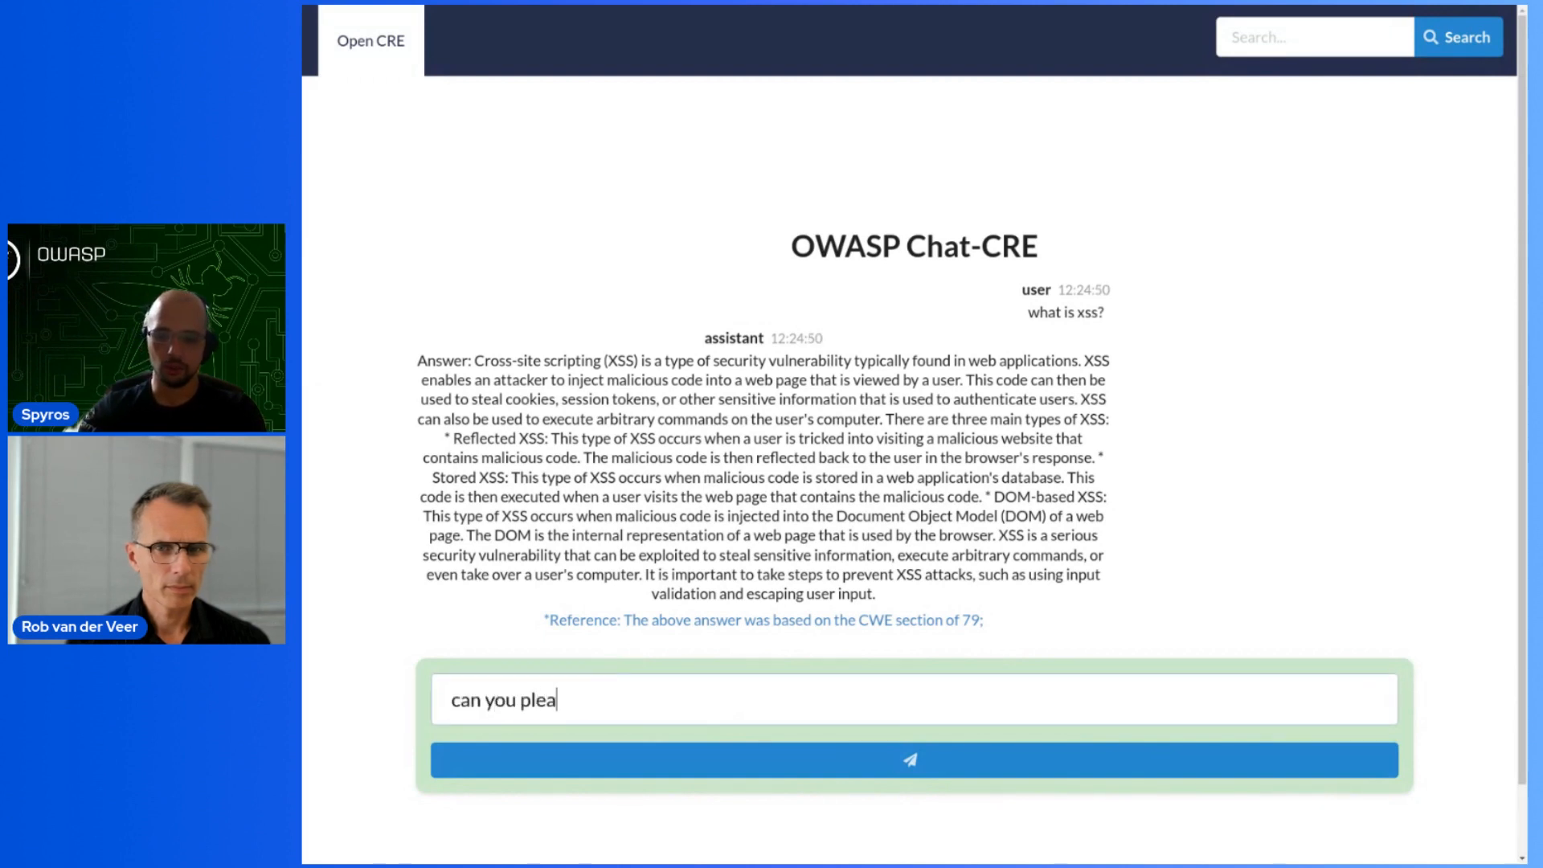
{"action": "type", "text": "se provide instr"}
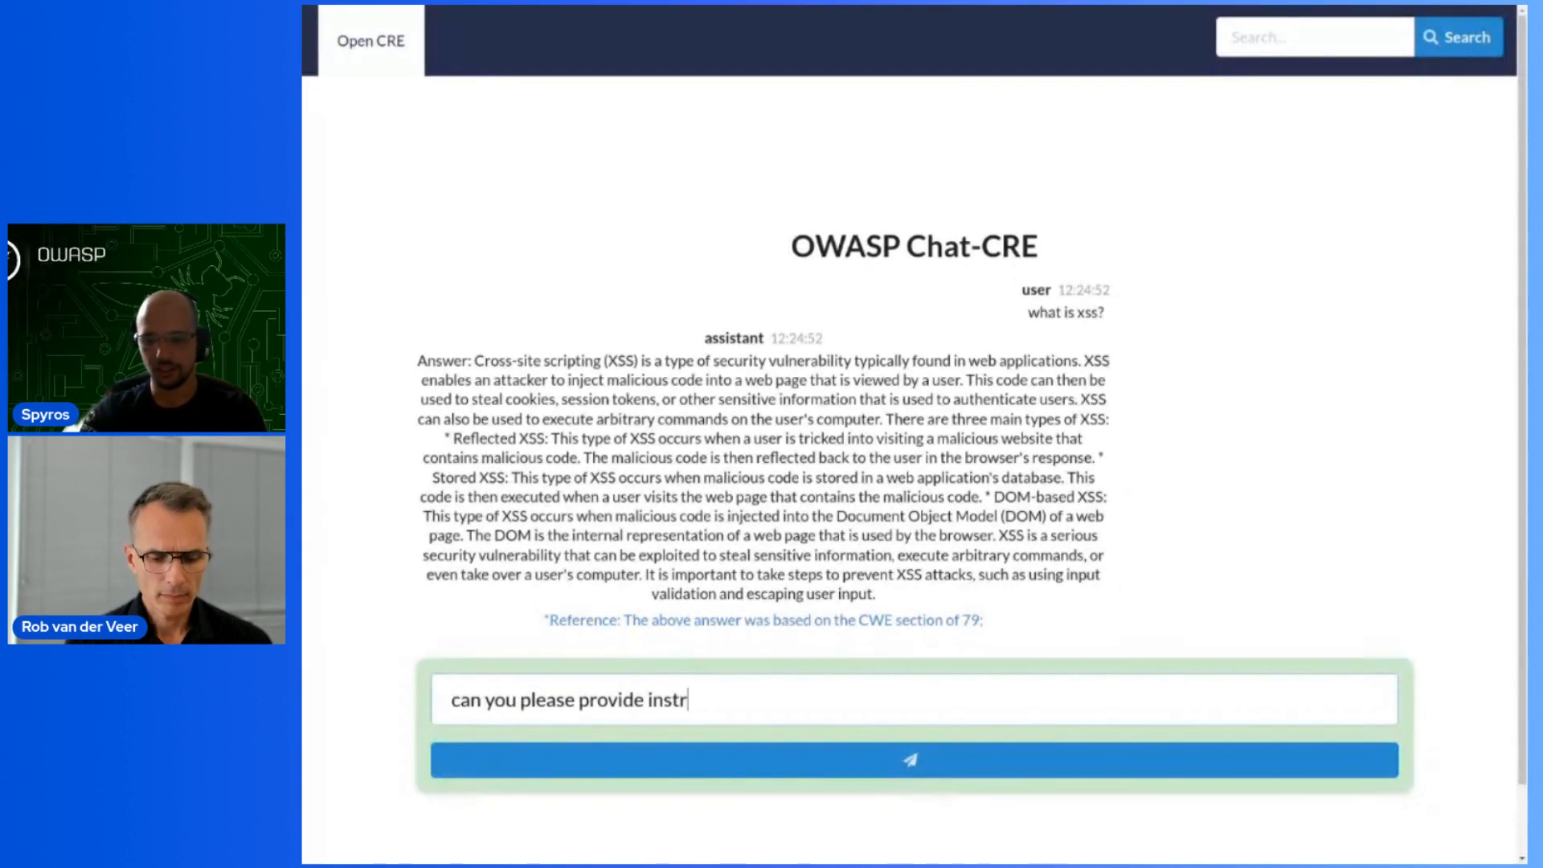
{"action": "type", "text": "uctions on how t"}
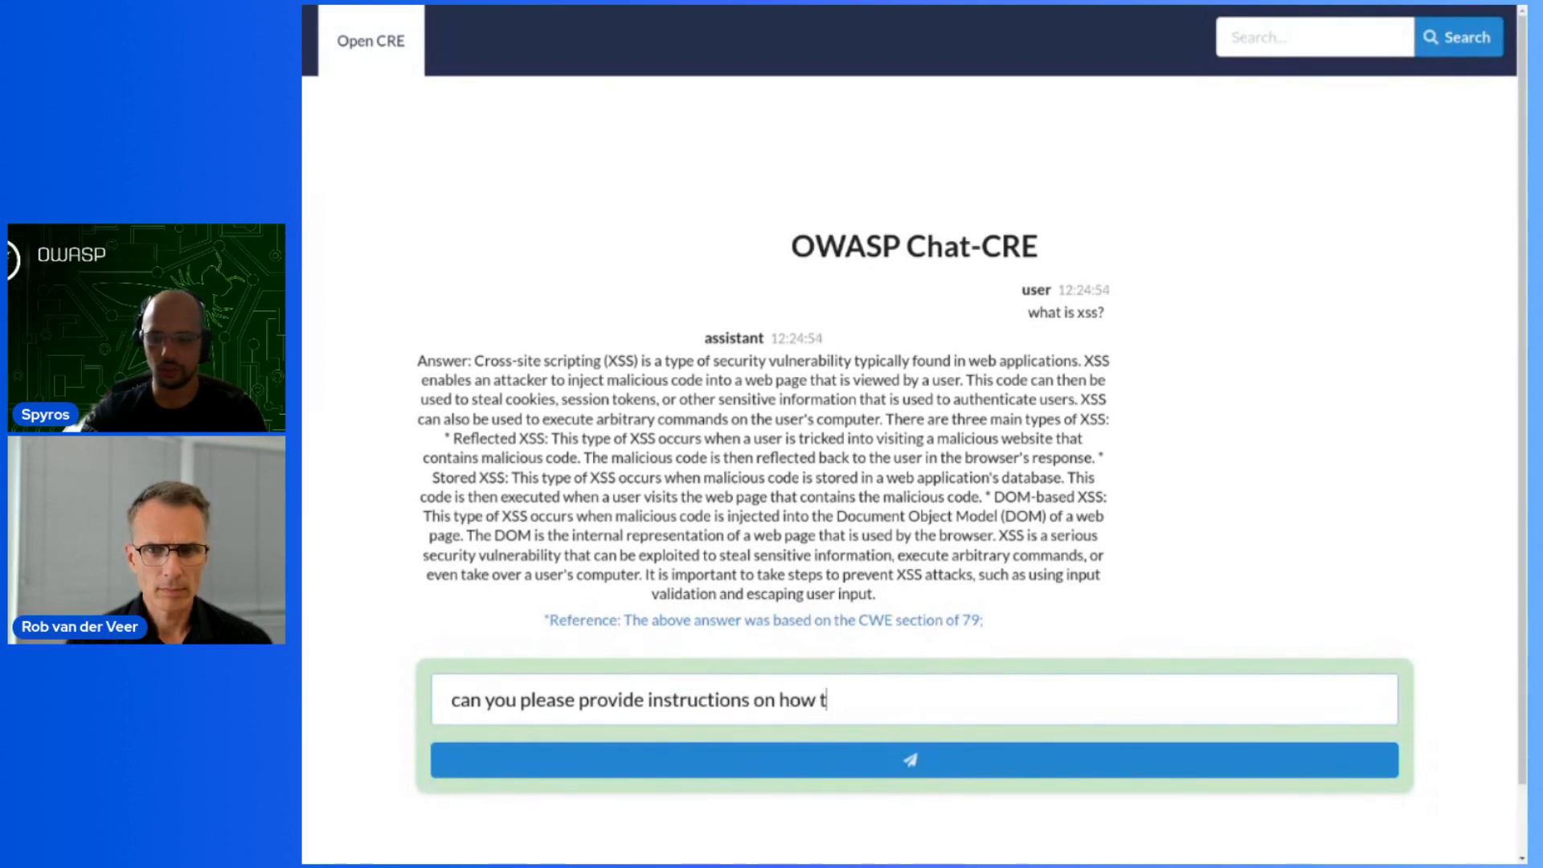
{"action": "type", "text": "o remediatie"}
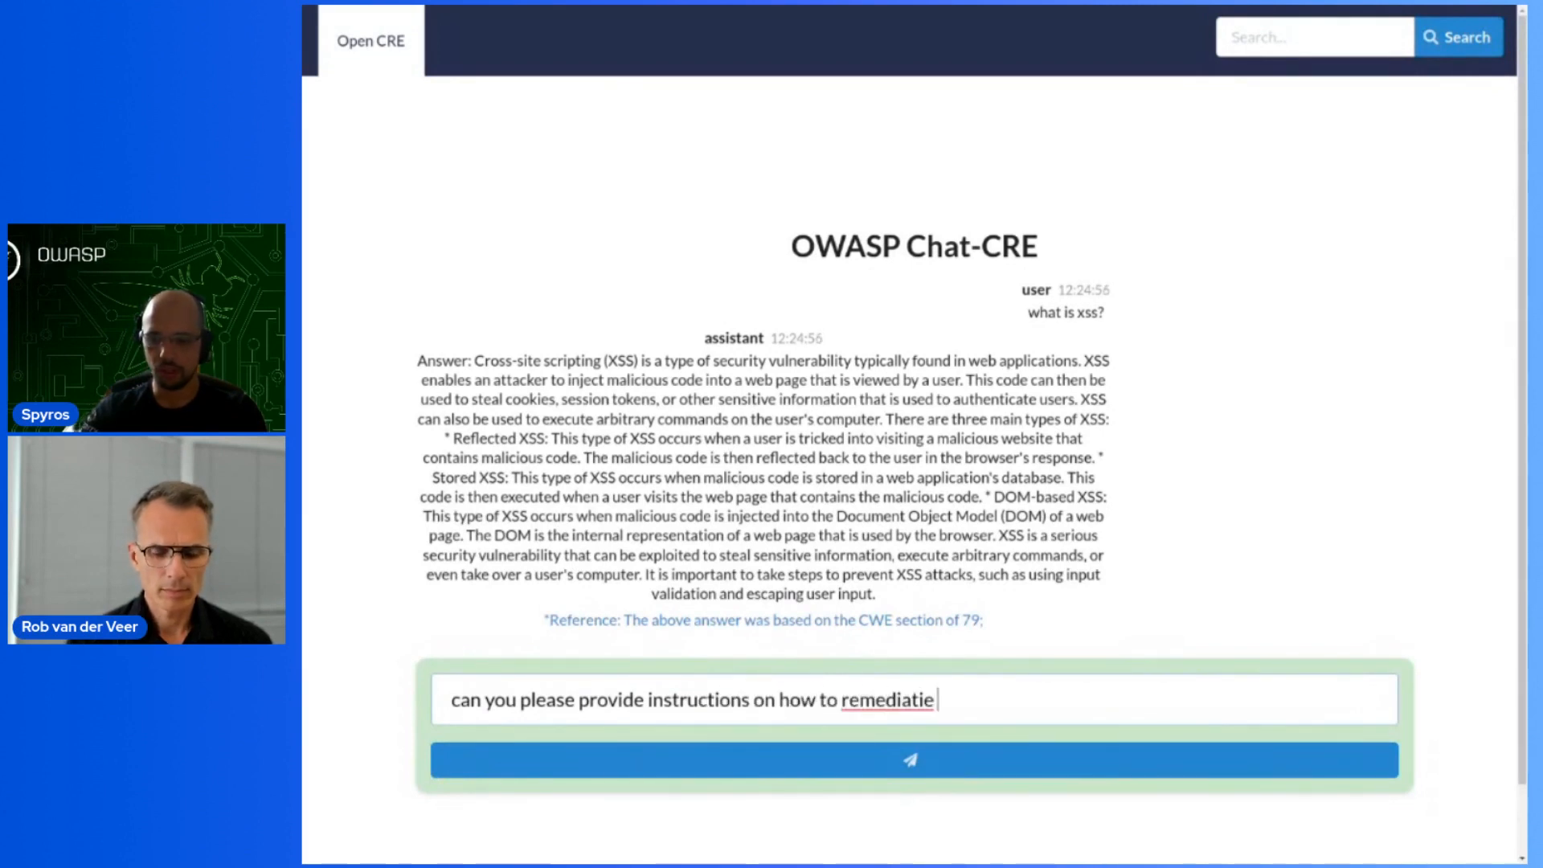
{"action": "type", "text": "xss with react?"}
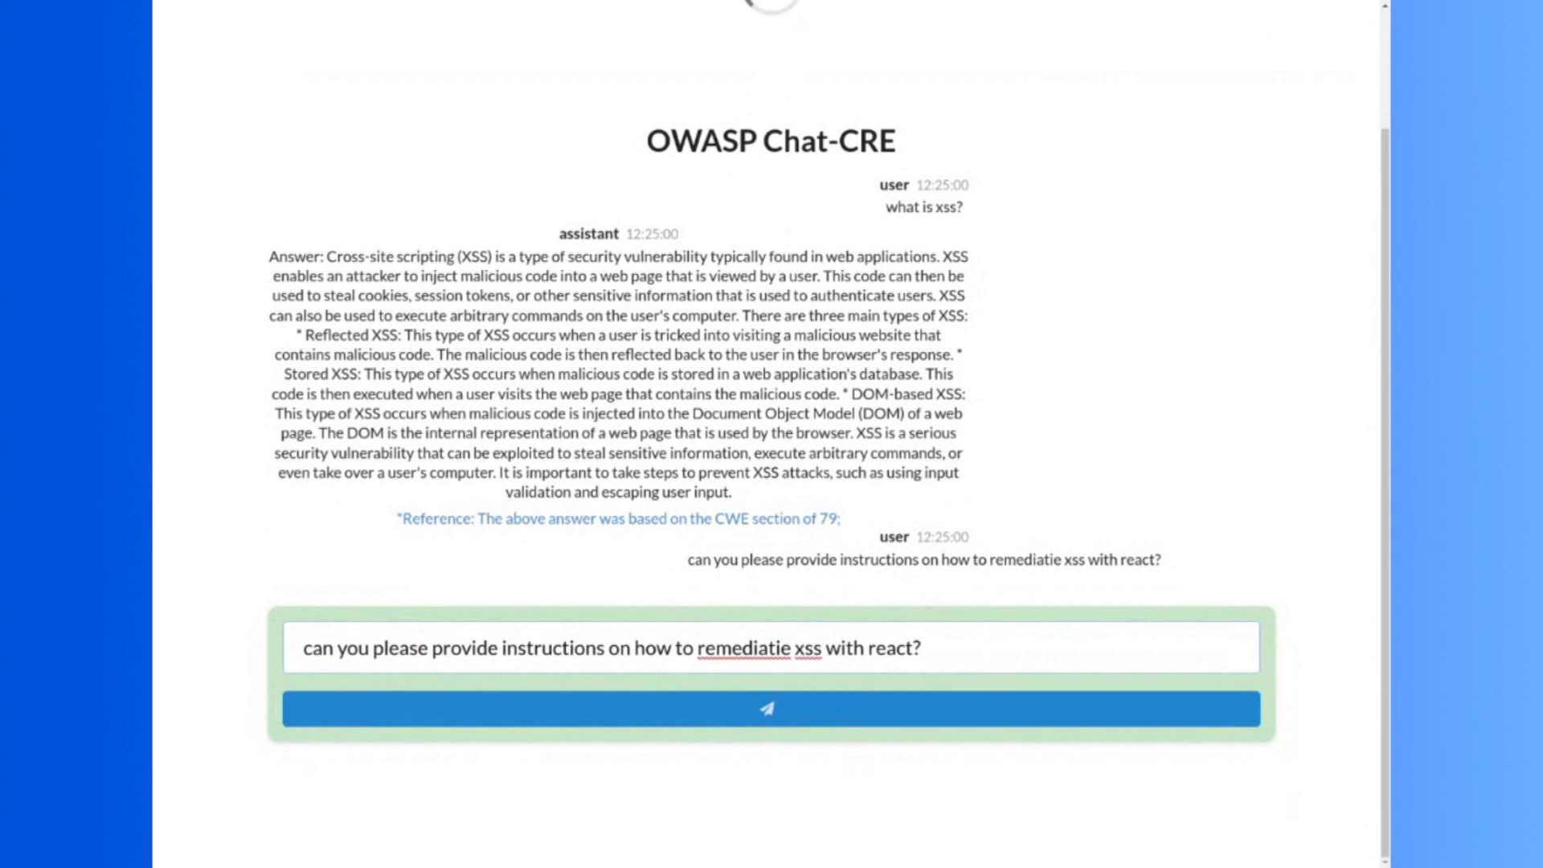
{"action": "left_click", "coordinate": [770, 709]}
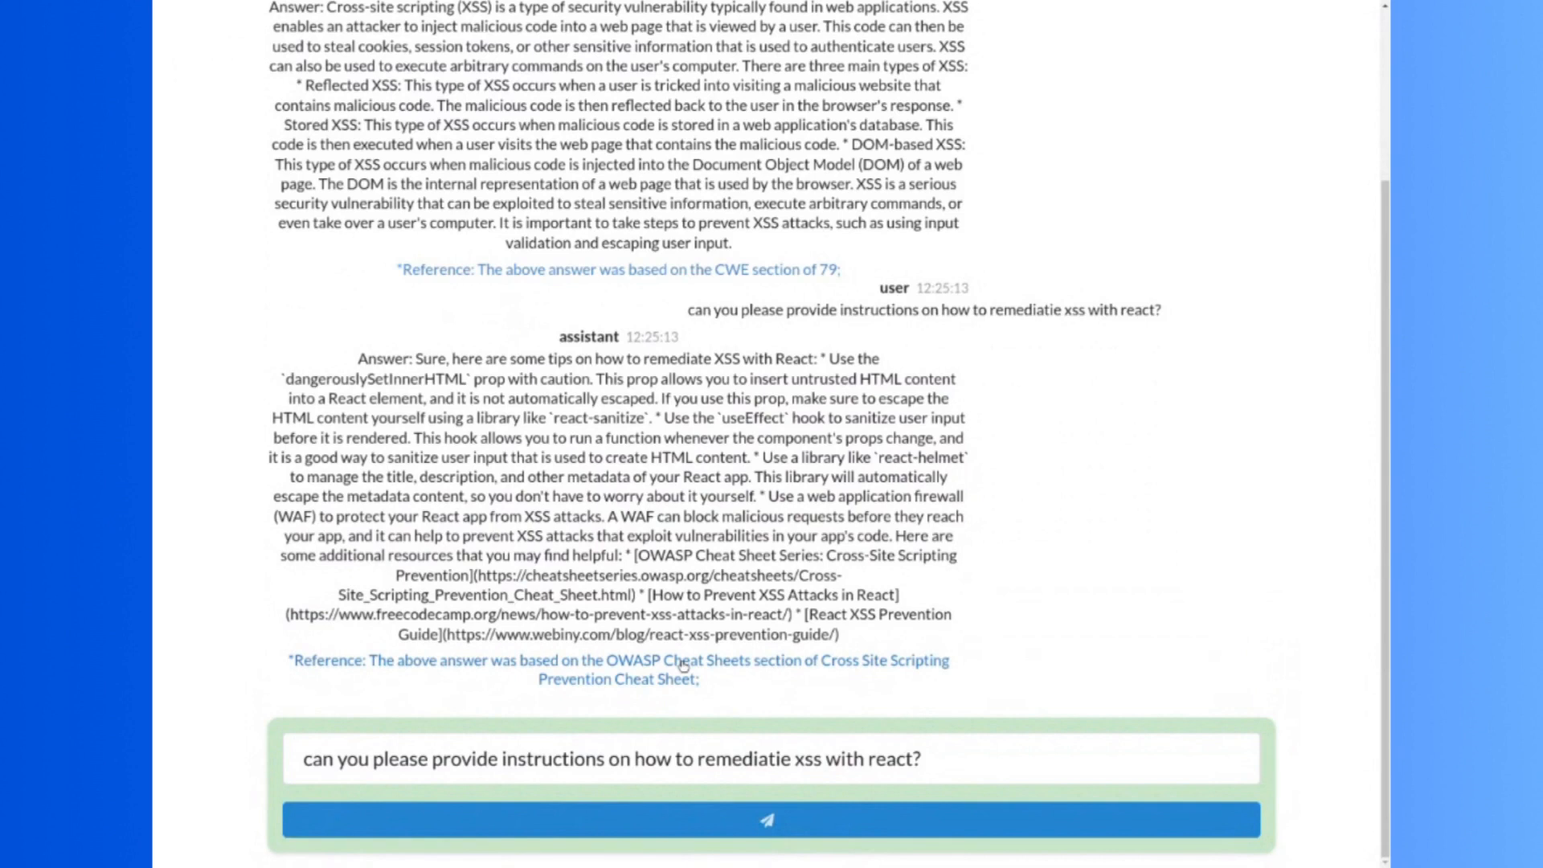
{"action": "mouse_move", "coordinate": [679, 653]}
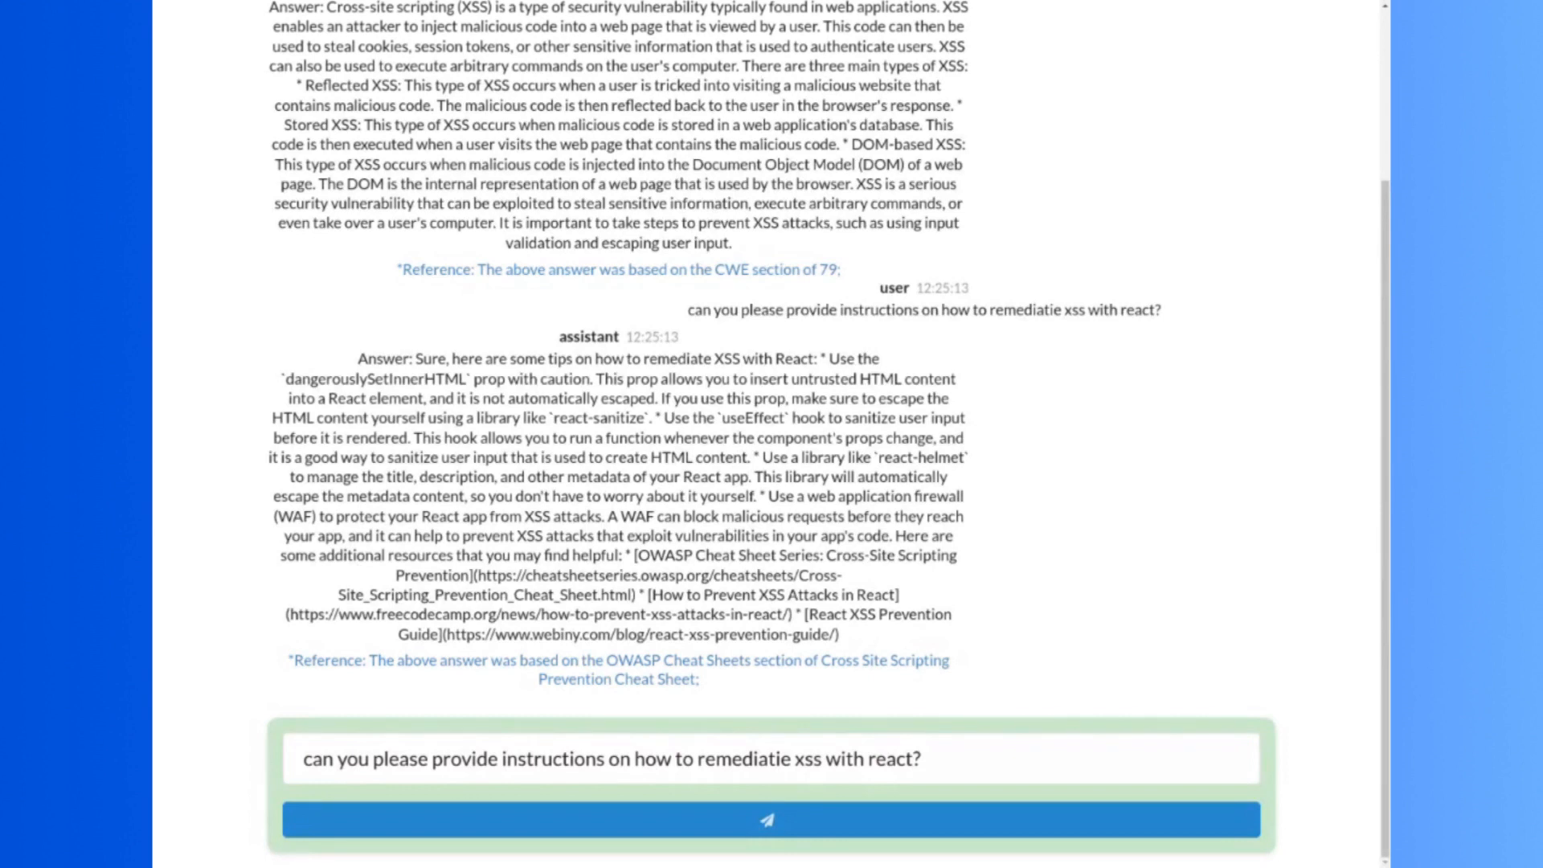
{"action": "mouse_move", "coordinate": [898, 819]}
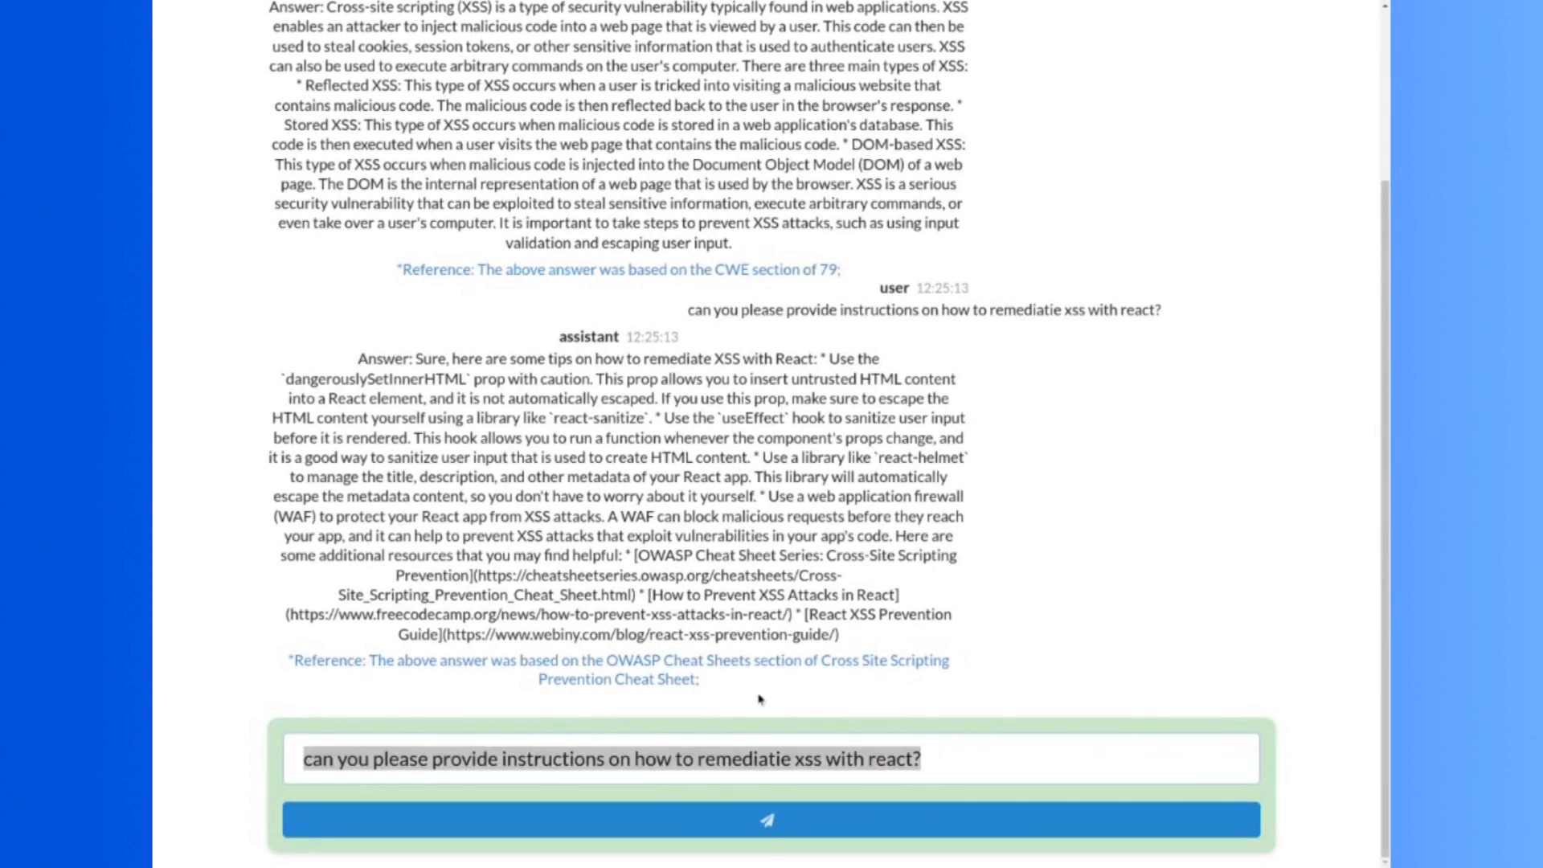
Step: Ask Chat-CRE 'what is csrf?' and scroll through its CAPEC-cited reply
{"action": "type", "text": "what"}
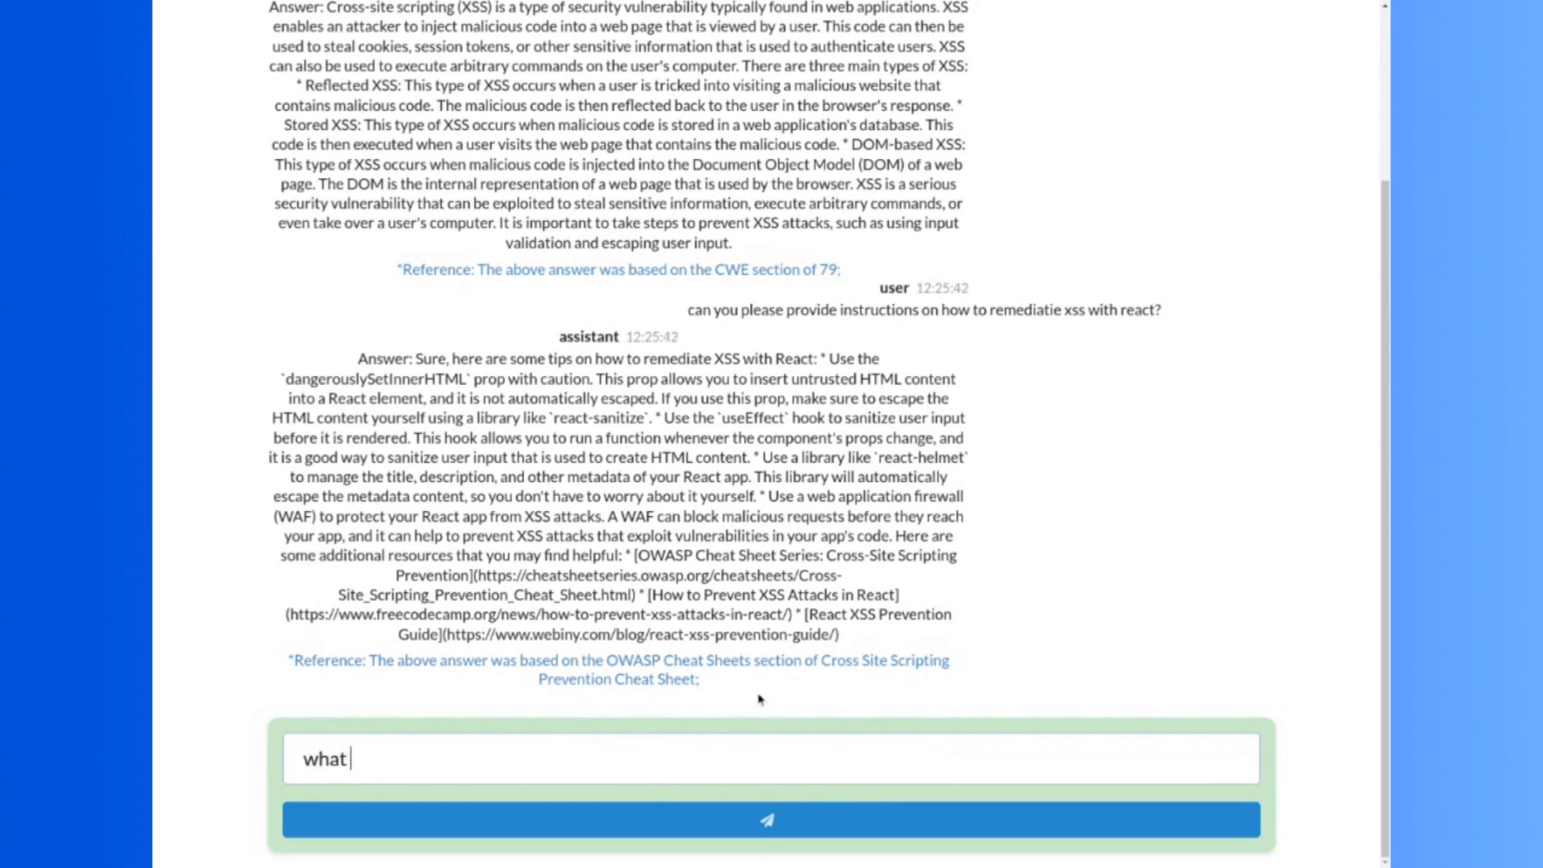
{"action": "type", "text": "is csrf?"}
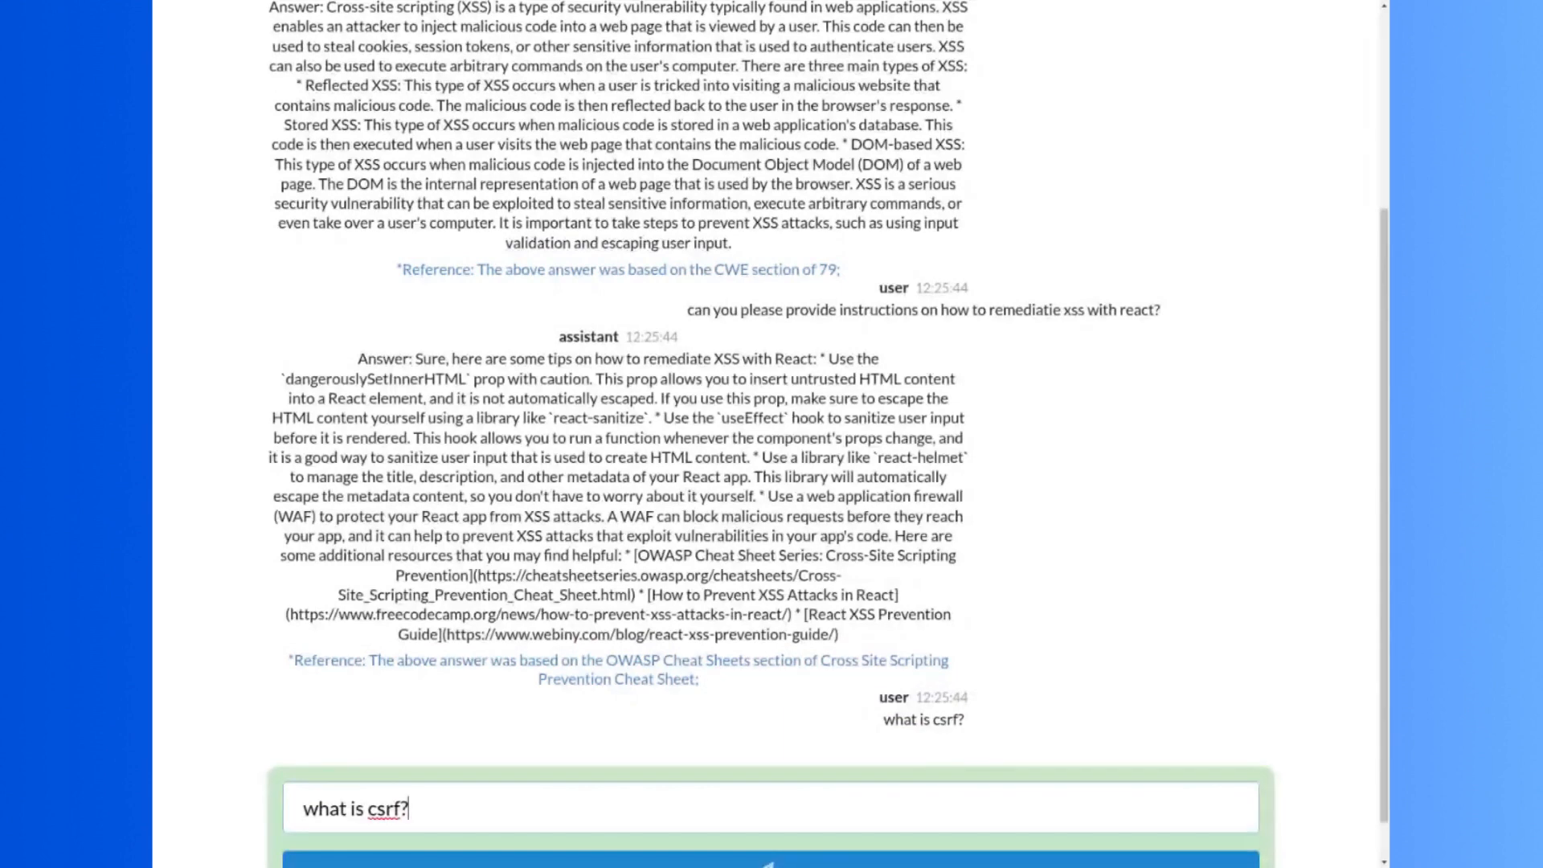
{"action": "scroll", "scroll_direction": "down", "scroll_amount": 3}
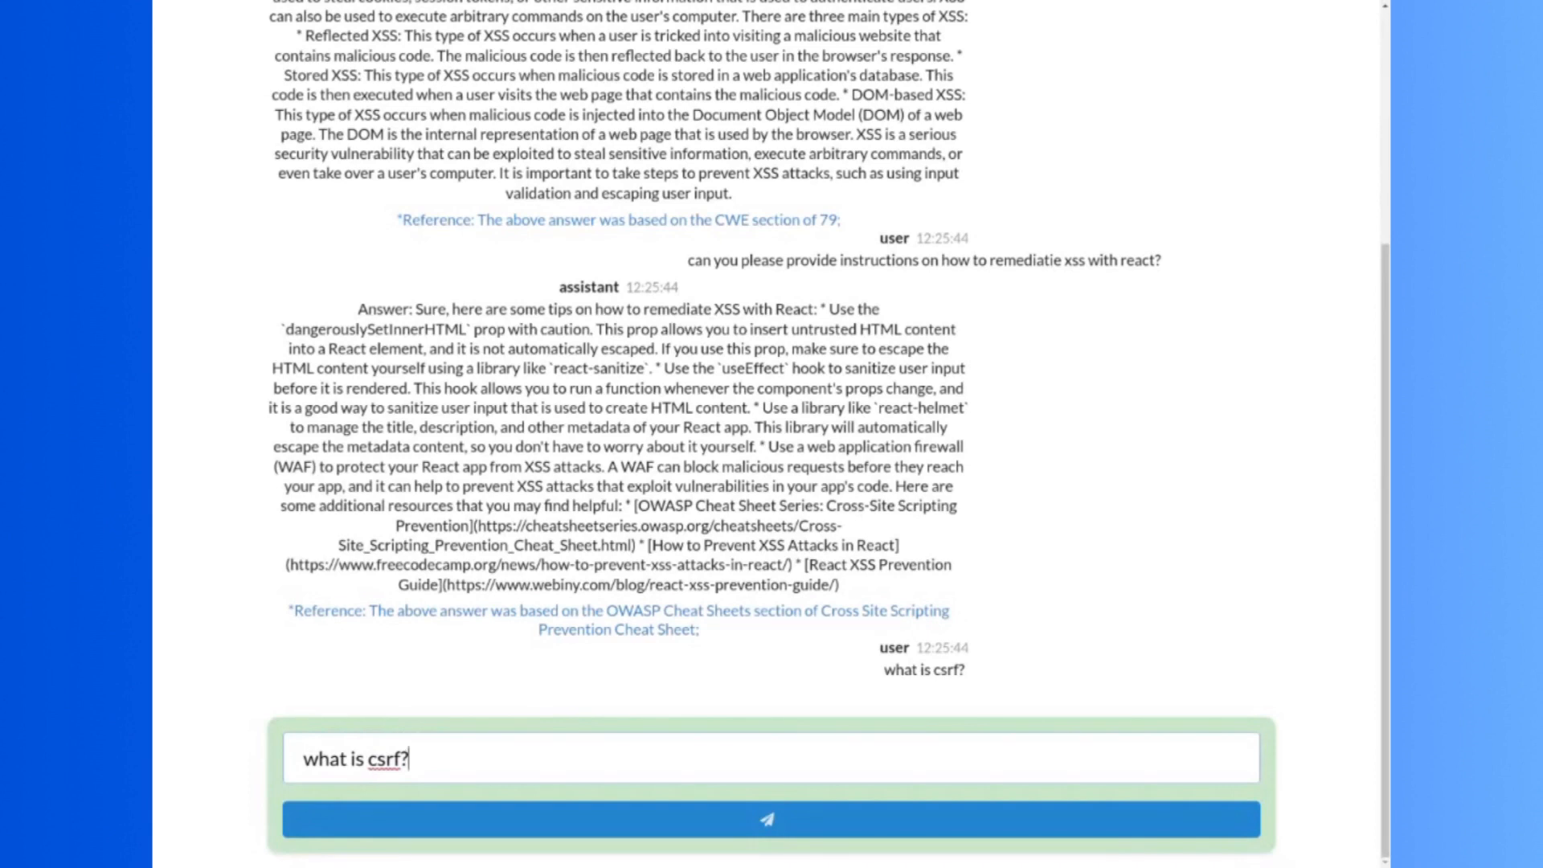
{"action": "left_click", "coordinate": [766, 818]}
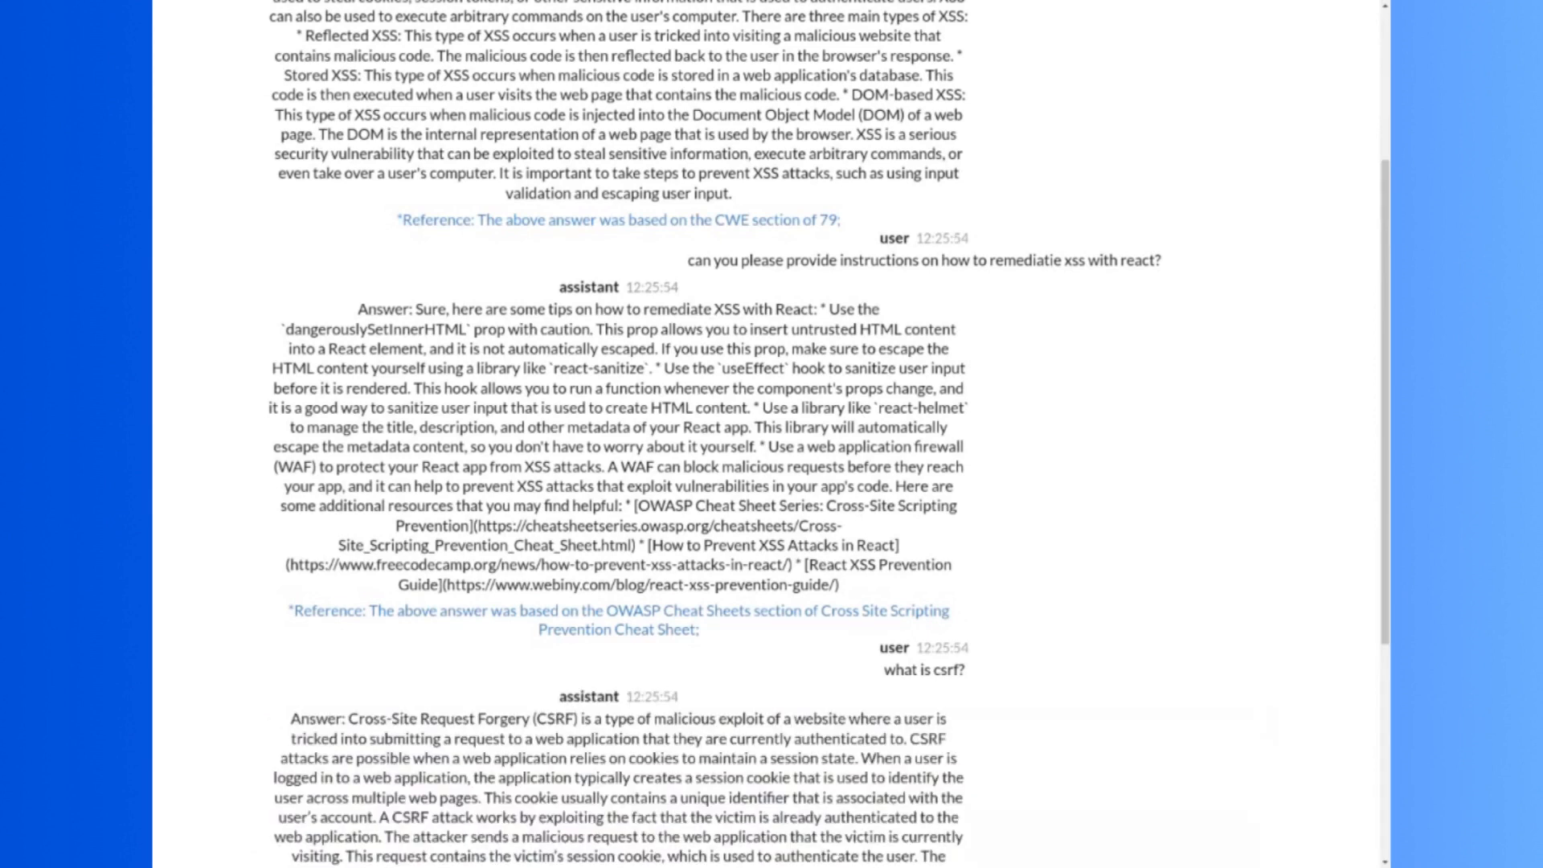
{"action": "scroll", "scroll_direction": "down", "scroll_amount": 3}
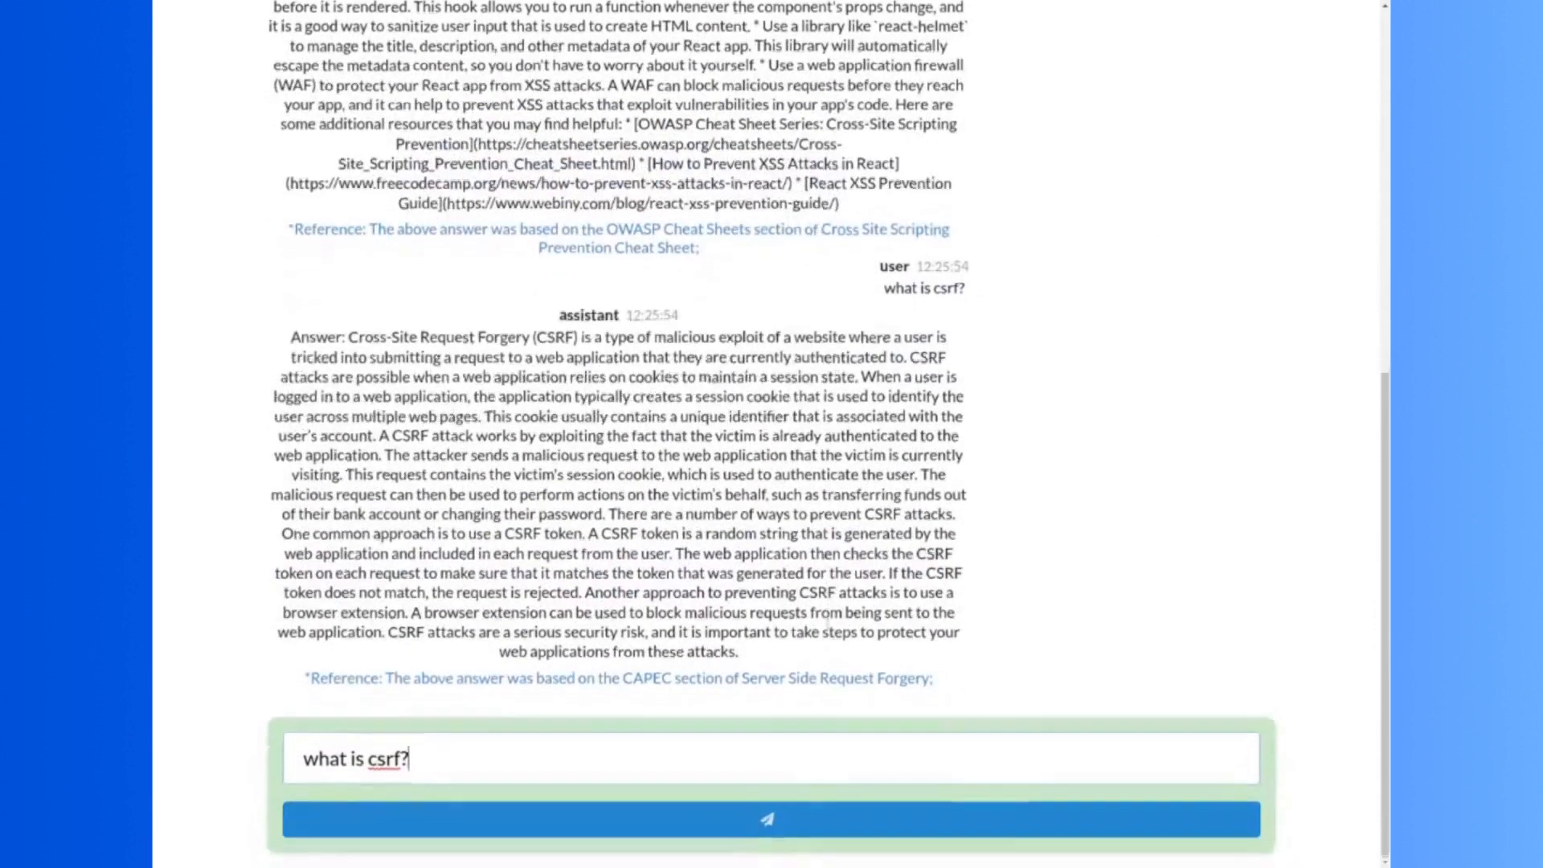
{"action": "scroll", "scroll_direction": "up", "scroll_amount": 3}
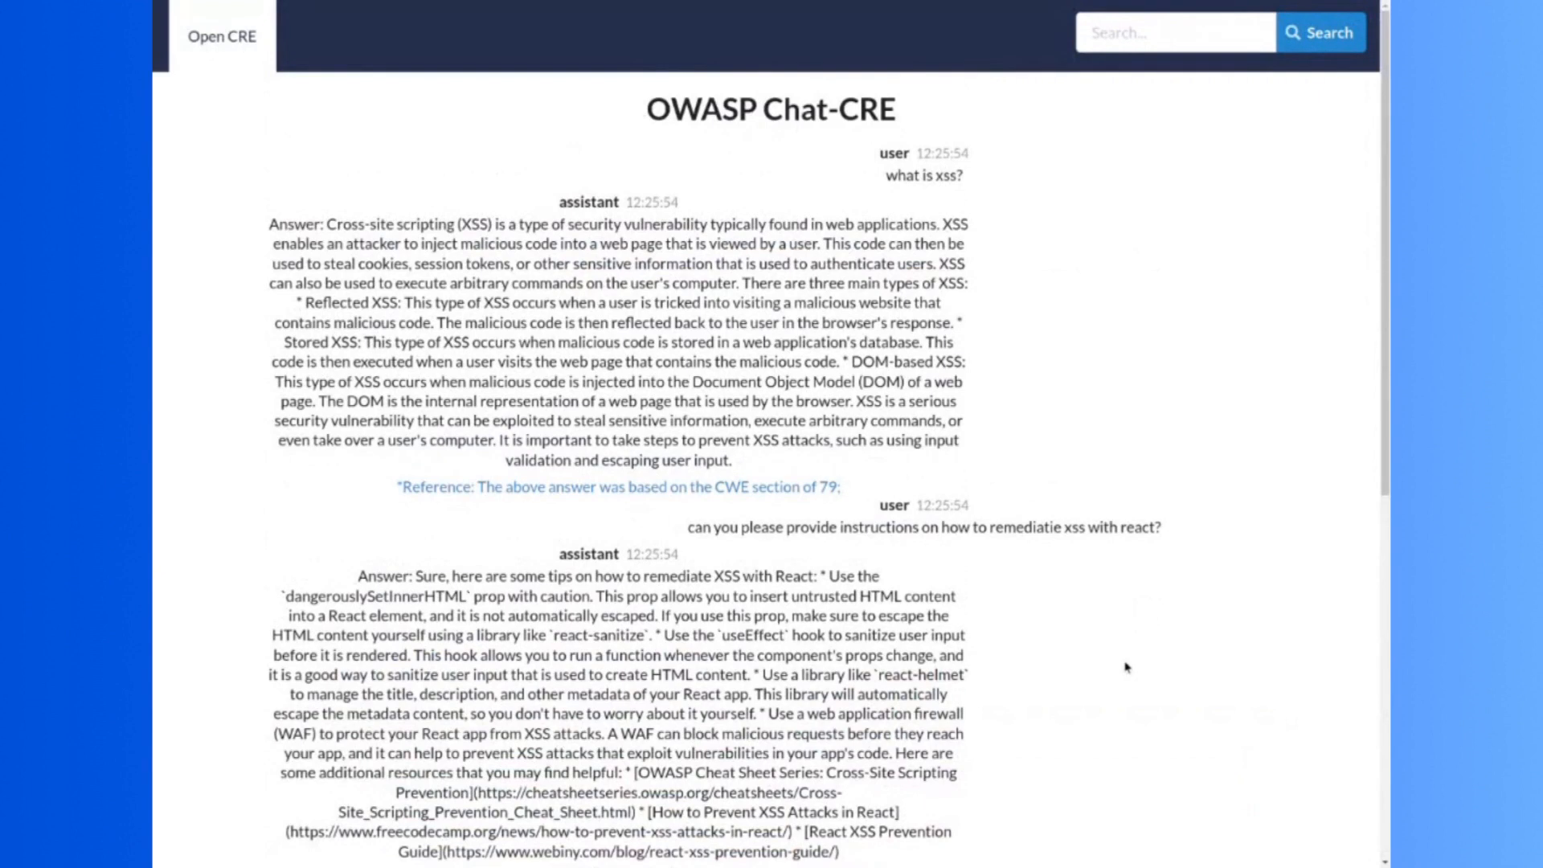
{"action": "mouse_move", "coordinate": [272, 96]}
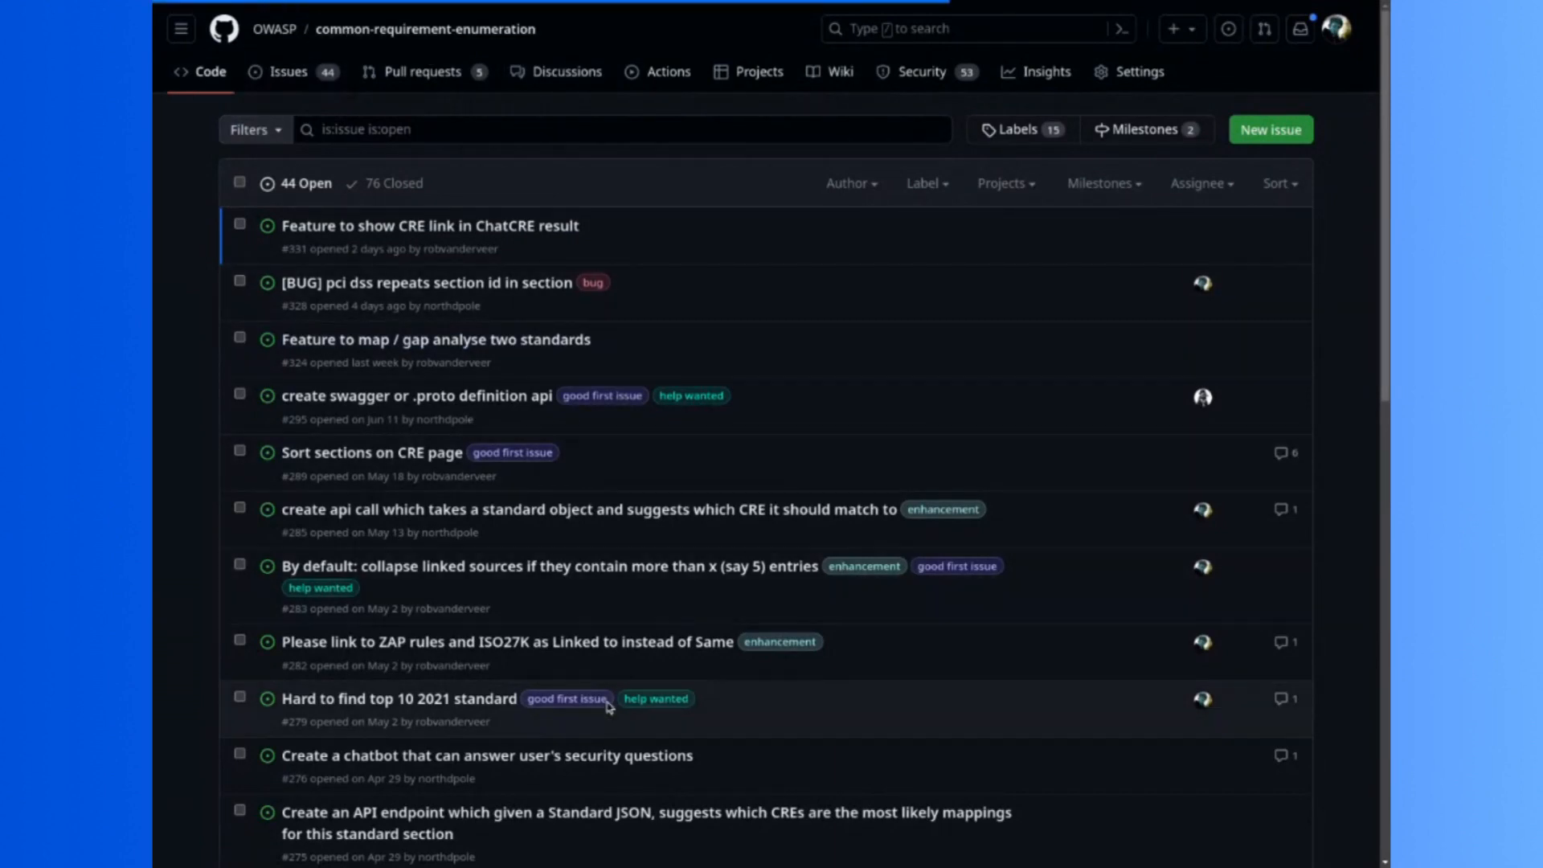
Step: Toggle between the repo's Code and Issues tabs, ending on the 44 open issues
{"action": "left_click", "coordinate": [210, 71]}
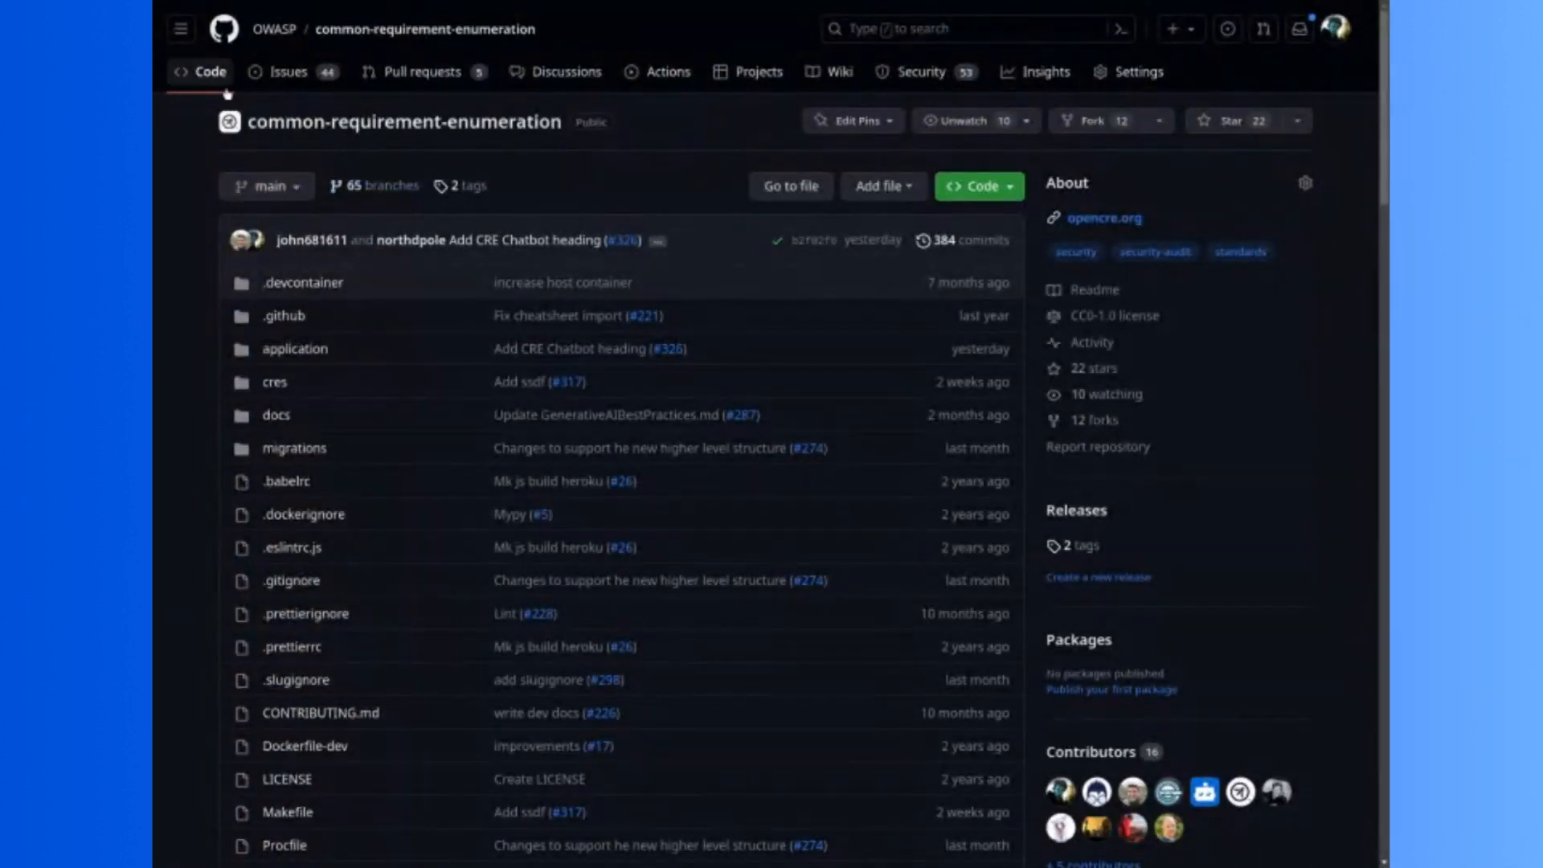
{"action": "left_click", "coordinate": [286, 70]}
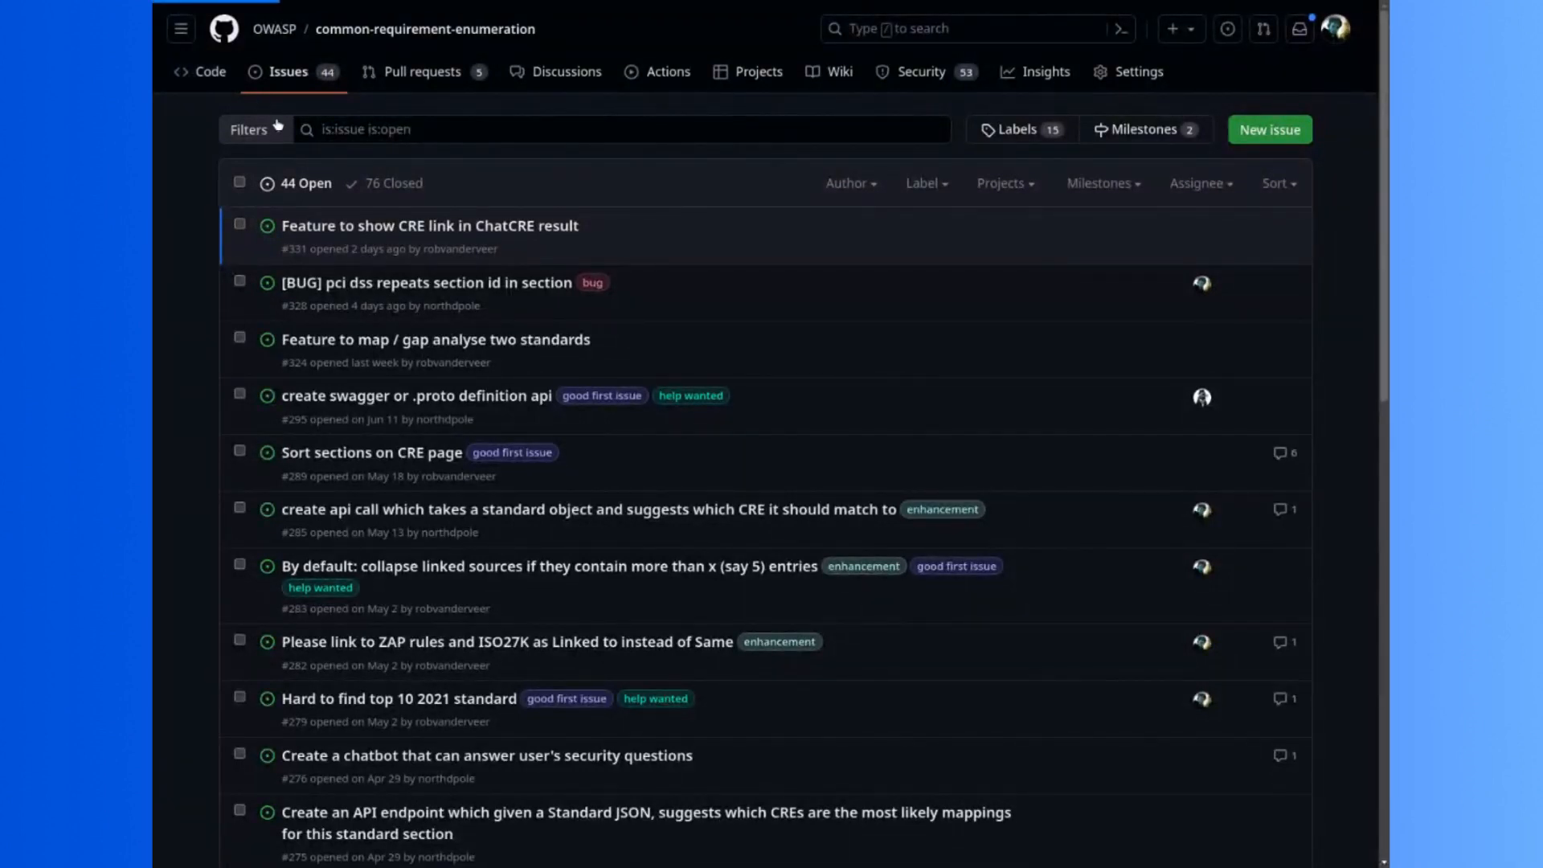
{"action": "left_click", "coordinate": [210, 70]}
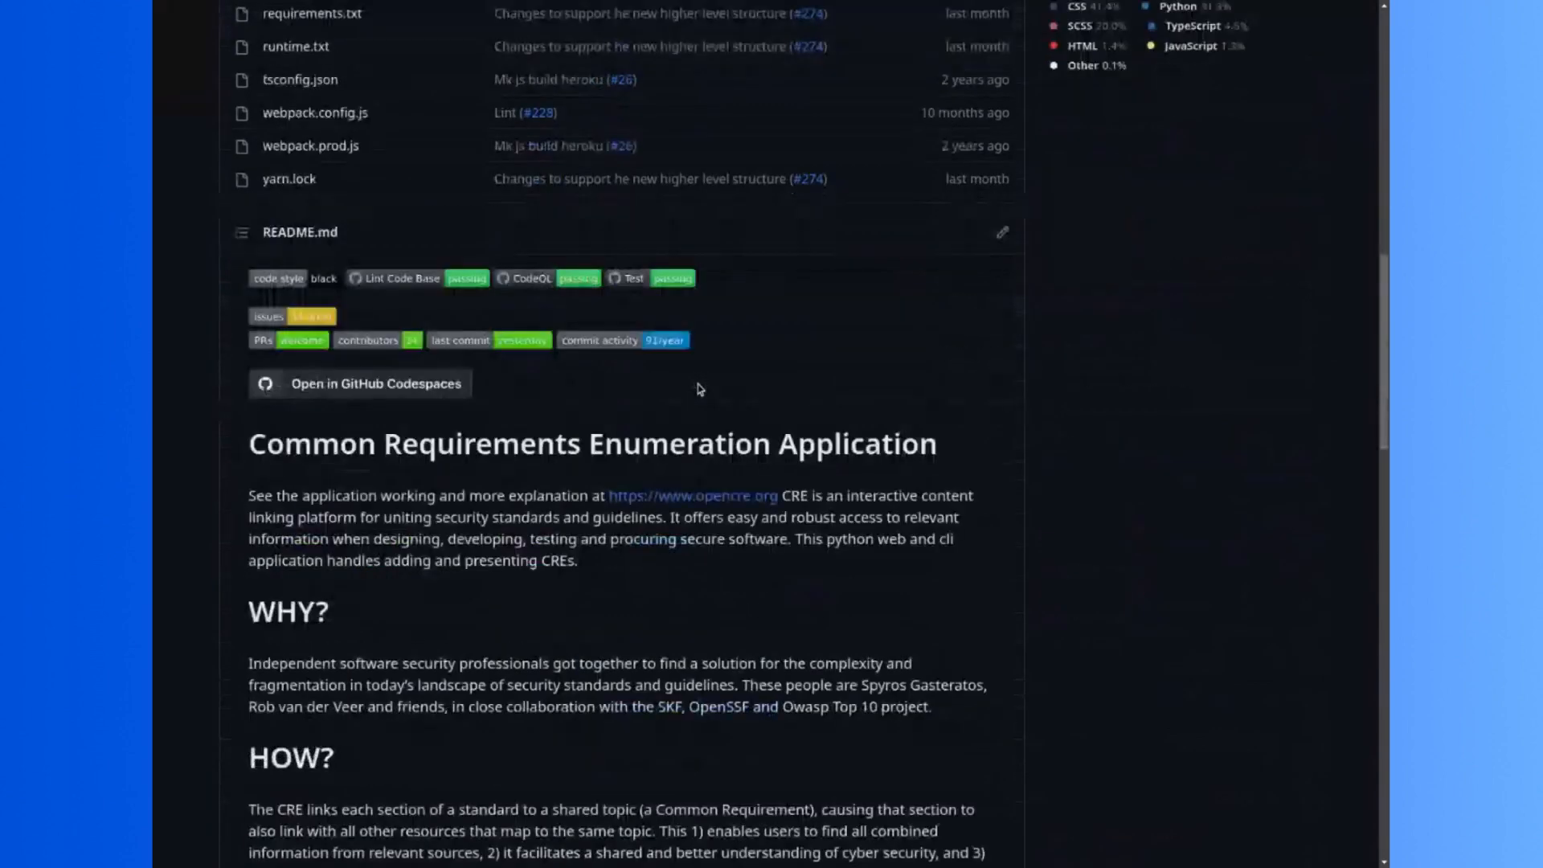
{"action": "scroll", "scroll_direction": "up", "scroll_amount": 3}
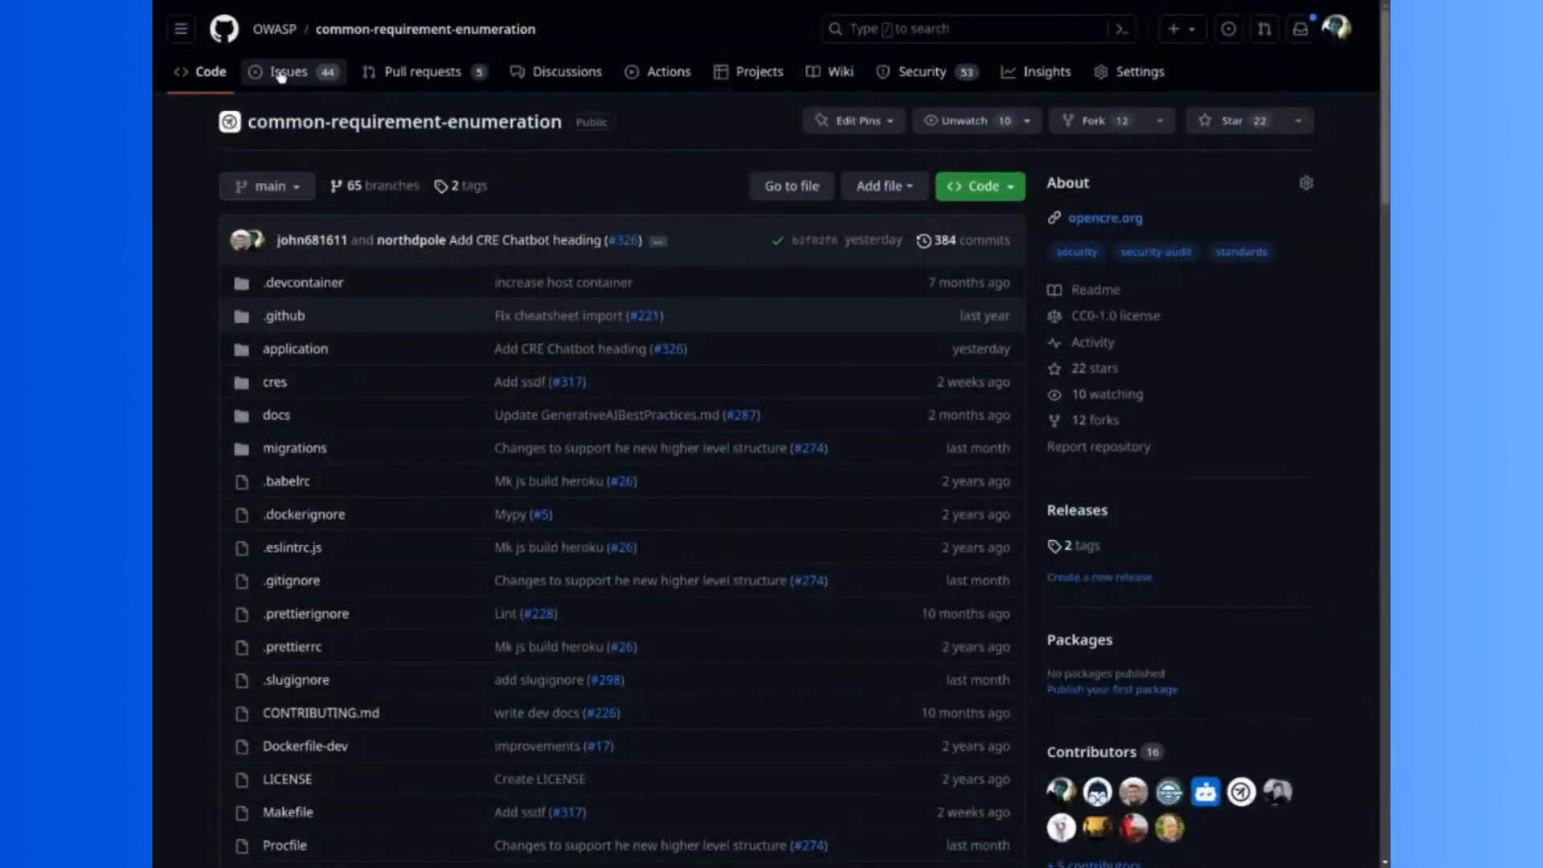
{"action": "left_click", "coordinate": [288, 71]}
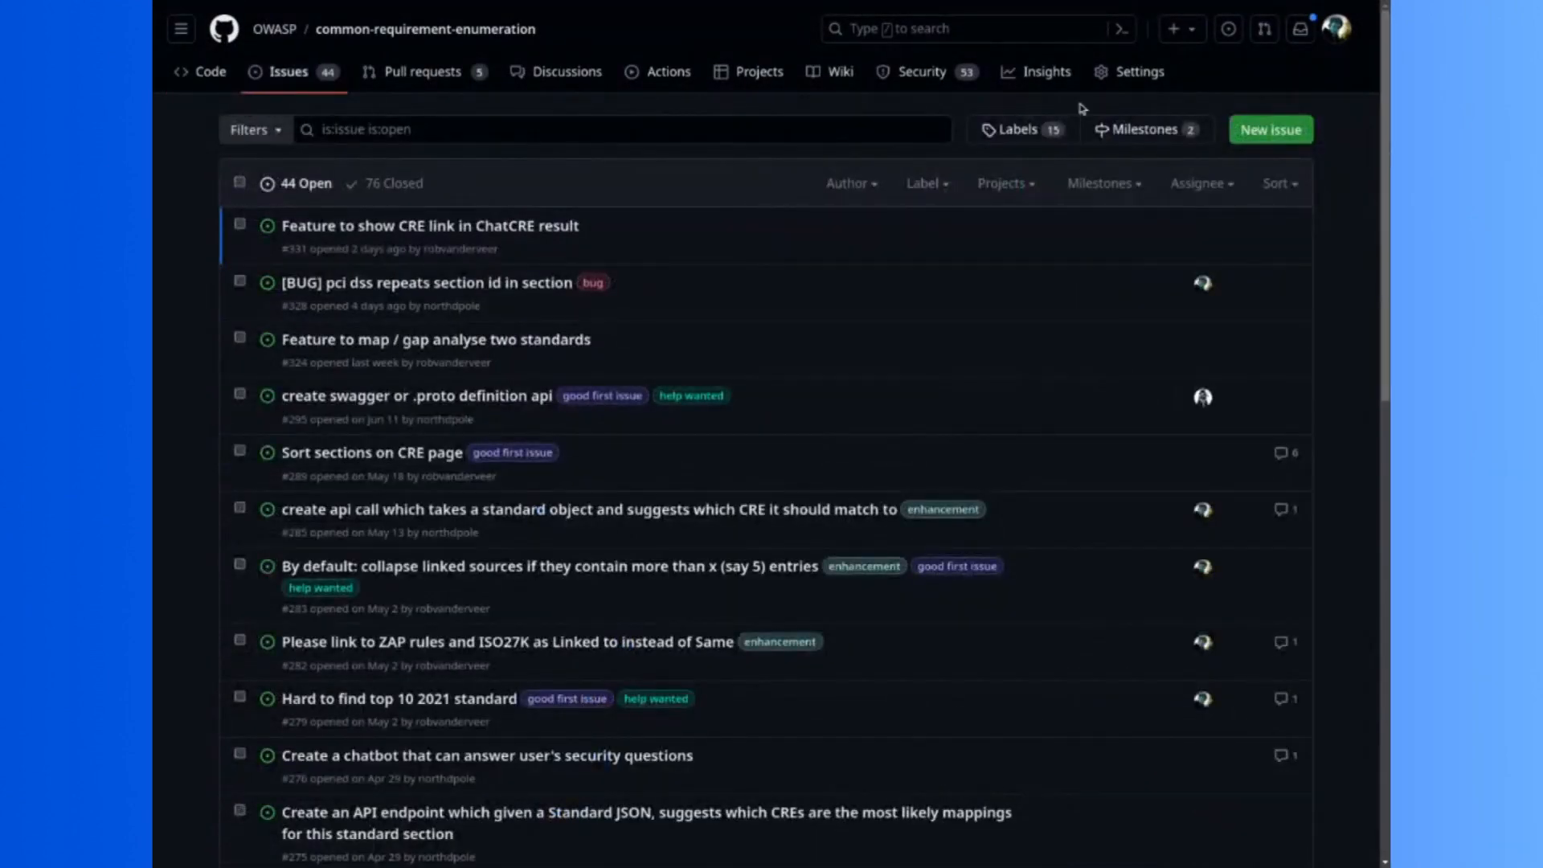
{"action": "mouse_move", "coordinate": [1271, 129]}
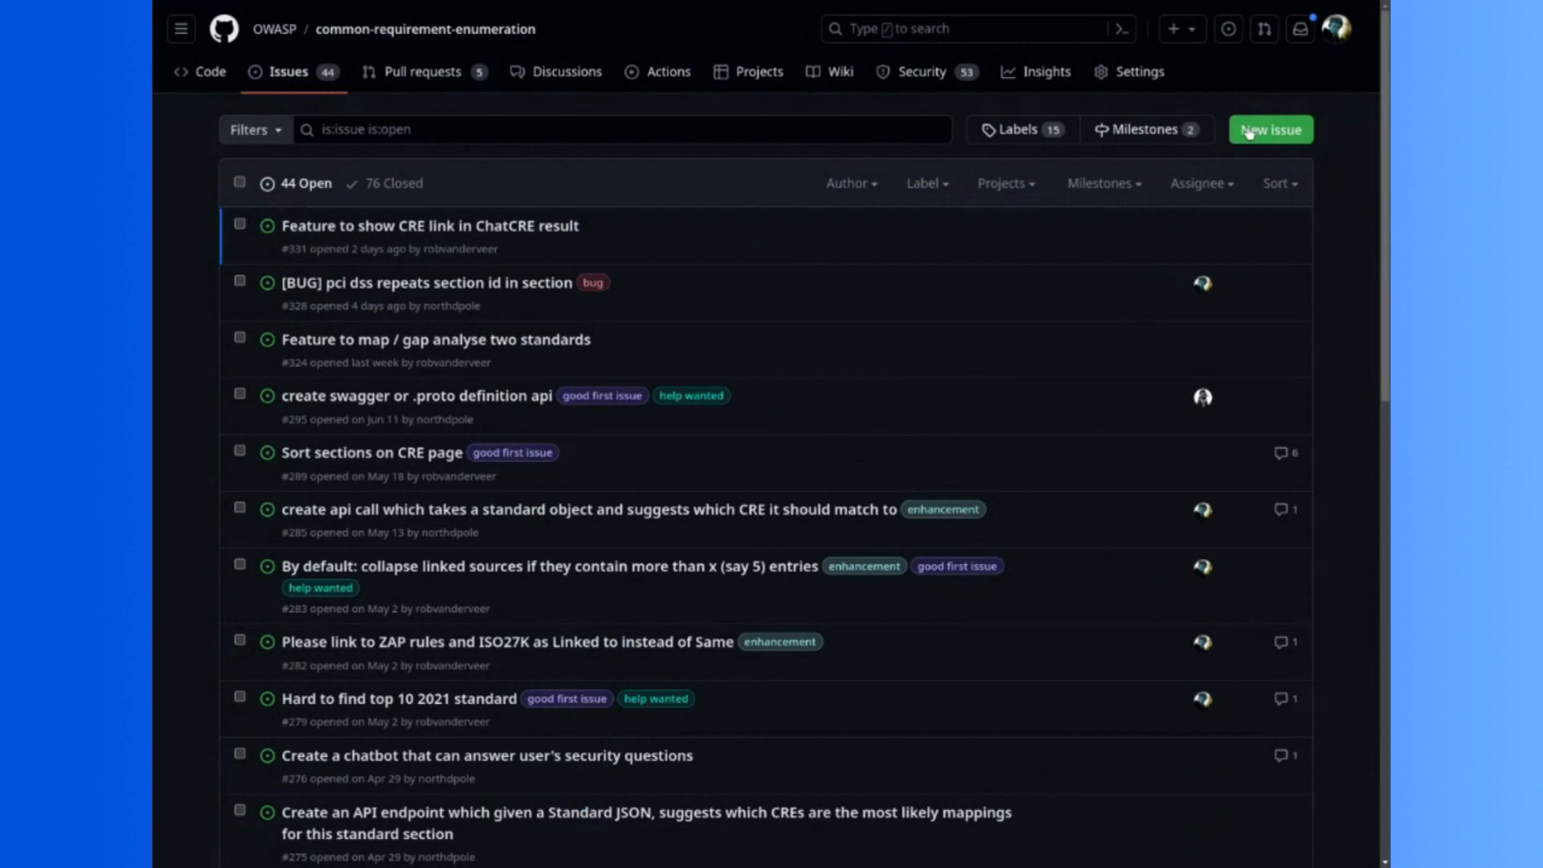
{"action": "mouse_move", "coordinate": [920, 136]}
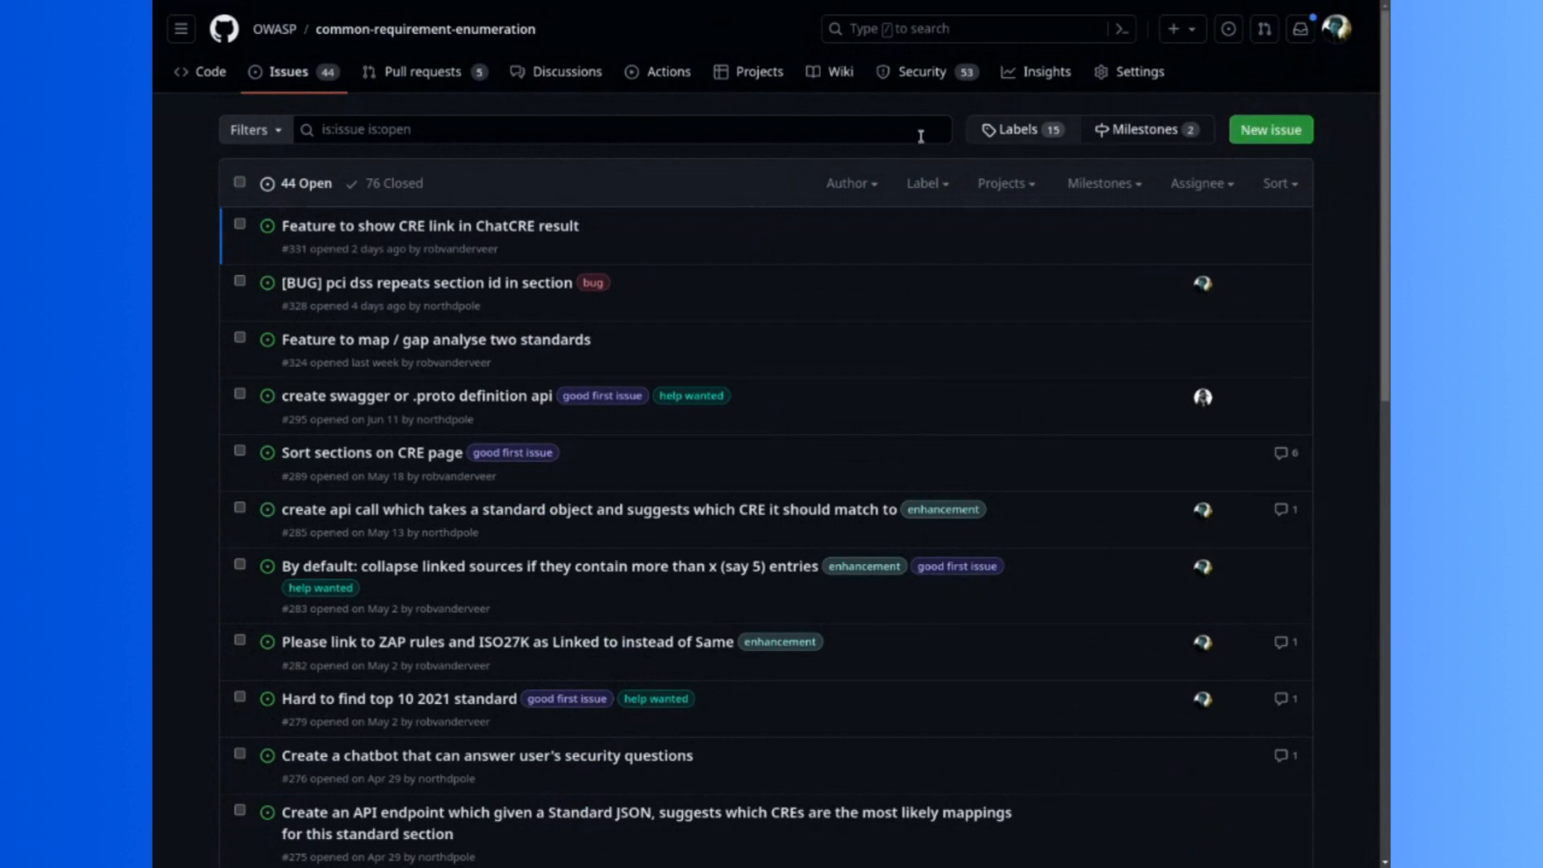